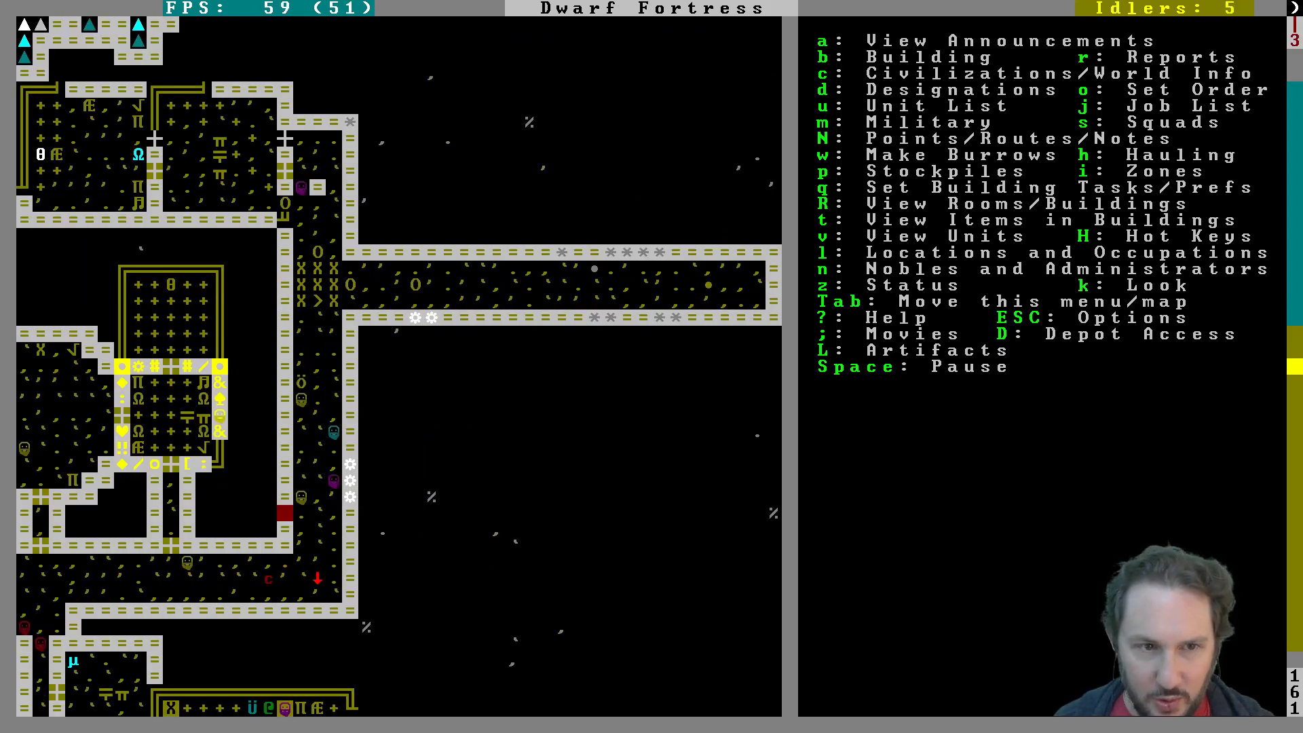
Step: Designate a wide rock block and a downward corridor for mining, leaving the pillar squares uncut
scroll("down", 3)
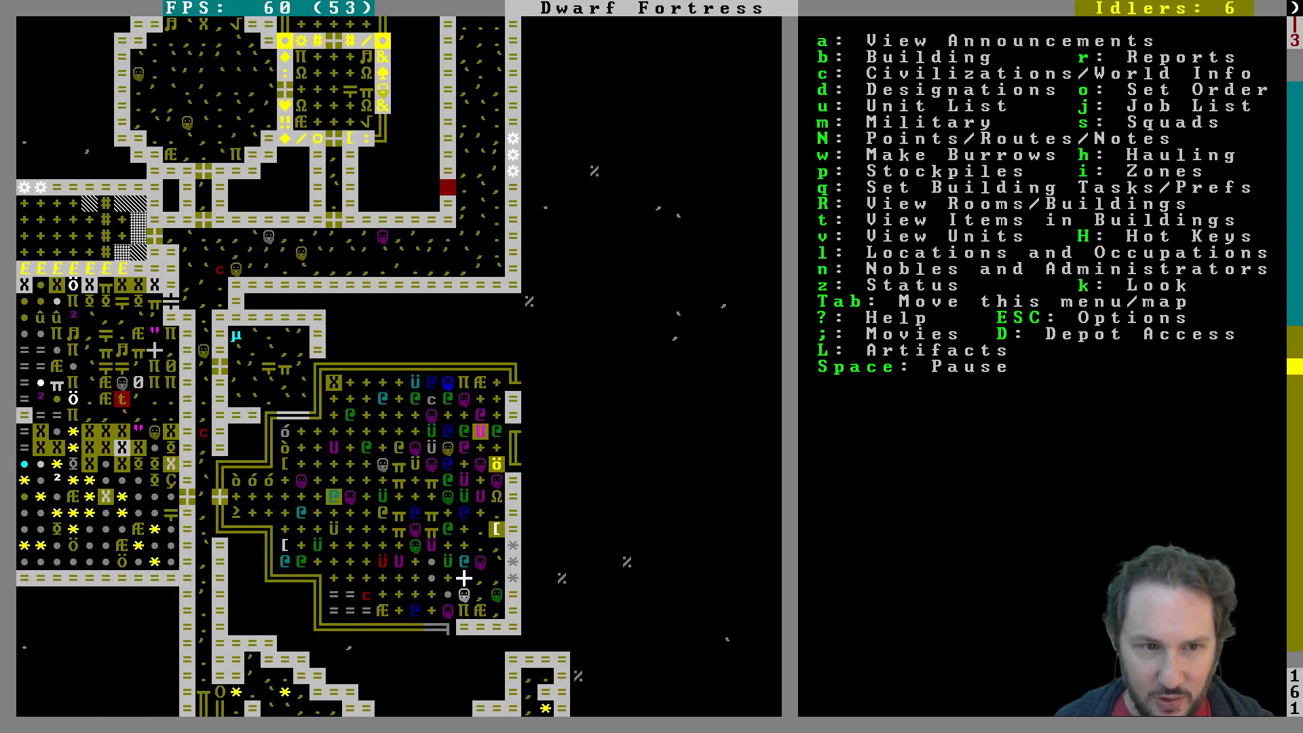
scroll("down", 3)
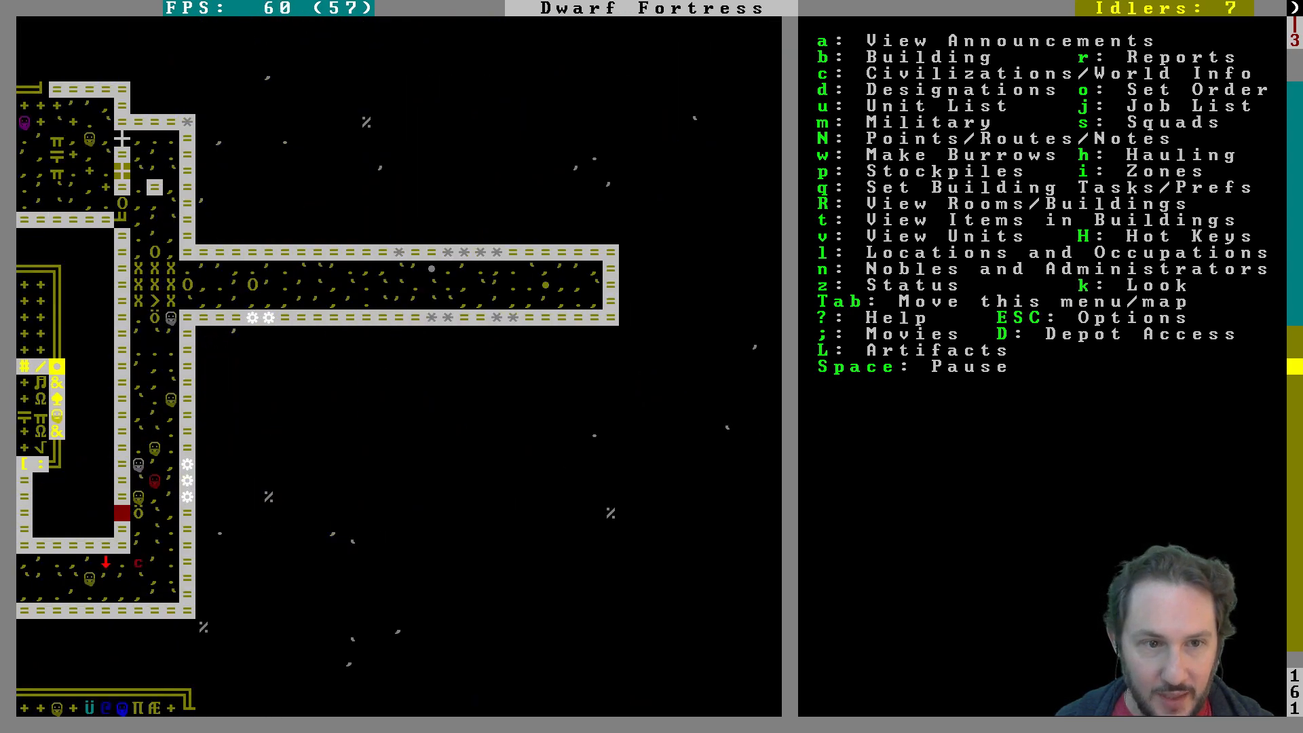
key("d")
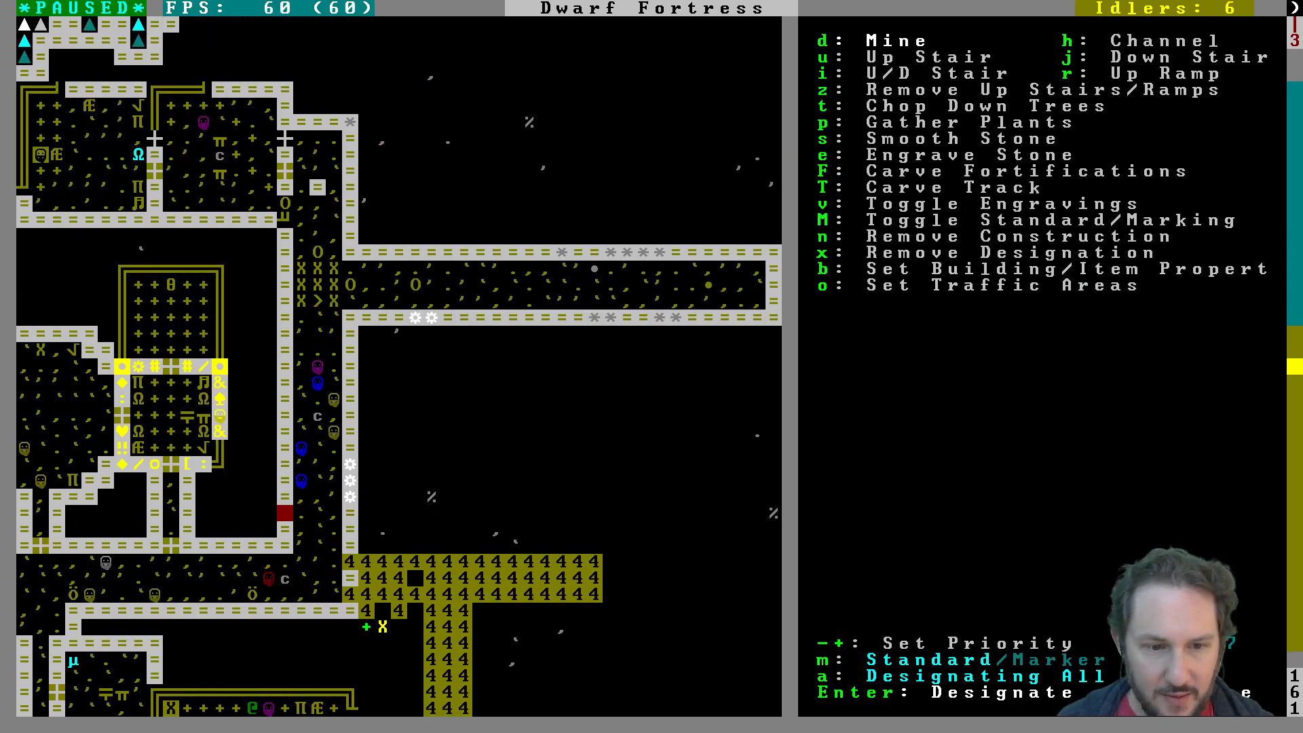
Step: Remove the stray dig designations and extend the mining corridor south beside the hall
scroll("down", 3)
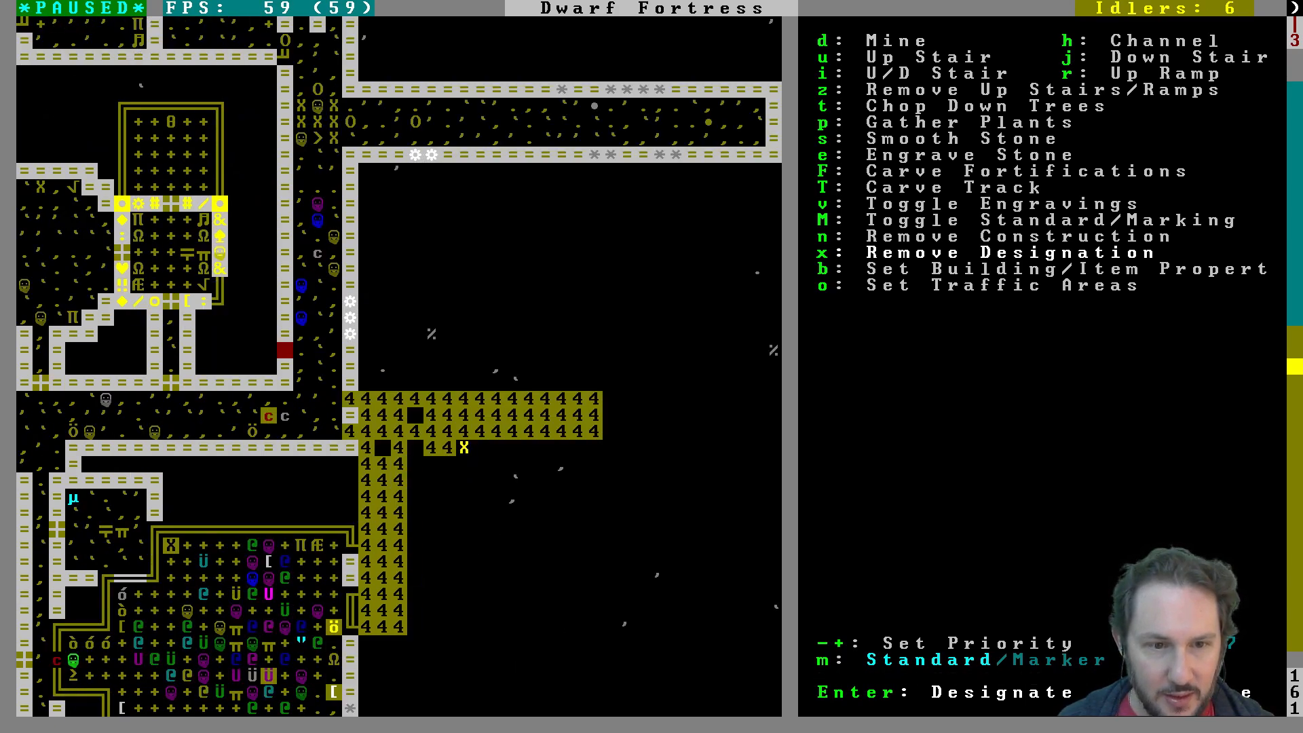
key("Down")
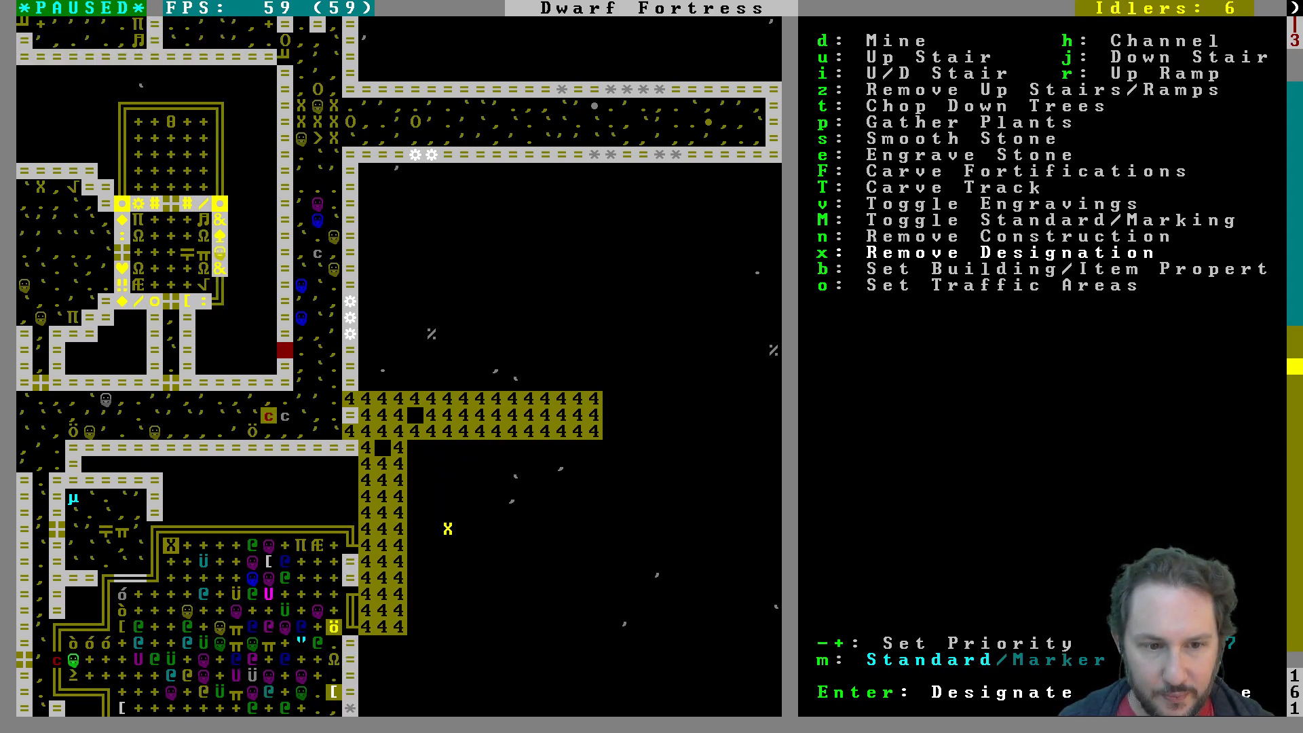
scroll("down", 3)
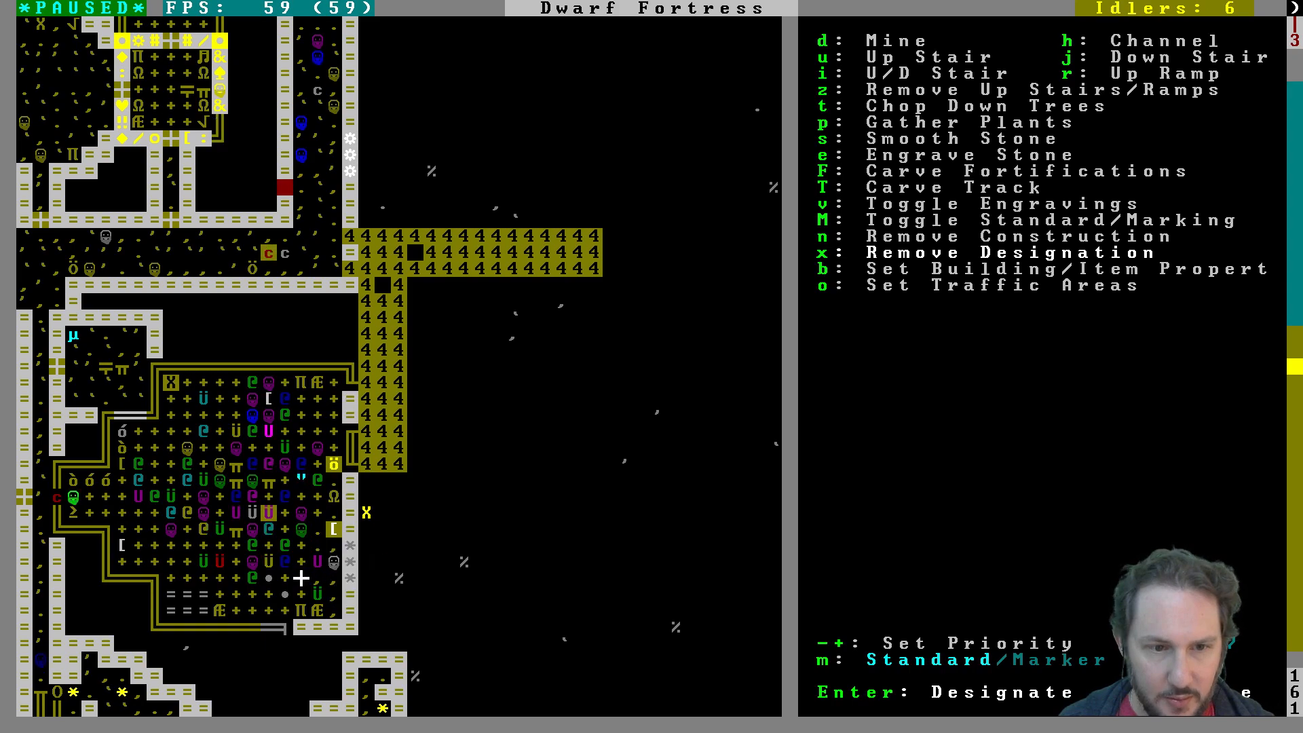
key("a")
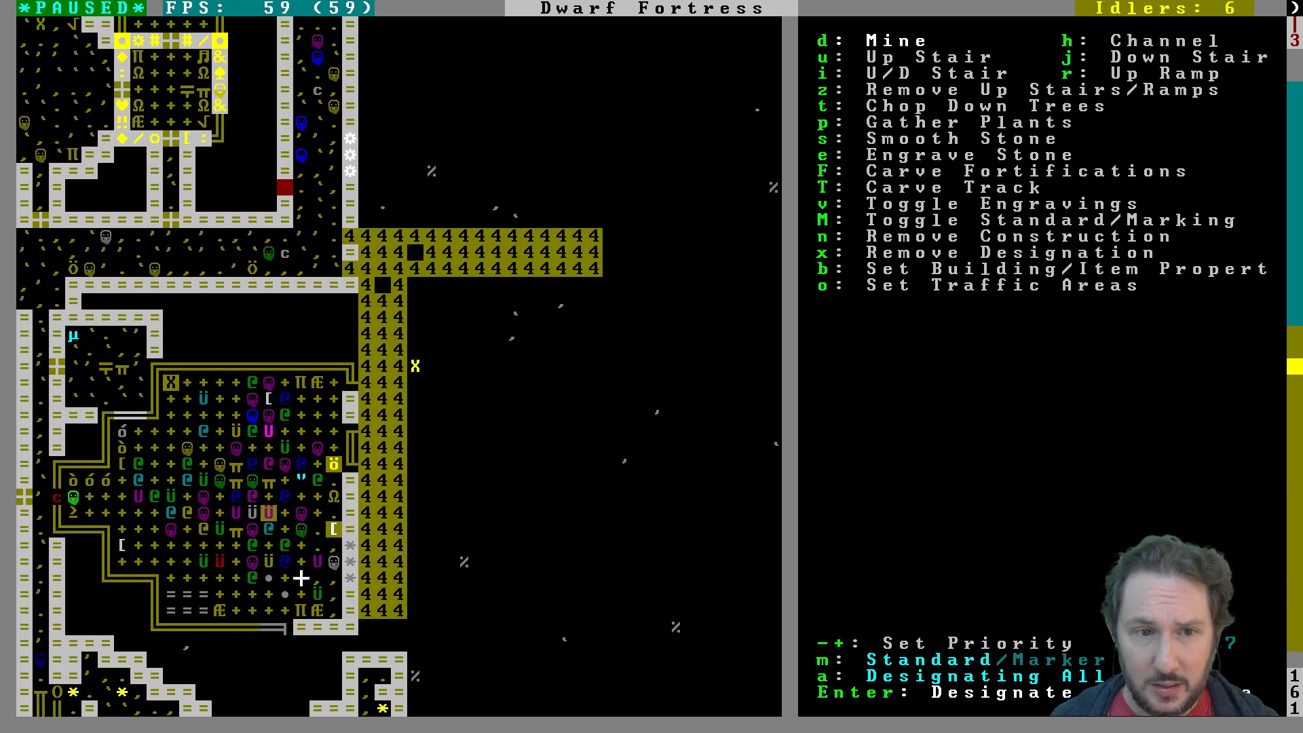
key("Escape")
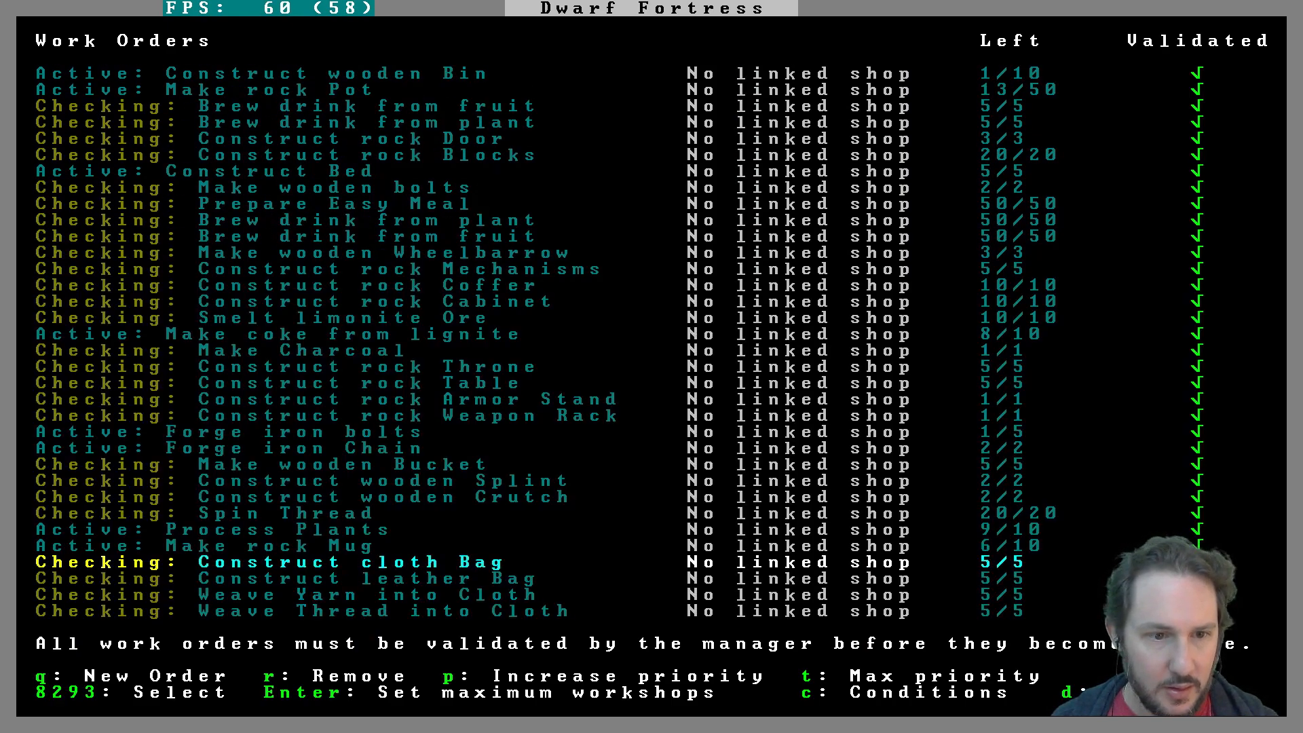
key("up")
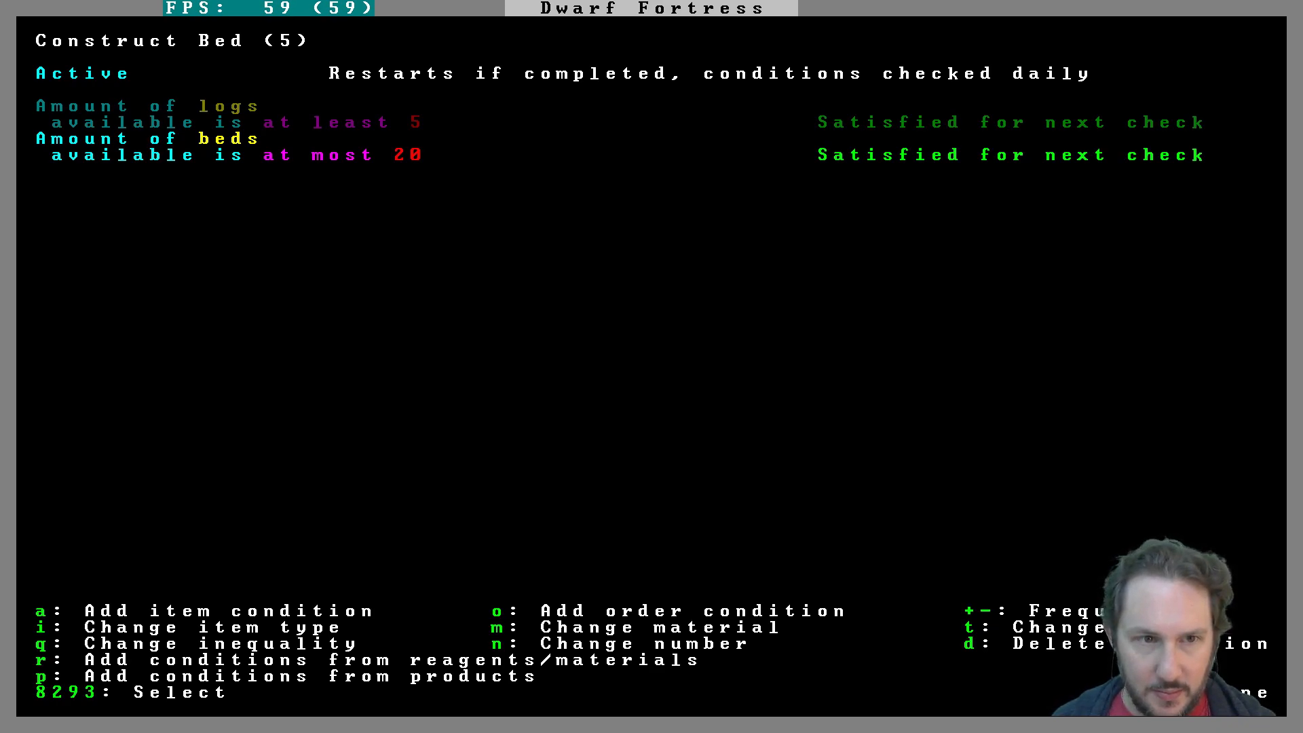
key("Escape")
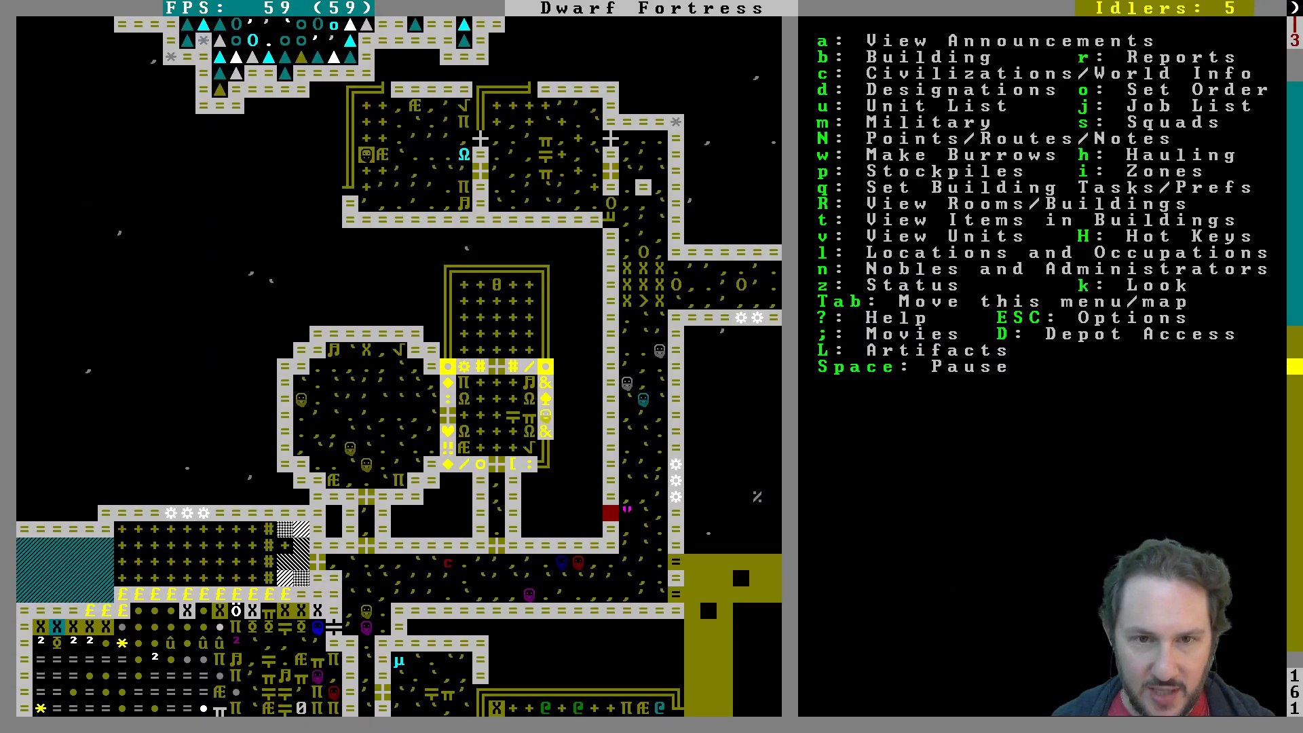
Step: Browse wall and floor build options, then mark the channel-side floor for construction removal
scroll("down", 3)
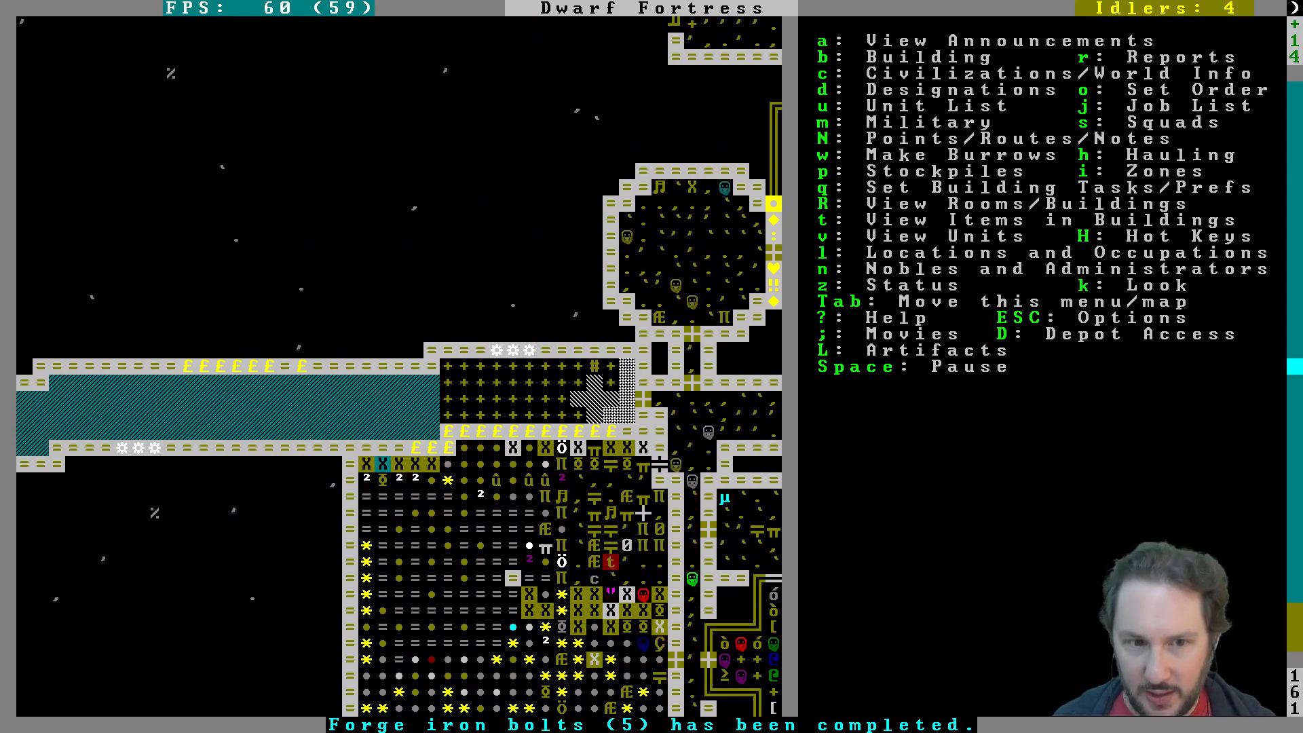
key("b")
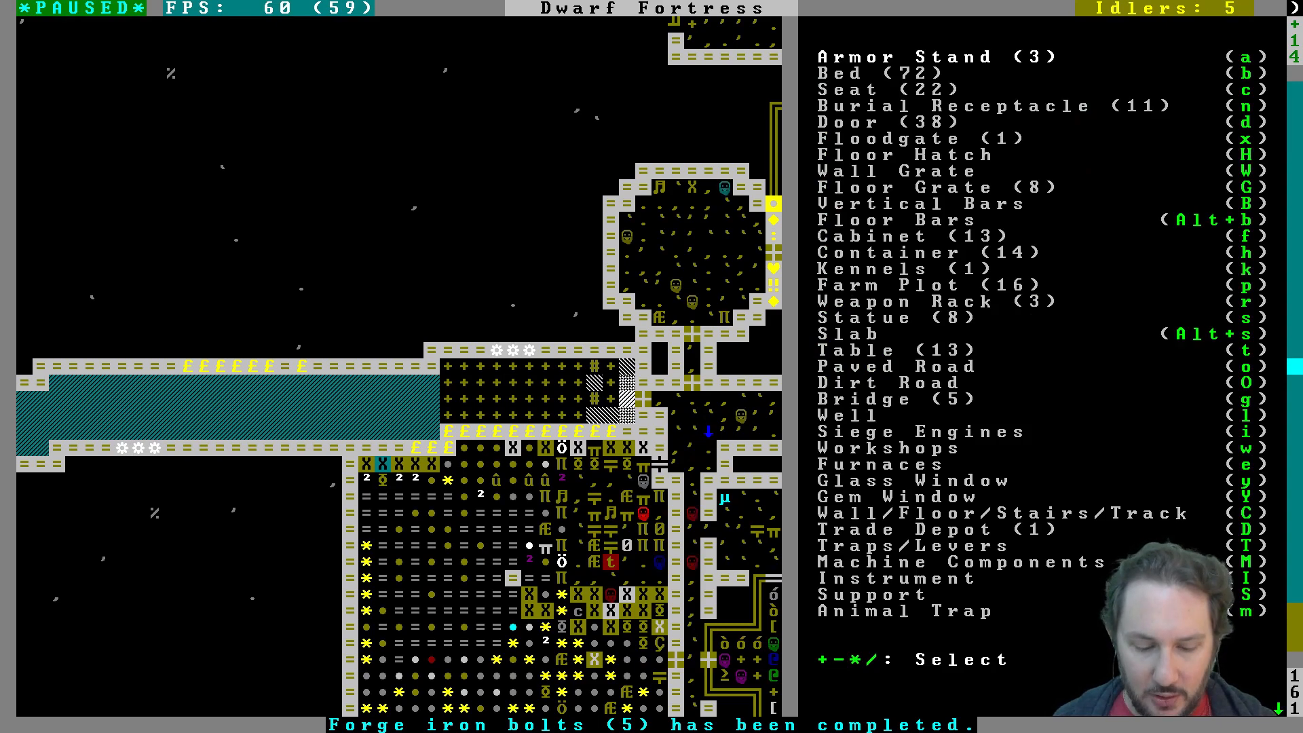
key("C")
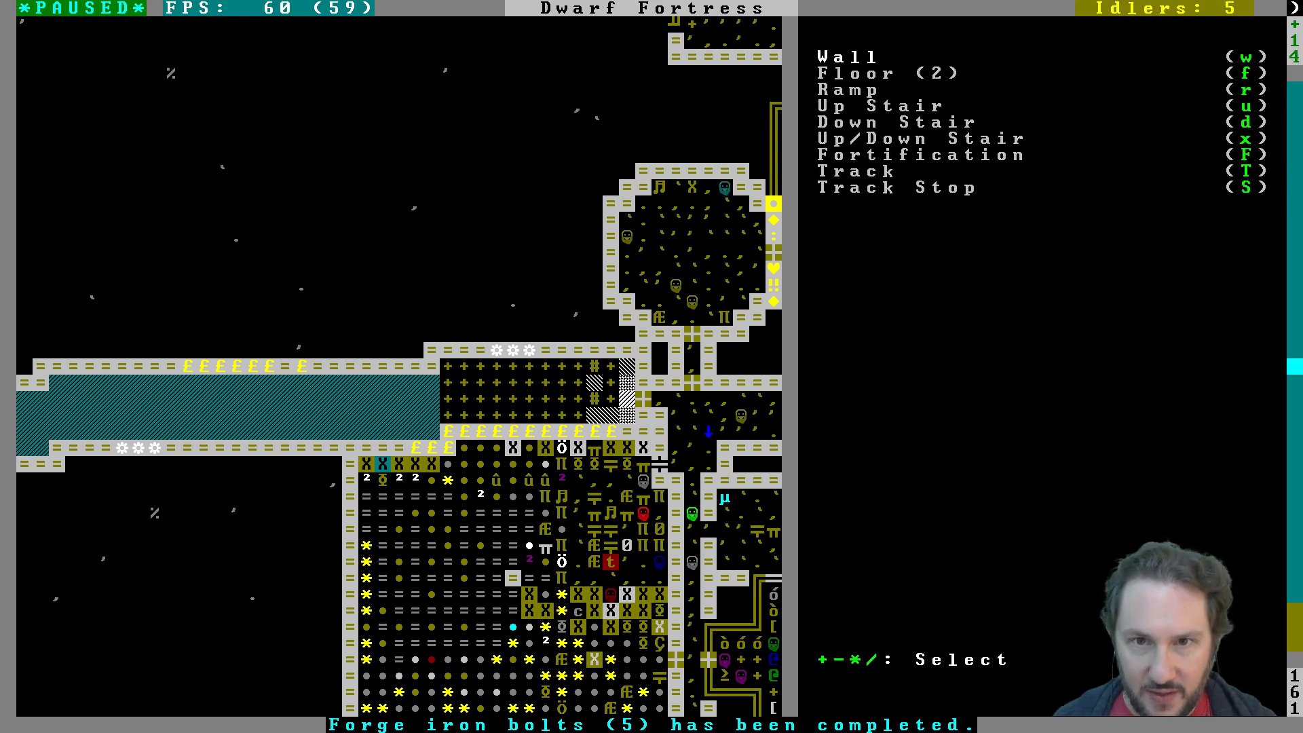
key("w")
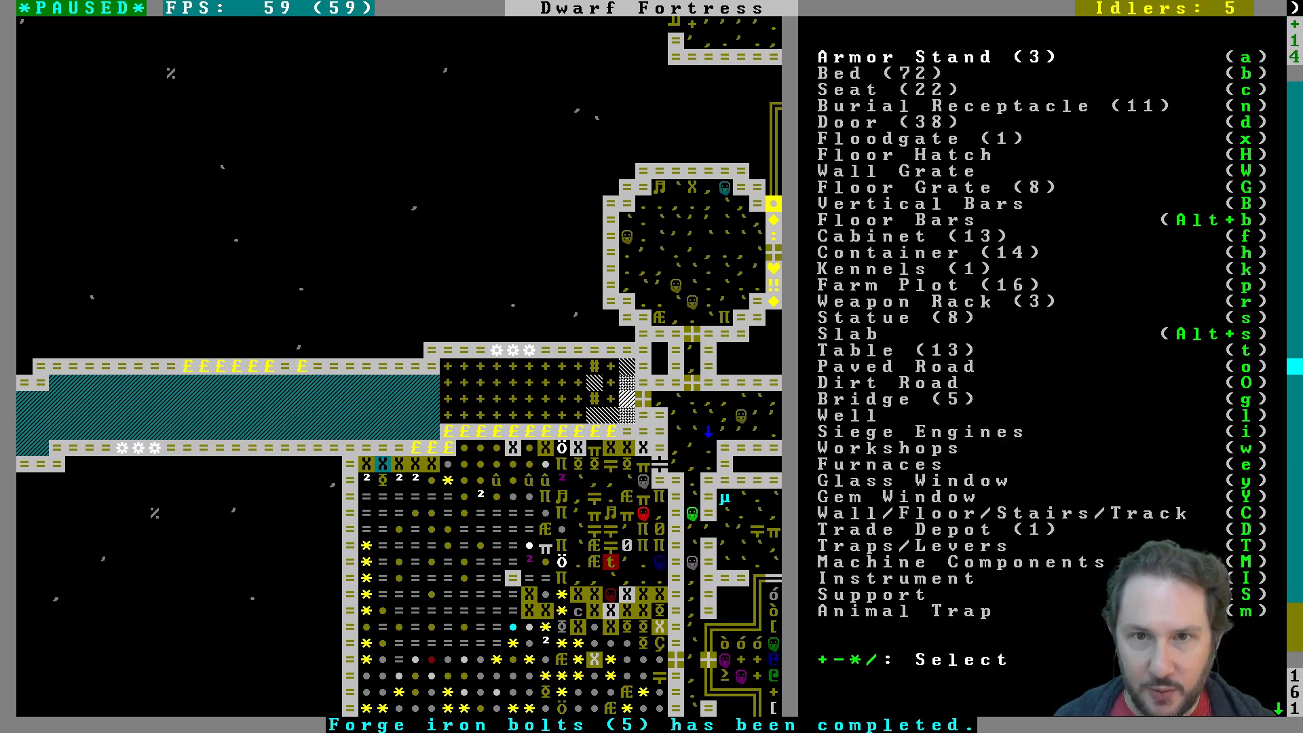
key("d")
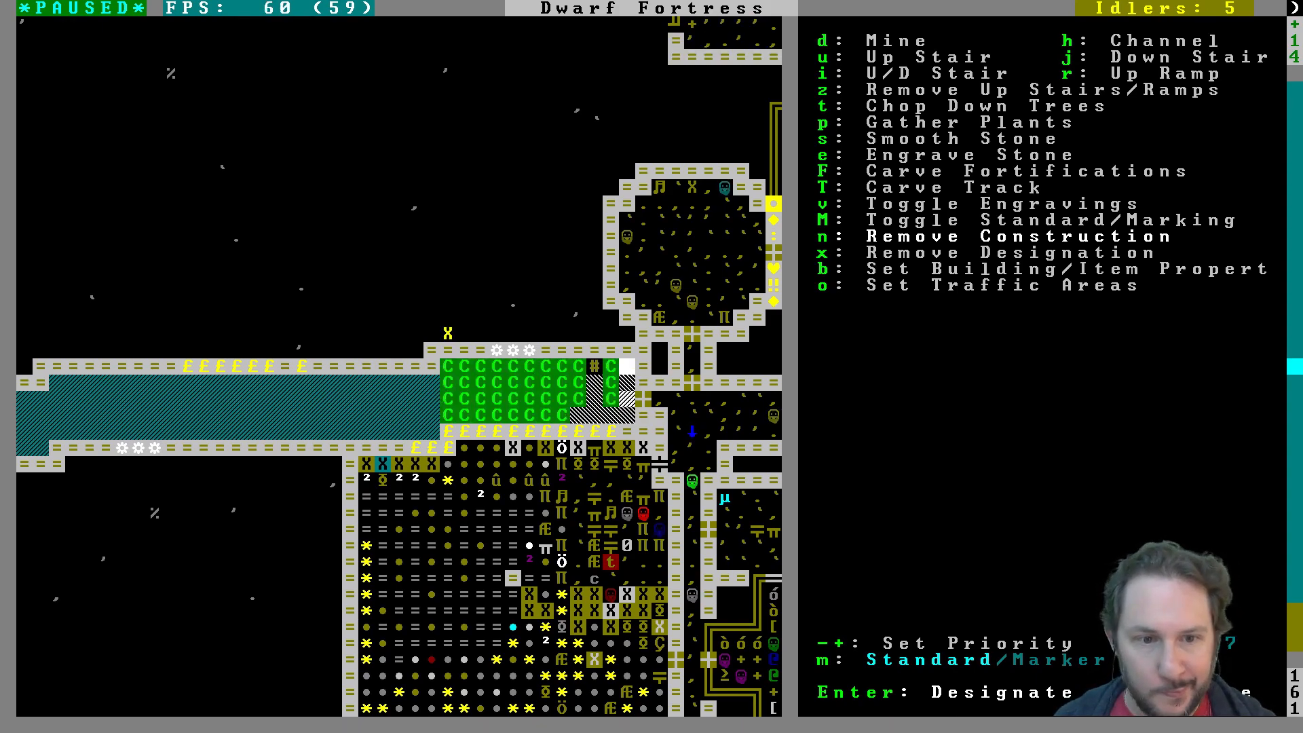
key("Escape")
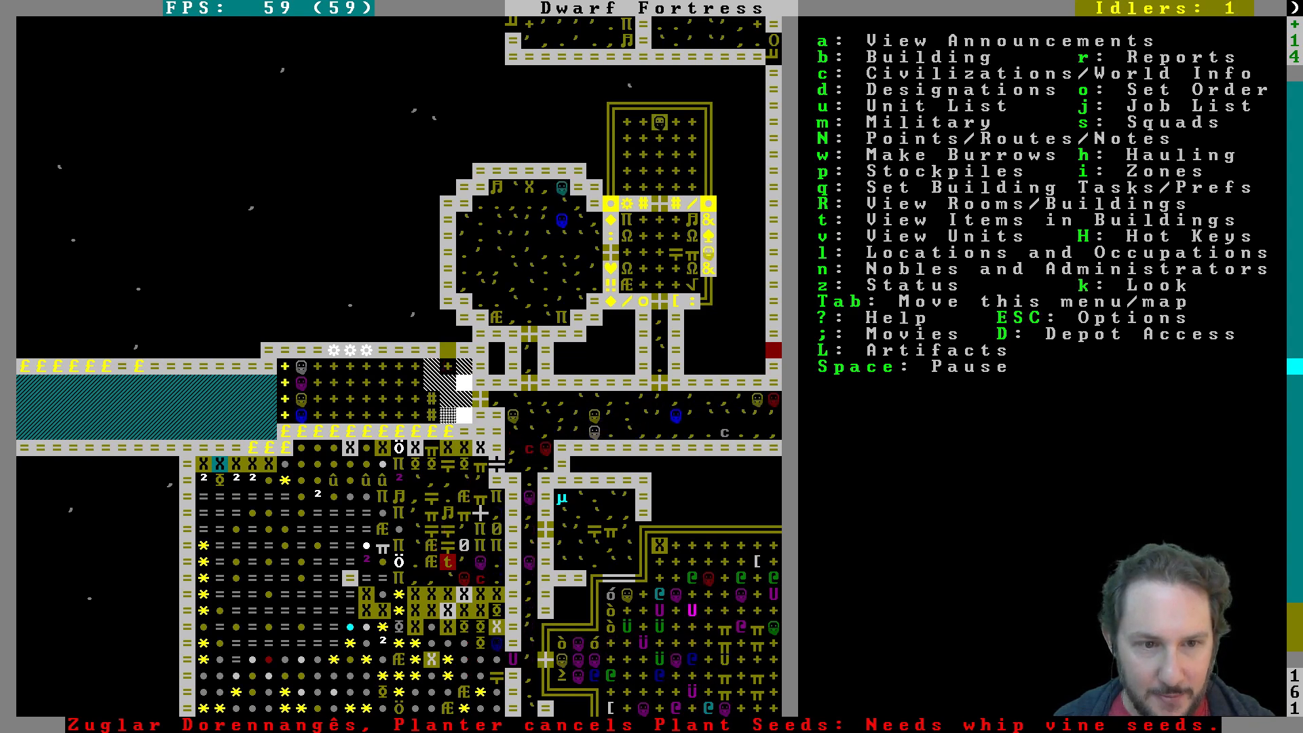
scroll("right", 3)
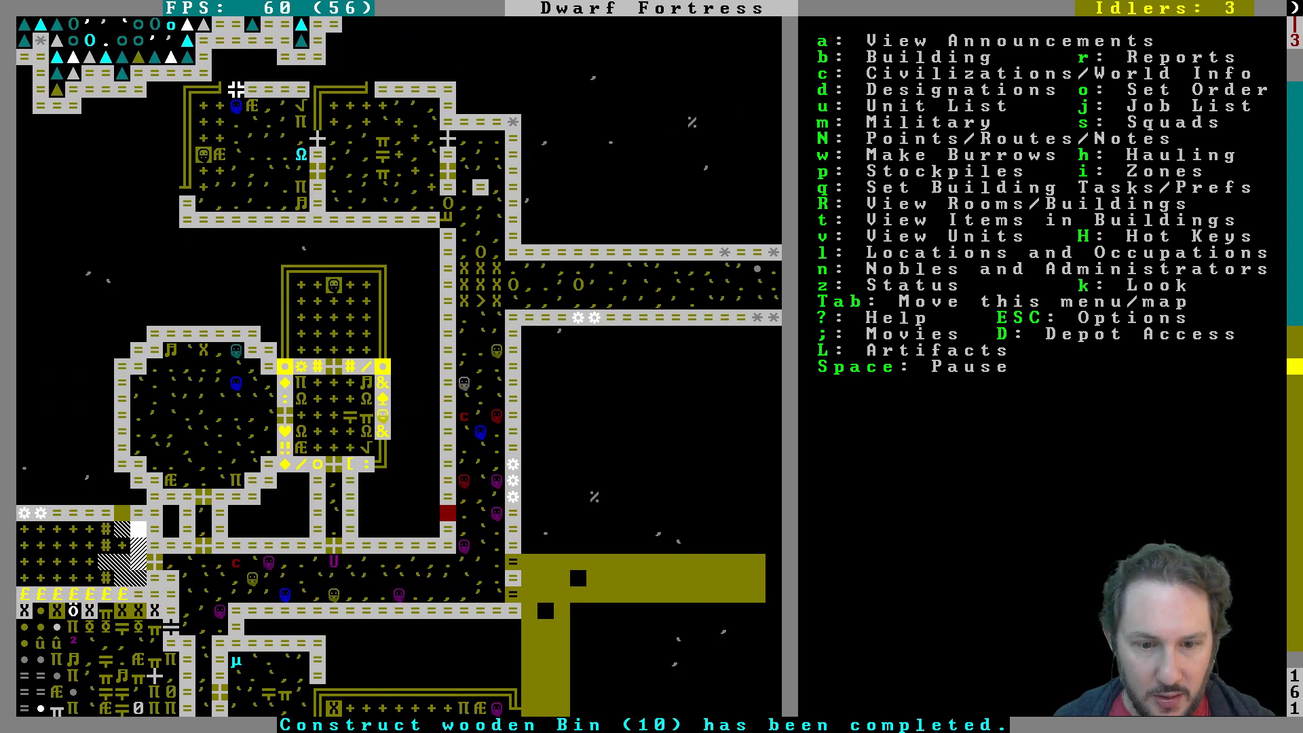
scroll("down", 3)
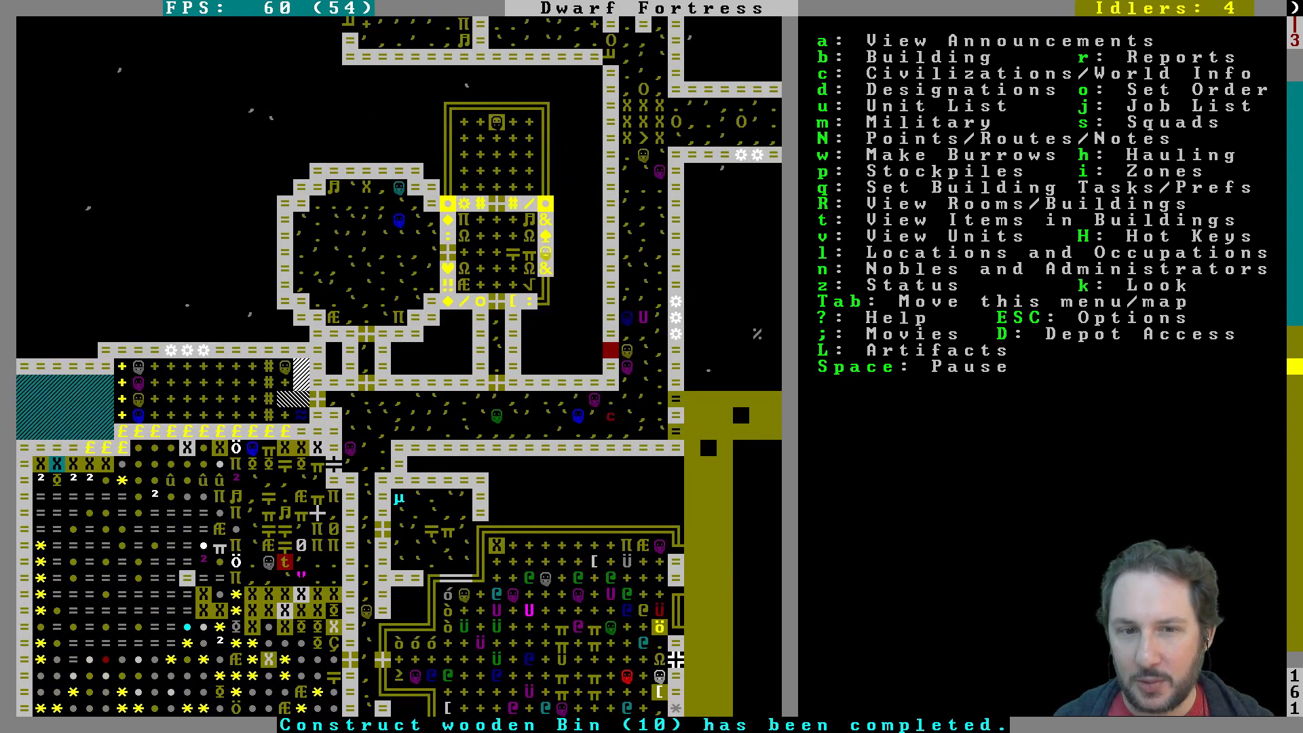
scroll("down", 3)
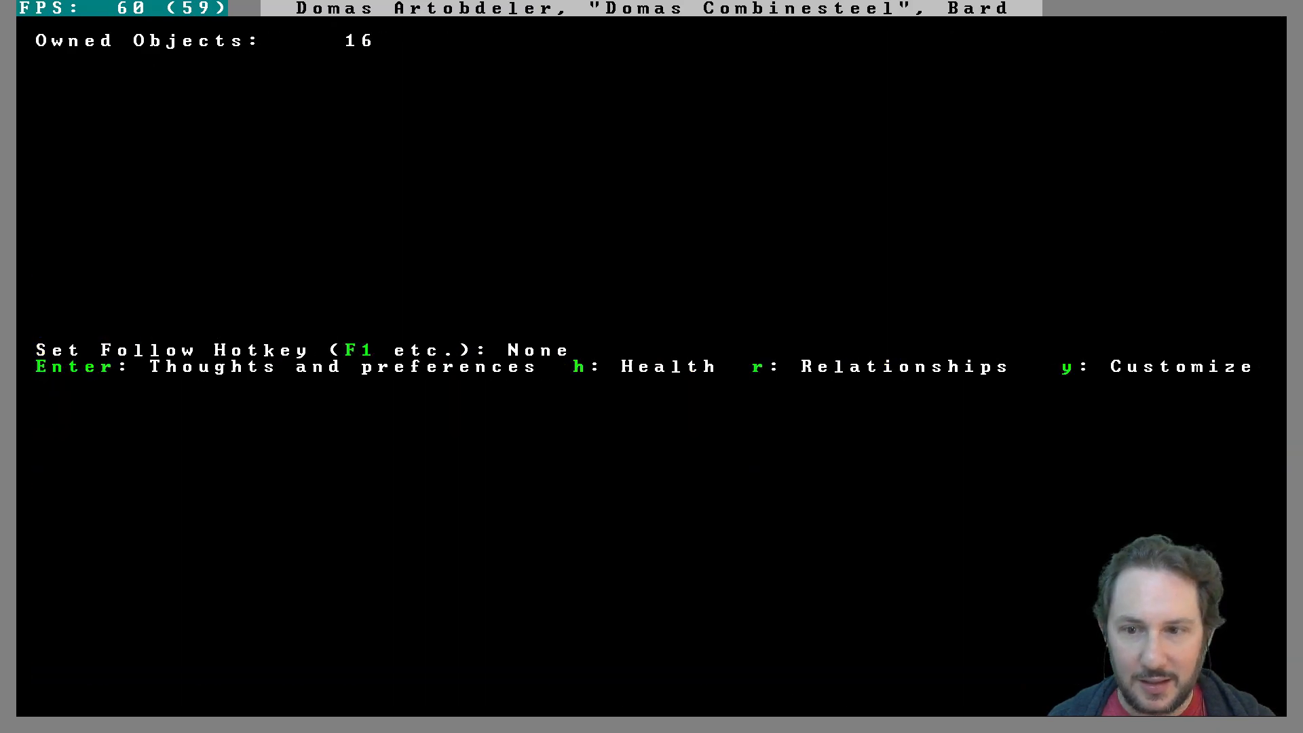
Step: View the bard's relationships and read the Simulate Oggez performance skill description
key("r")
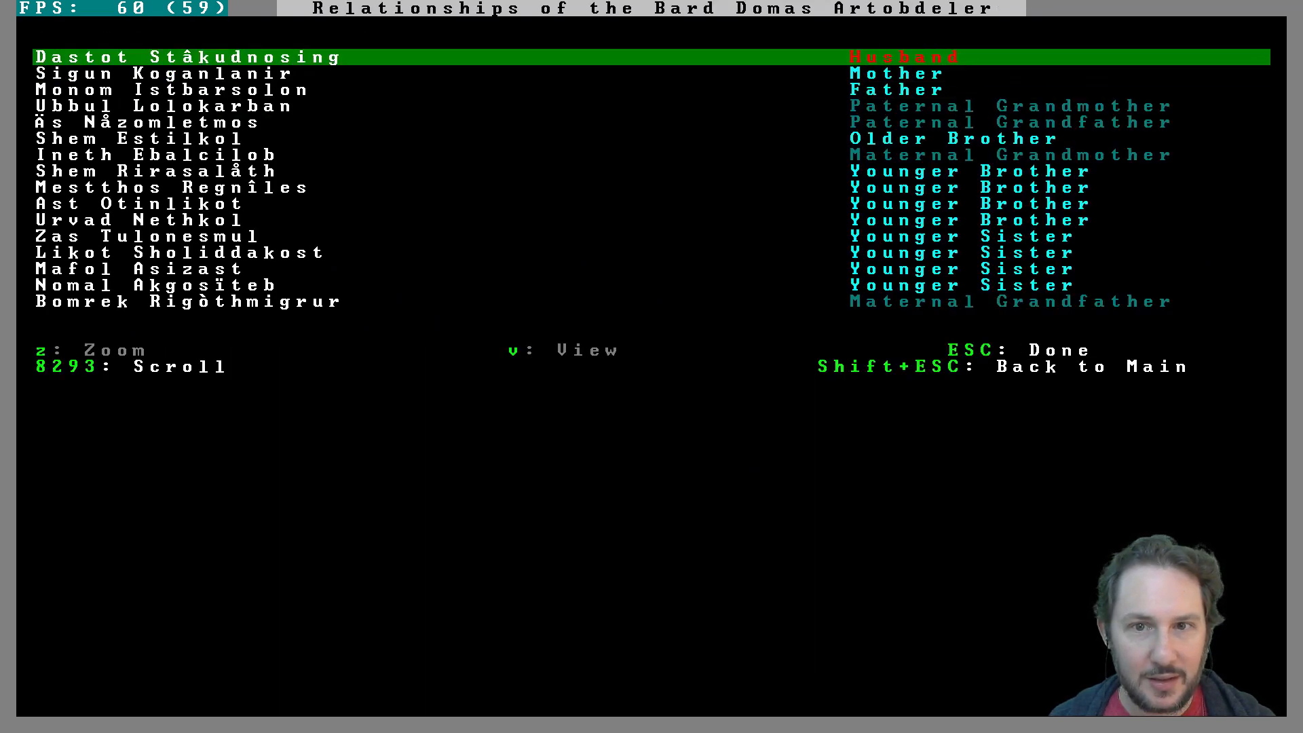
scroll("down", 3)
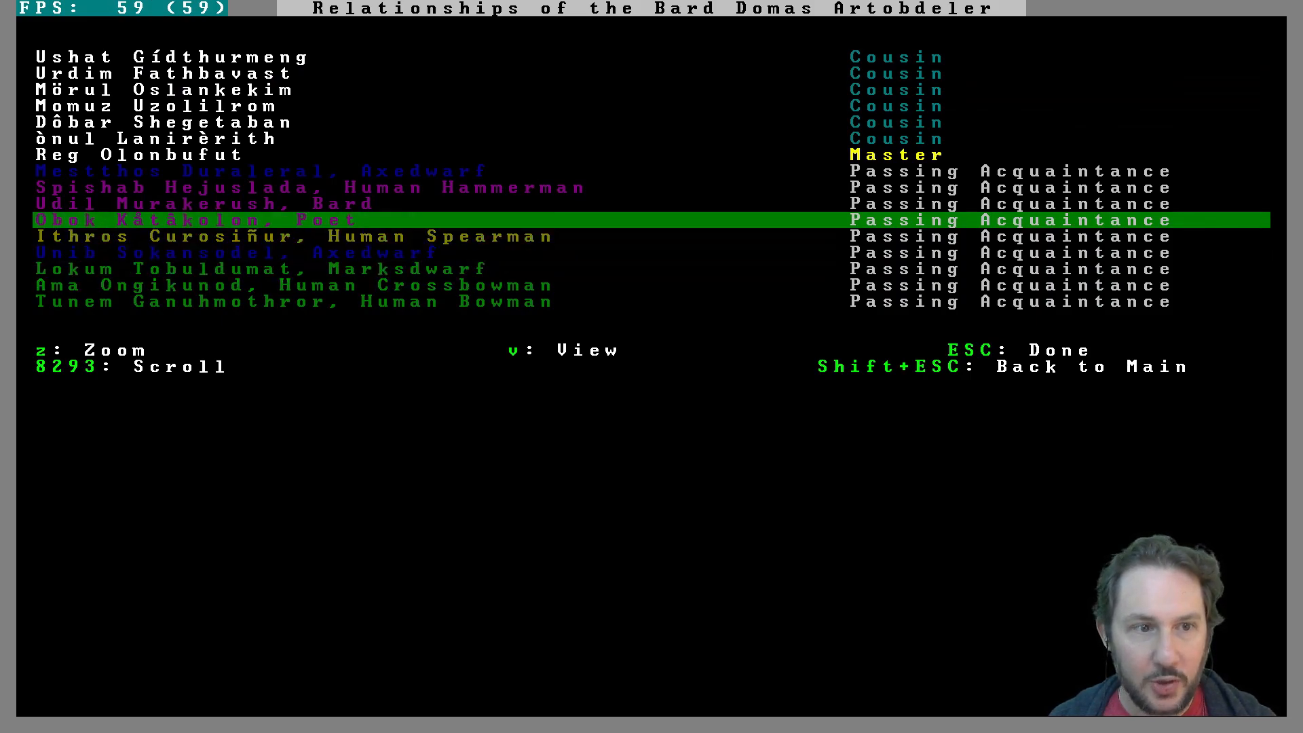
key("up")
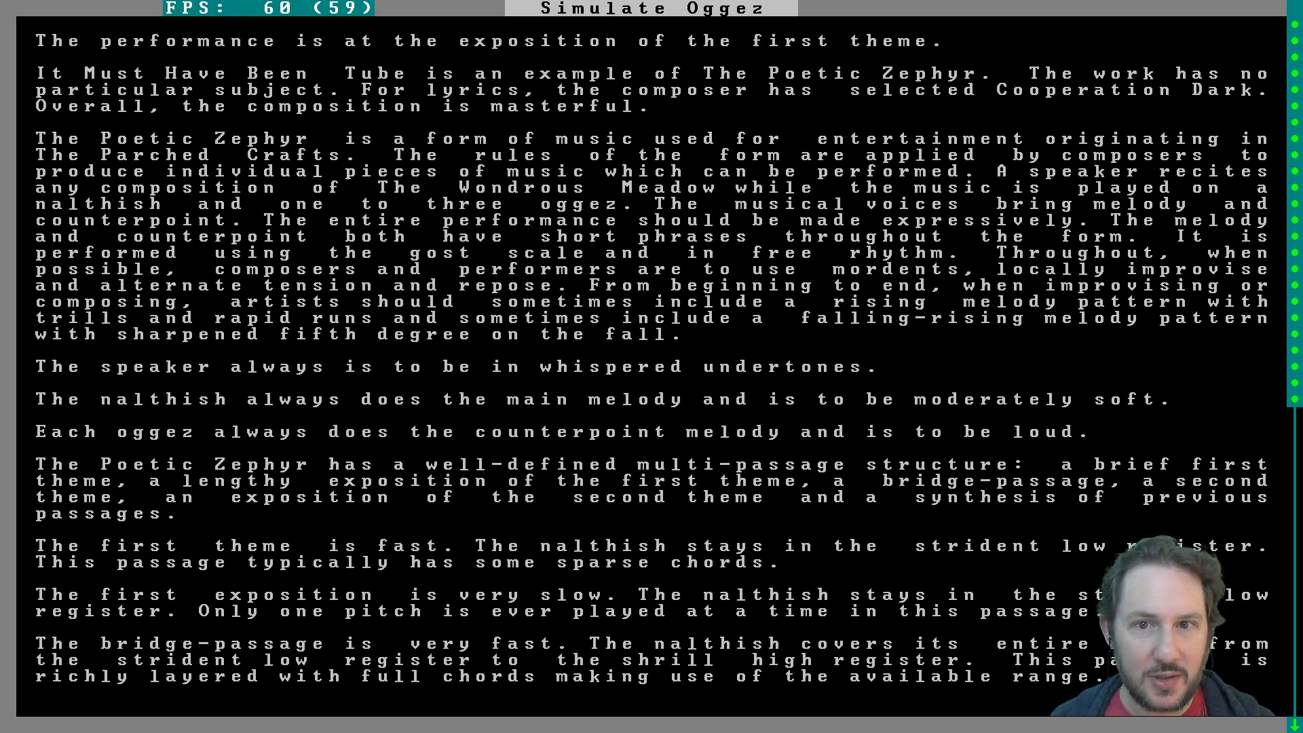
scroll("down", 3)
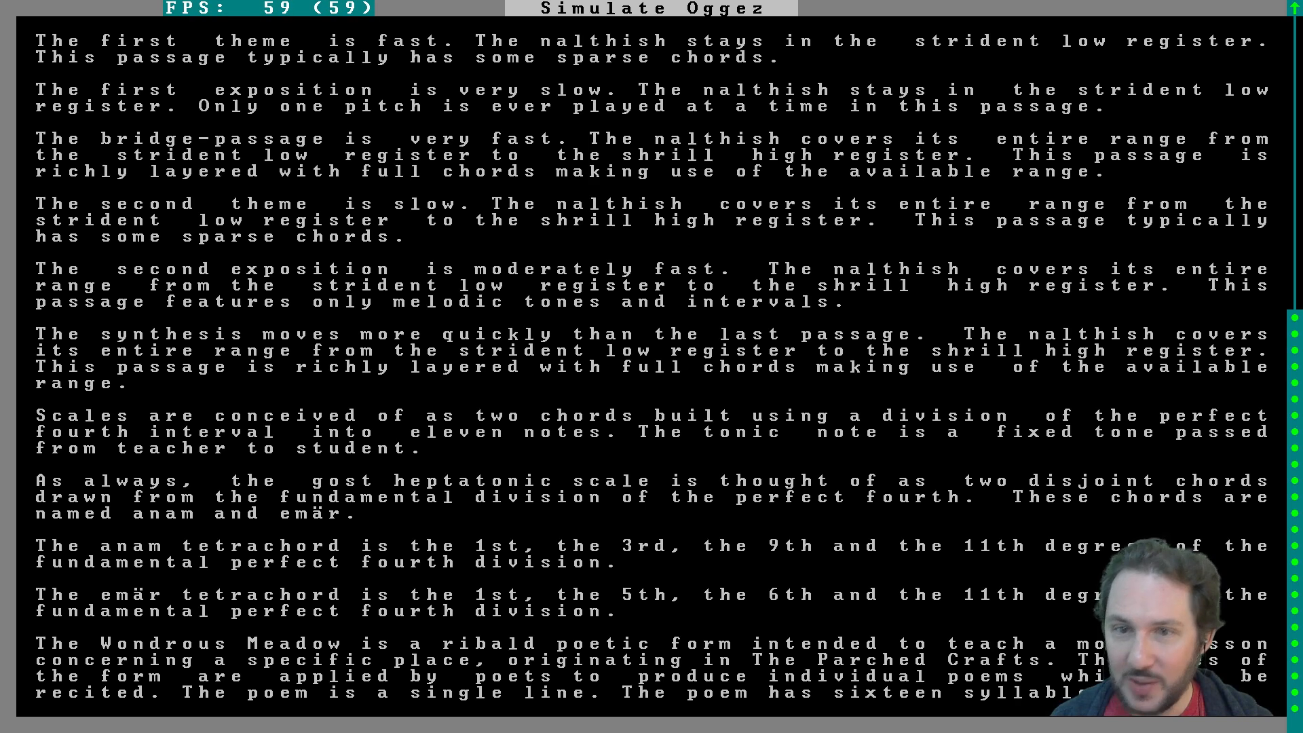
scroll("up", 3)
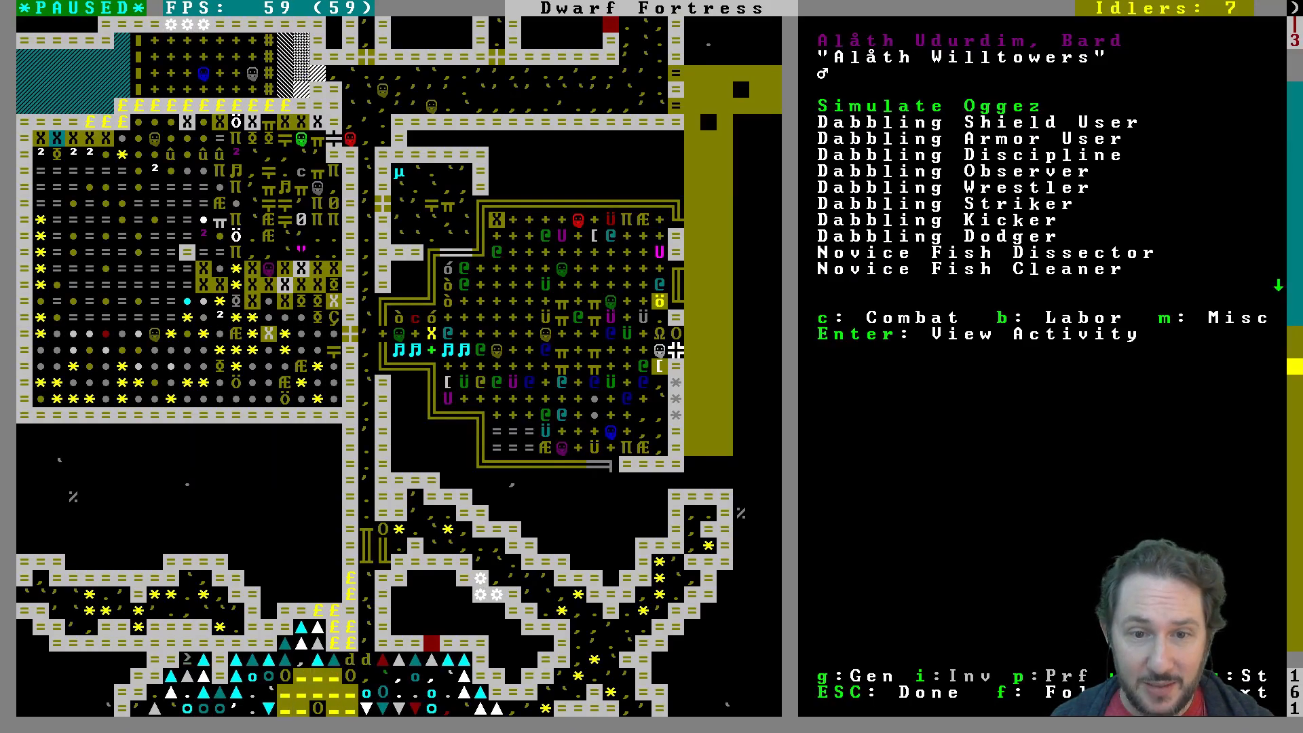
Step: Close the bard's details and move down one level to the water channel
key("Escape")
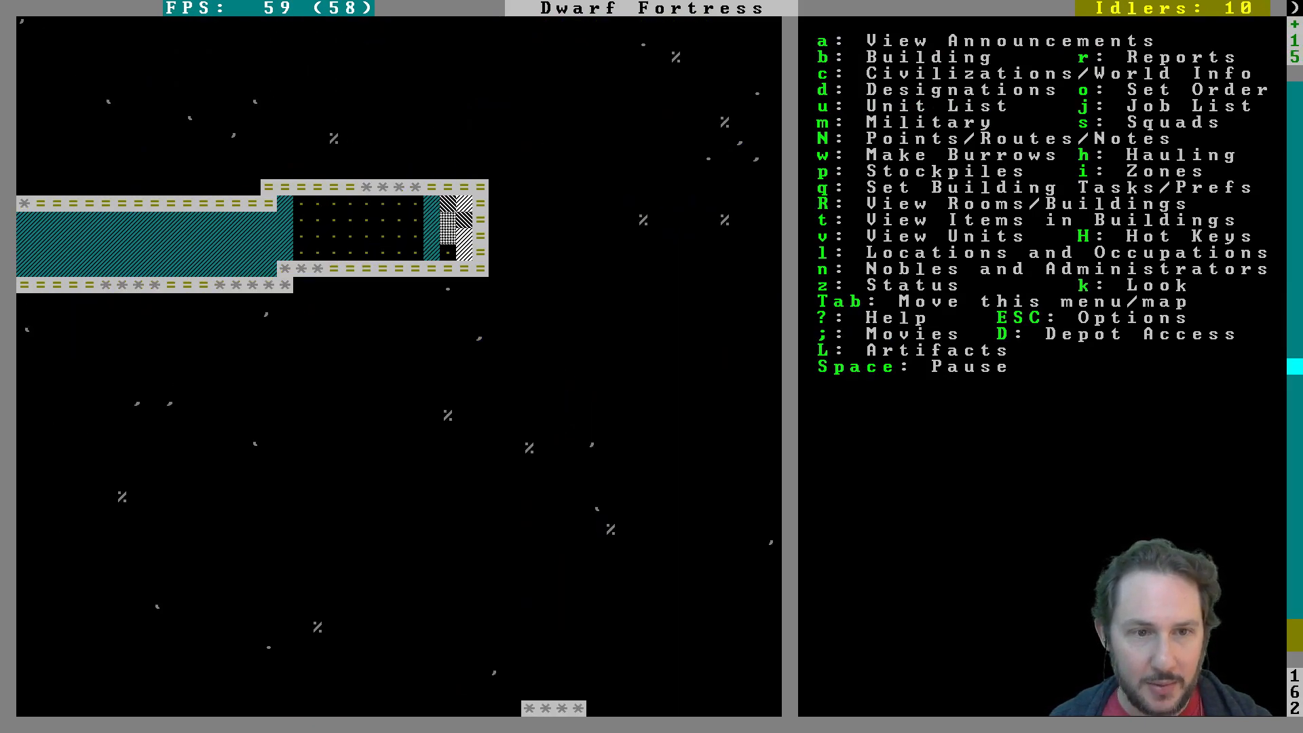
key("Escape")
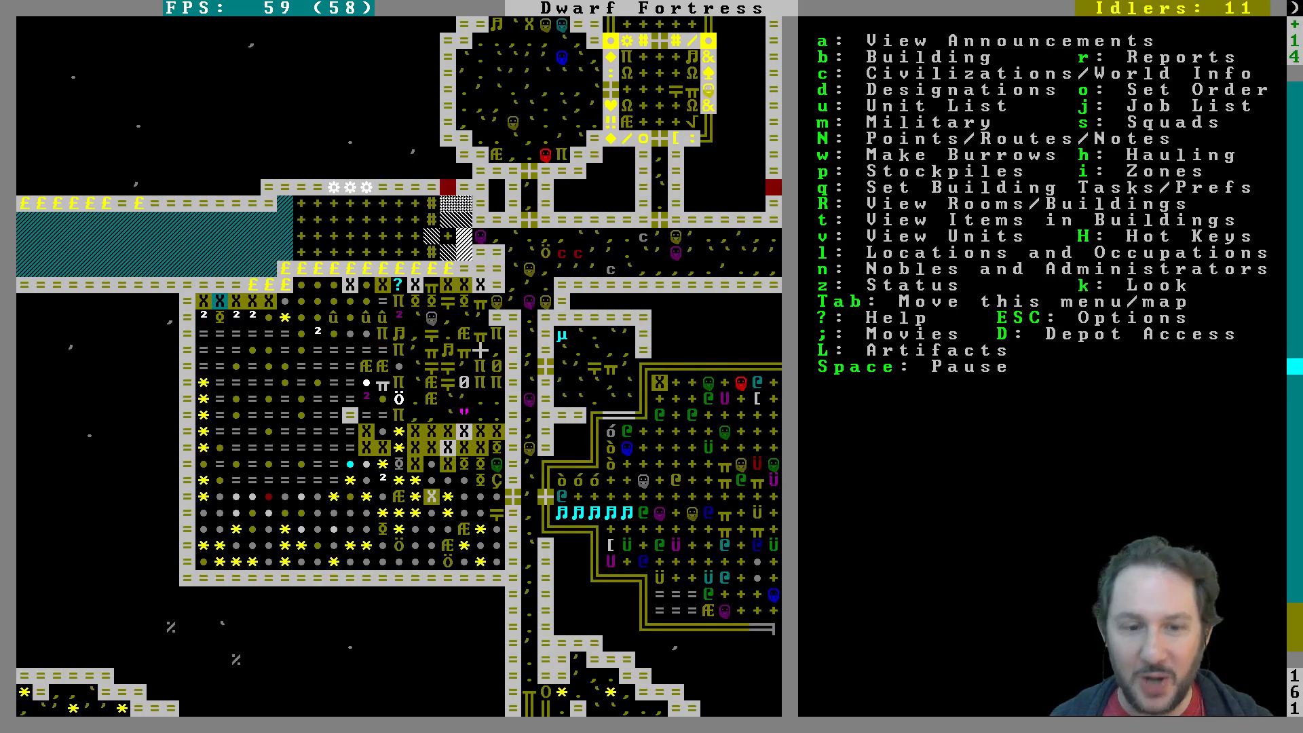
scroll("down", 3)
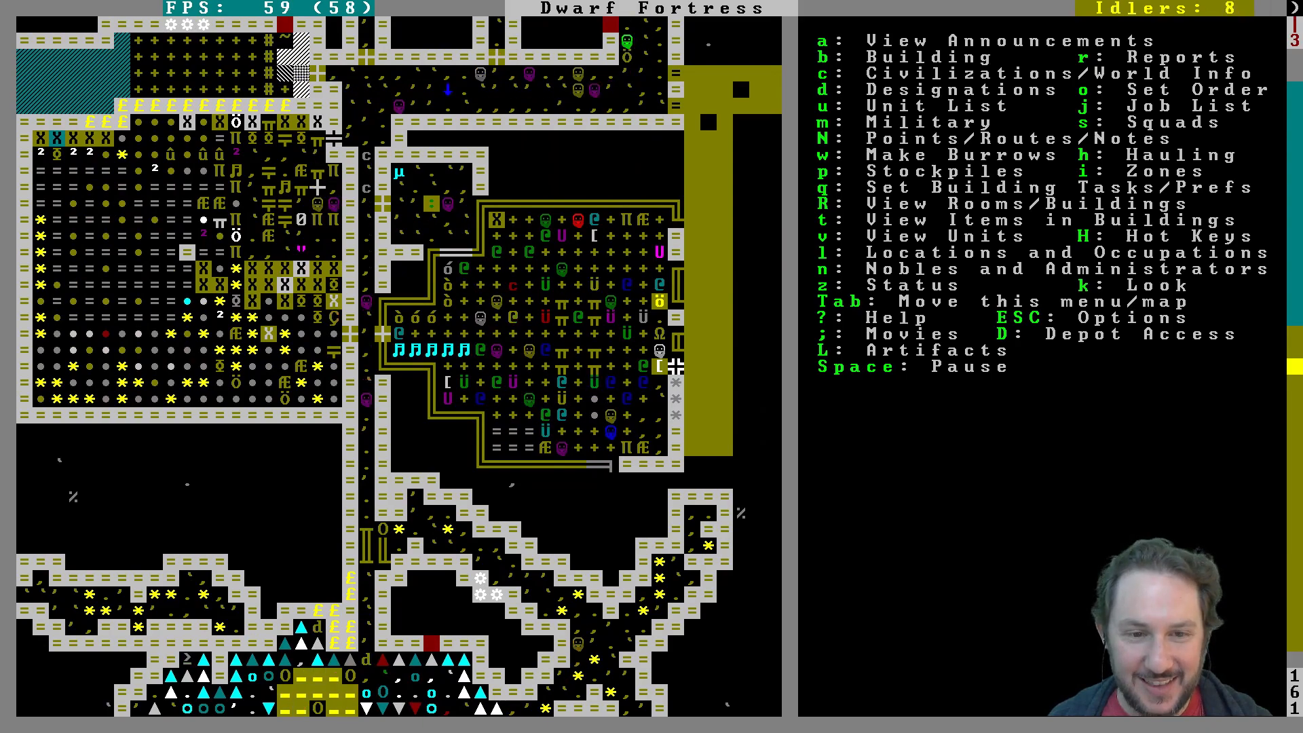
scroll("up", 3)
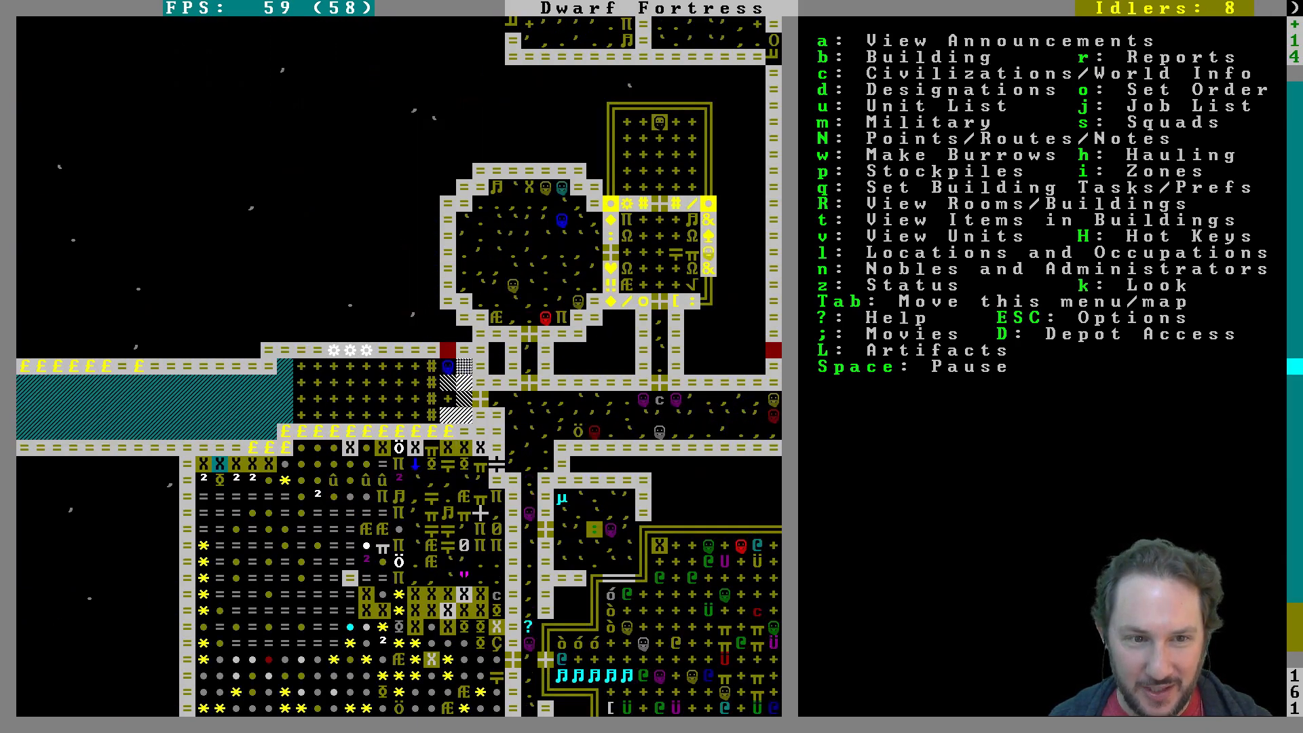
Step: Build chert-block walls at the end of the water channel and exit the build menu
key("d")
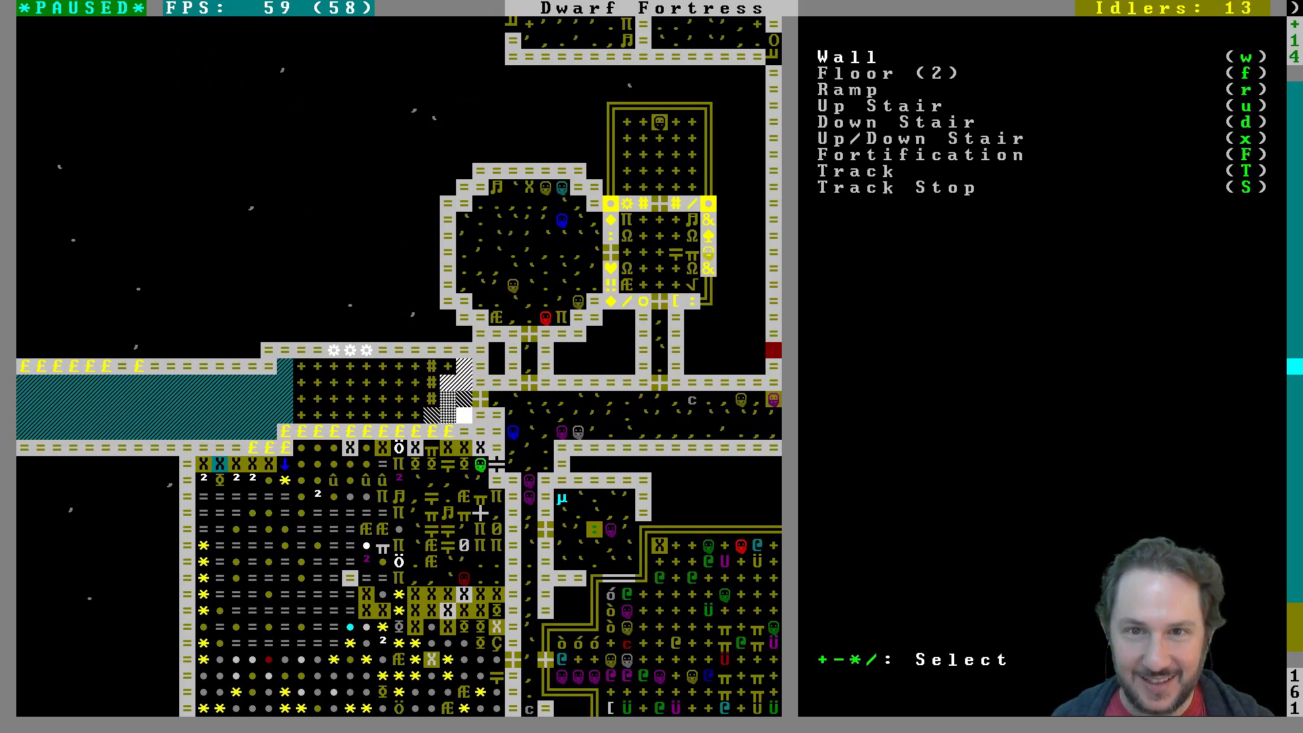
key("w")
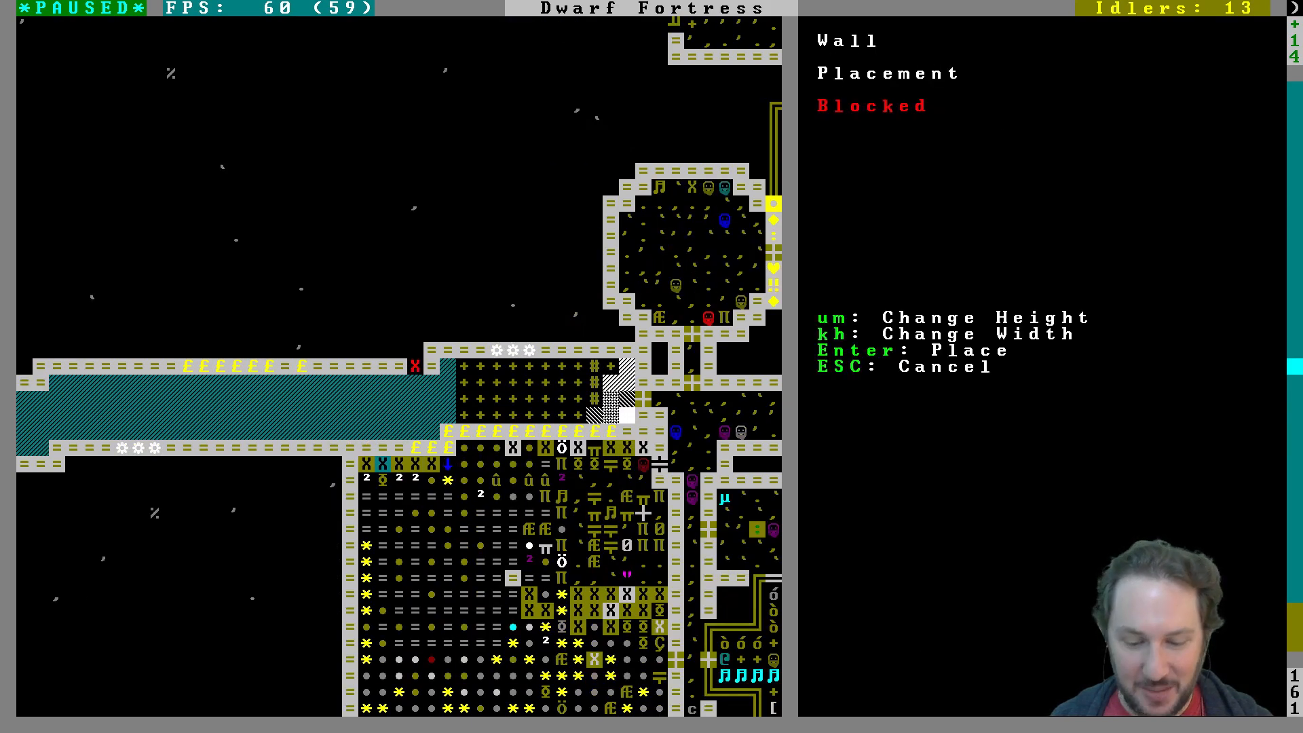
key("Return")
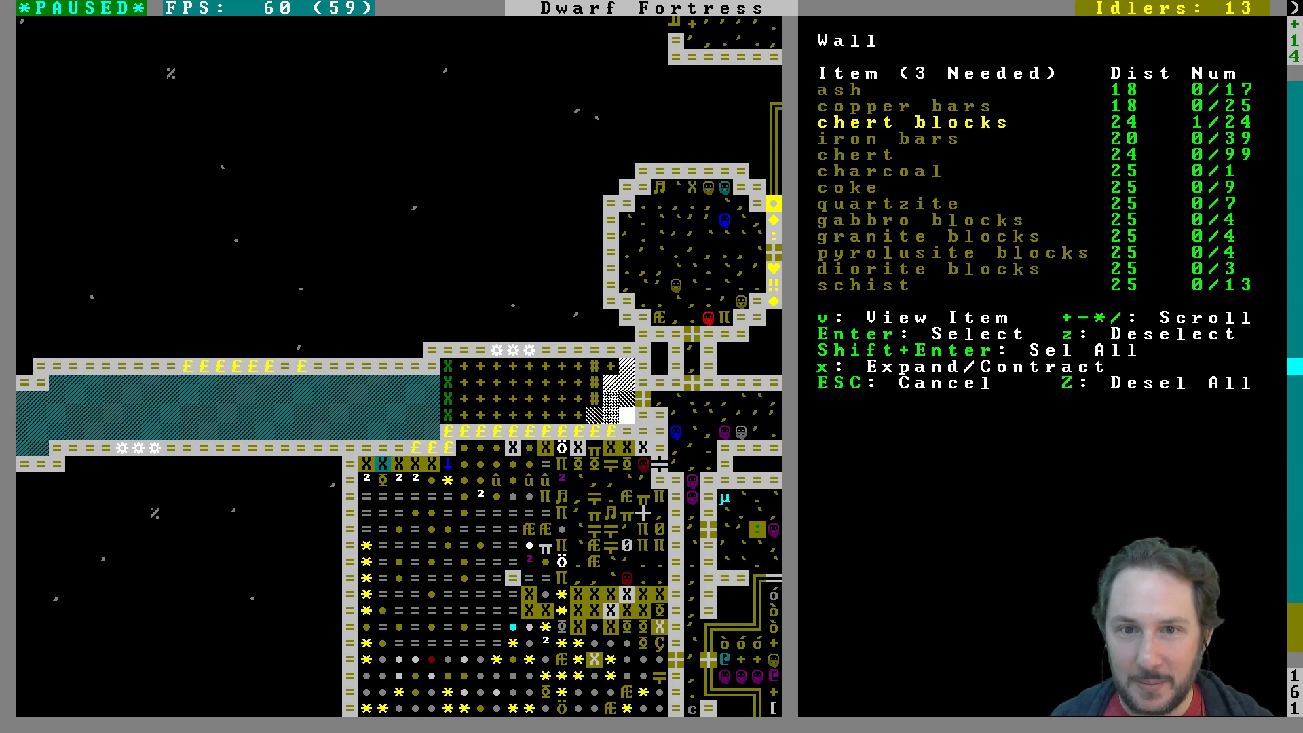
key("Escape")
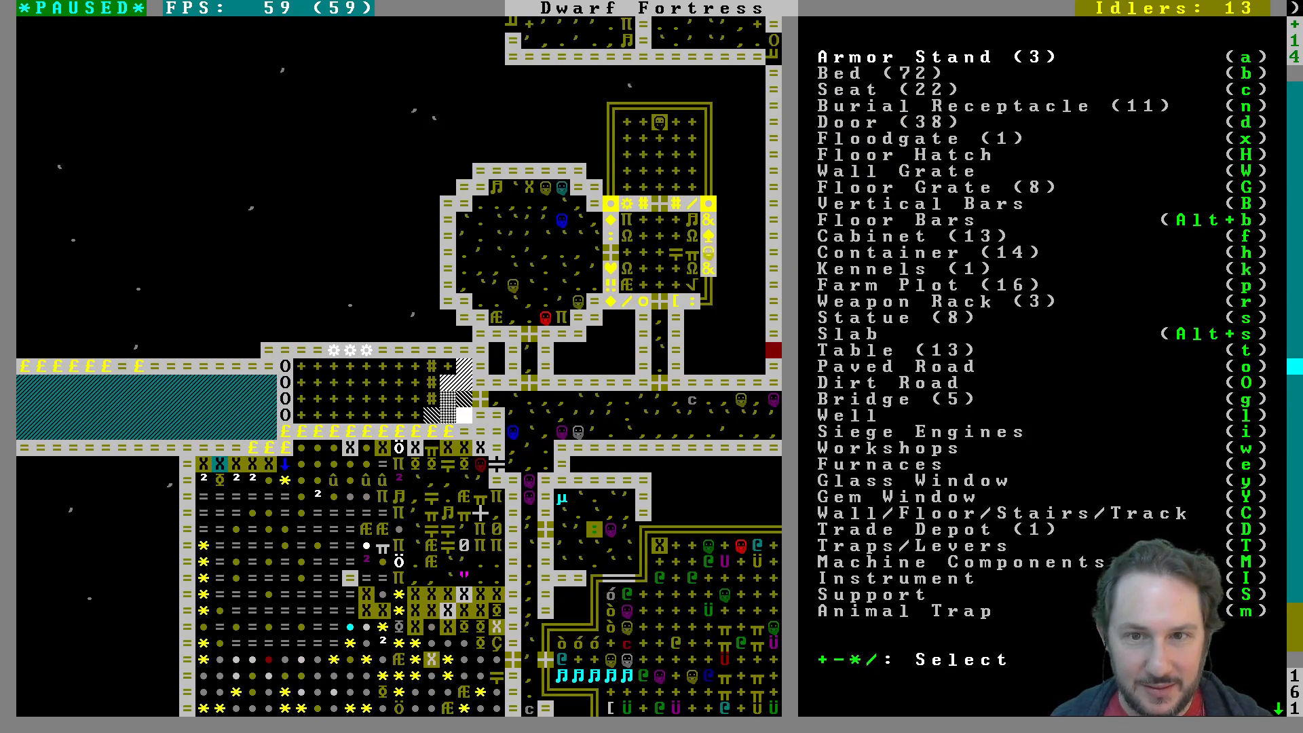
key("Escape")
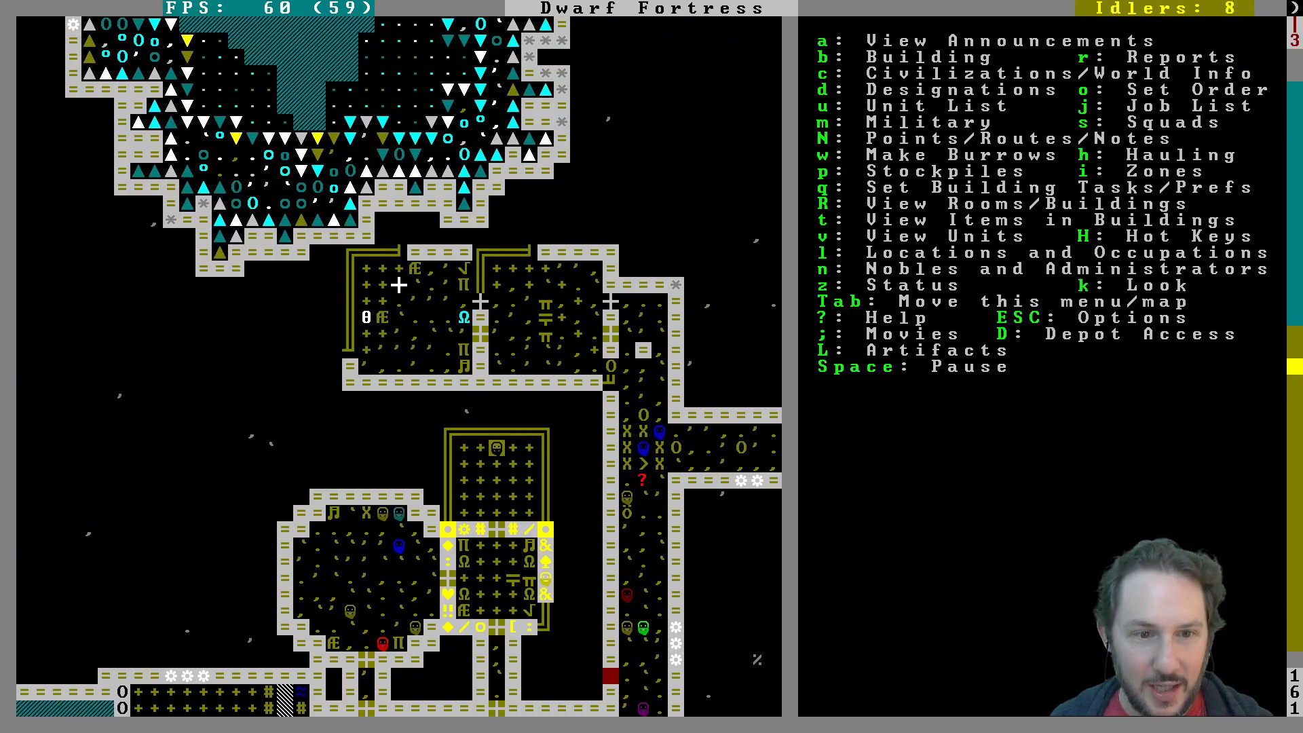
key("n")
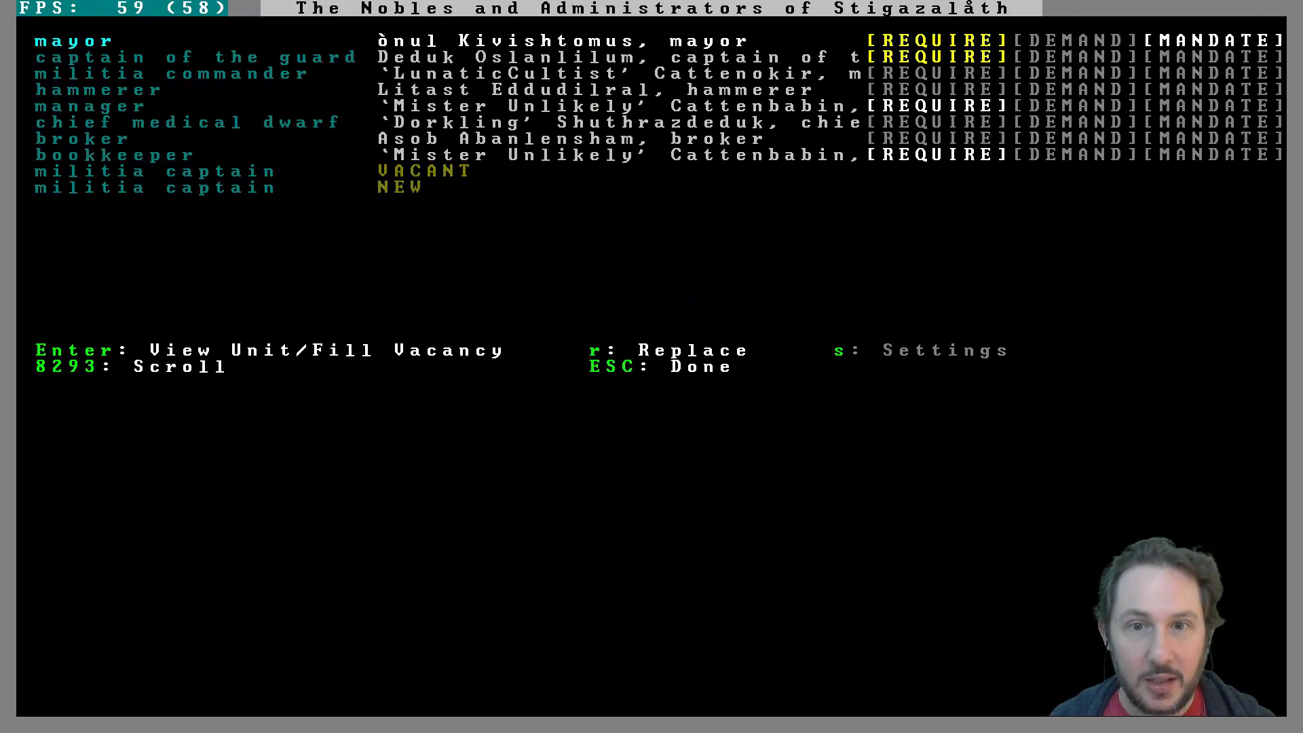
key("Escape")
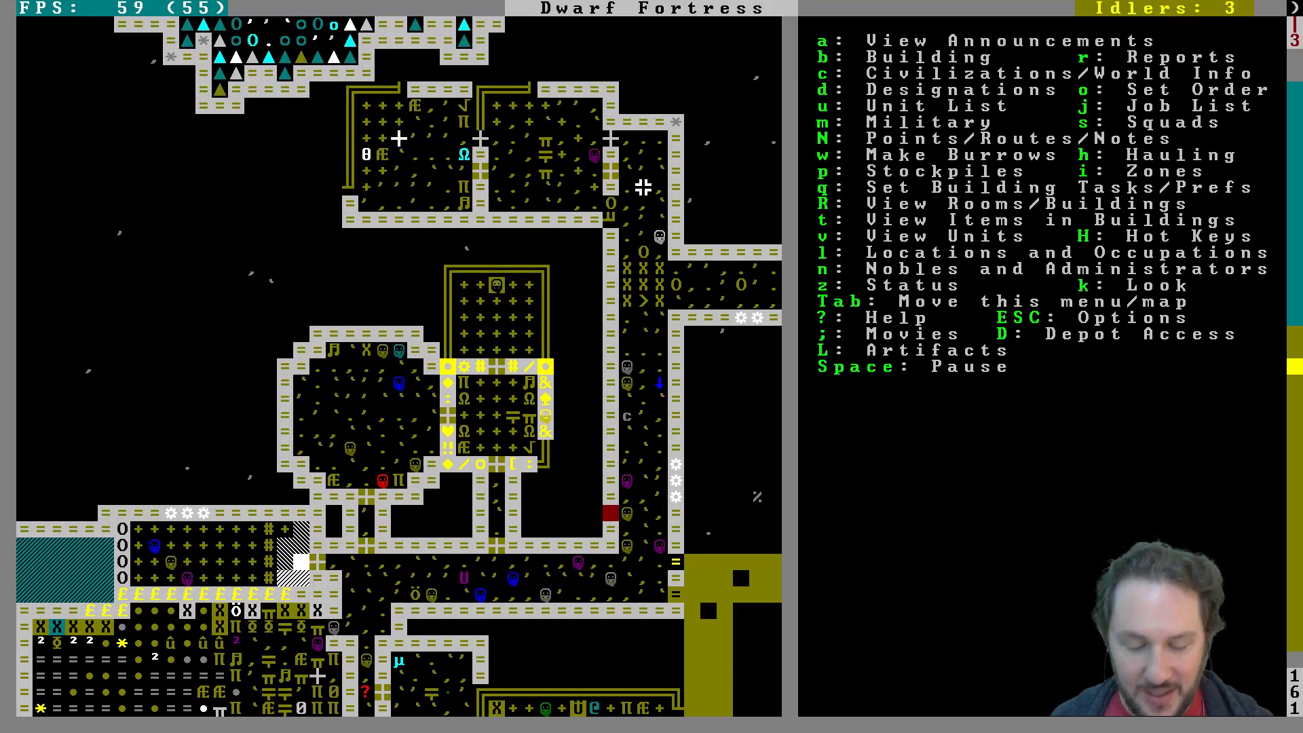
key("k")
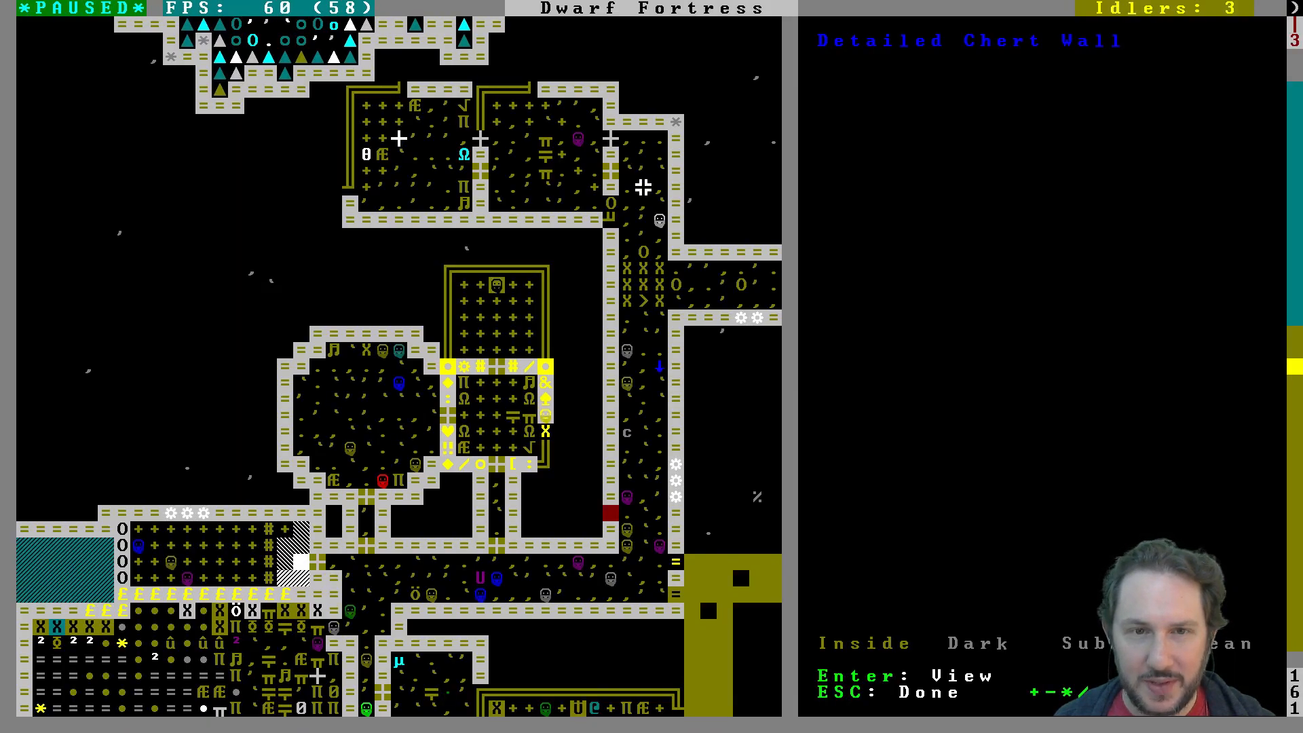
key("Return")
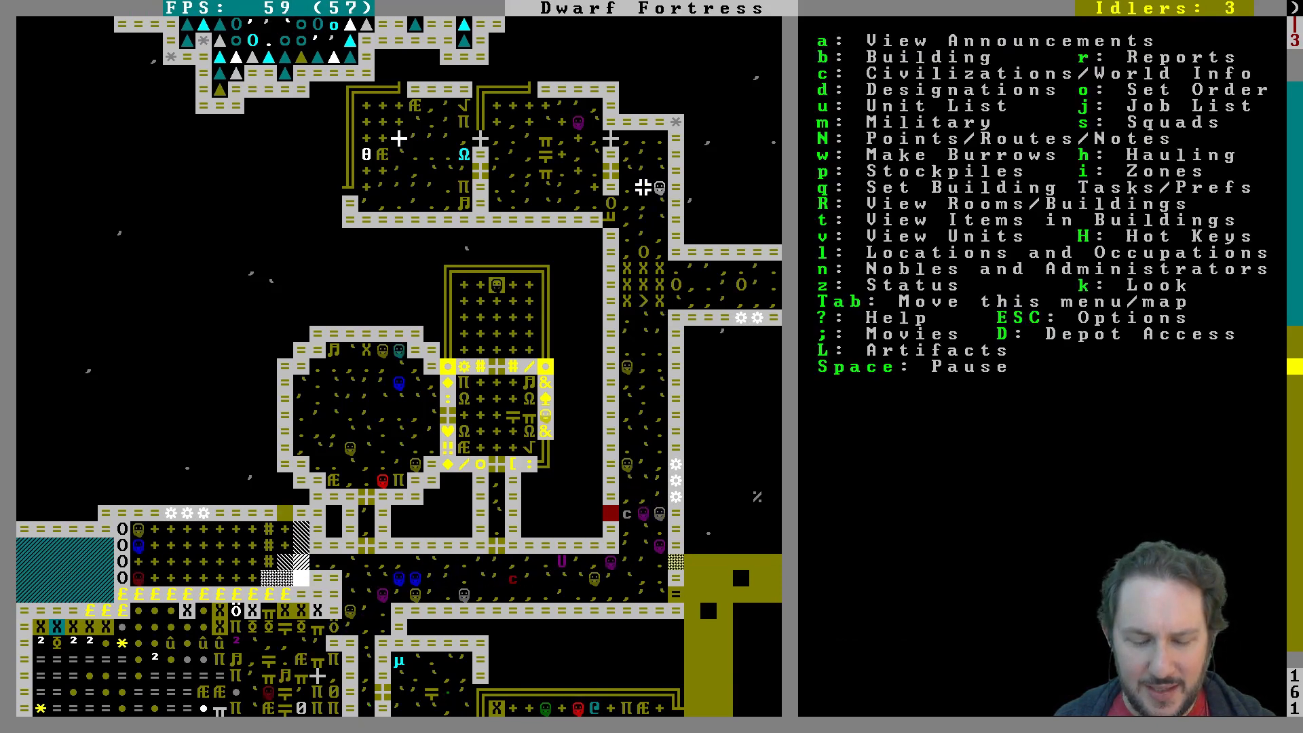
key("c")
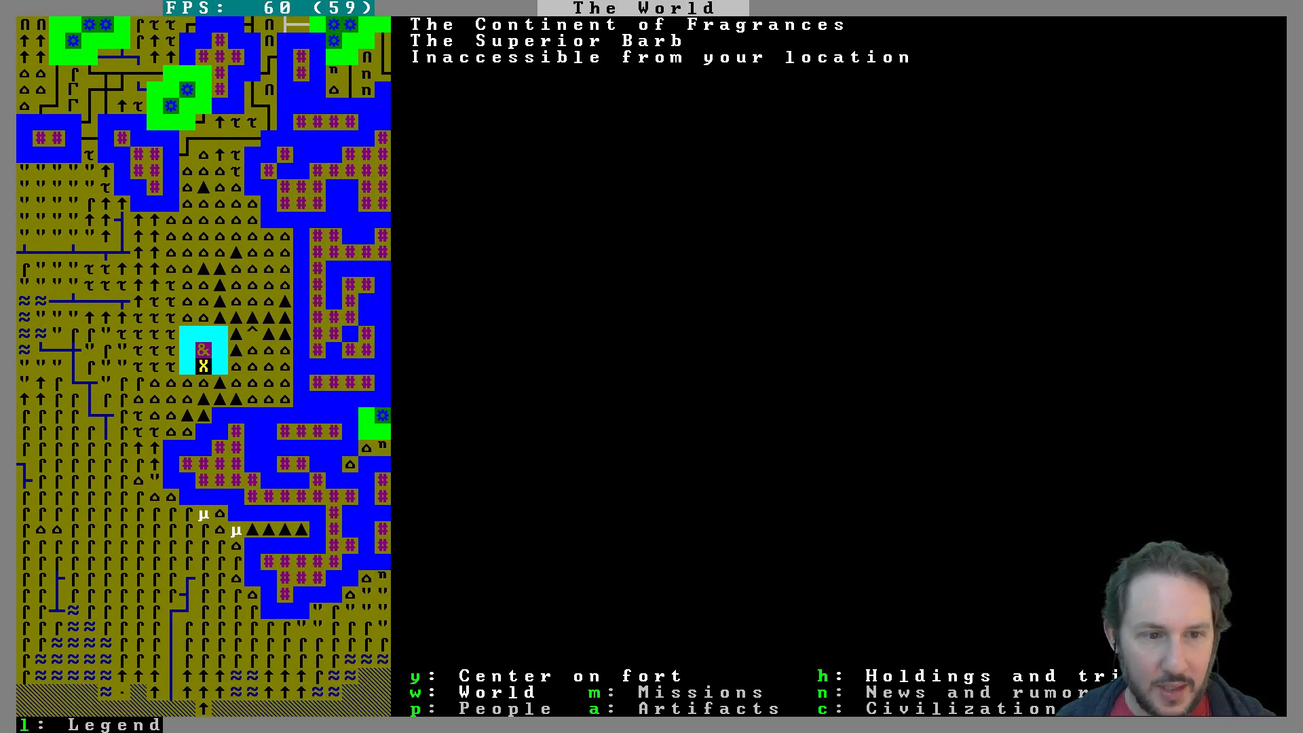
key("n")
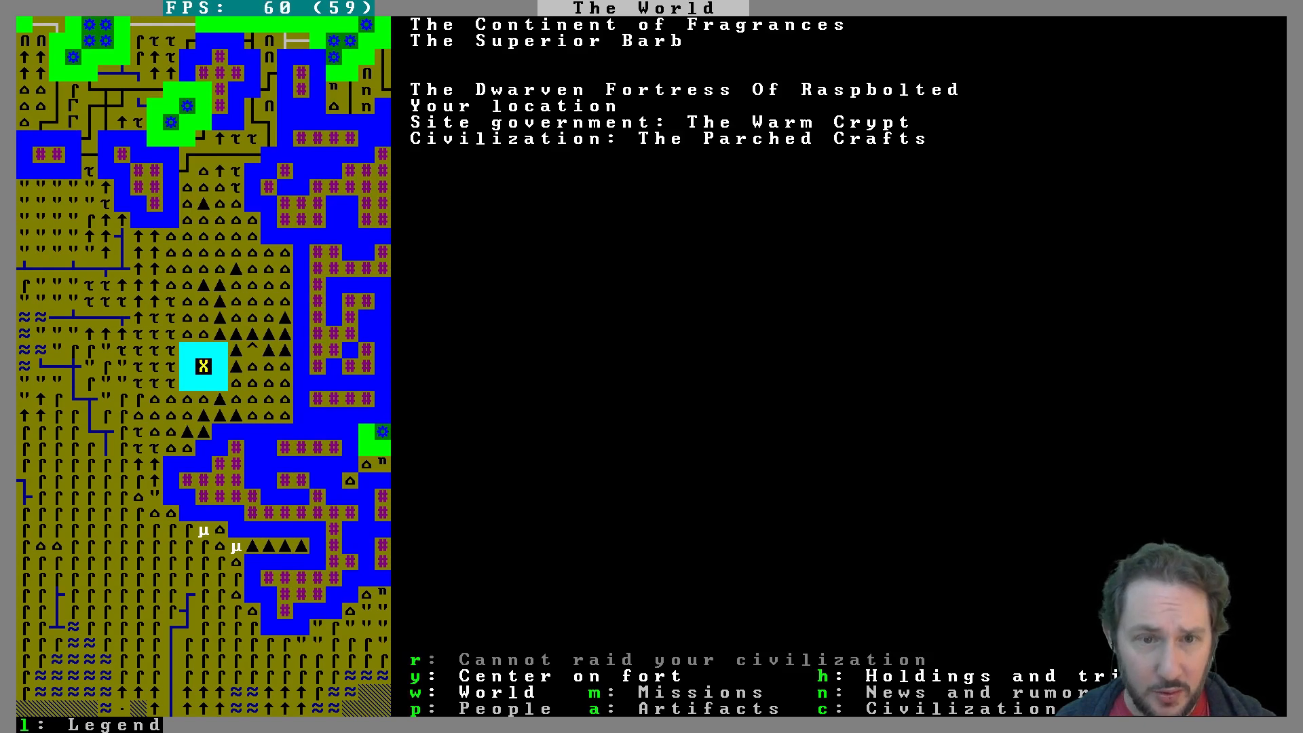
key("p")
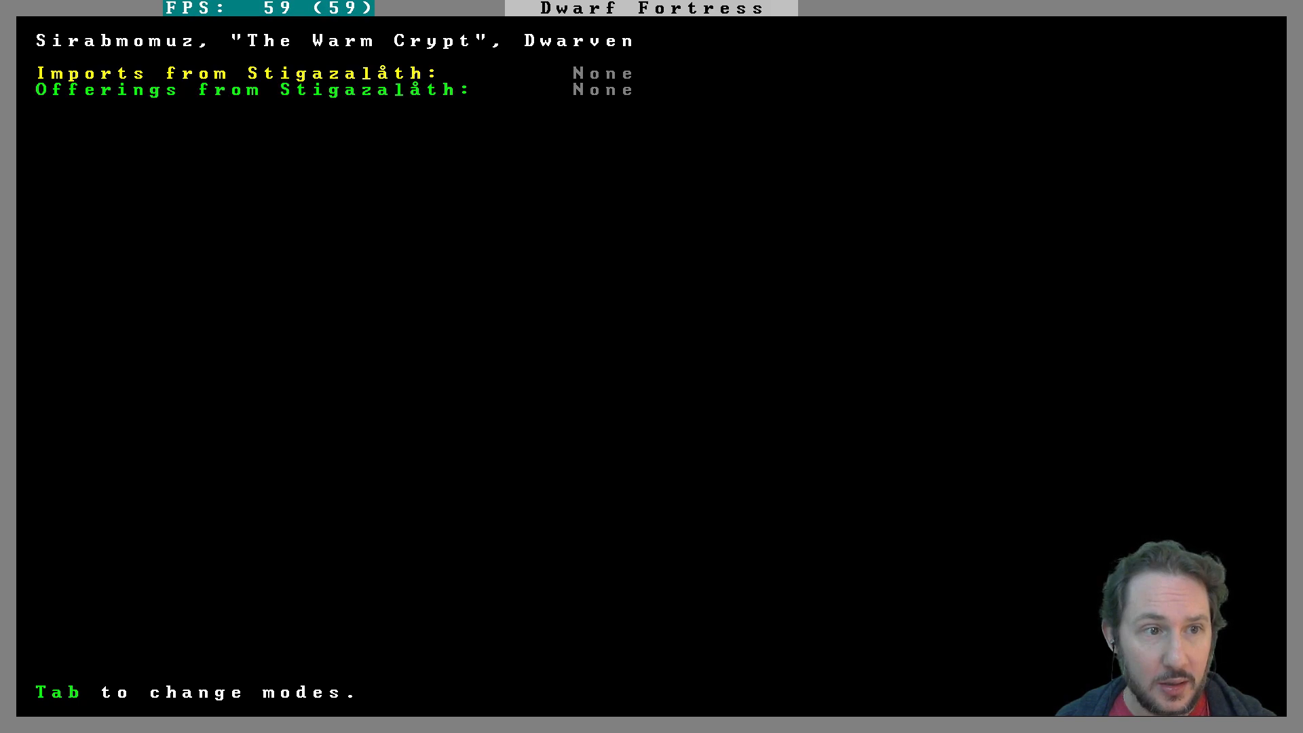
key("Tab")
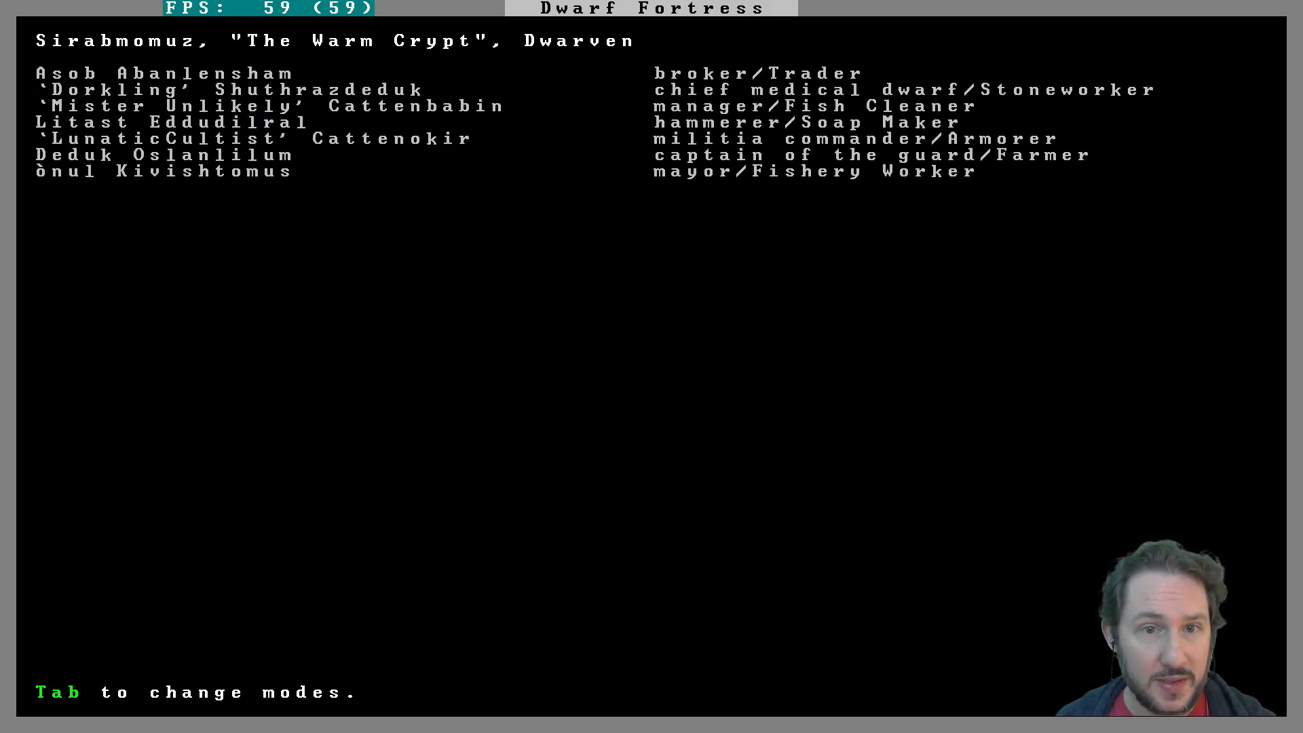
key("Escape")
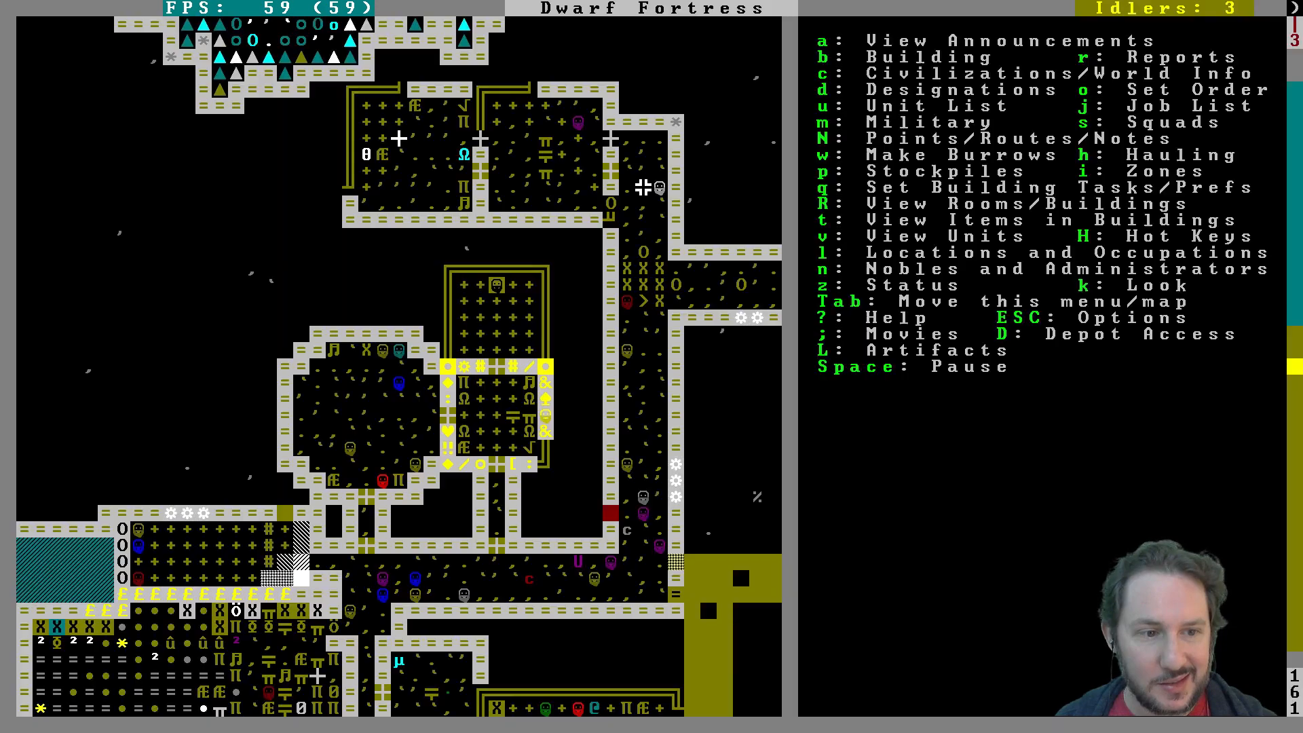
scroll("down", 3)
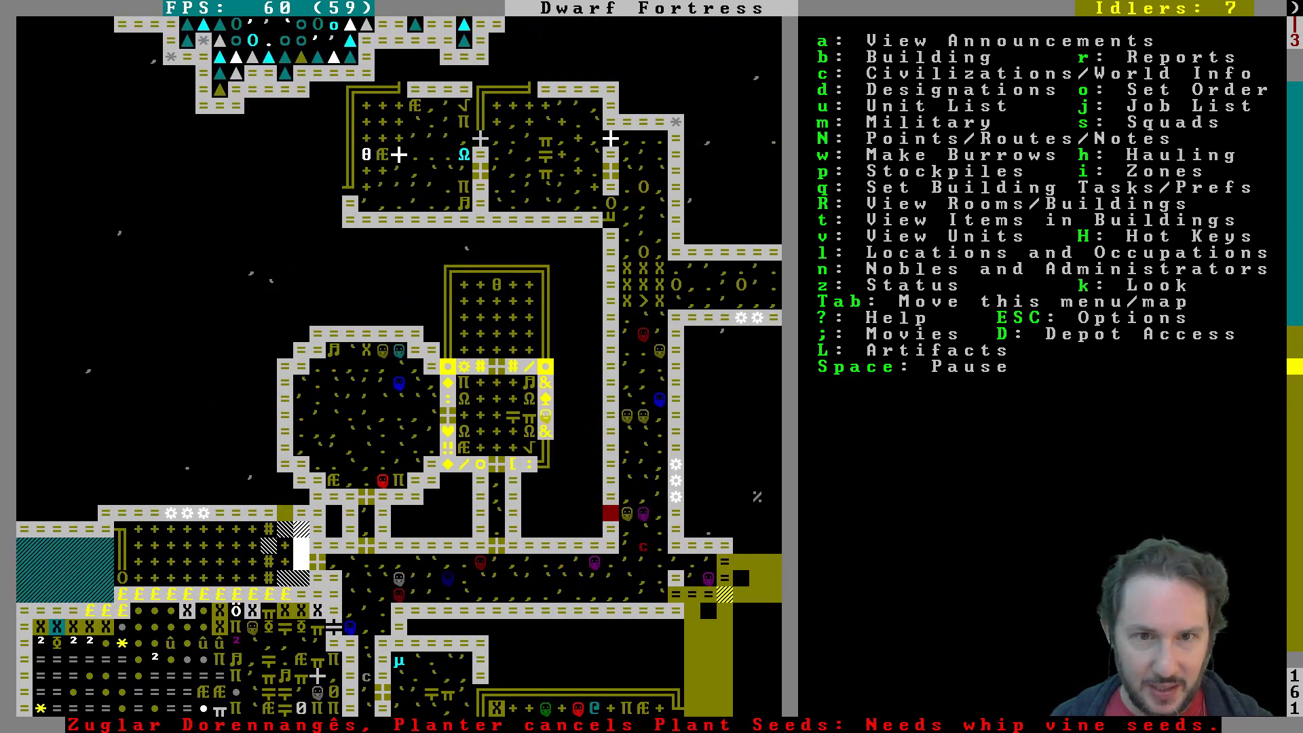
scroll("down", 3)
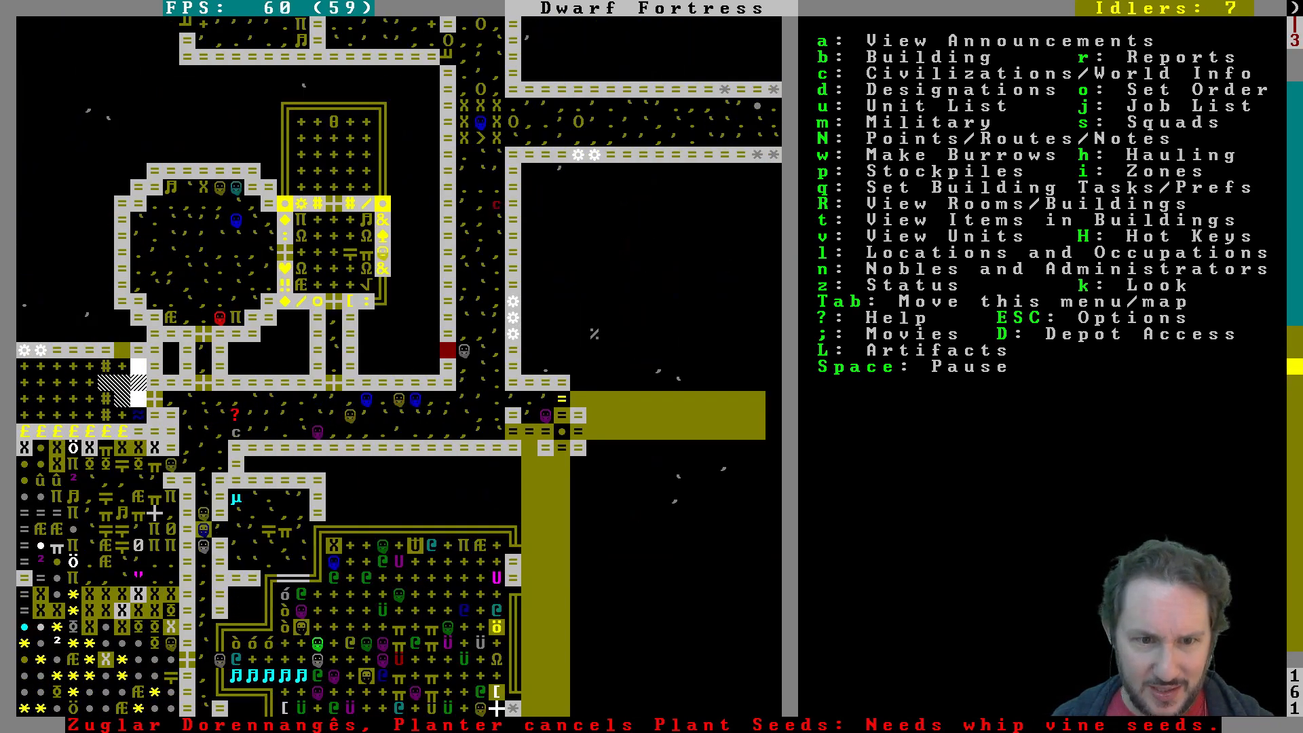
scroll("down", 3)
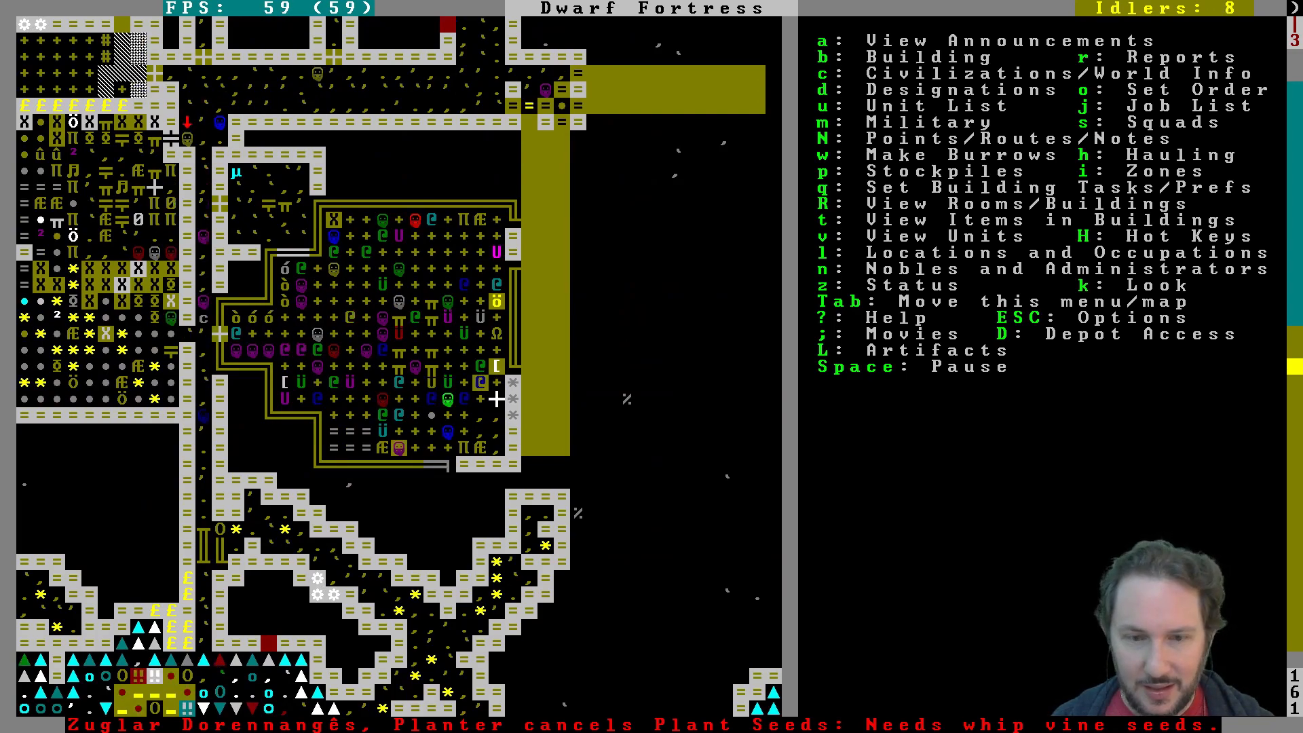
scroll("down", 3)
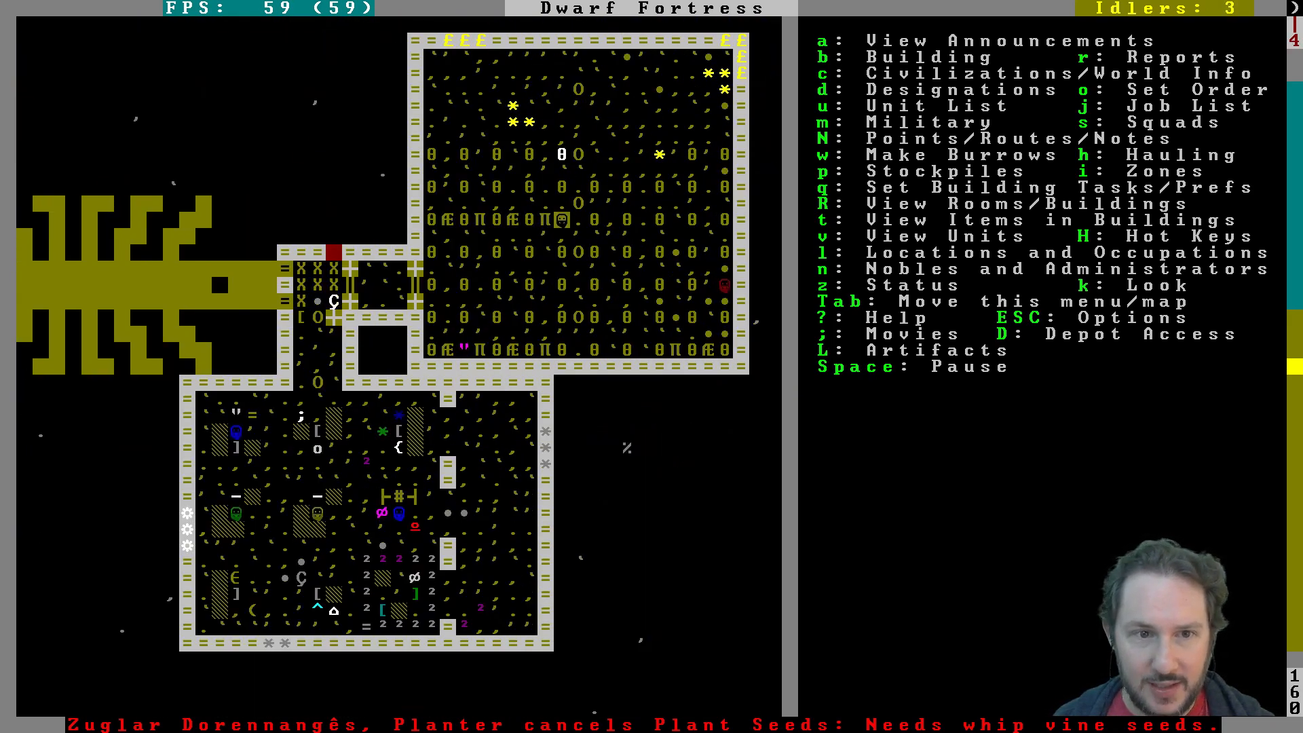
Step: Make a bed in the large hall into a bedroom enlarged to cover the whole hall
key("b")
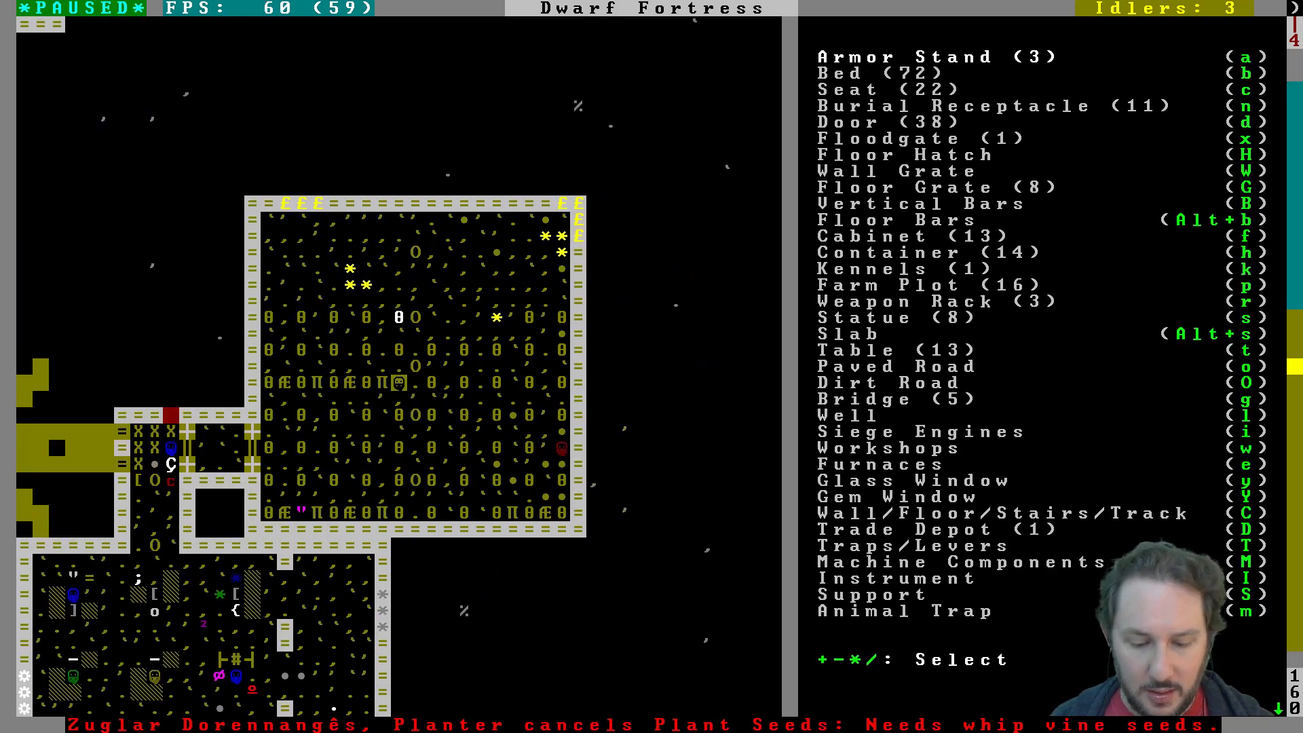
key("b")
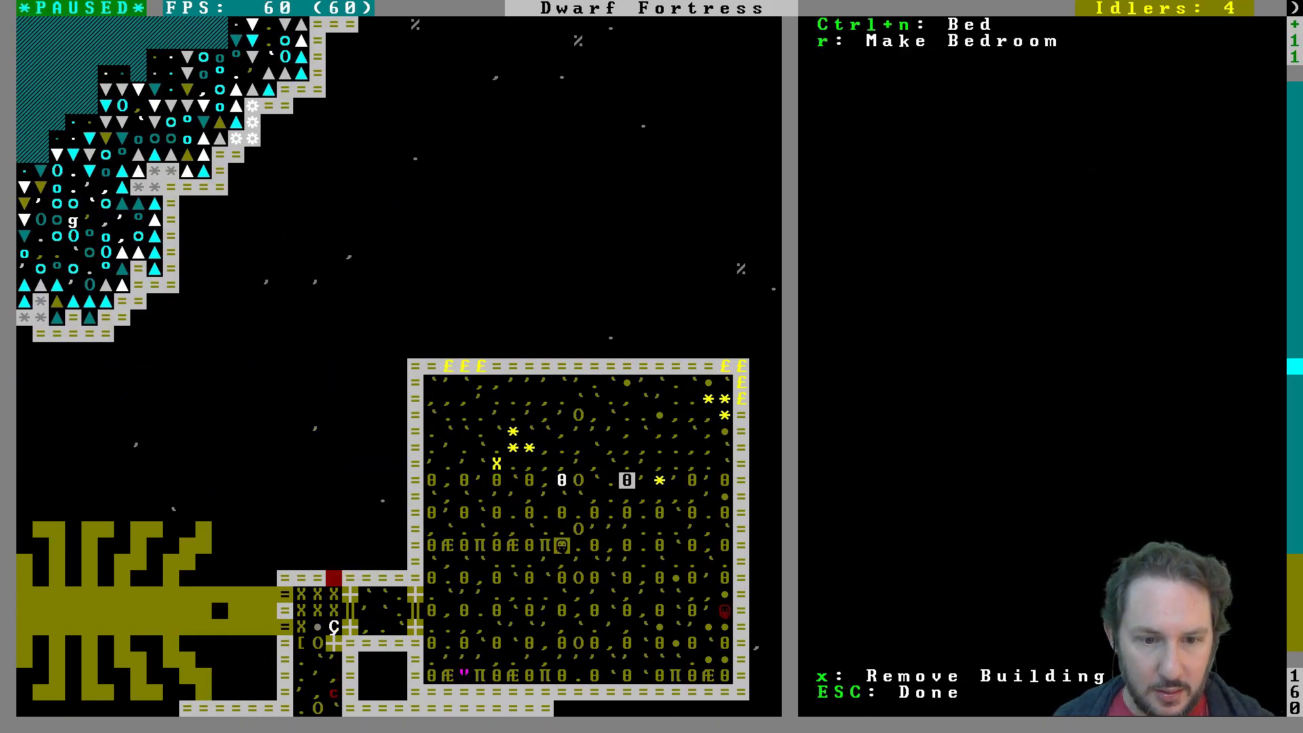
key("r")
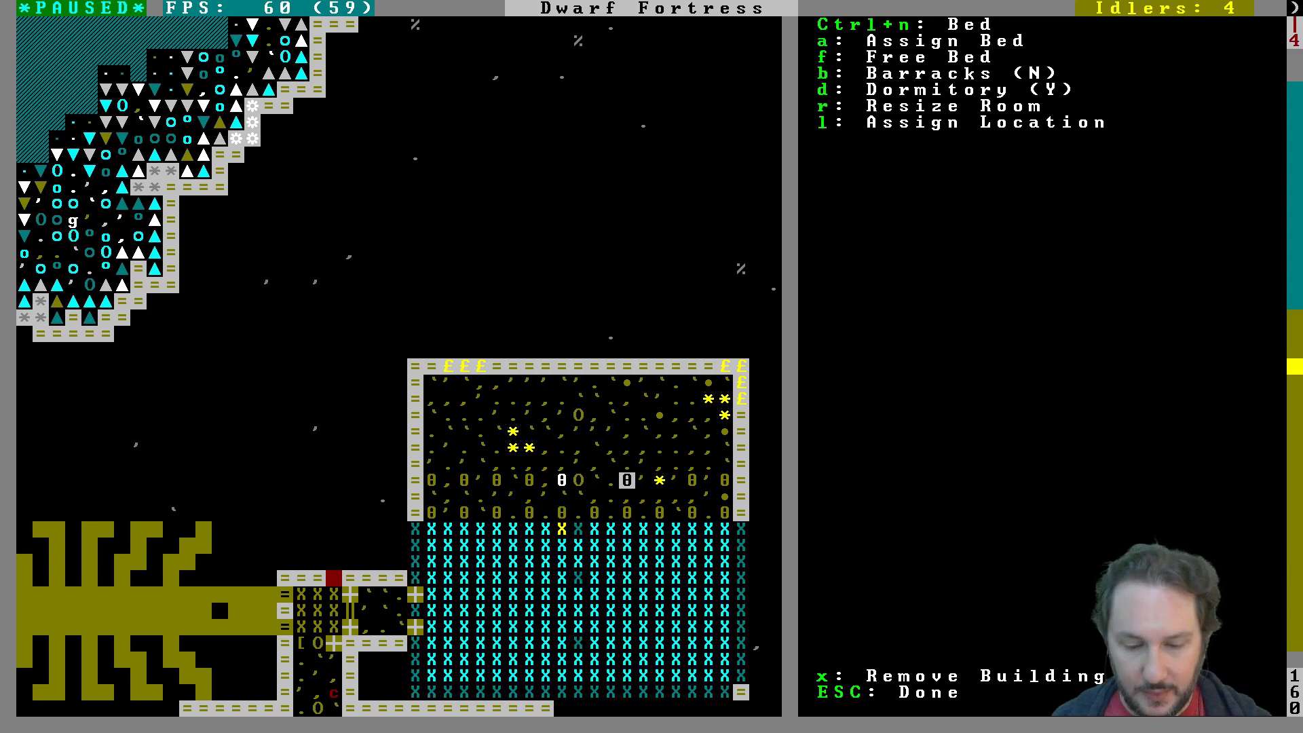
key("r")
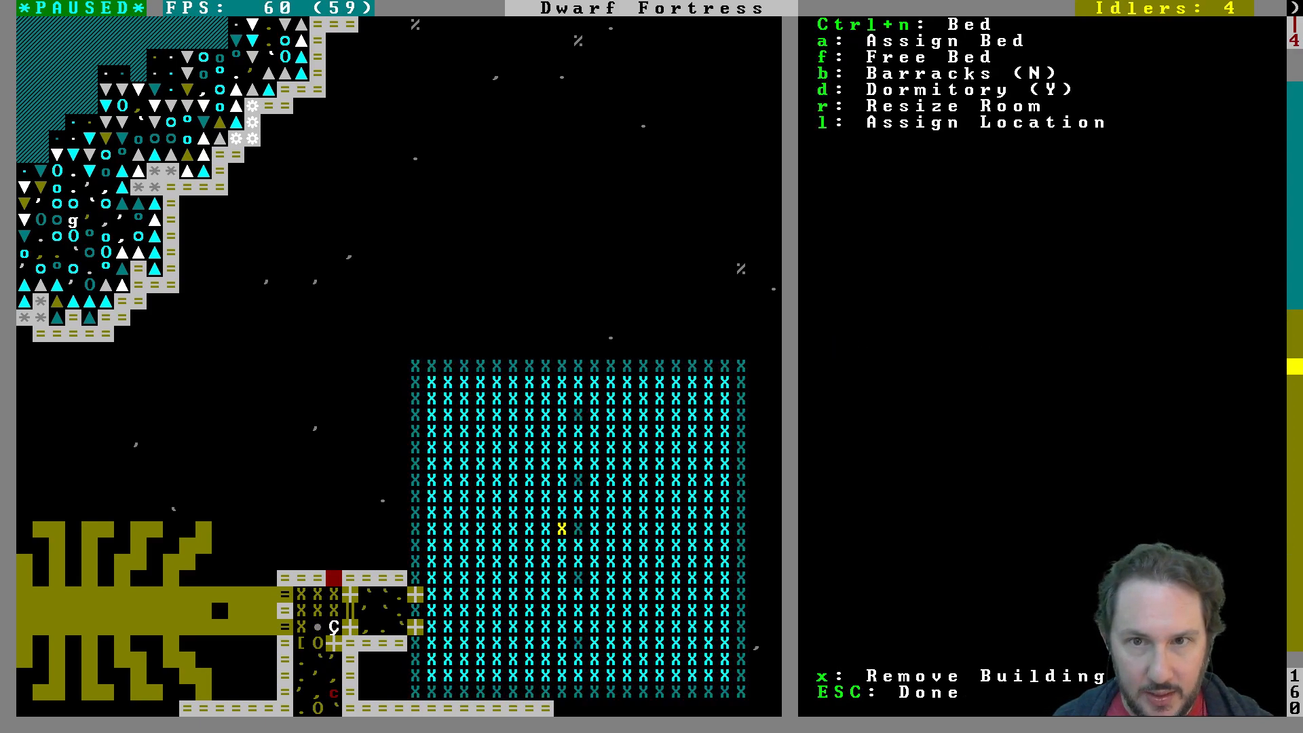
key("Escape")
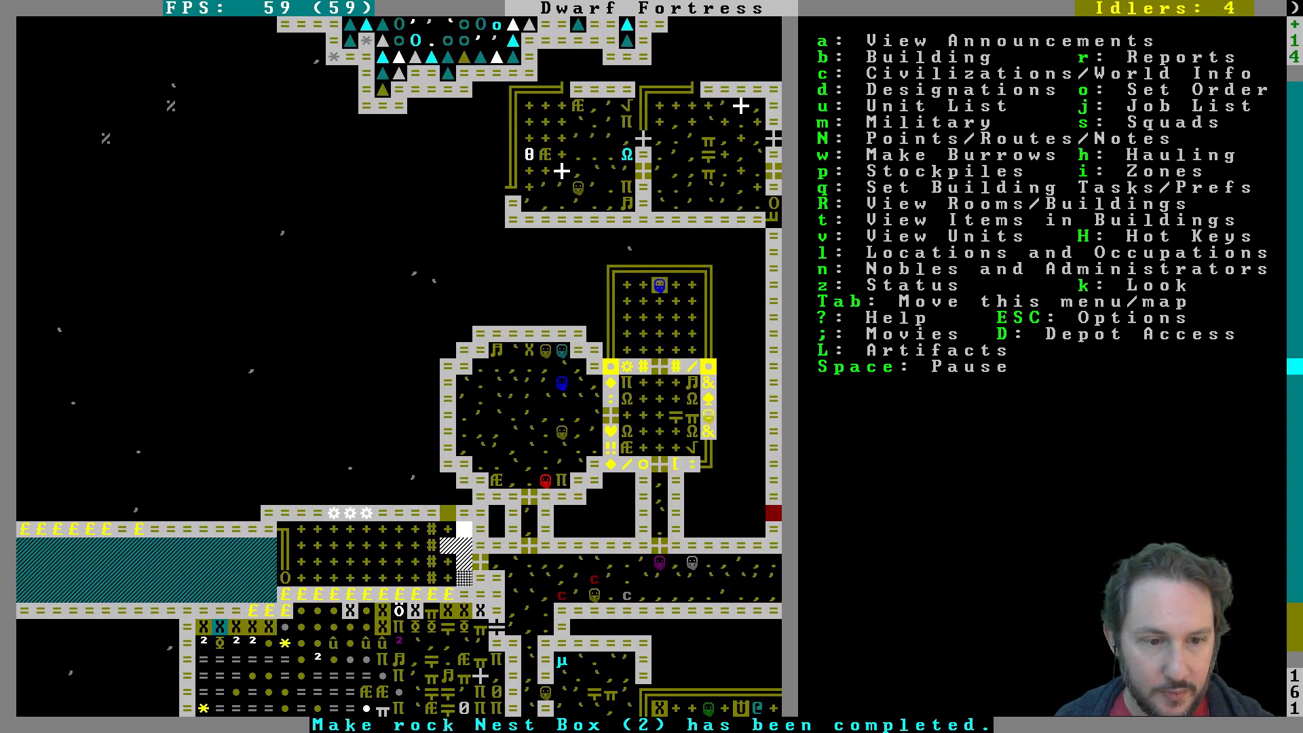
scroll("down", 3)
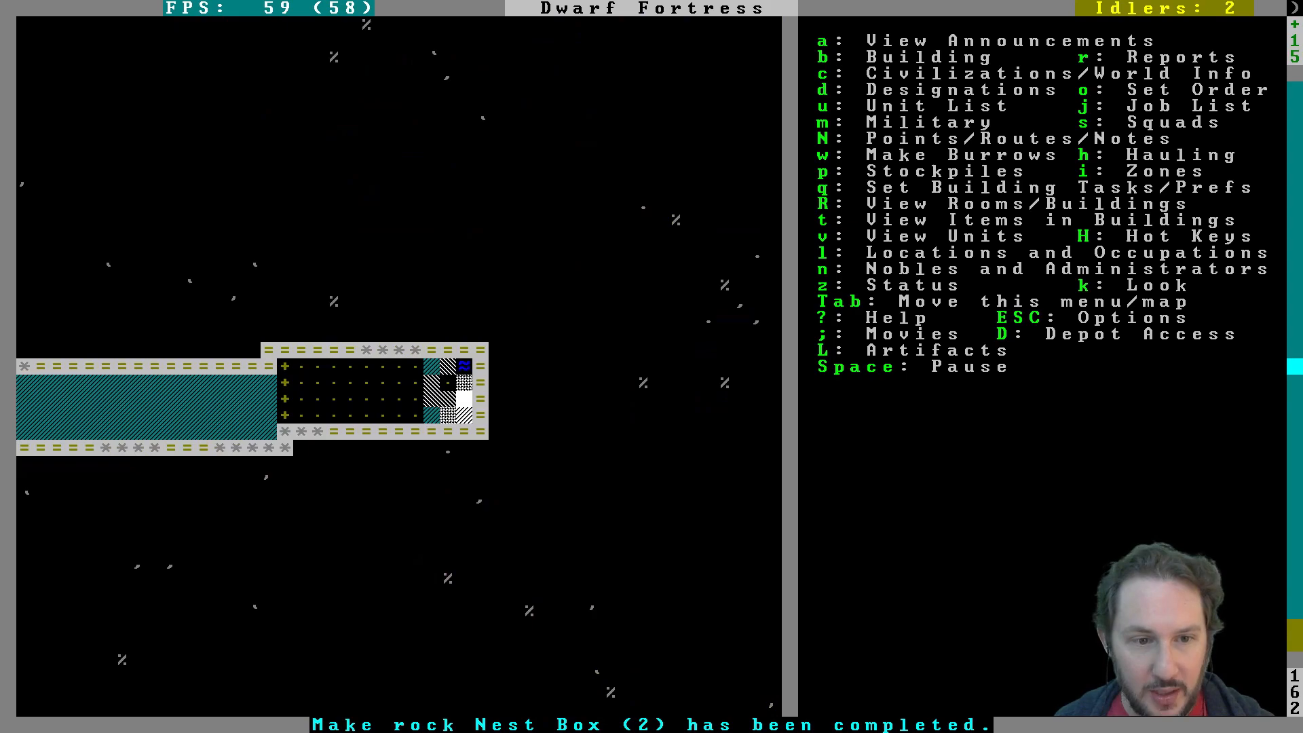
key("k")
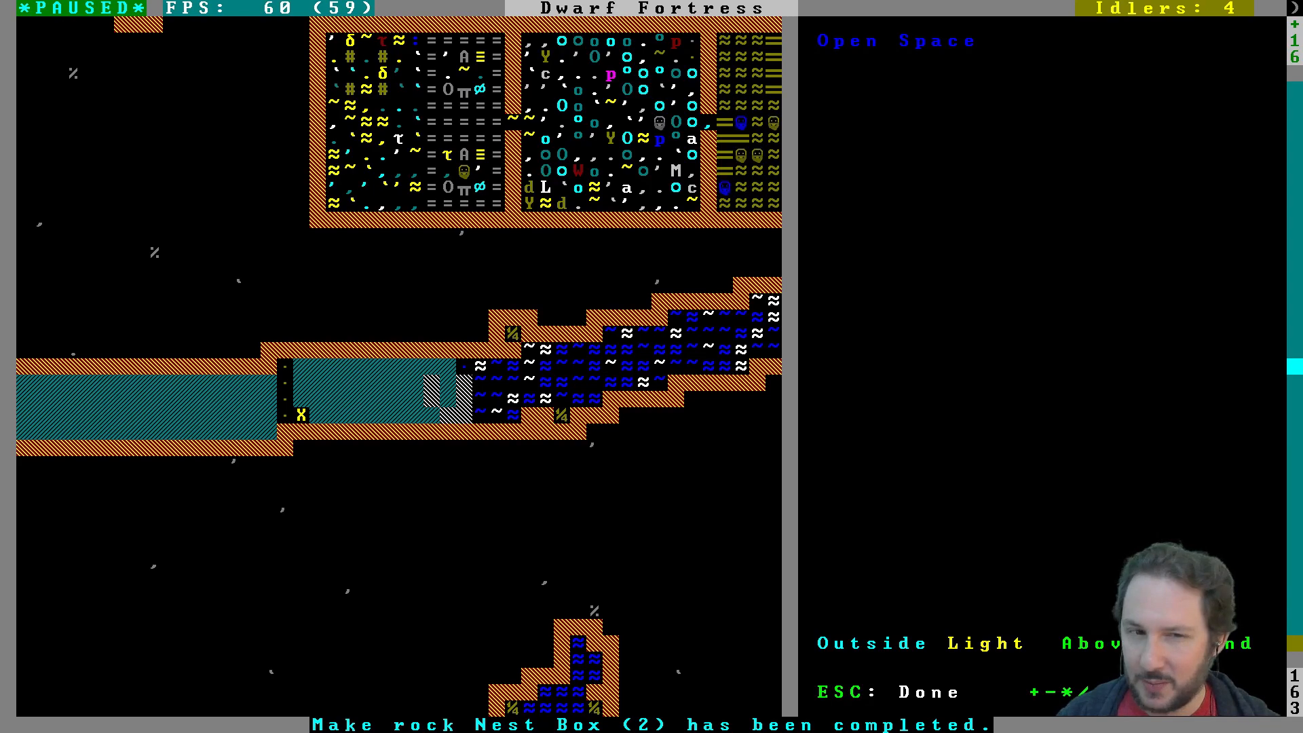
key("Escape")
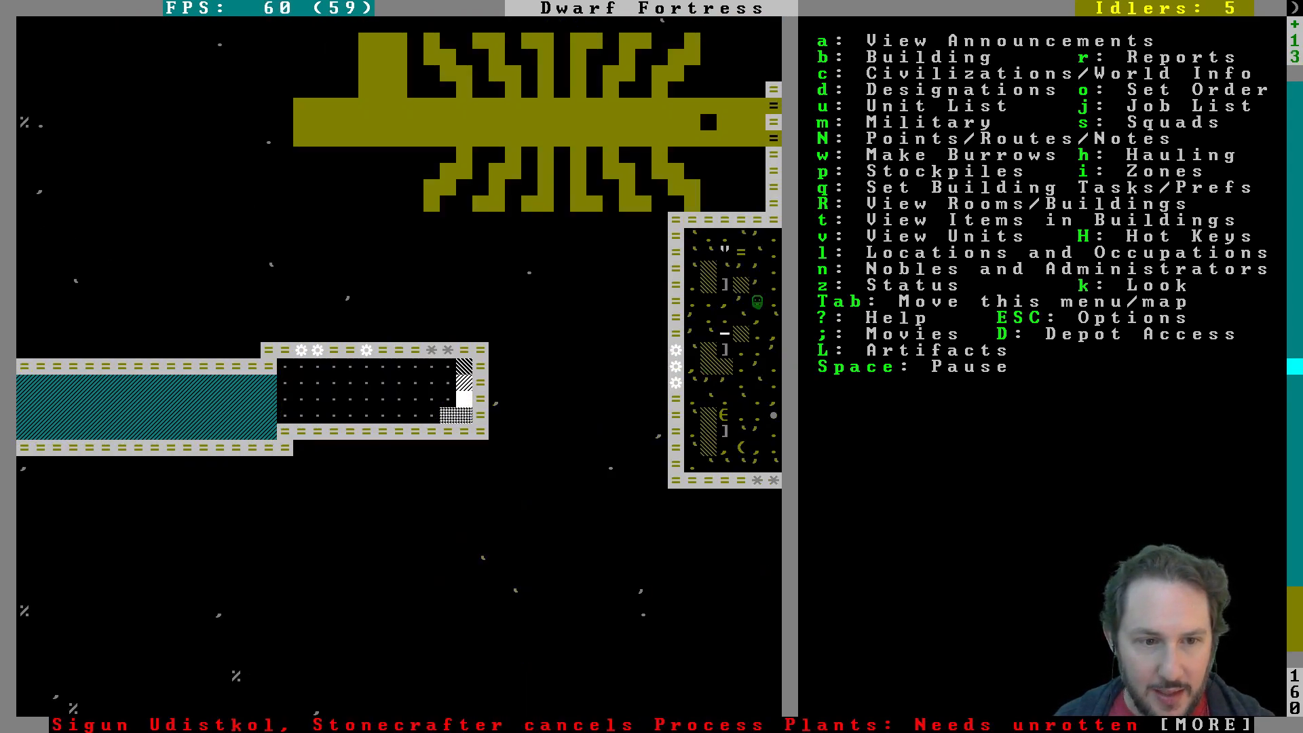
key("k")
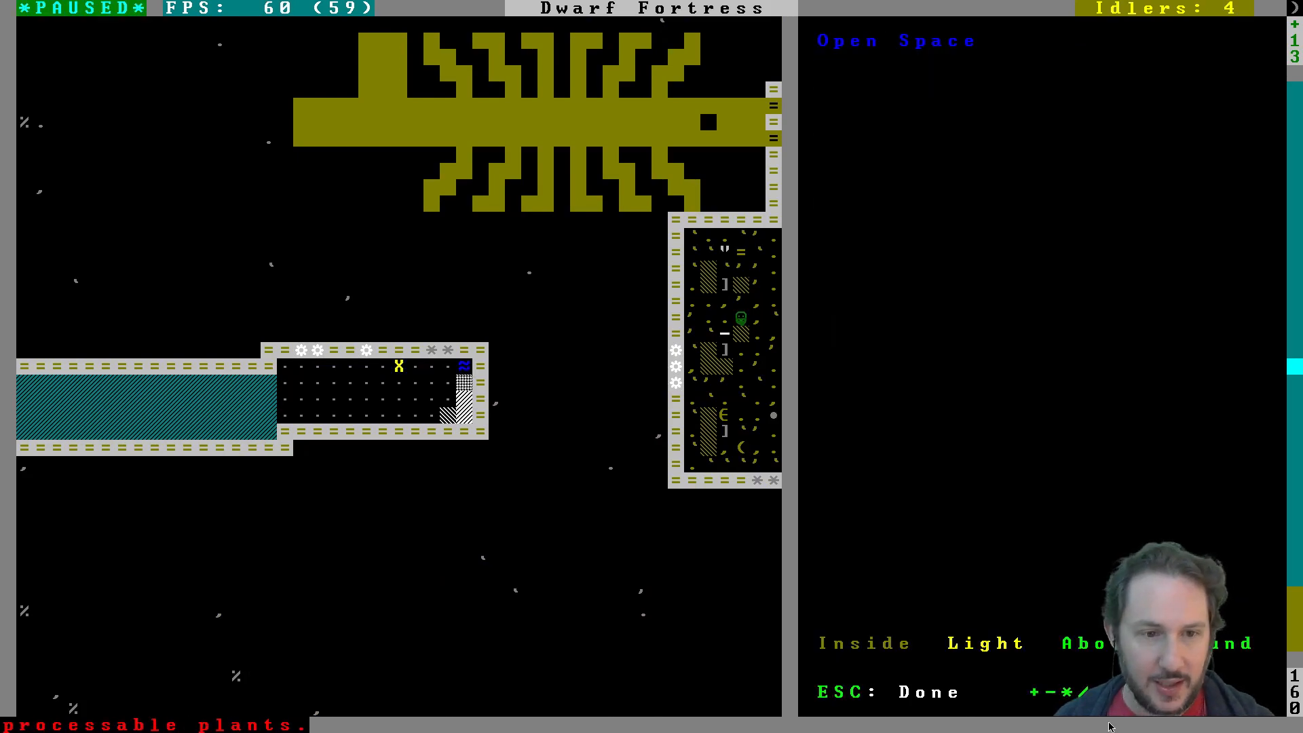
mouse_move(355, 333)
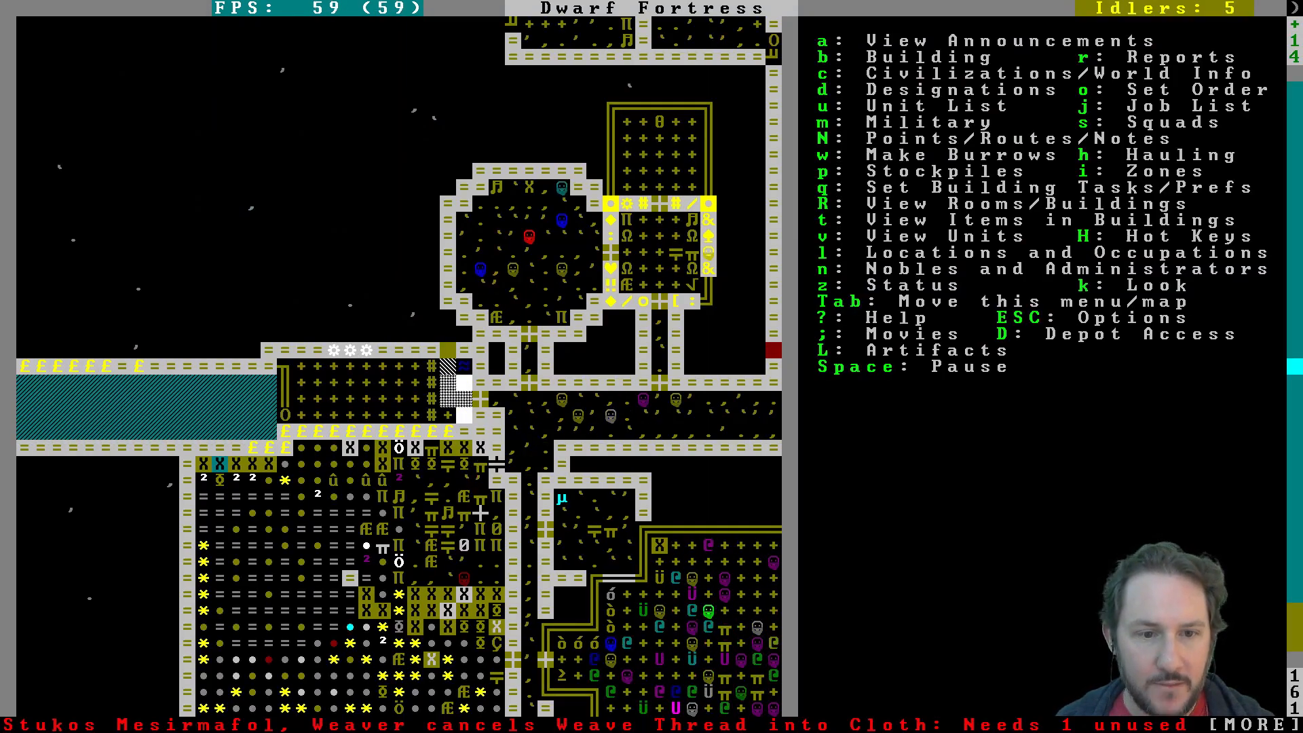
Step: Open the game options menu and return to the game
scroll("down", 3)
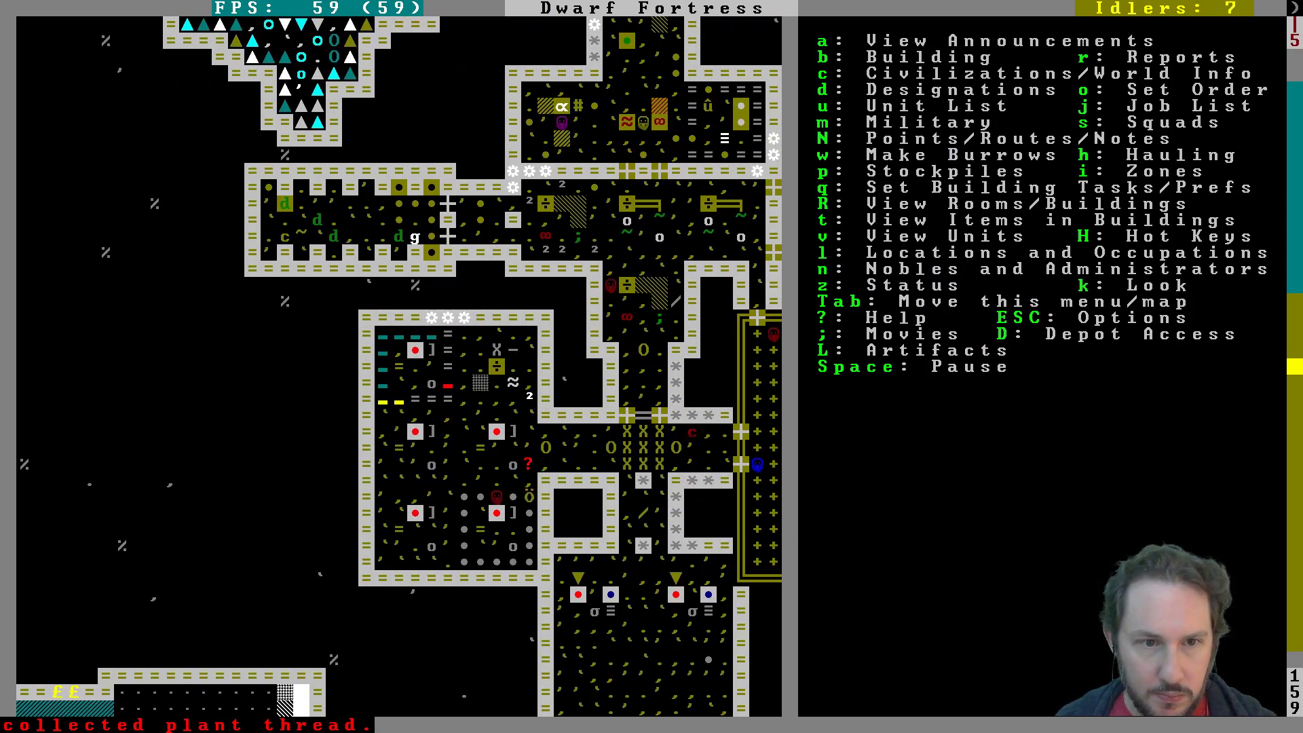
scroll("up", 3)
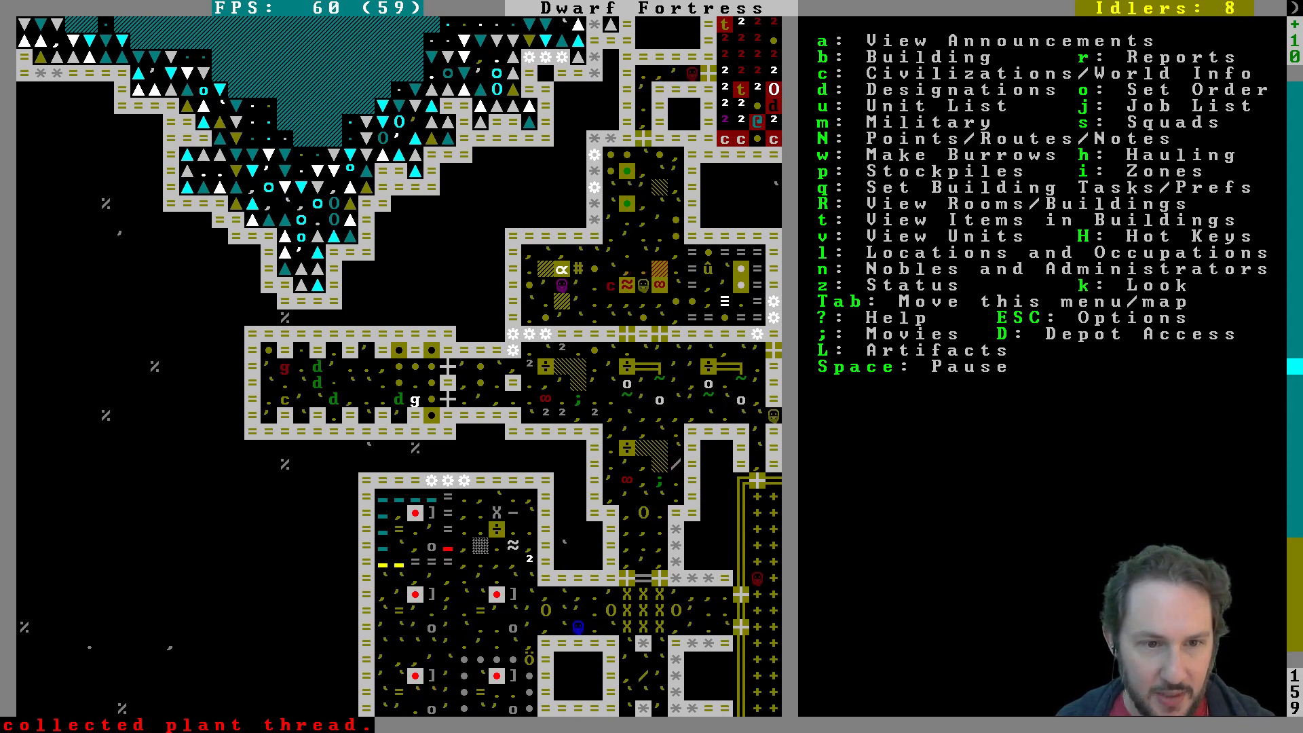
key("Escape")
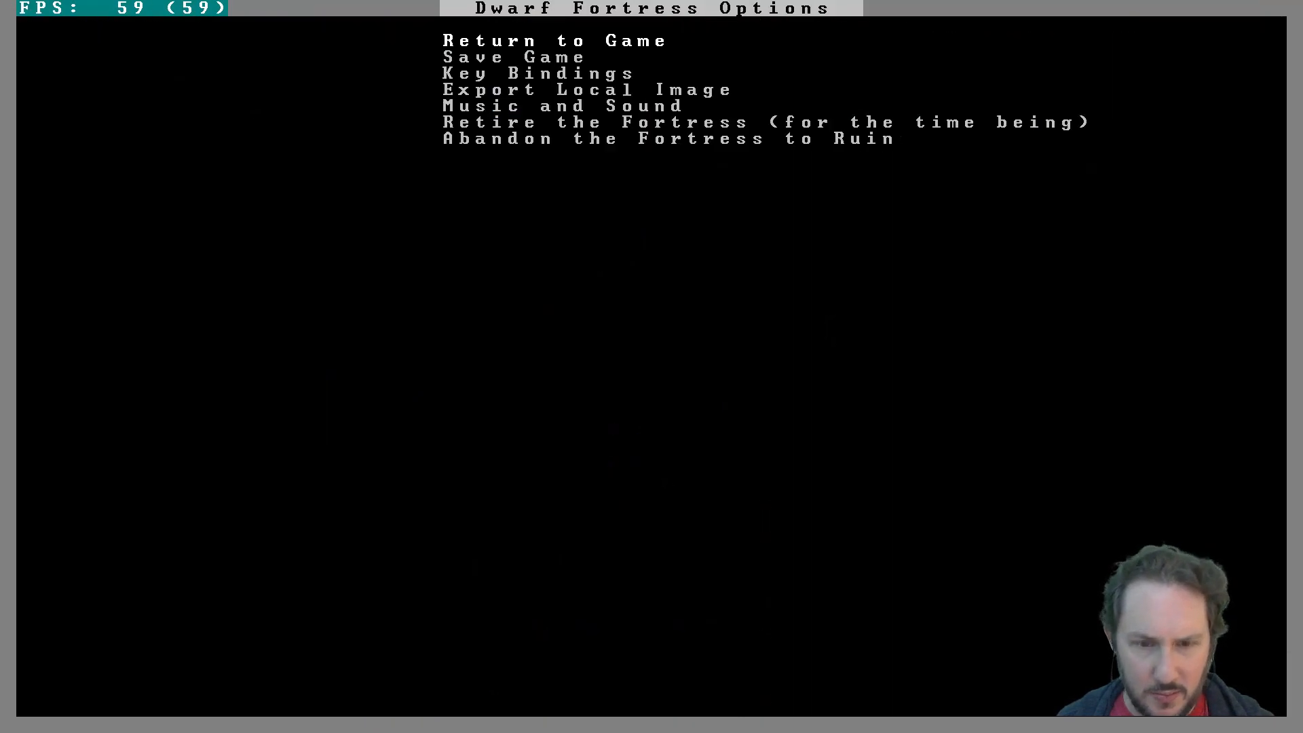
key("Escape")
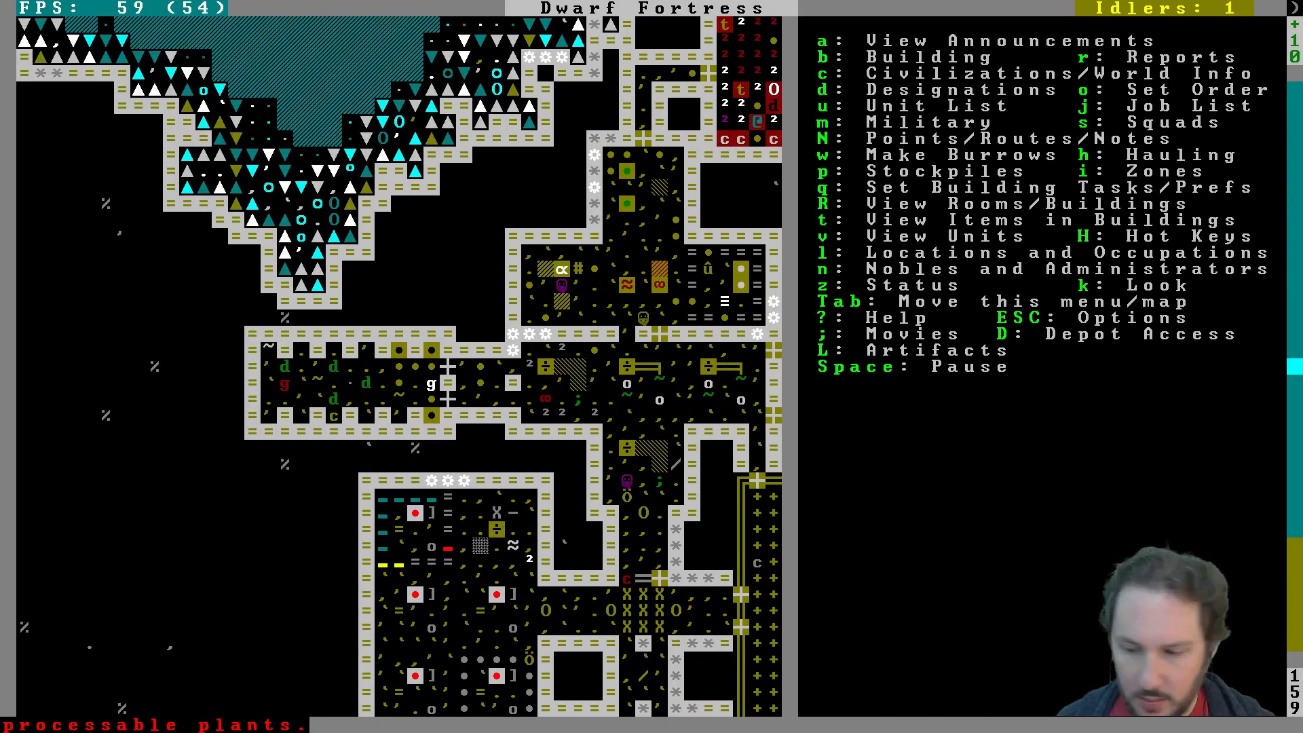
Step: Place a chert nest box in the animal corridor
key("b")
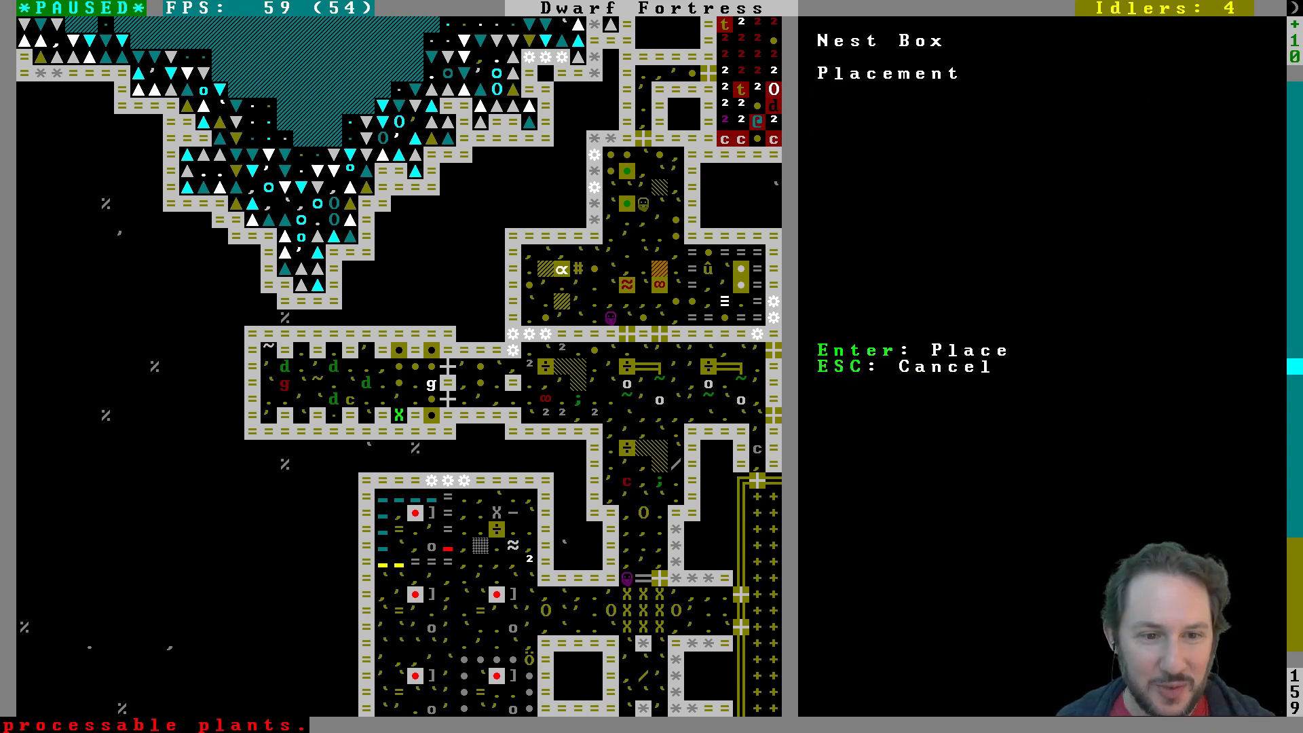
mouse_move(396, 400)
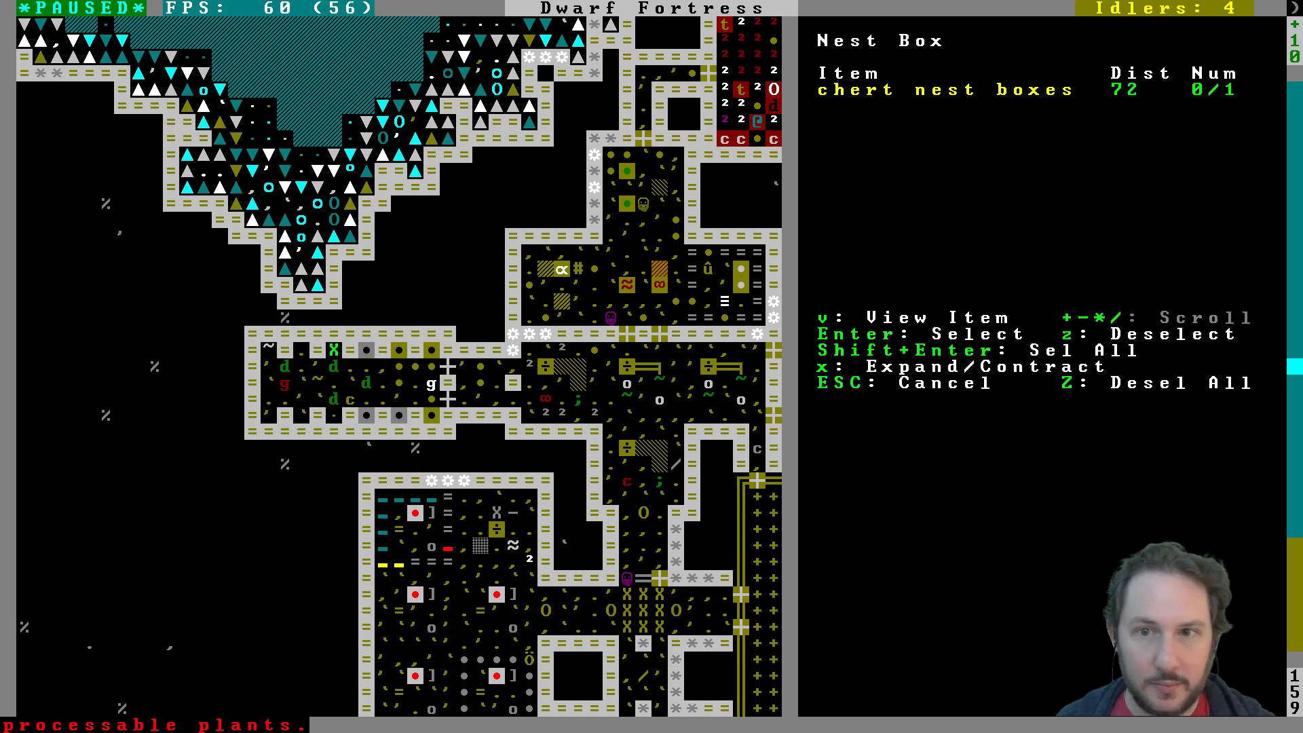
key("Escape")
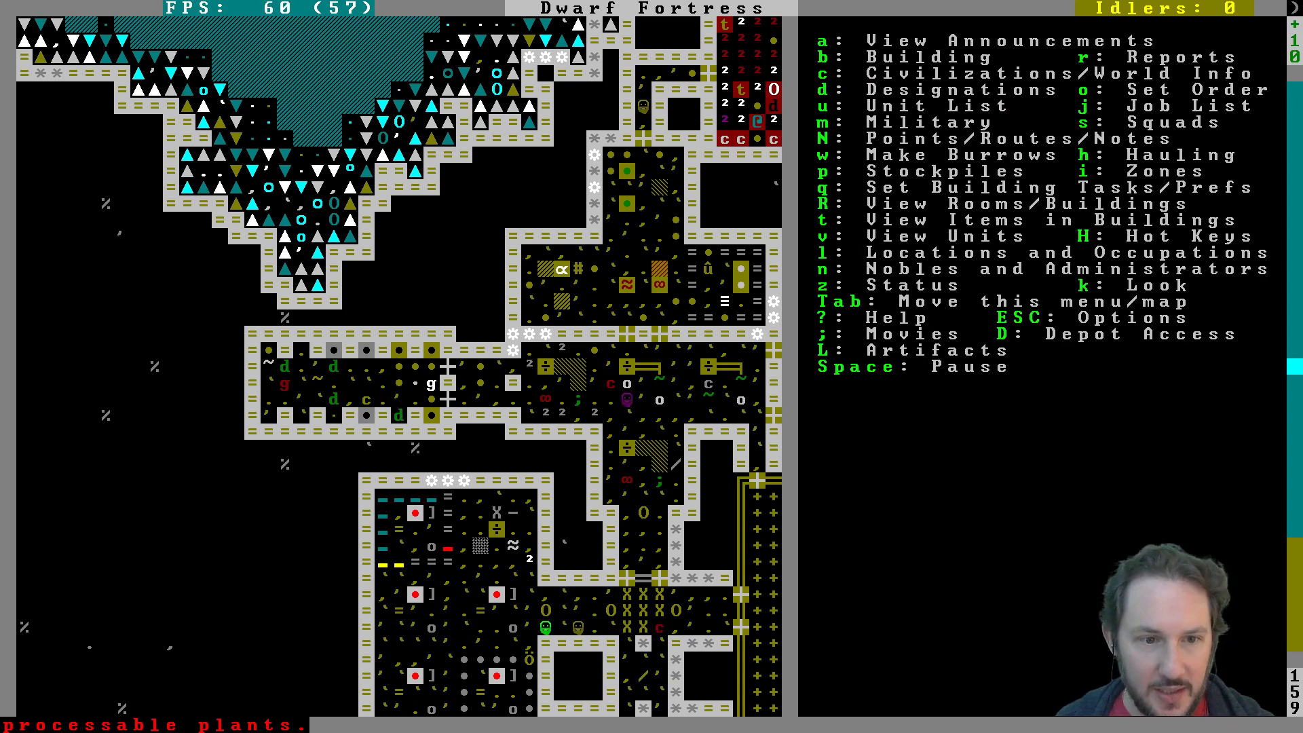
scroll("right", 3)
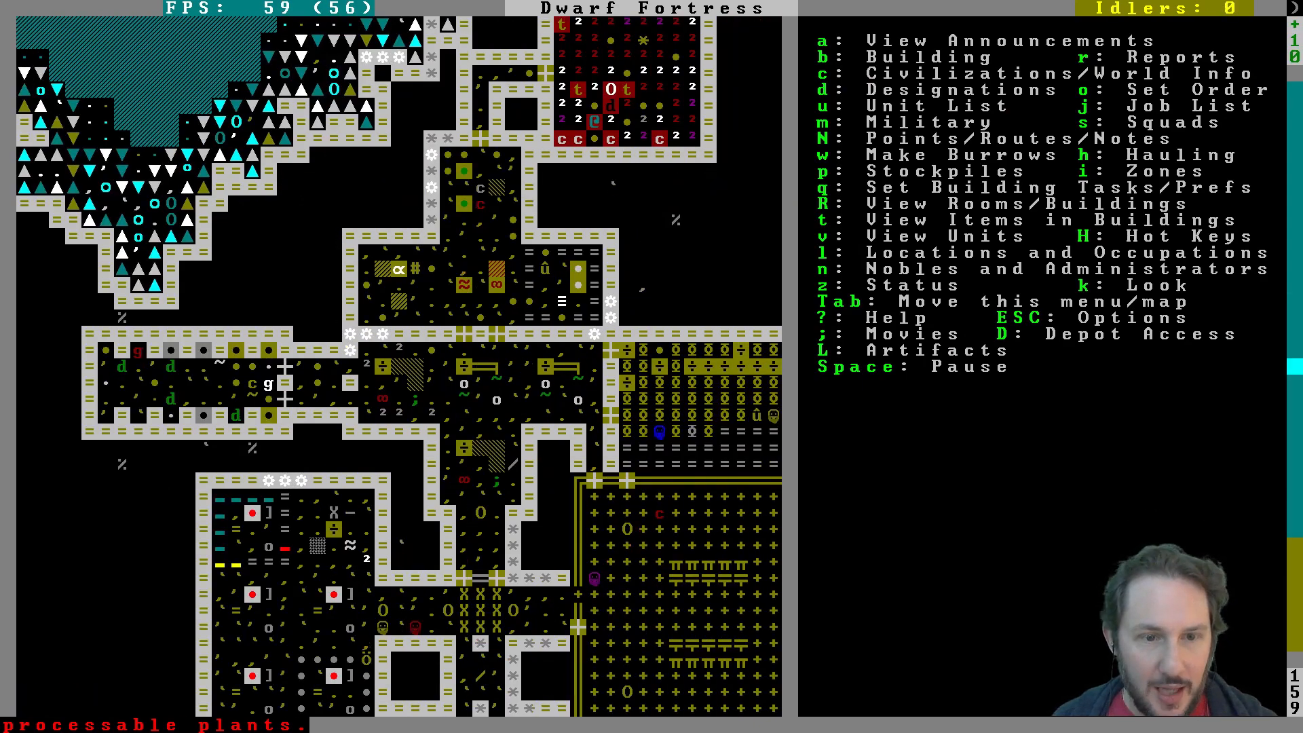
scroll("down", 3)
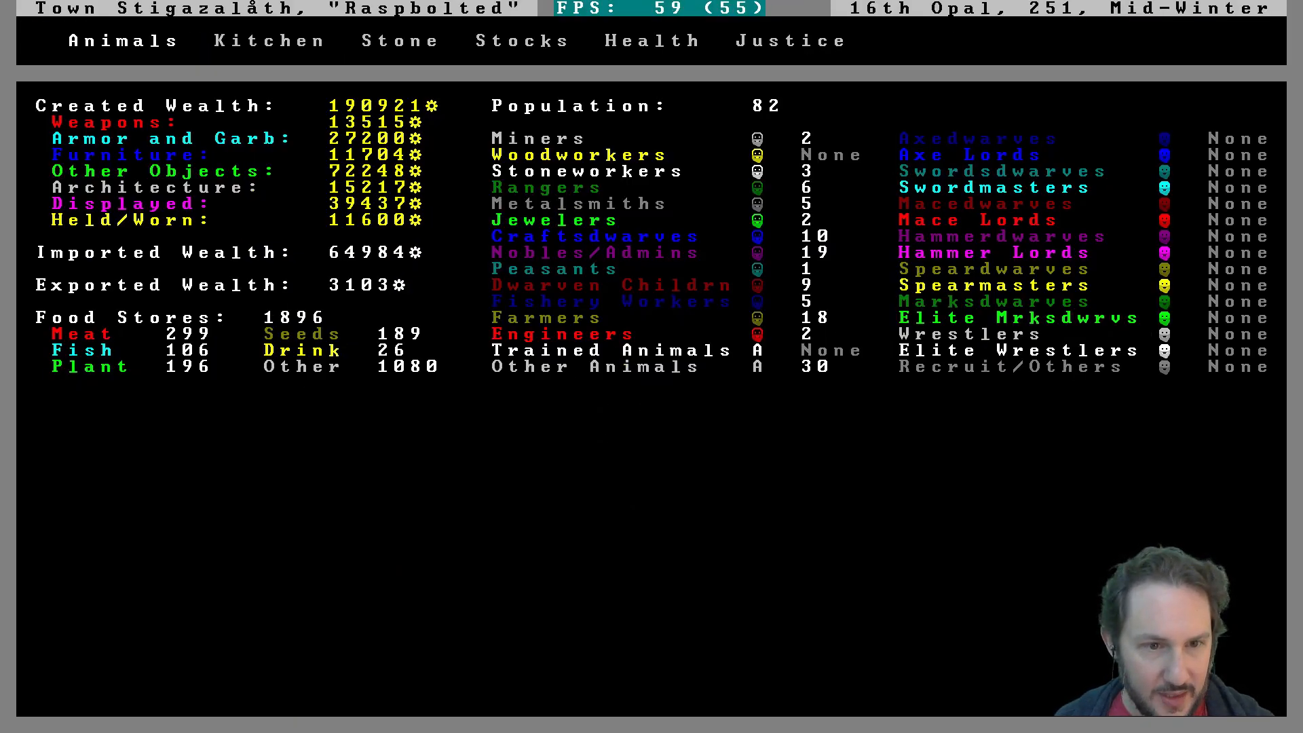
Step: Show the work orders list, with many orders checking or active and no linked shop
key("Esc")
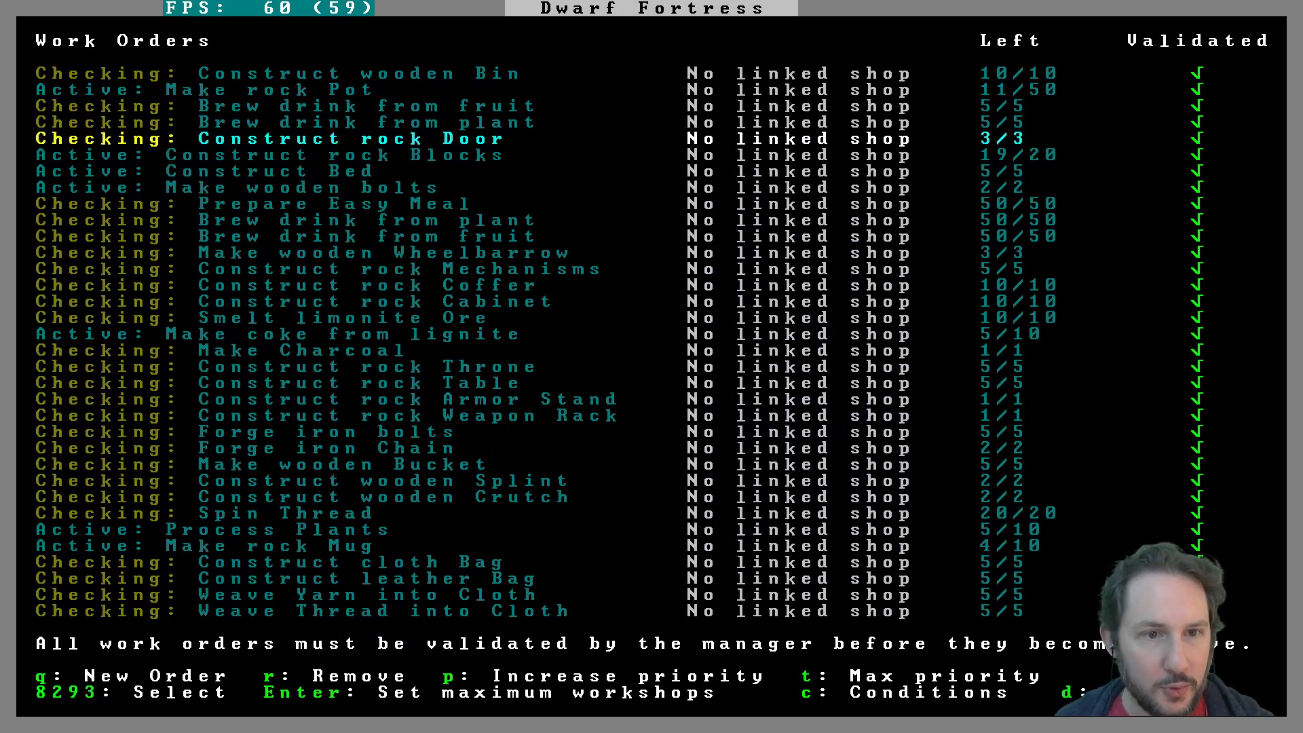
Step: Change the fruit brewing order's drinks condition from at most 10 to at most 500
key("up")
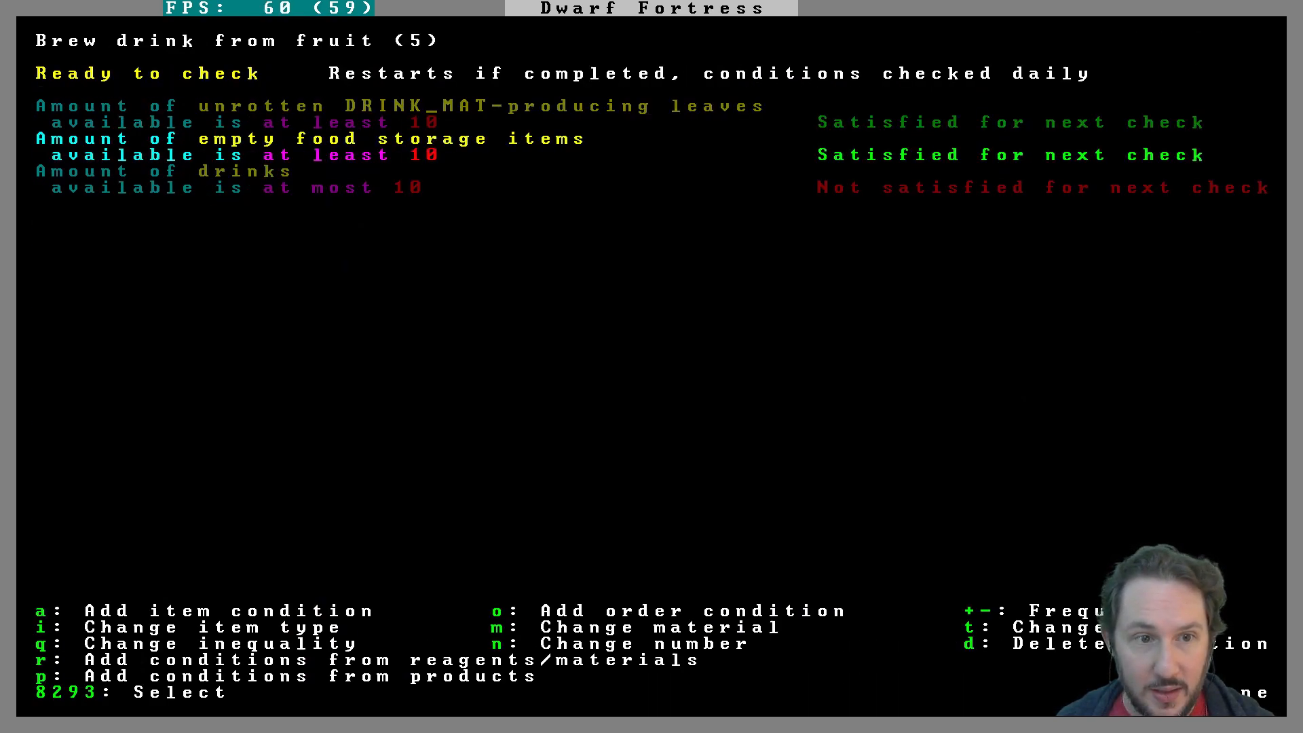
key("down")
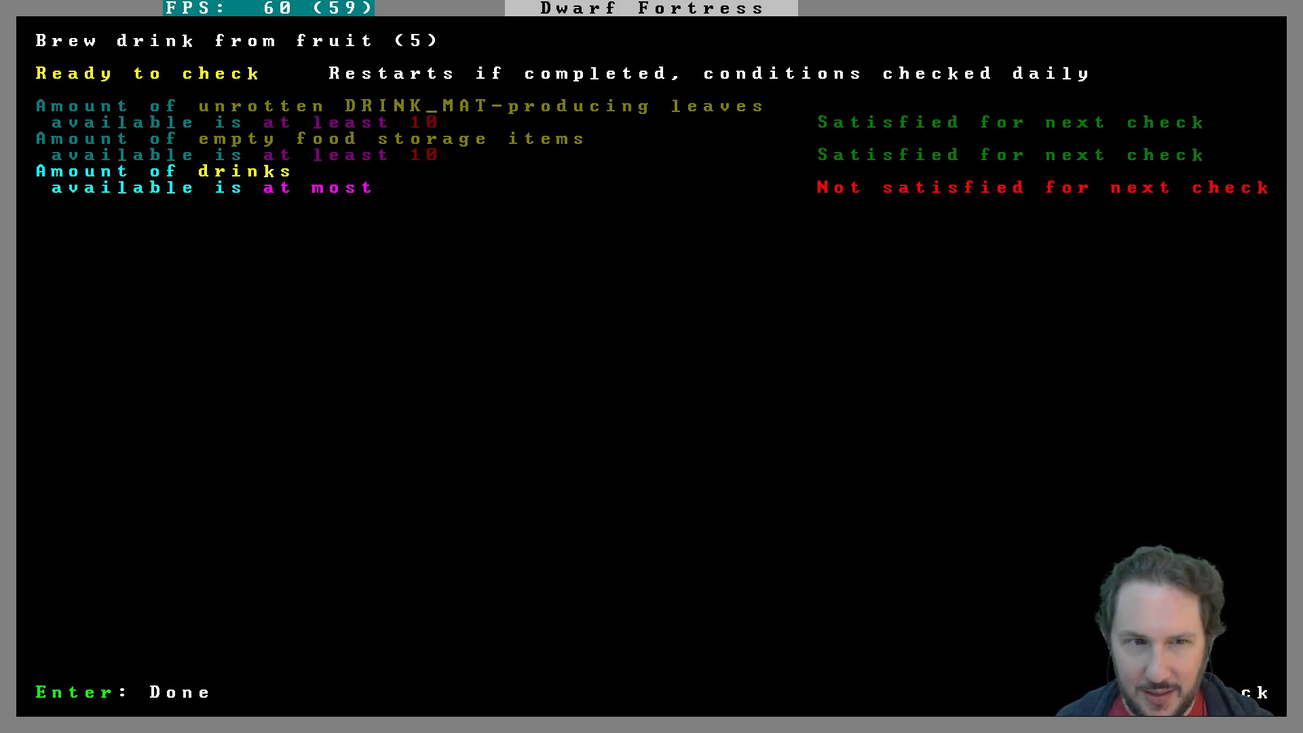
key("Enter")
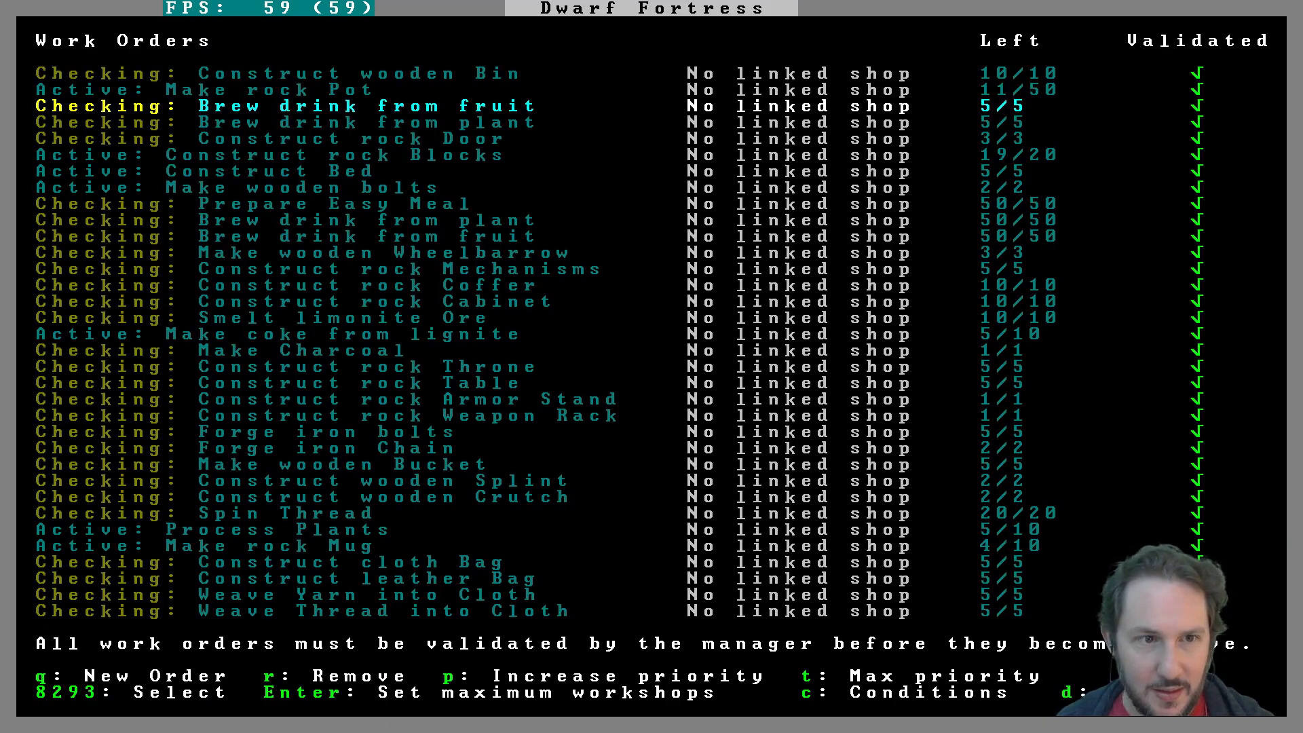
Step: Check the plant brewing order's conditions, then recheck the fruit order's 500-drink limit
key("down")
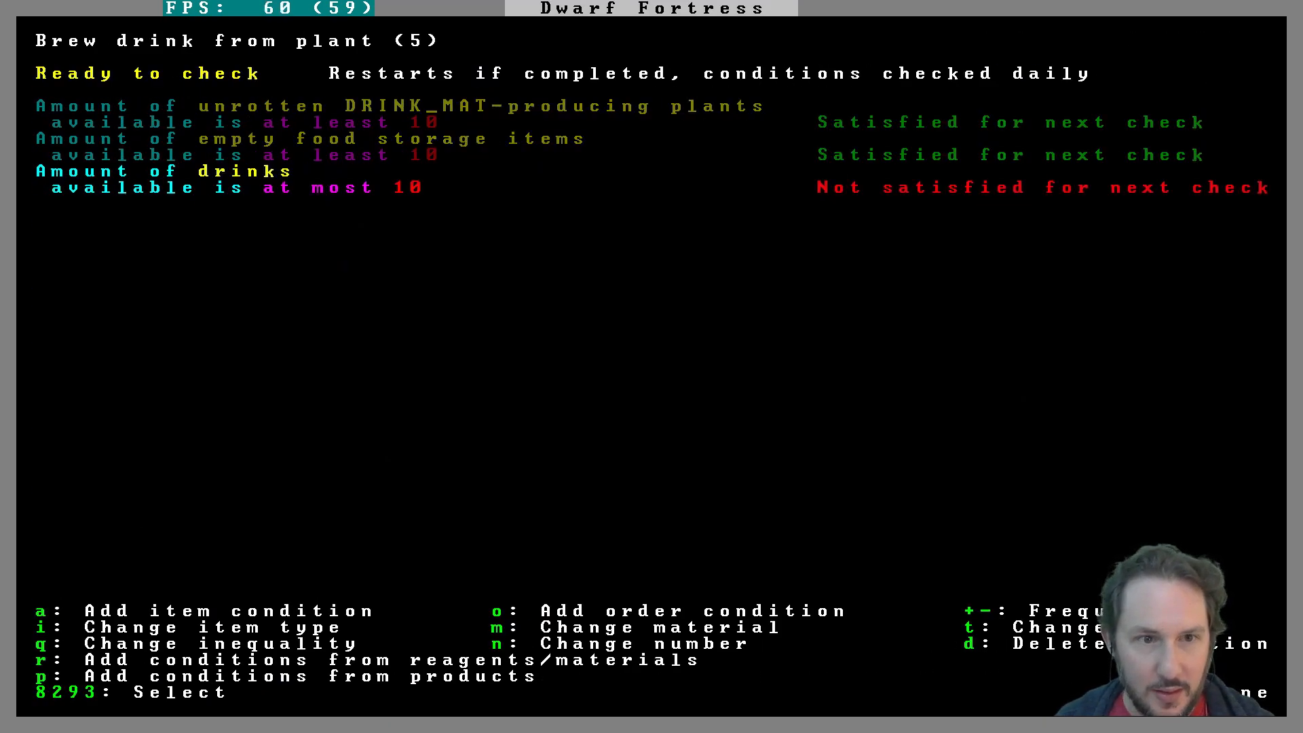
key("Escape")
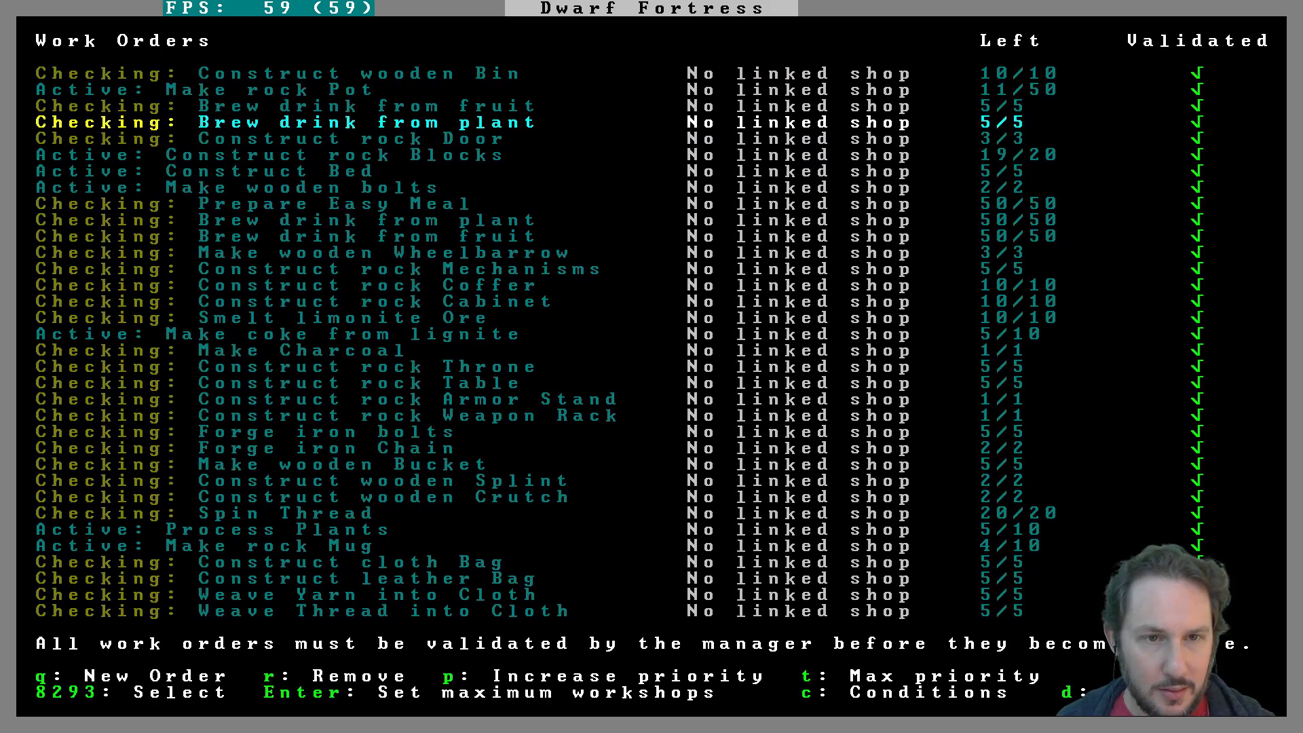
key("Up")
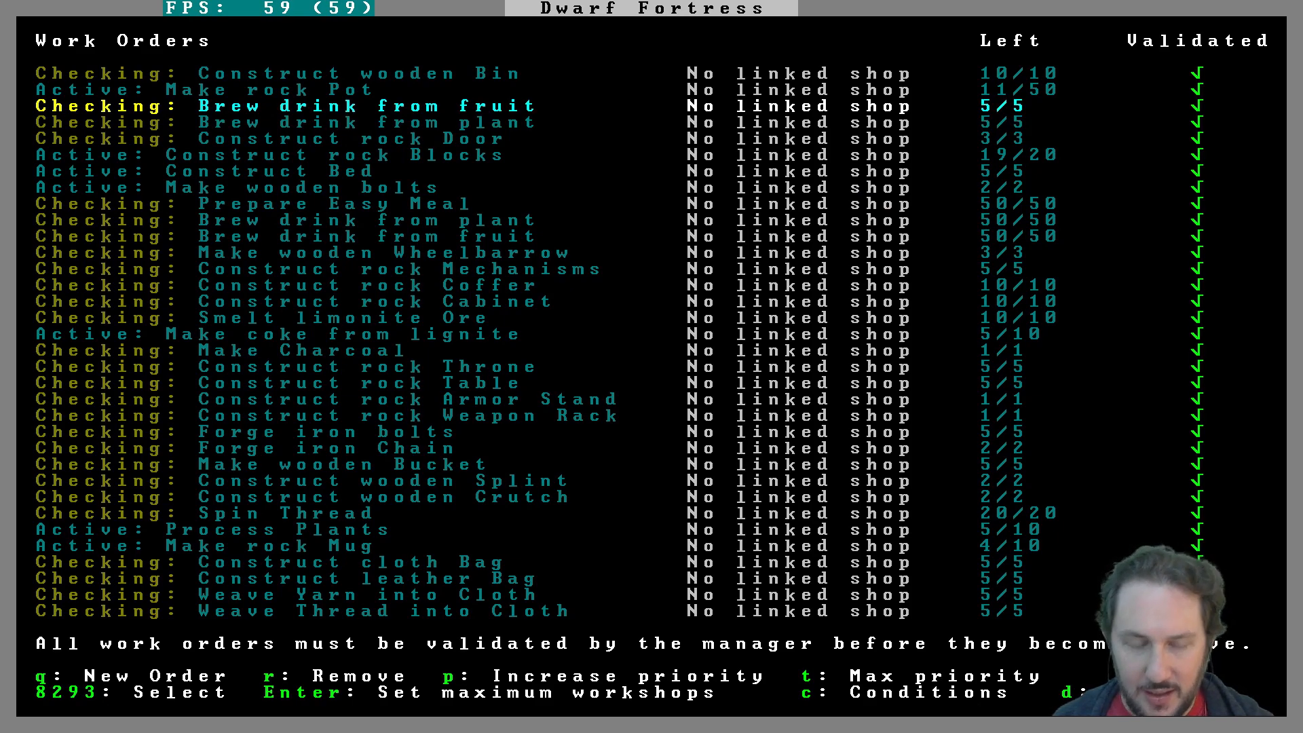
key("c")
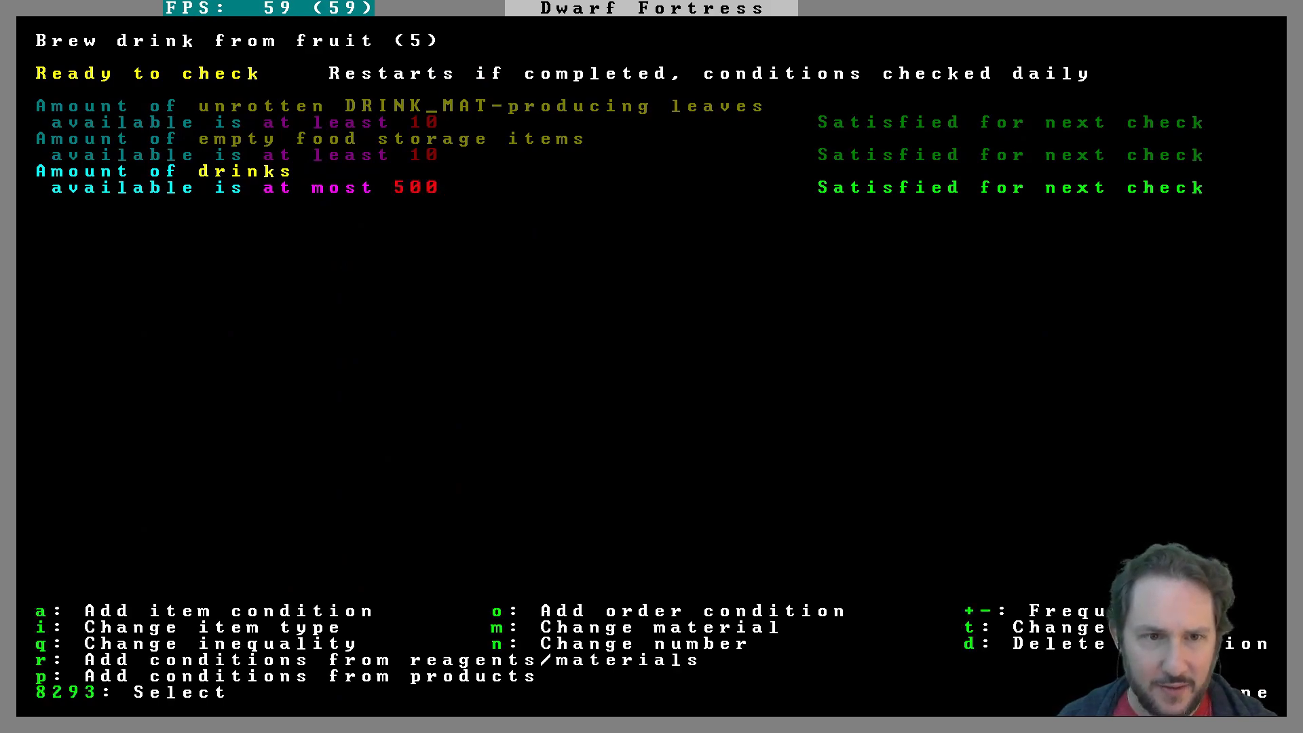
key("i")
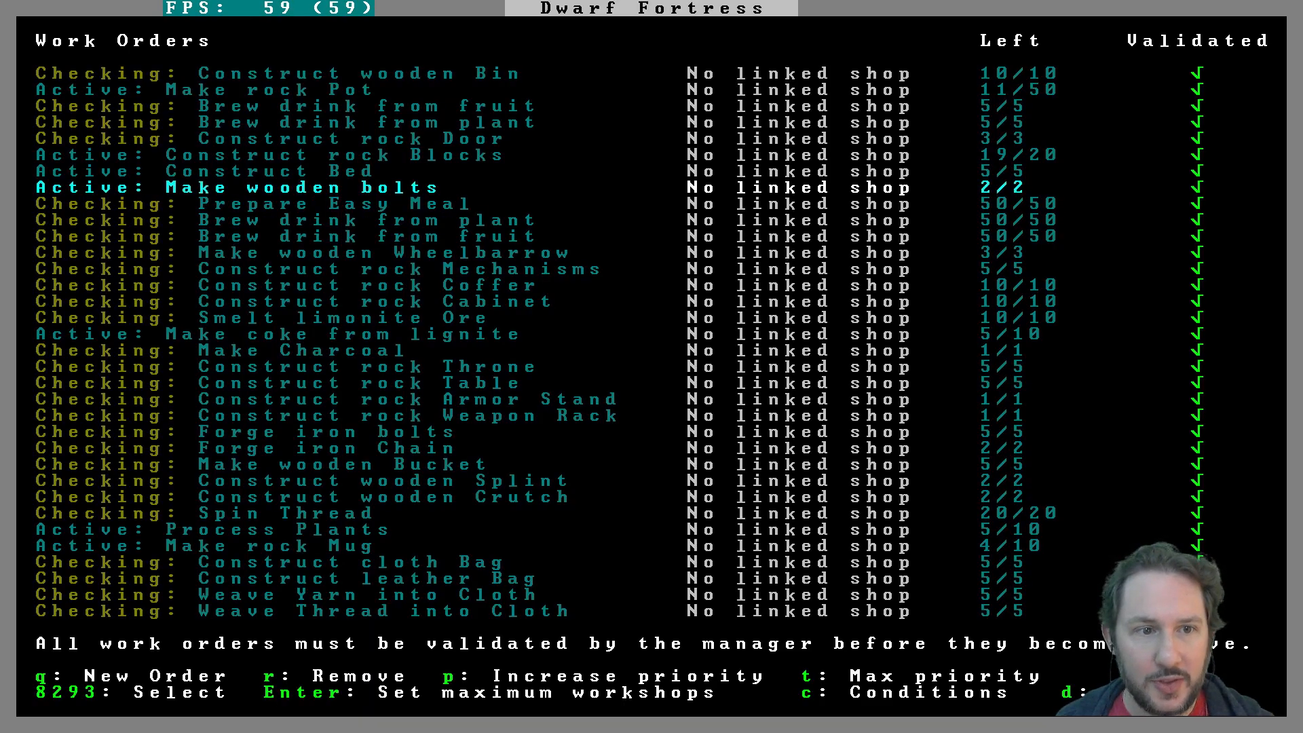
Step: Delete the 50-count plant and fruit brewing orders and return to the fortress map
key("c")
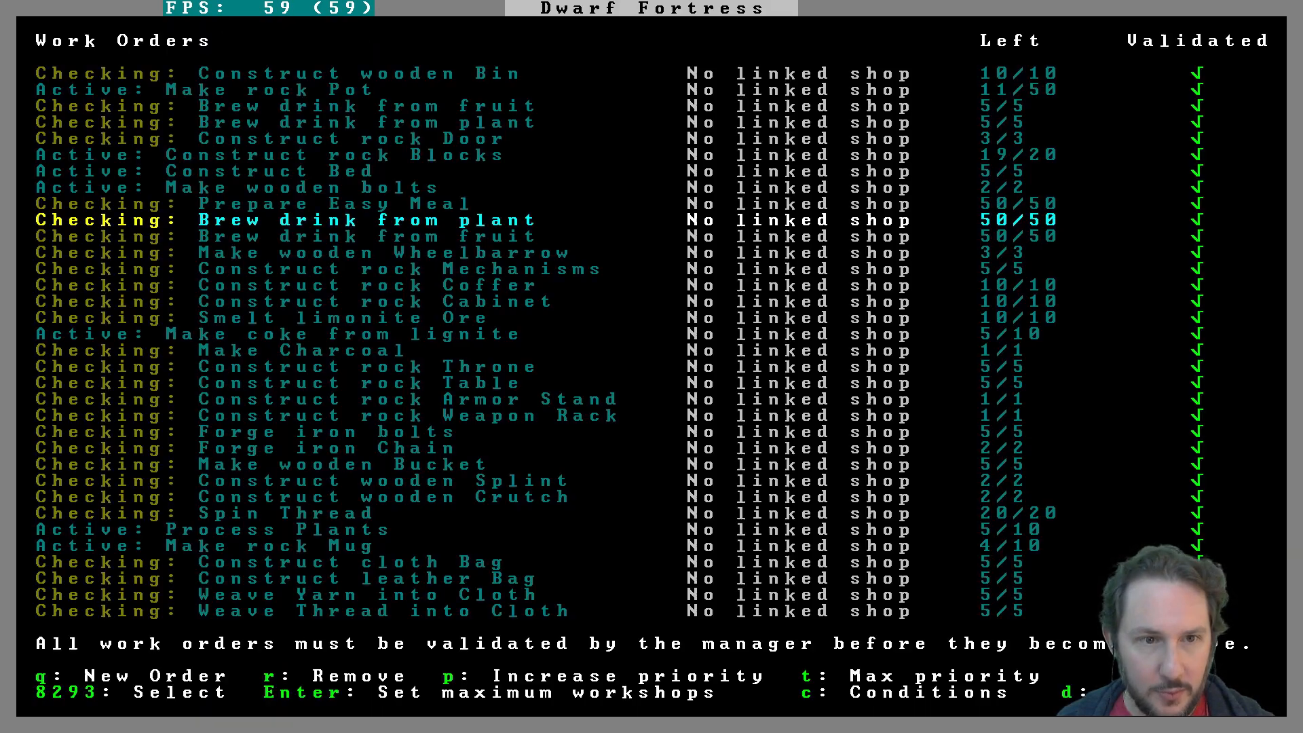
scroll("up", 3)
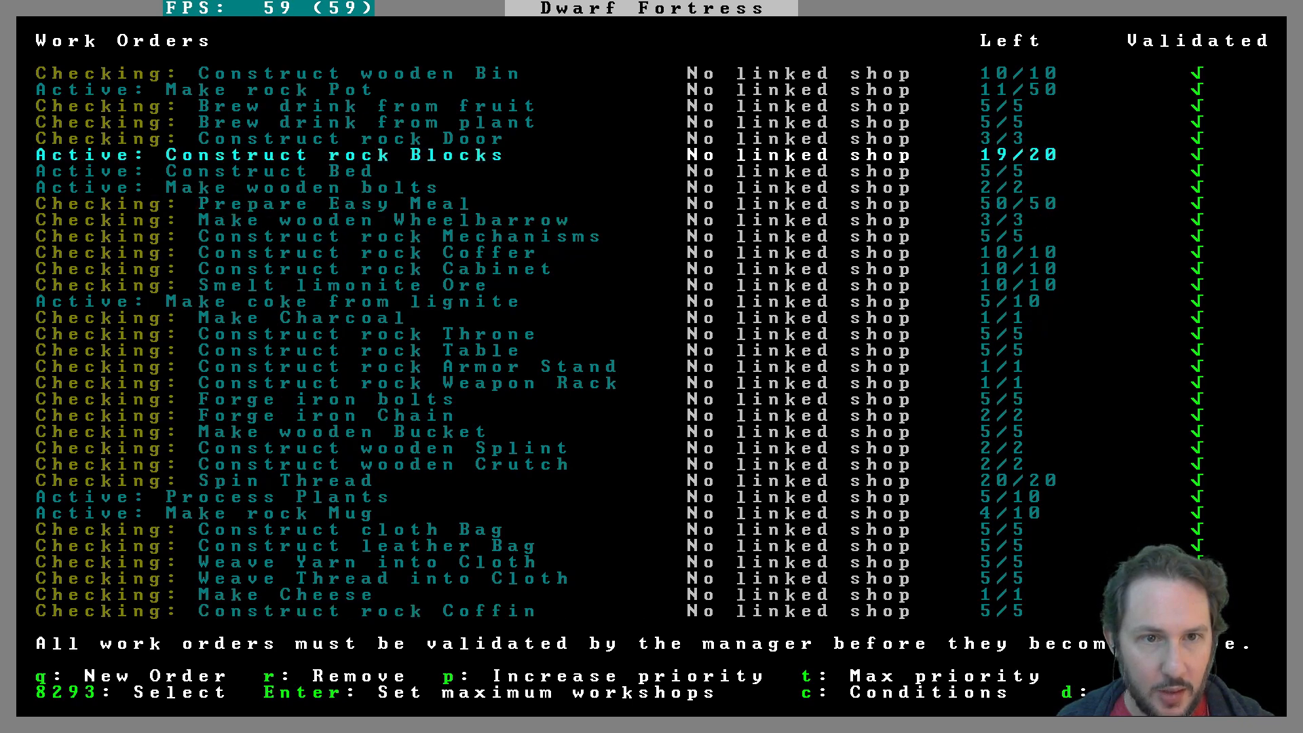
key("Escape")
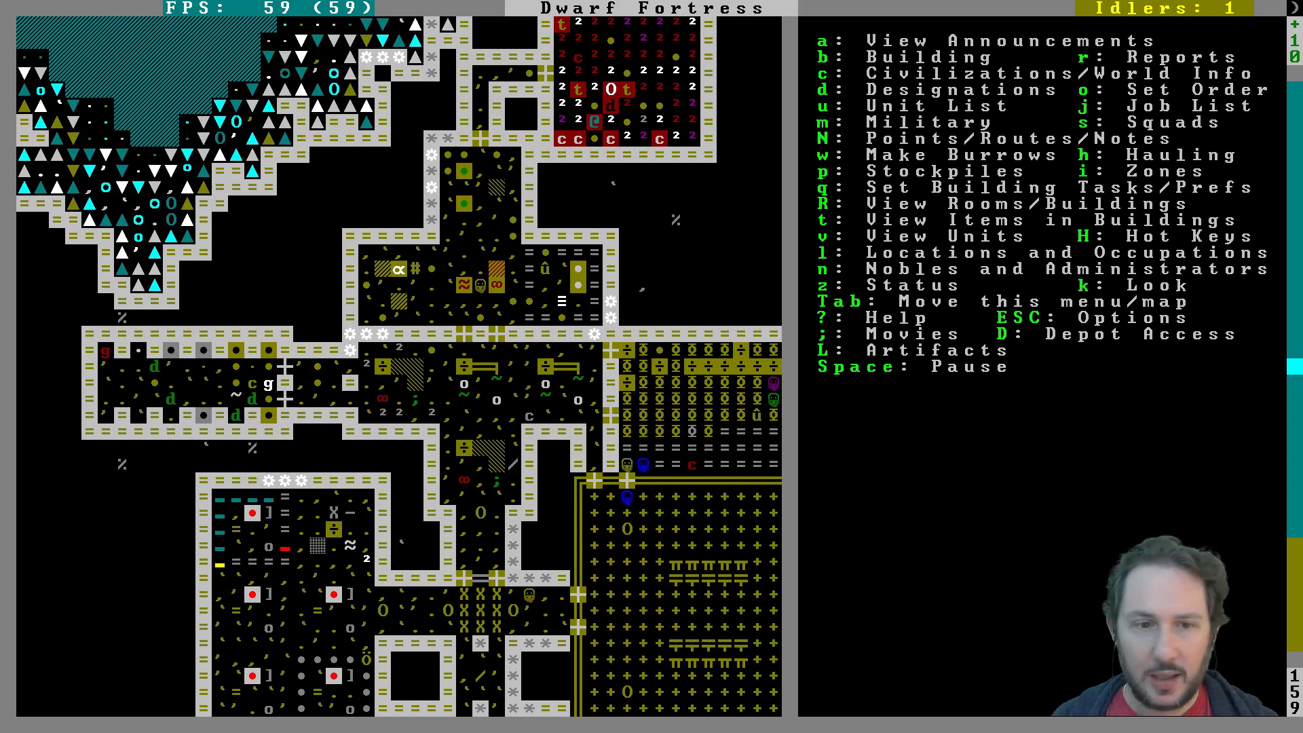
Step: Leave the inspected tile and open the citizen list showing all 82 dwarves' jobs
scroll("down", 3)
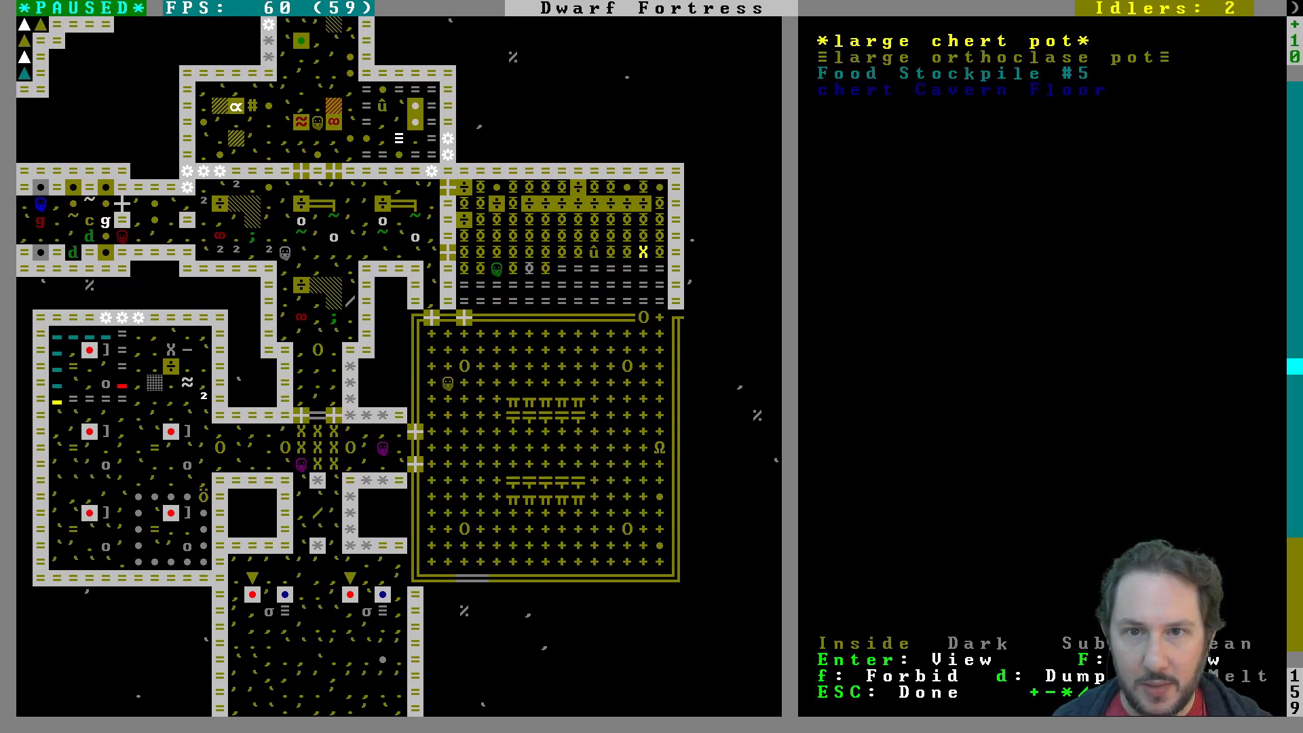
key("Escape")
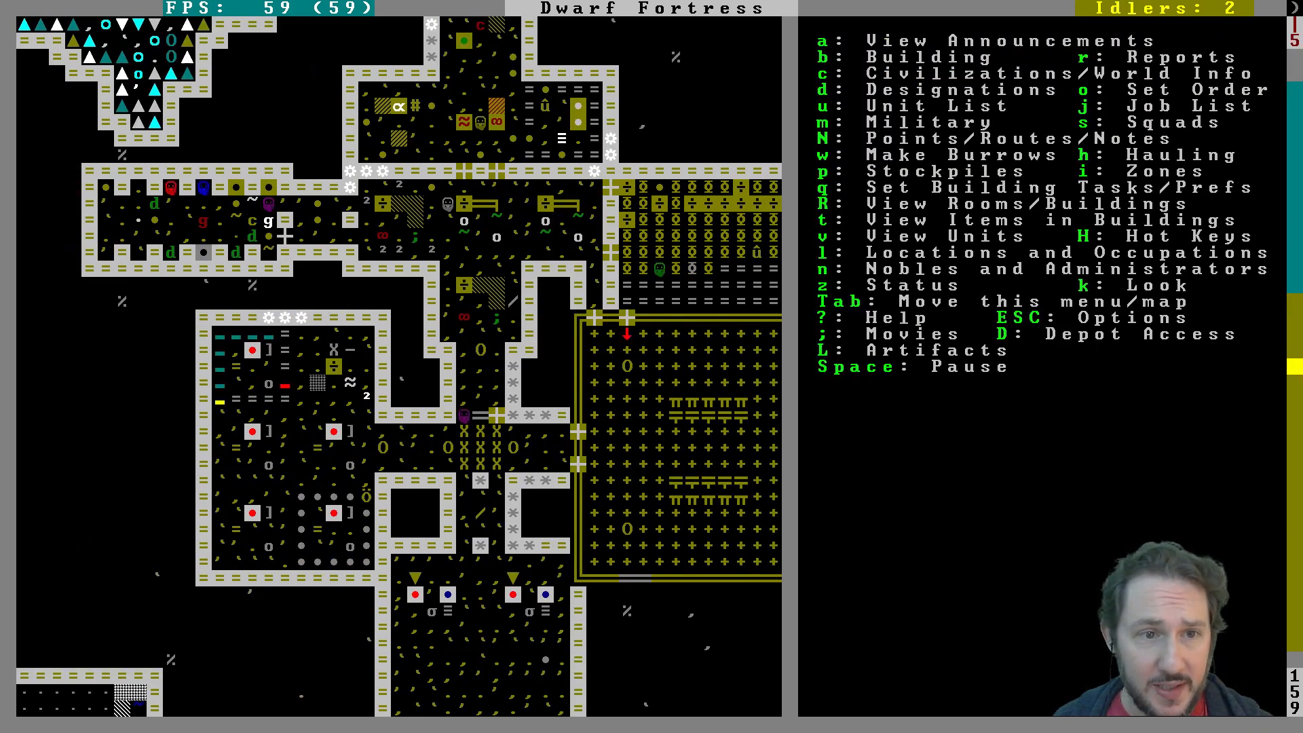
scroll("down", 3)
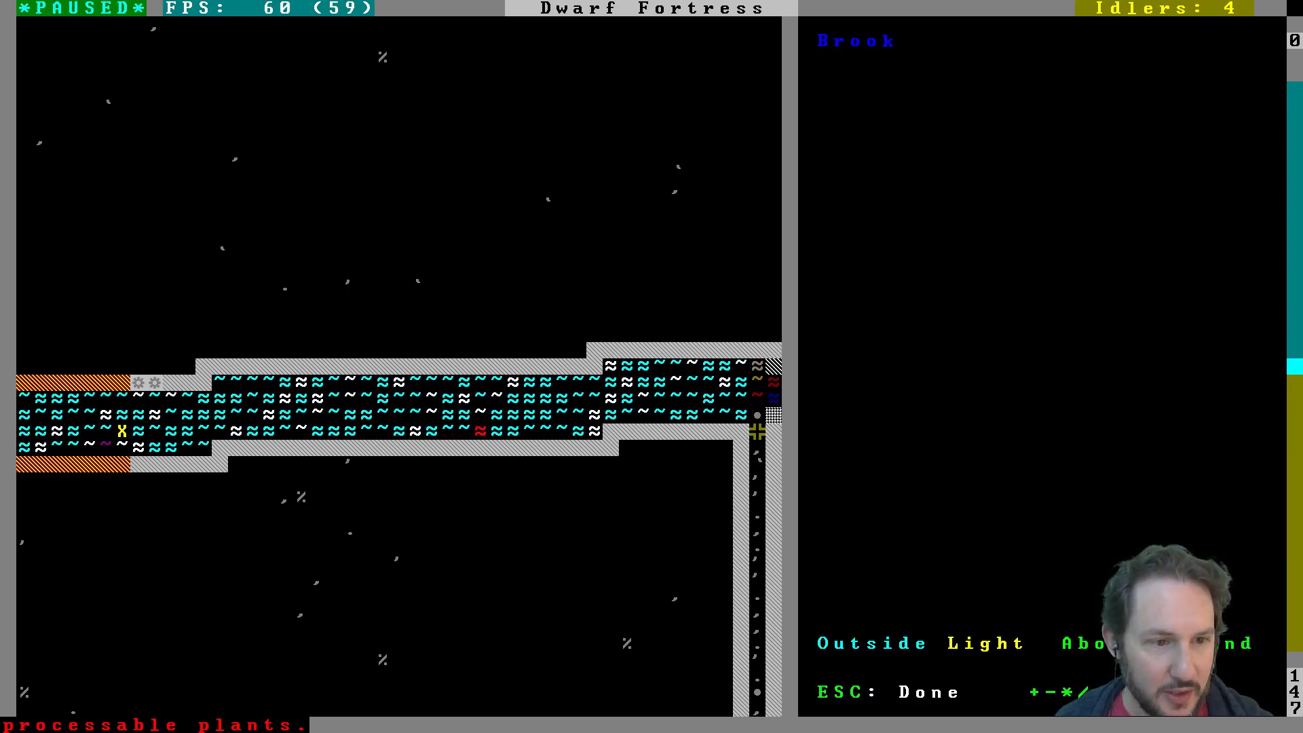
key("Esc")
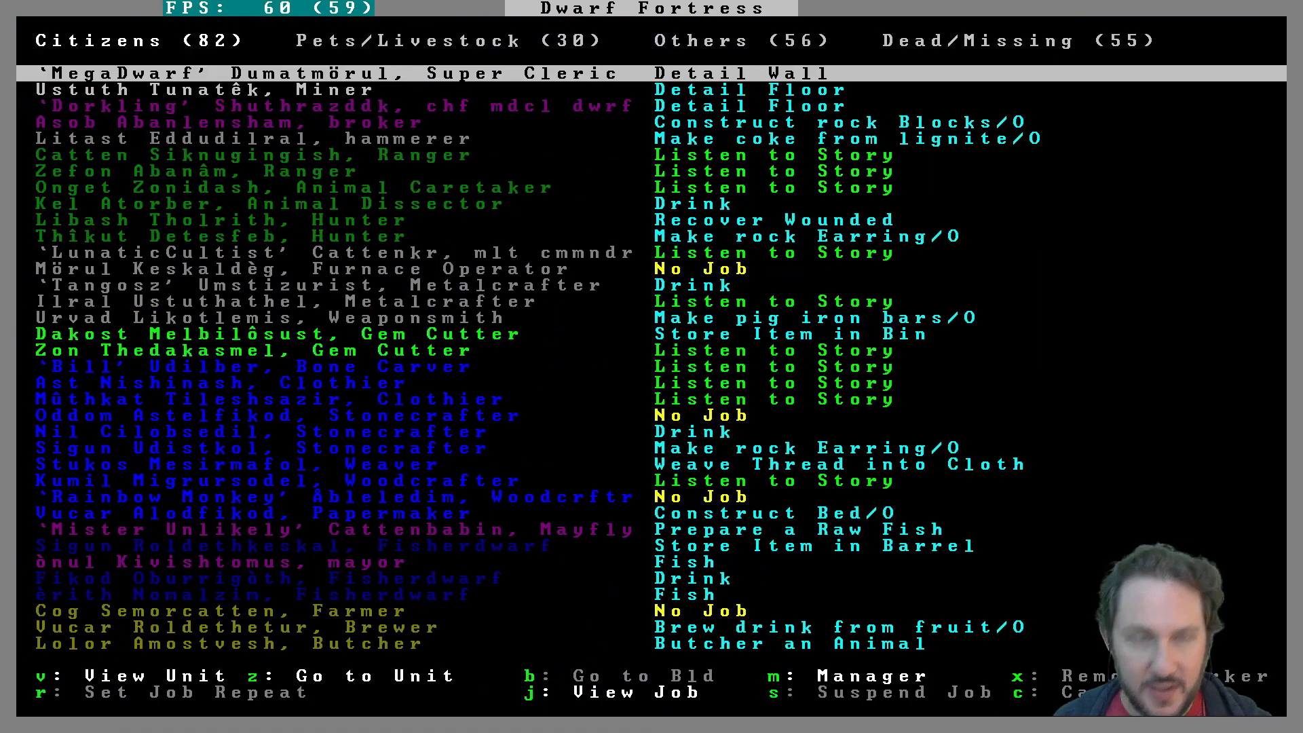
Step: Browse the Others list of wild animals and story-listening guests, then return to the surface map
left_click(698, 40)
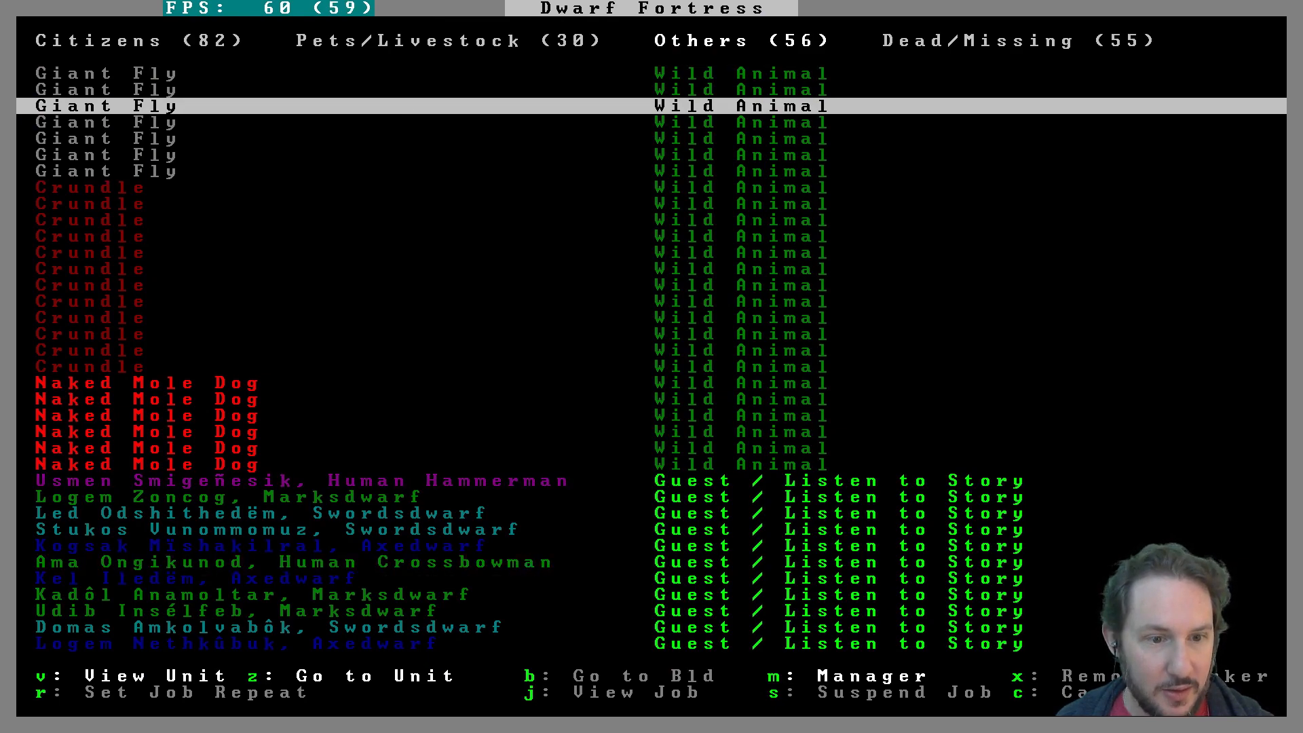
scroll("down", 3)
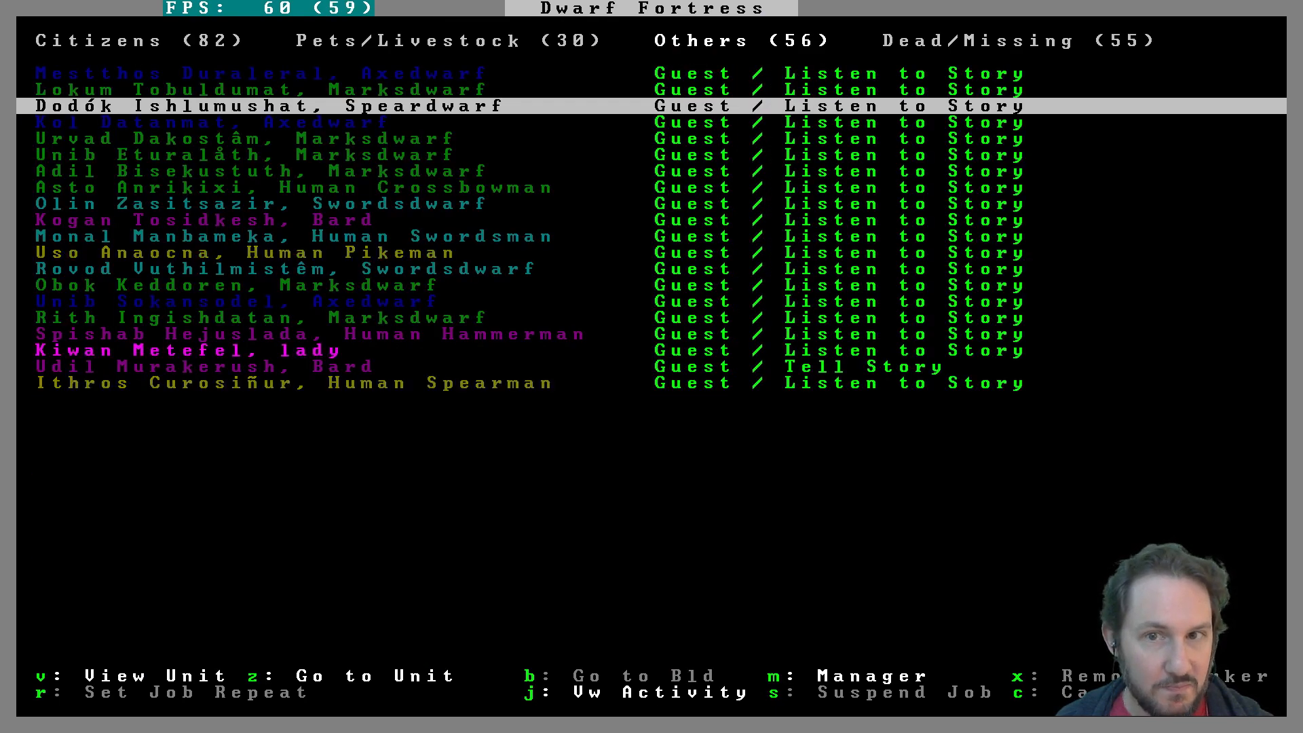
key("Escape")
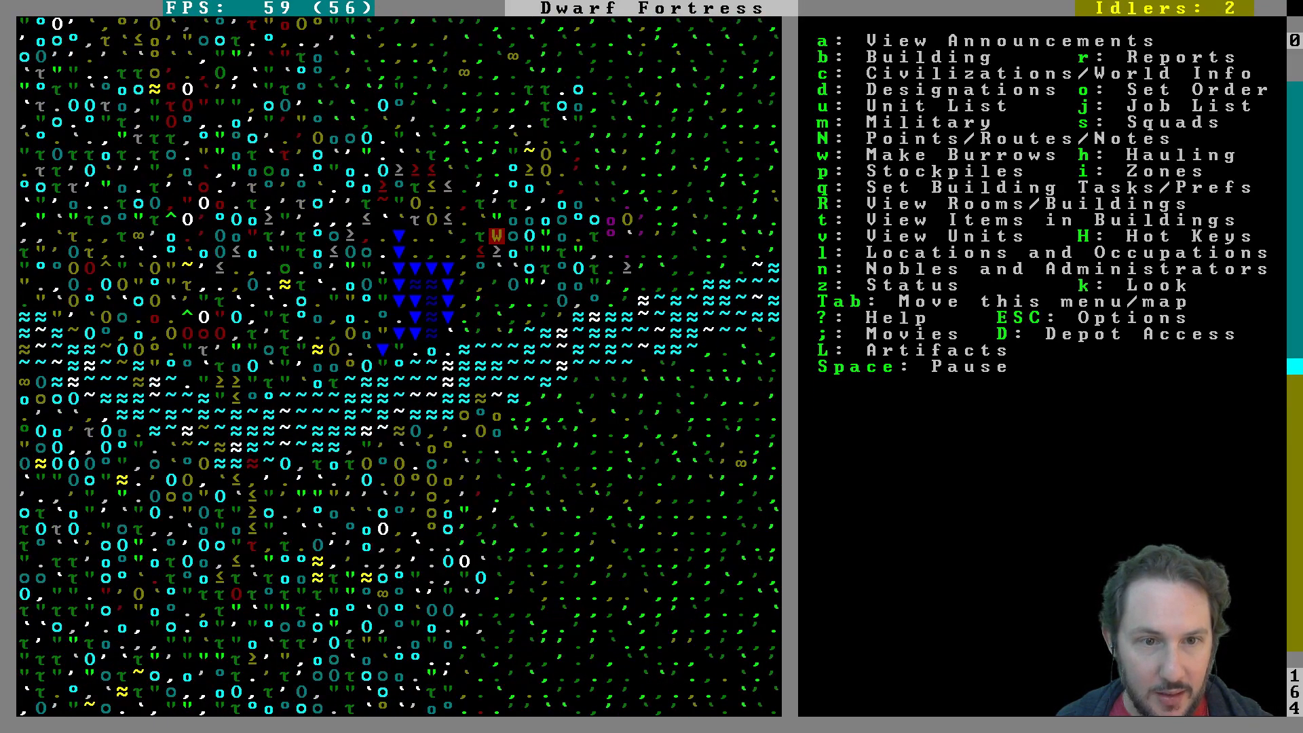
Step: Inspect the surface iron bolts and giant wombat skeleton in look mode
key("k")
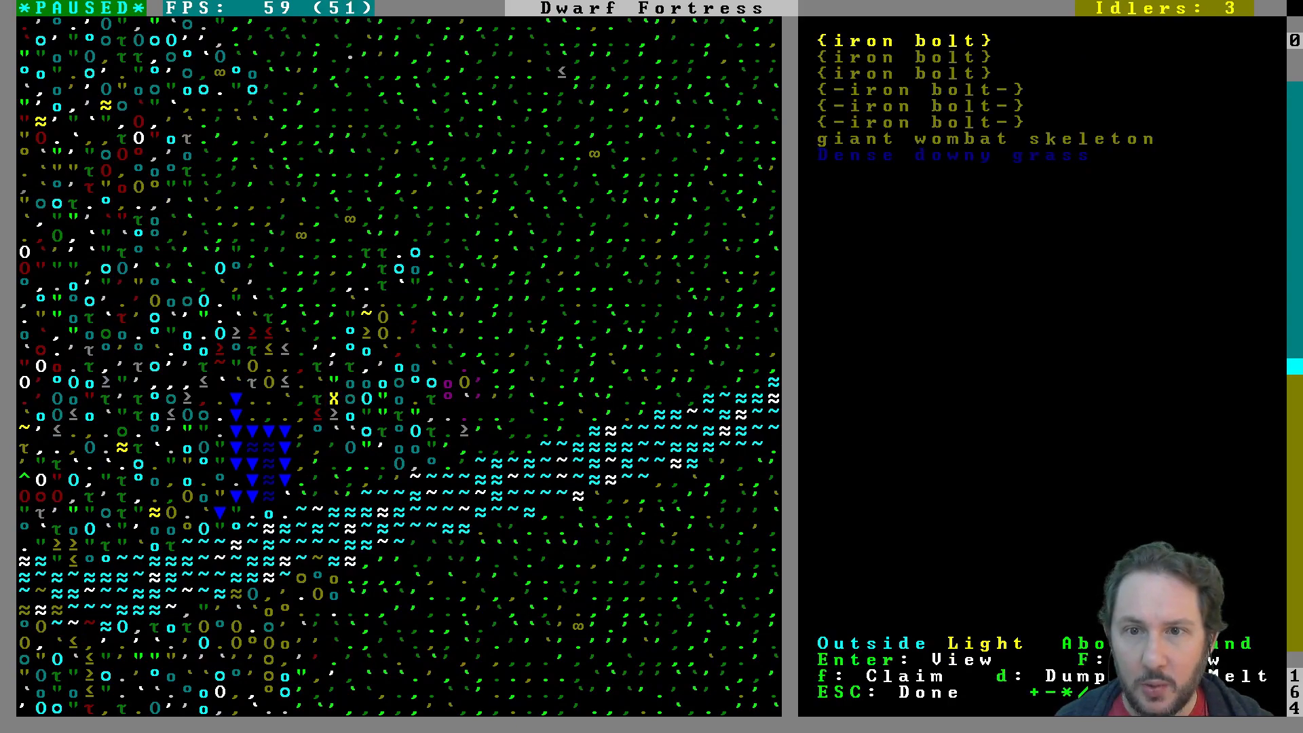
key("f")
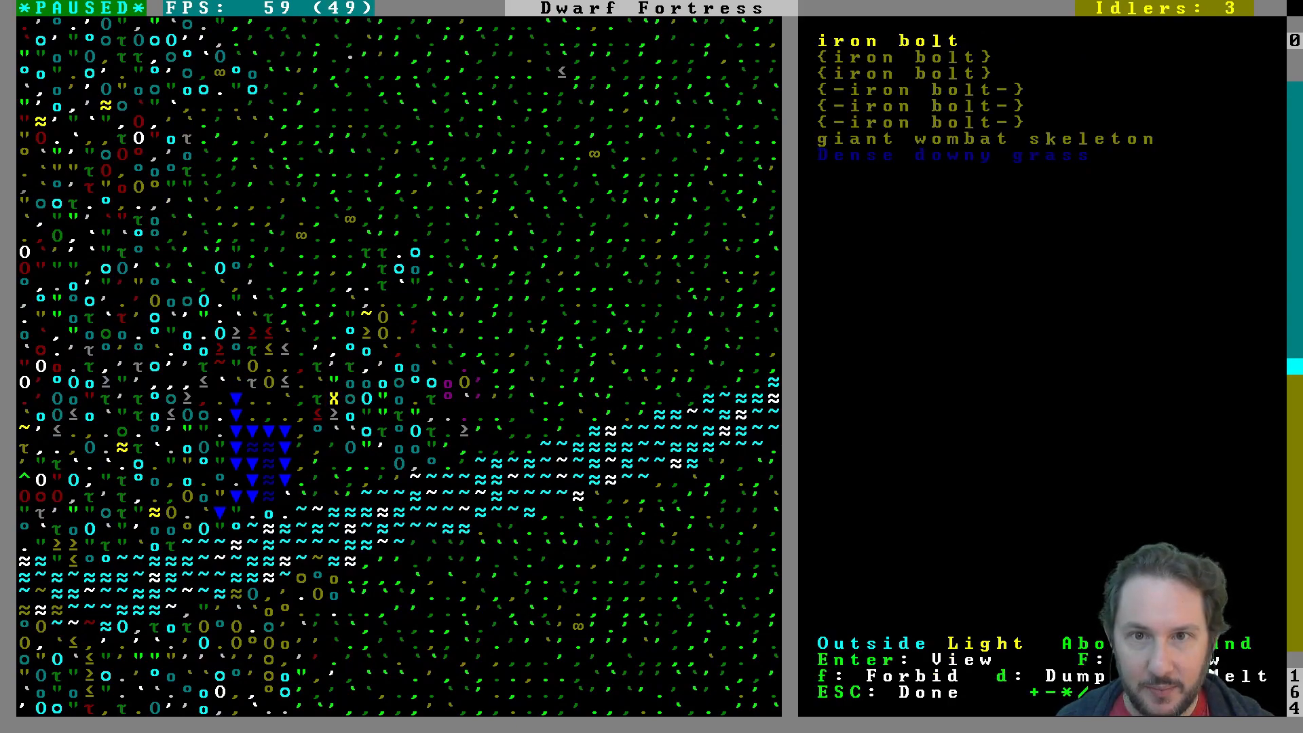
key("Escape")
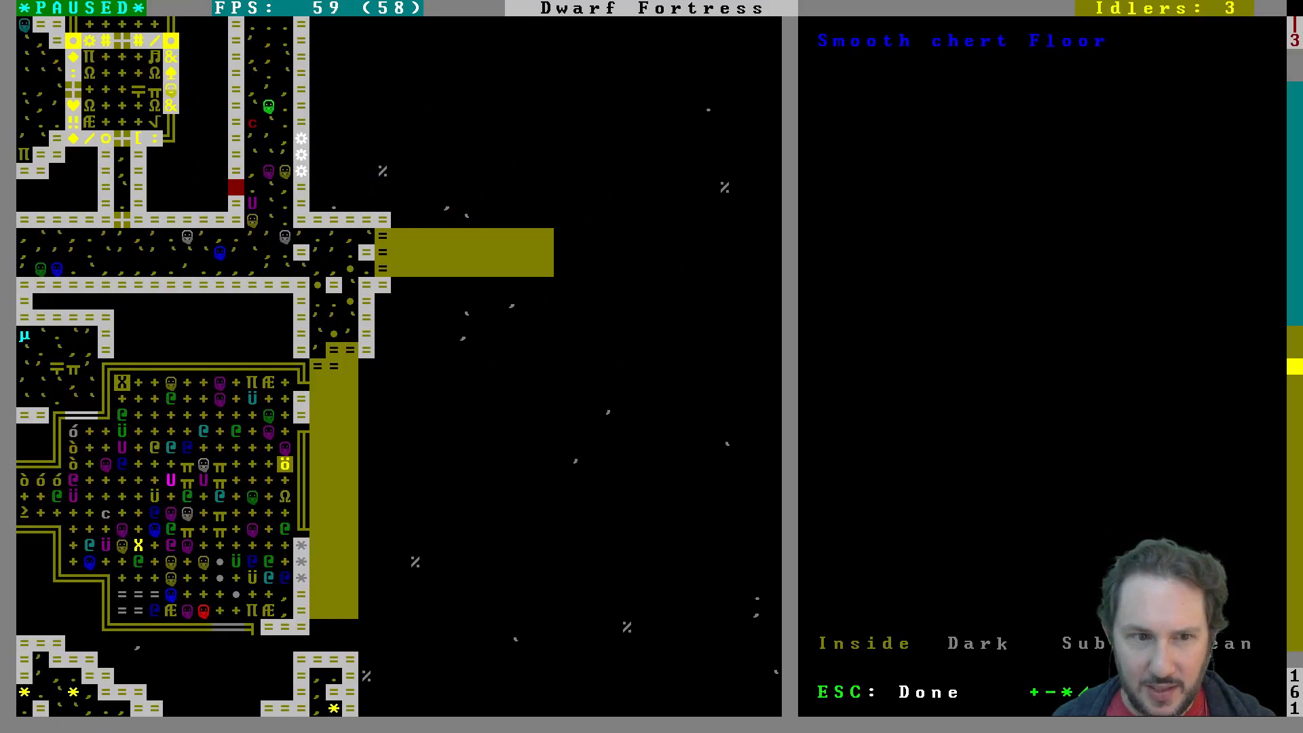
Step: Leave look mode and let the game run briefly before pausing again
key("Escape")
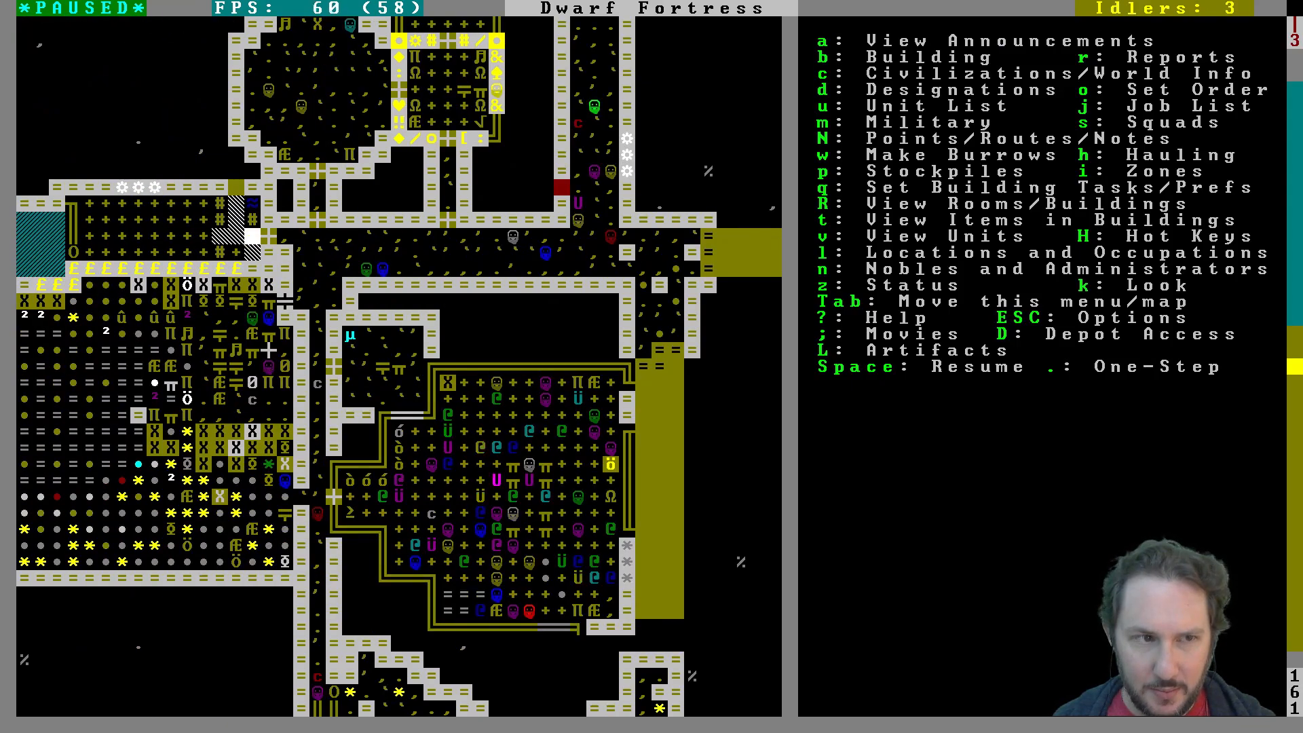
key("space")
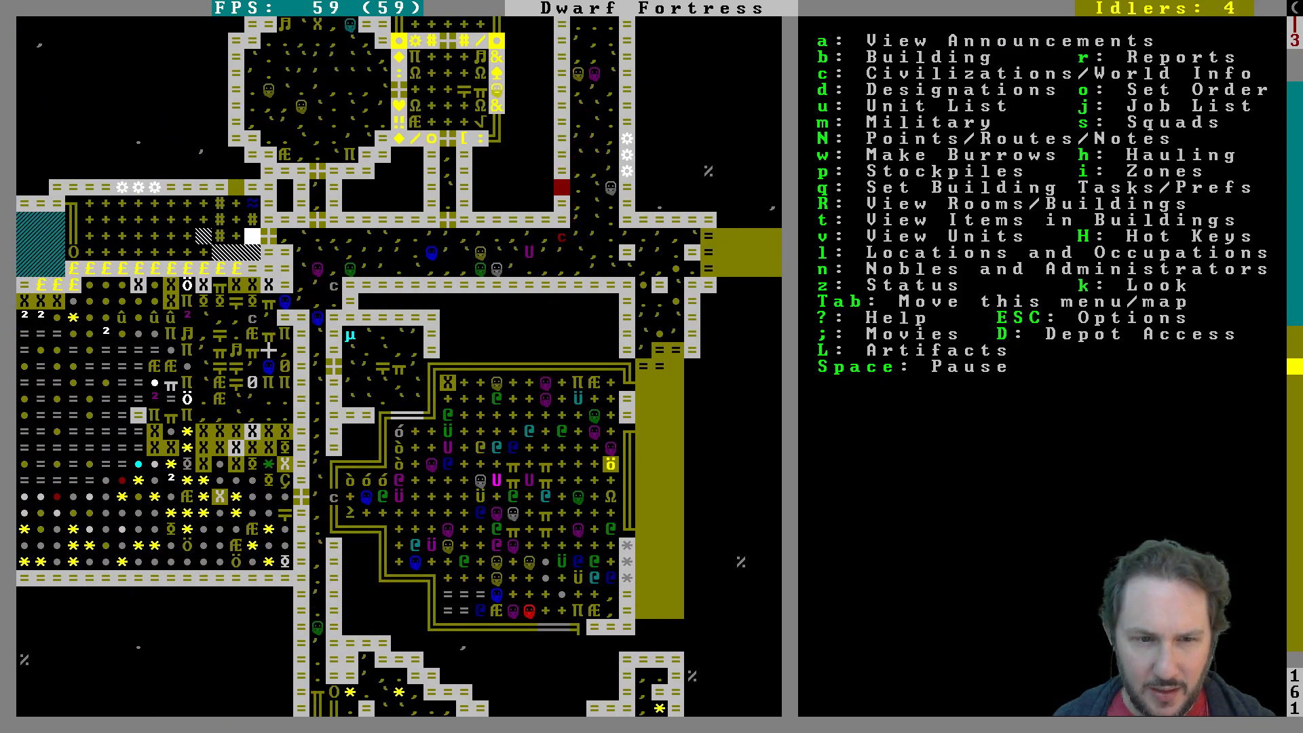
key("space")
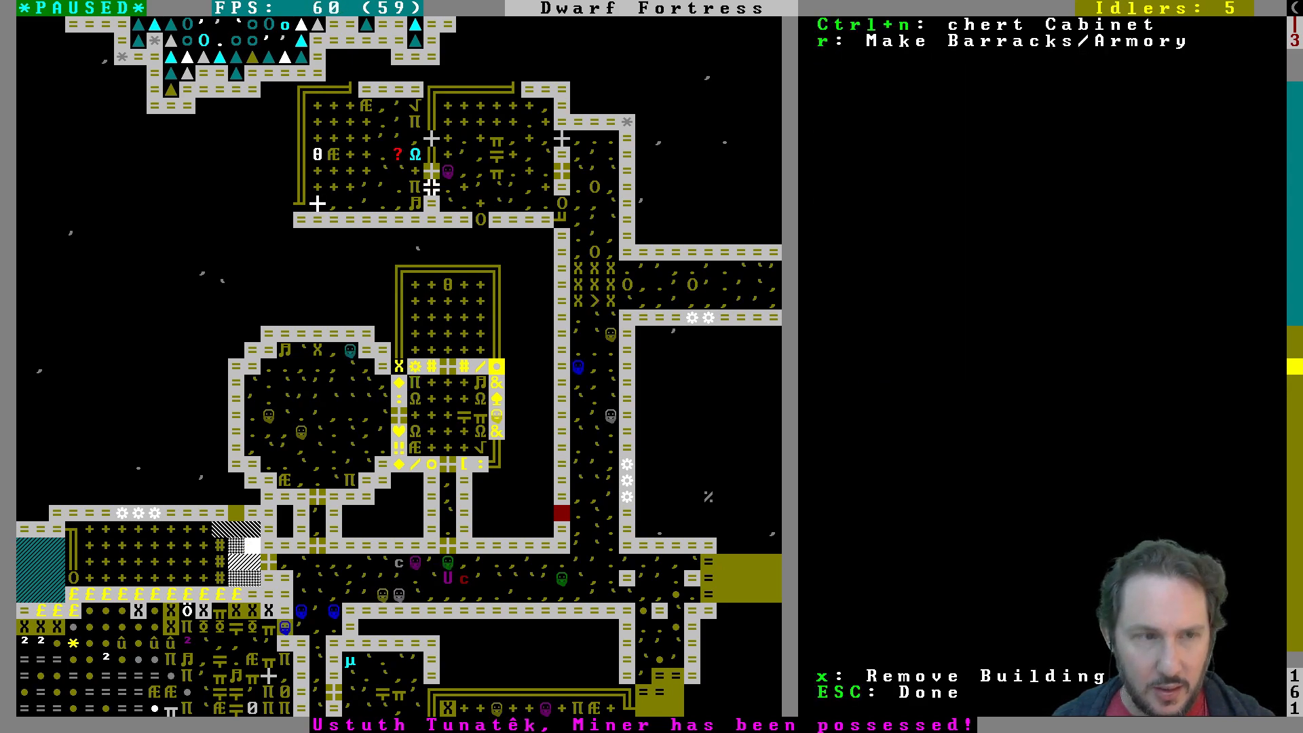
Step: View the possessed miner Ustuth Tunatêk's details and follow him as the game resumes
key("Escape")
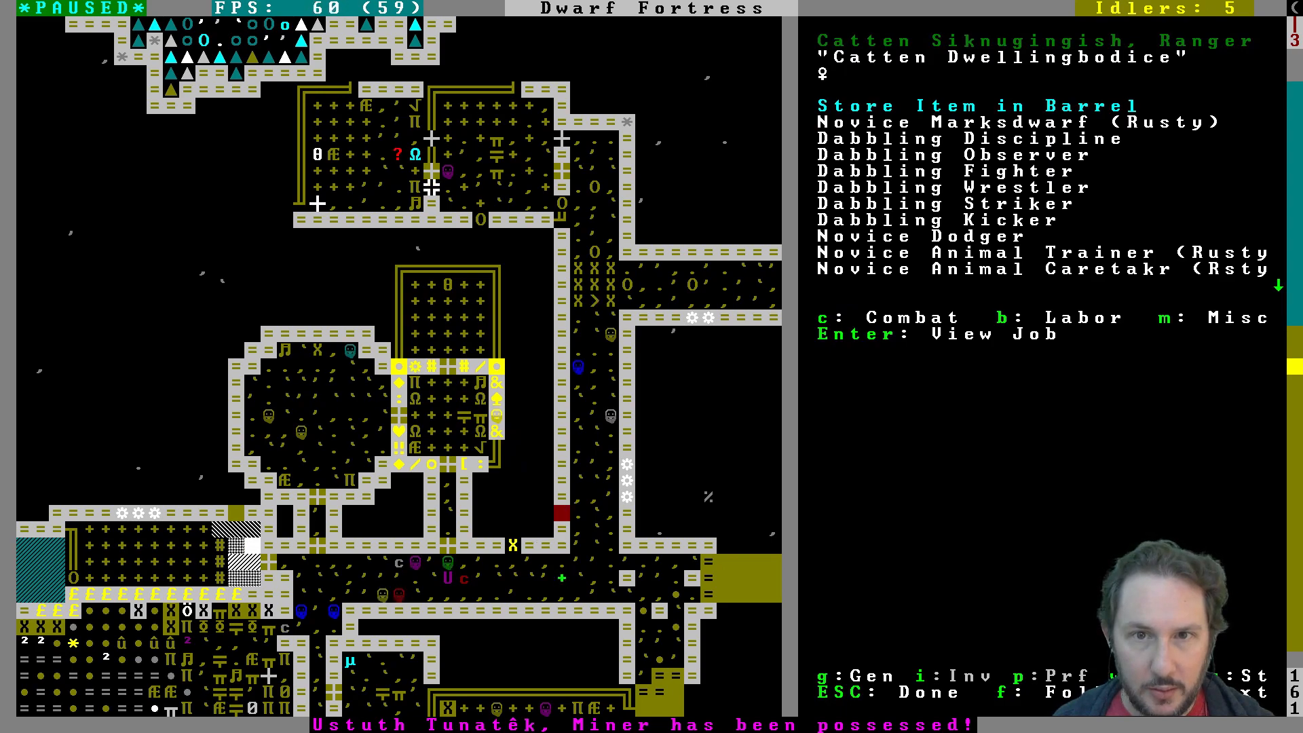
key("u")
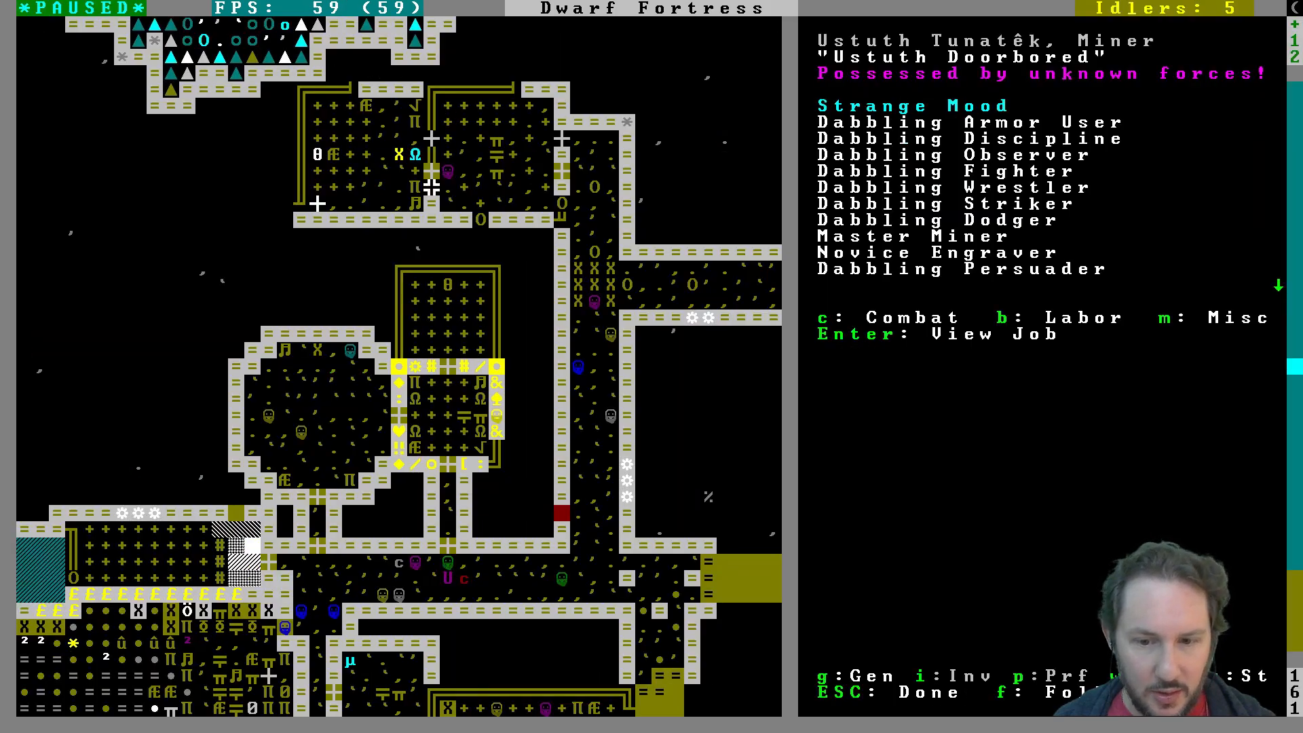
key("Escape")
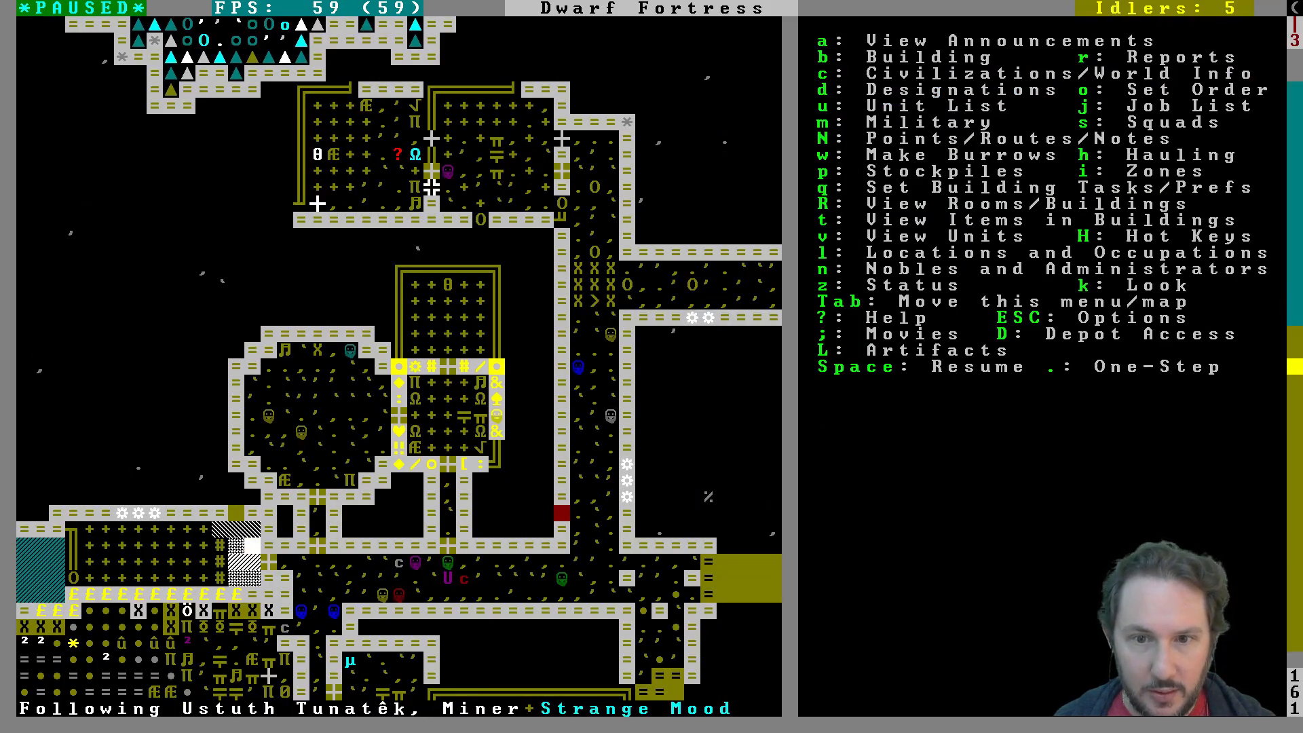
key("space")
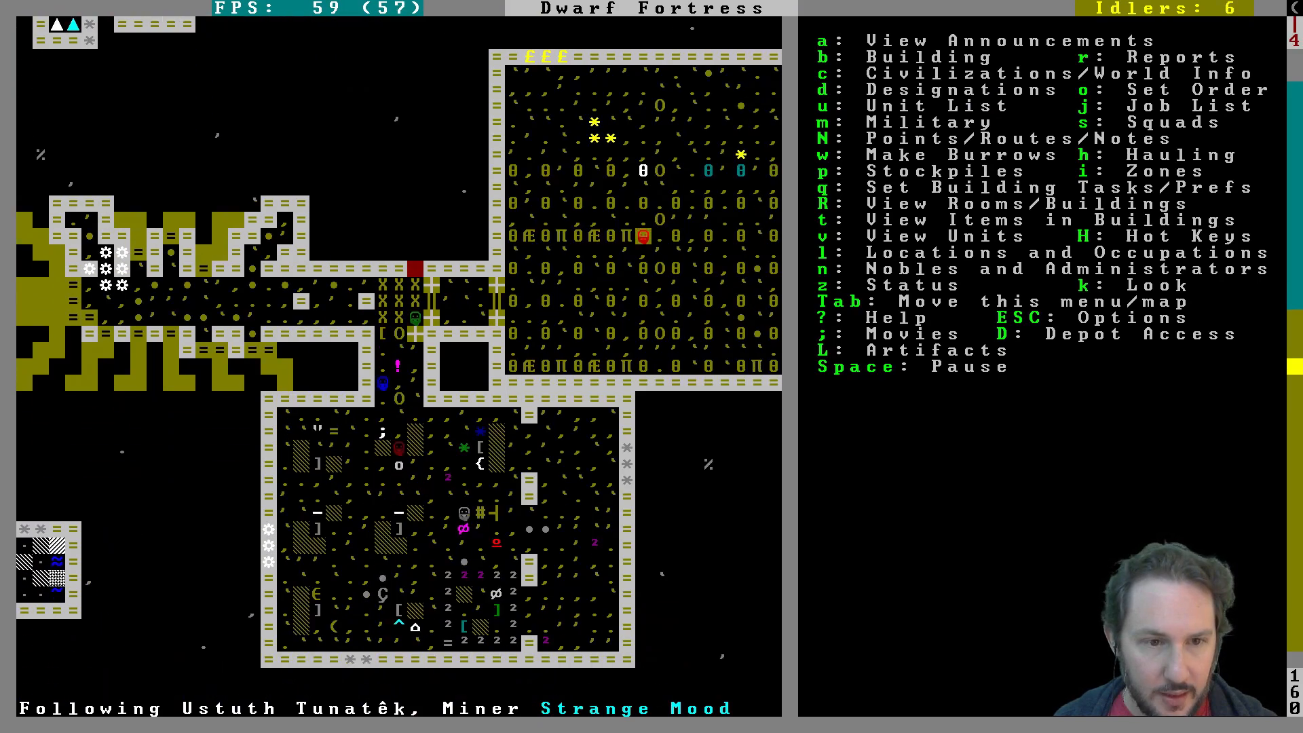
Step: Pause as Ustuth Tunatêk claims a Mason's Workshop, and bring up the bed selection list
key("space")
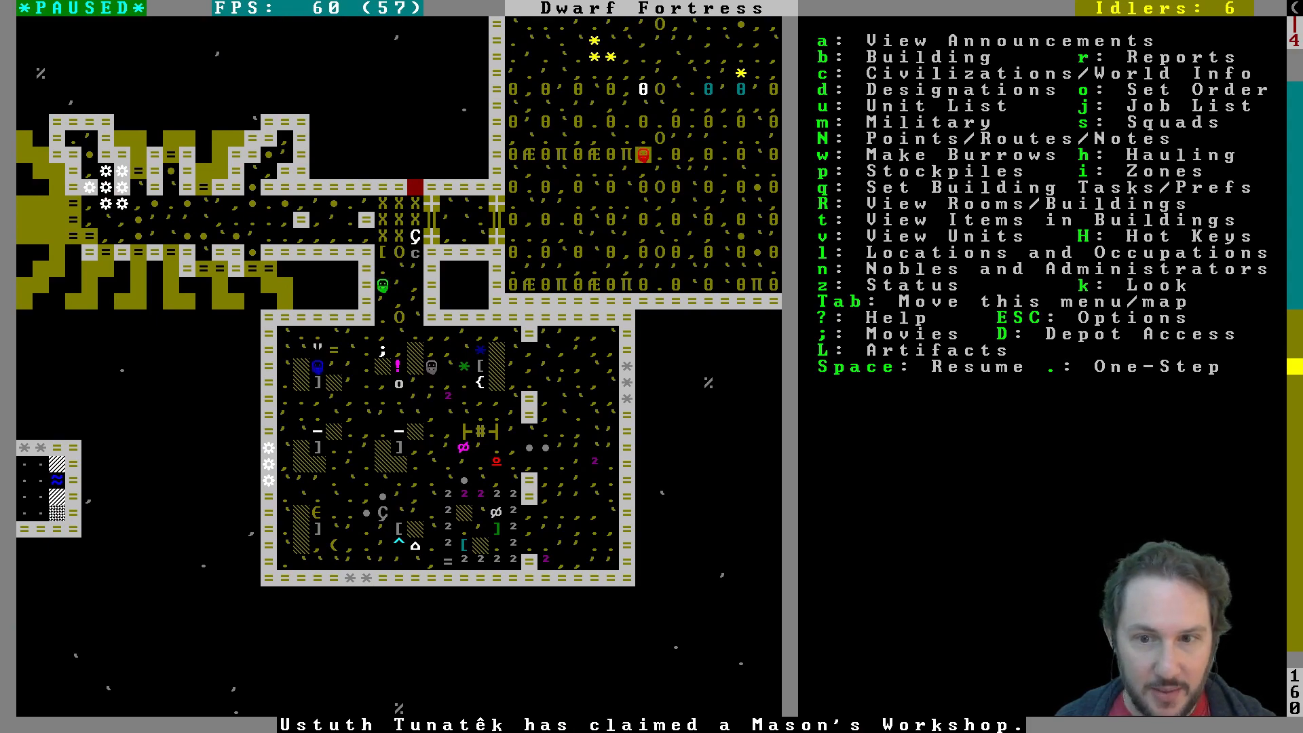
key("SPACE")
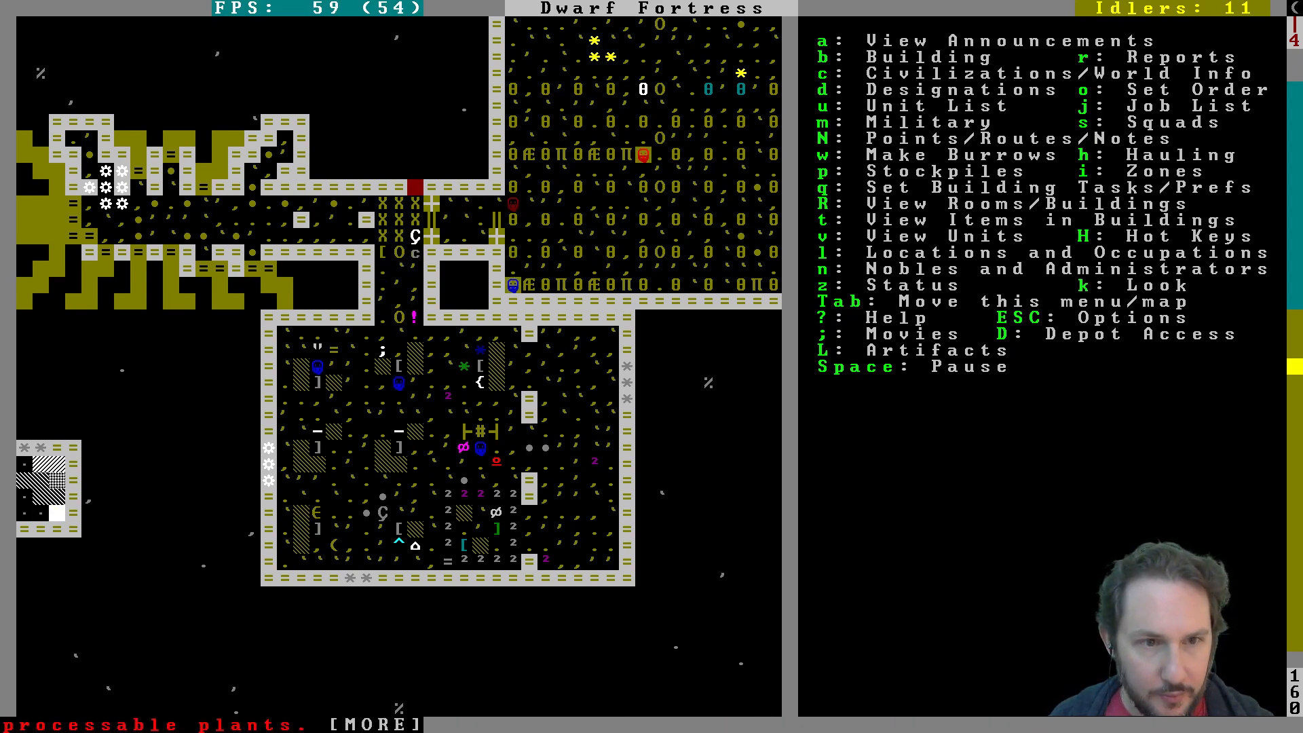
key("Space")
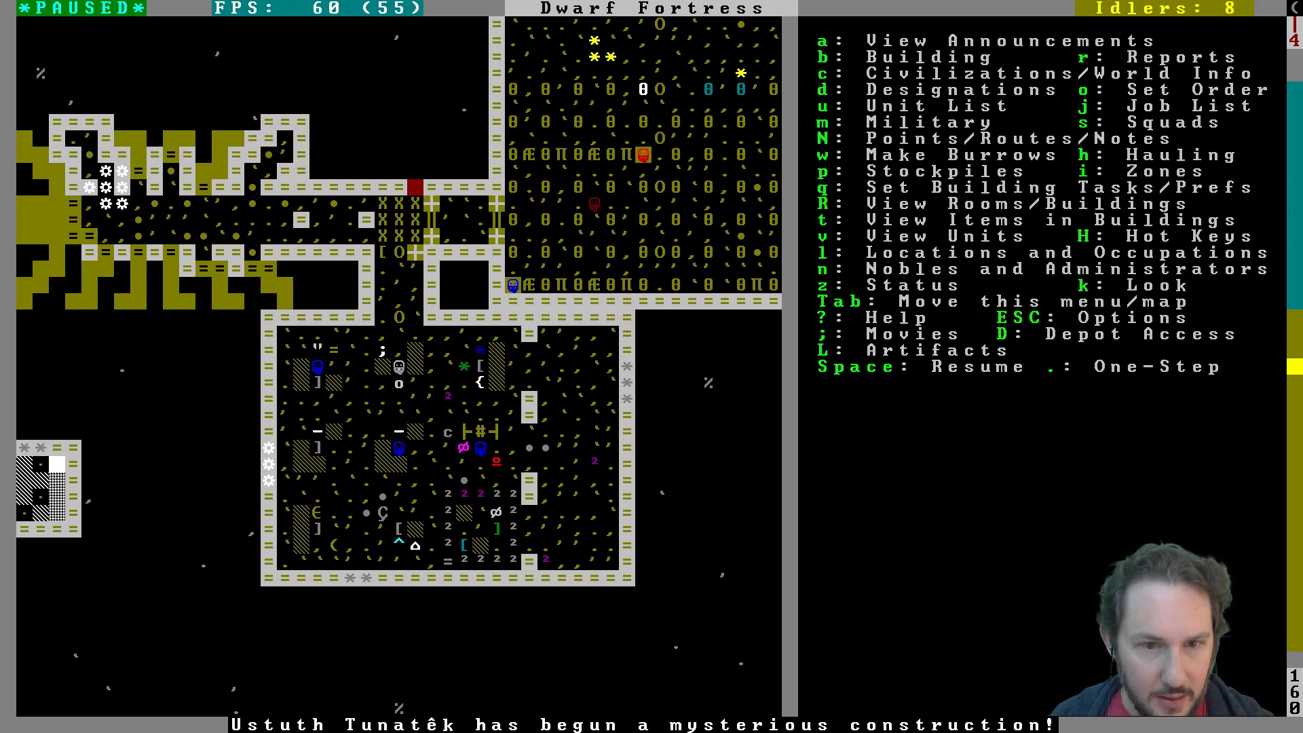
key("space")
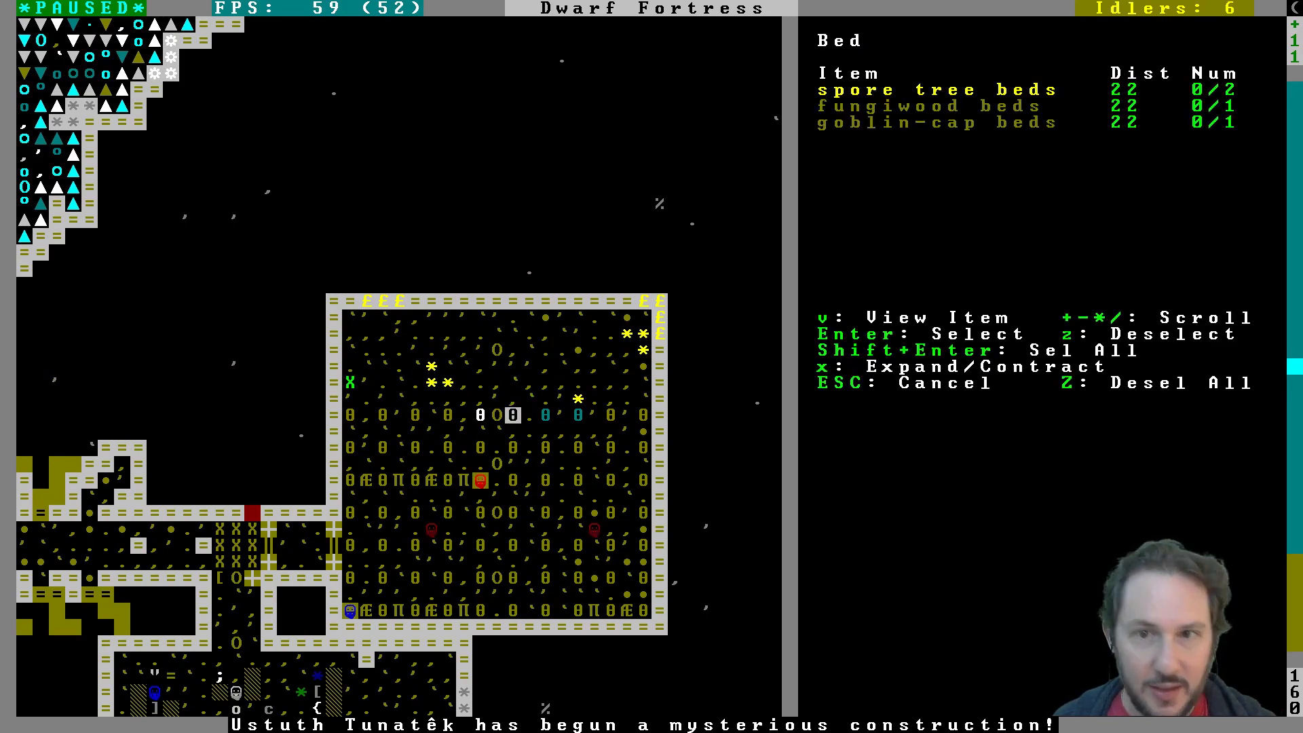
Step: Place three spore tree beds along the large hall's top row and exit build mode
key("Return")
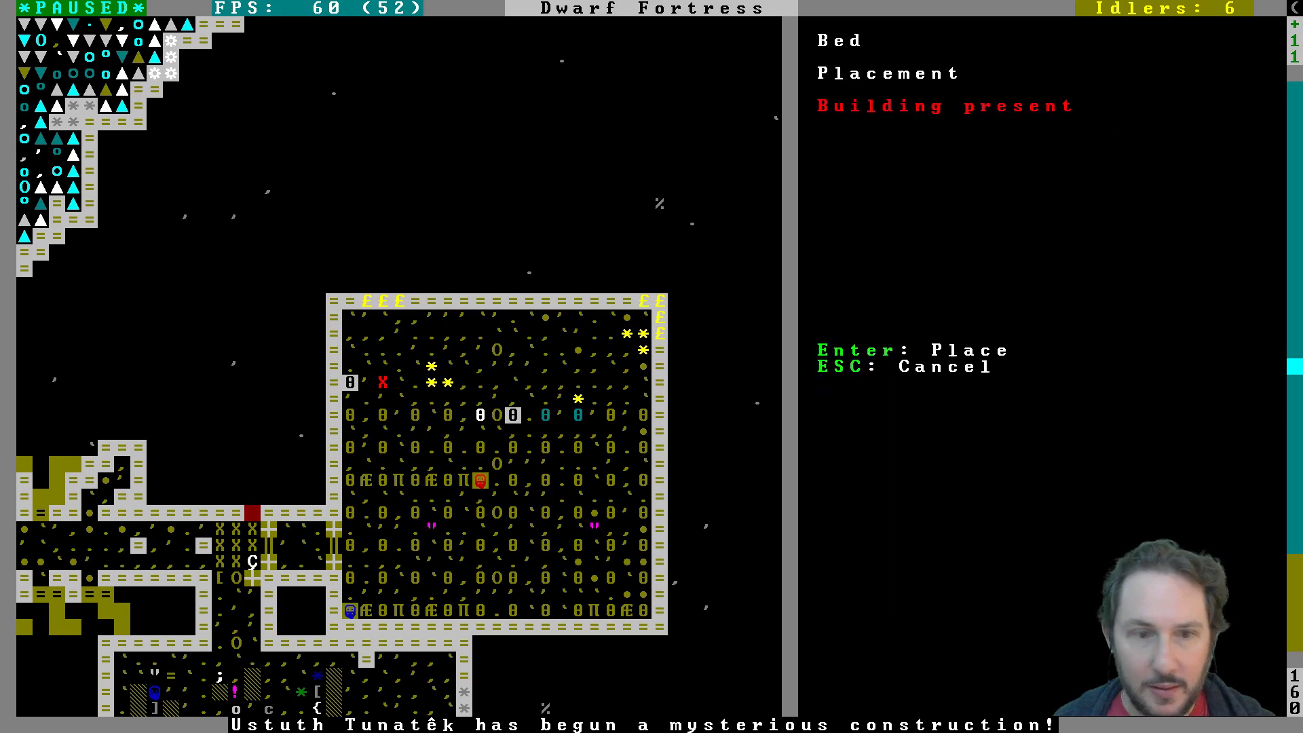
key("Return")
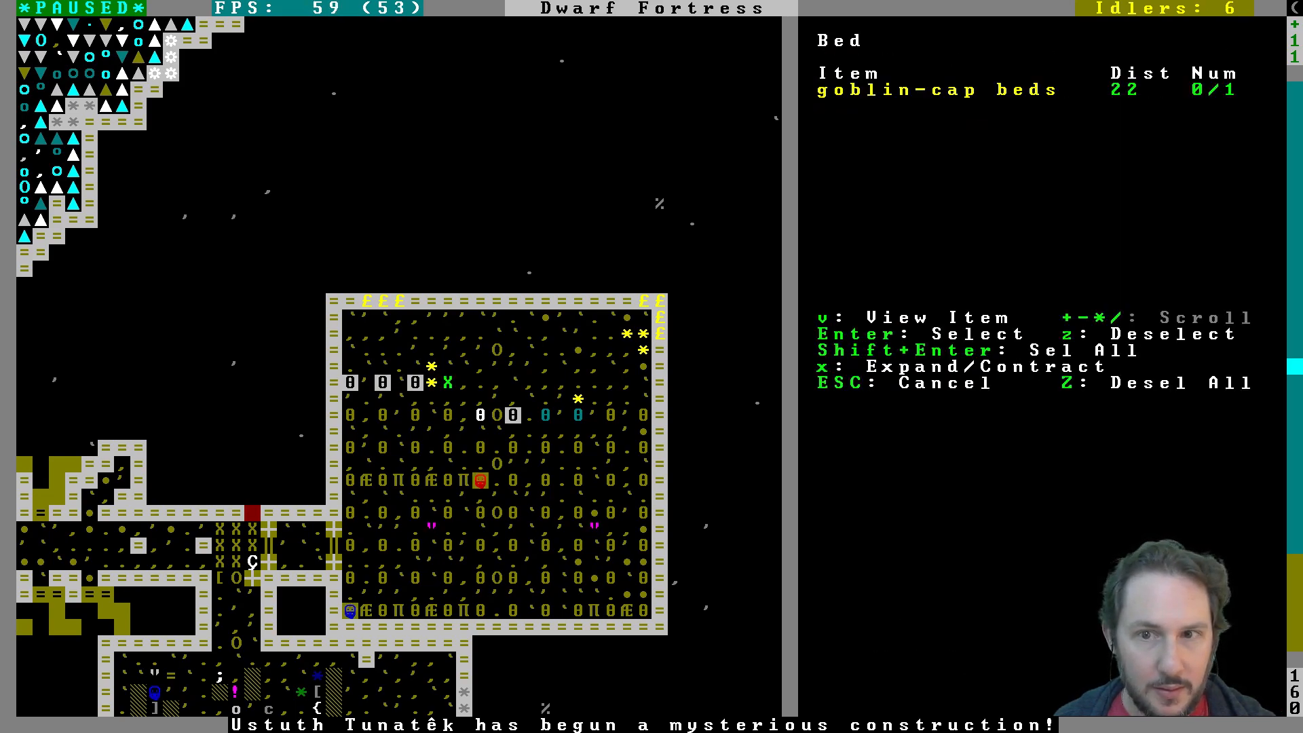
key("Escape")
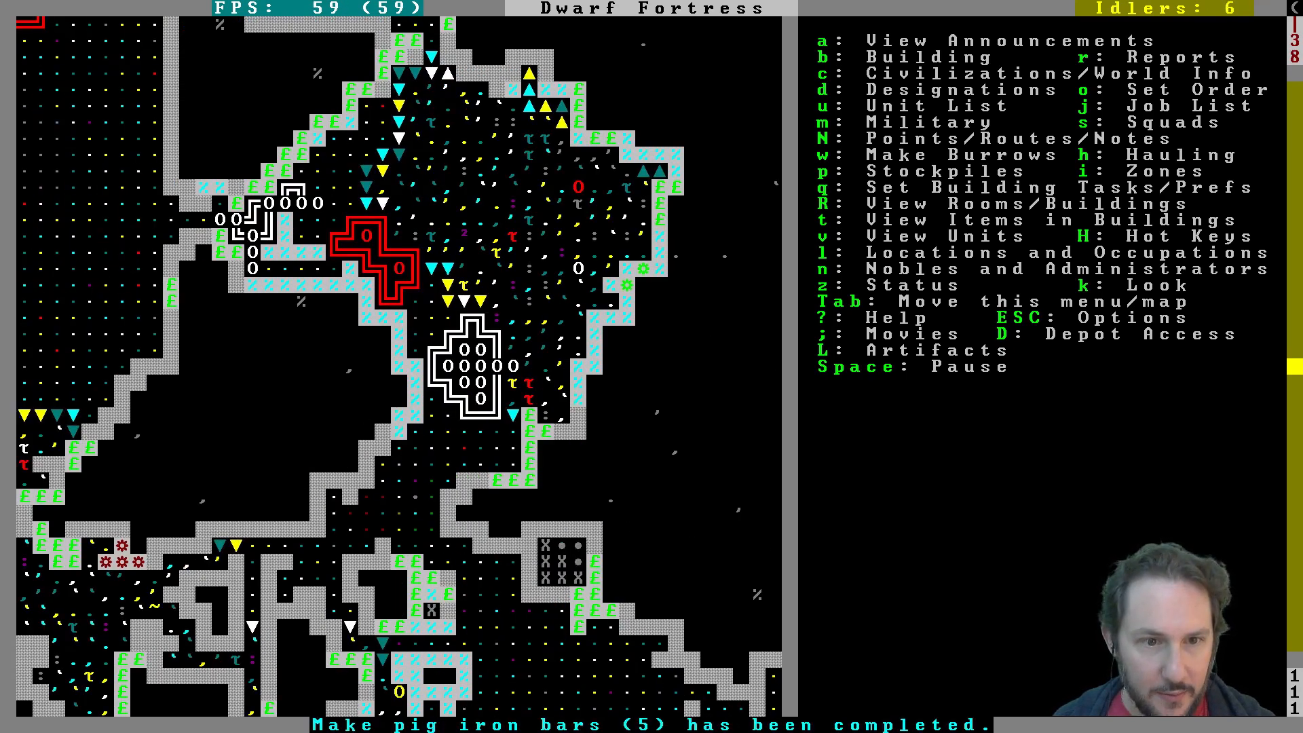
key("d")
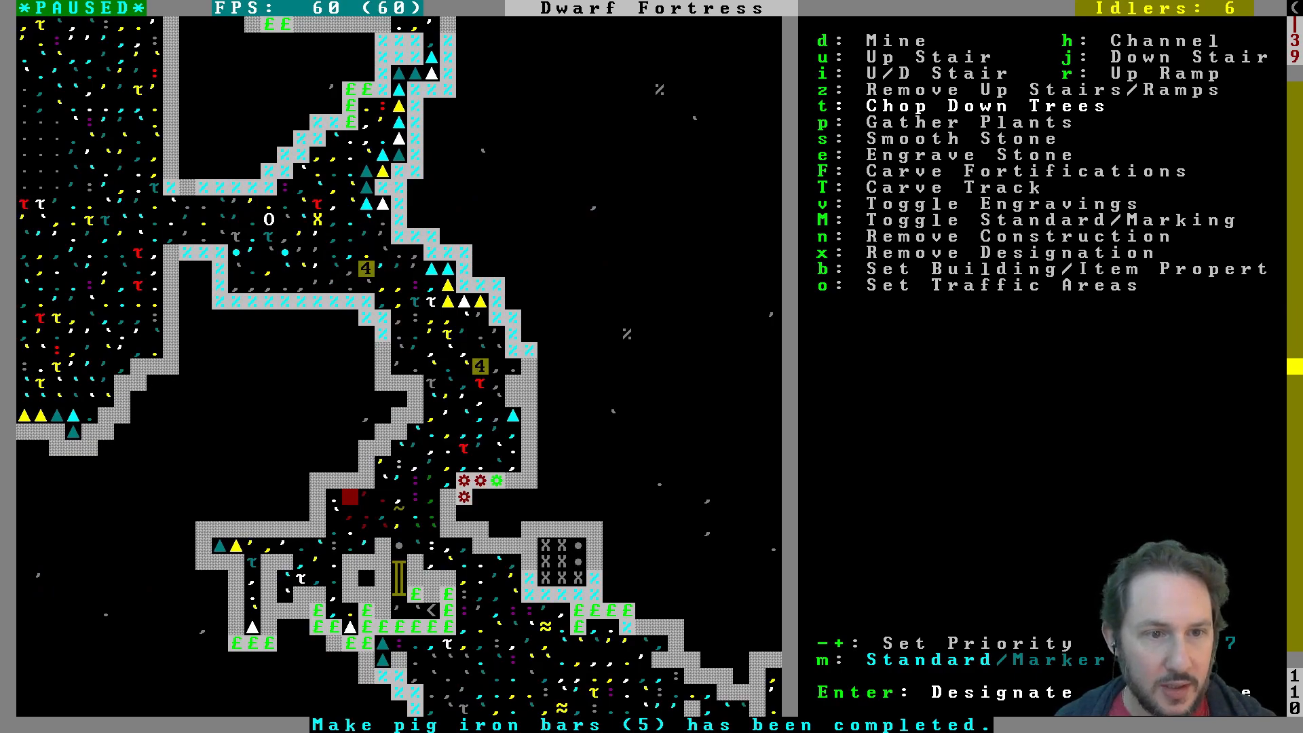
scroll("down", 3)
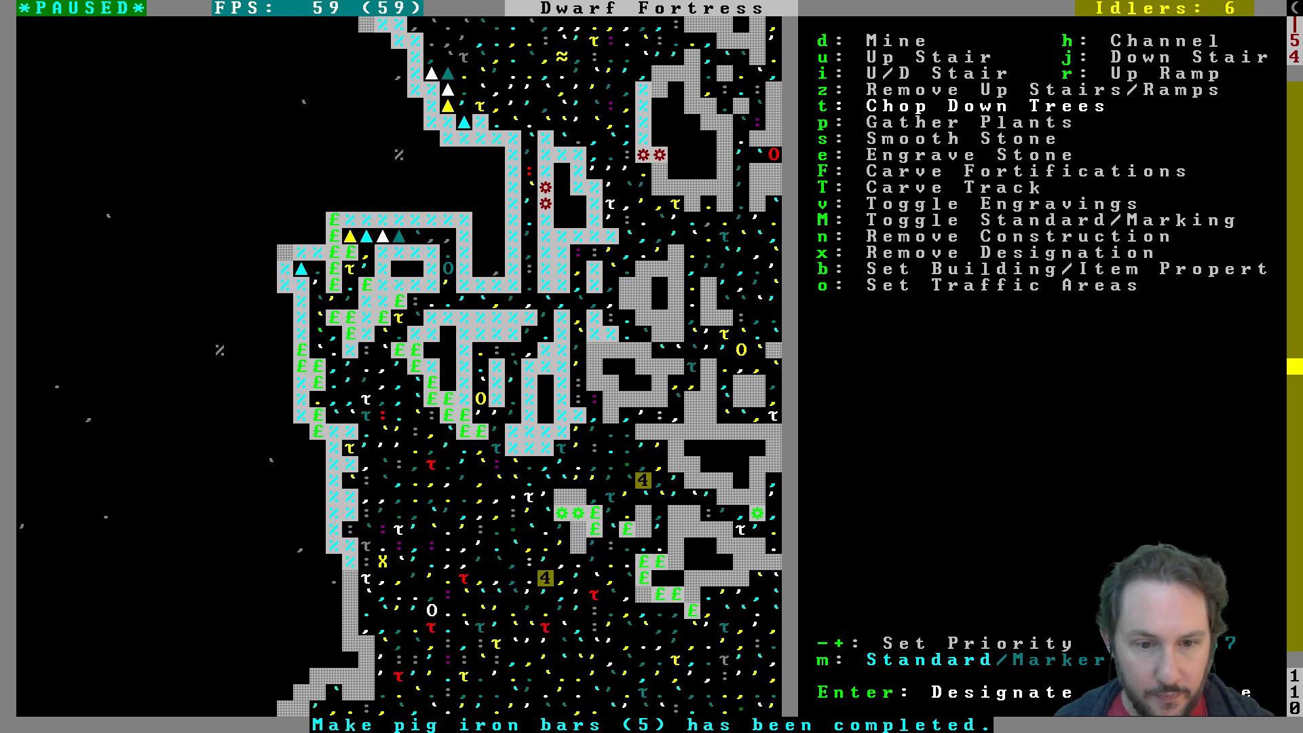
key("Escape")
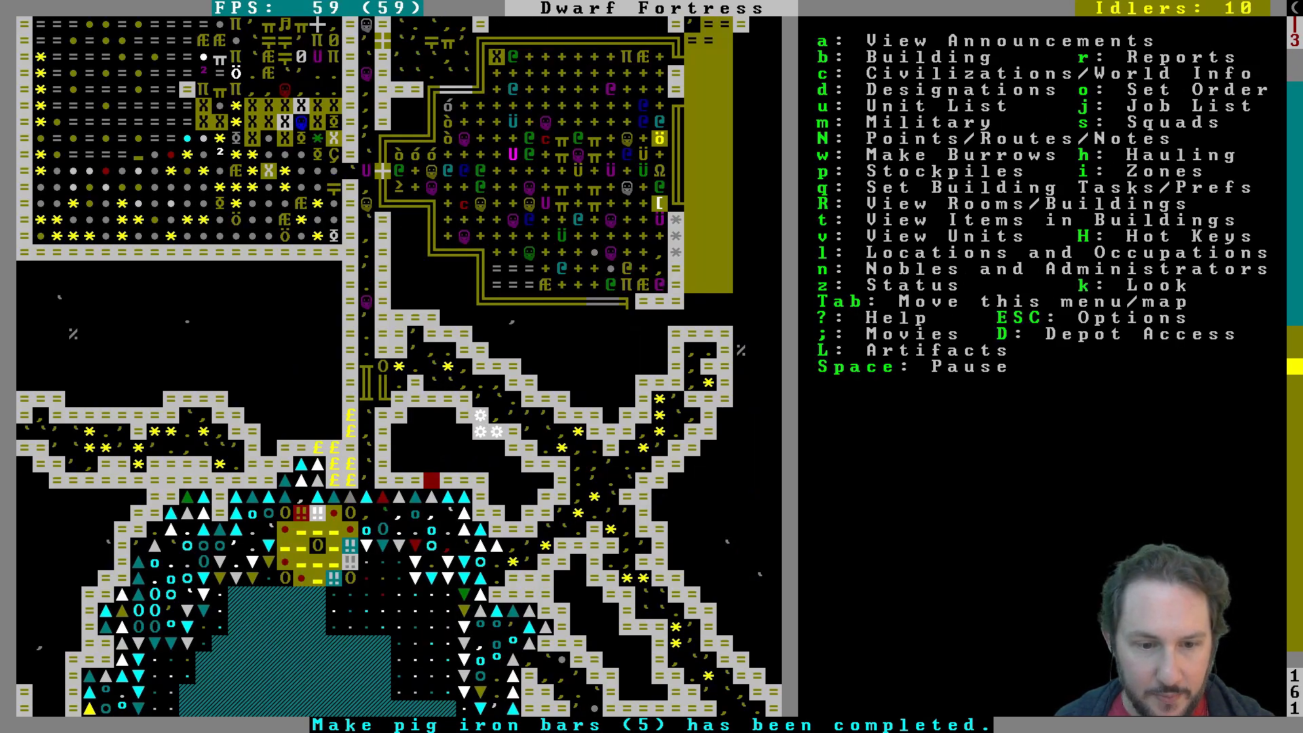
key("u")
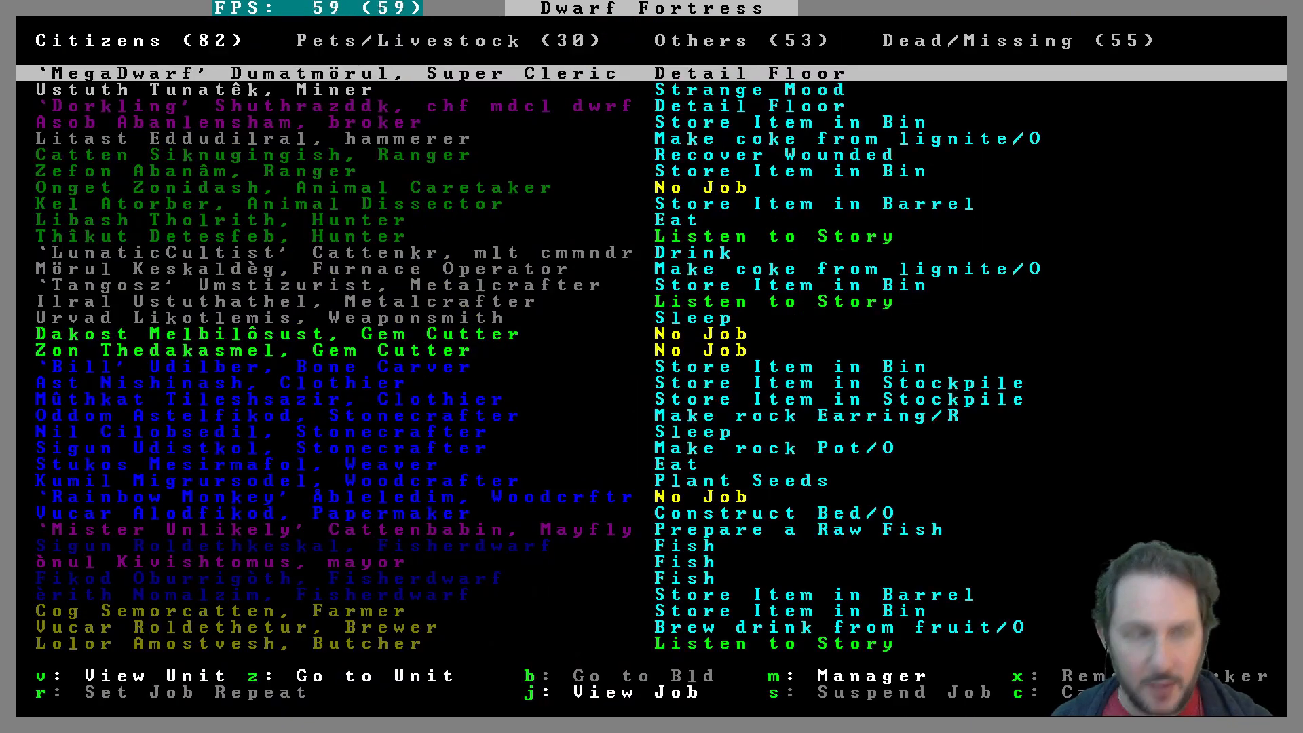
left_click(737, 40)
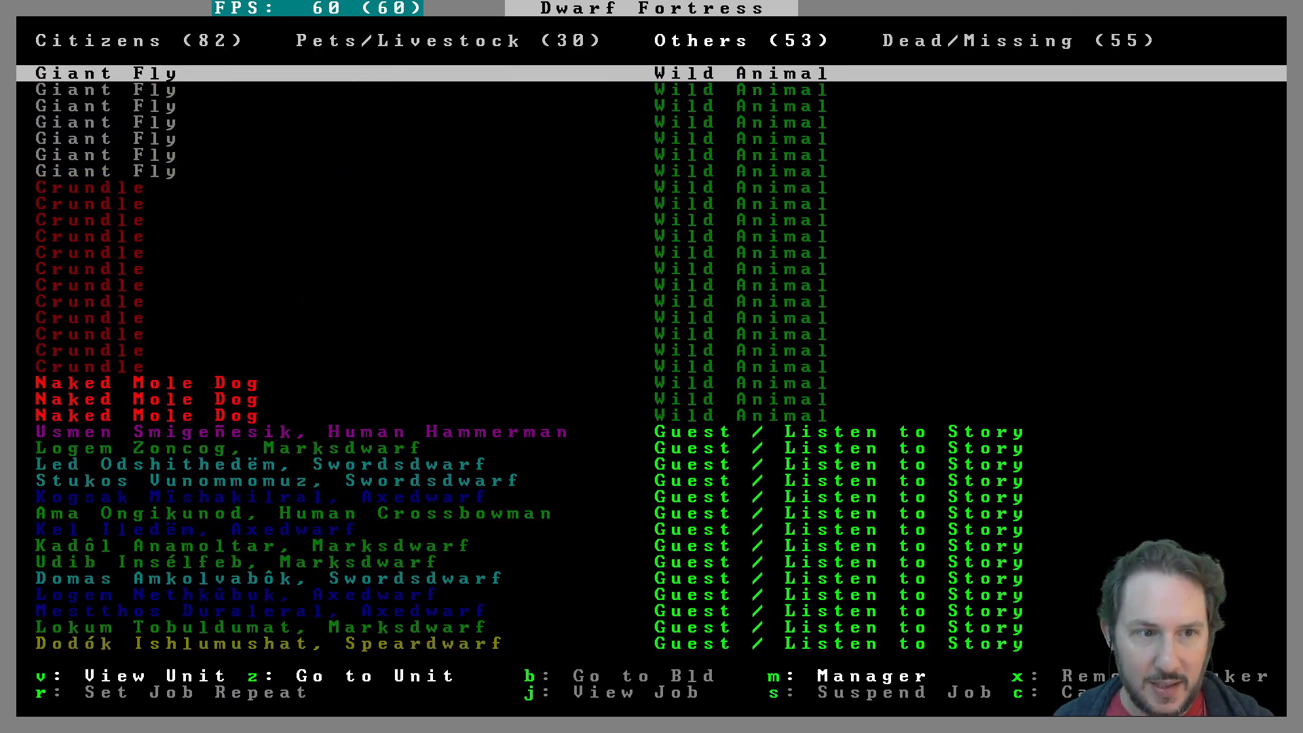
key("Escape")
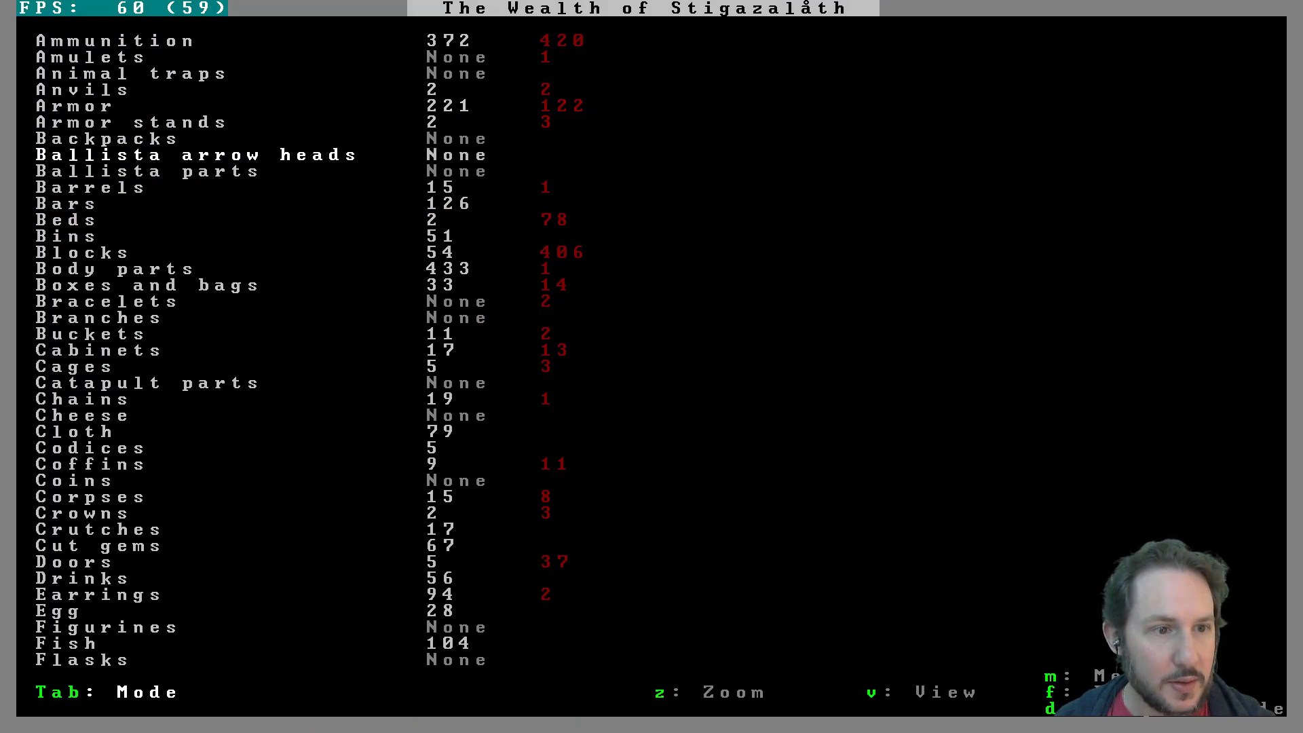
left_click(70, 203)
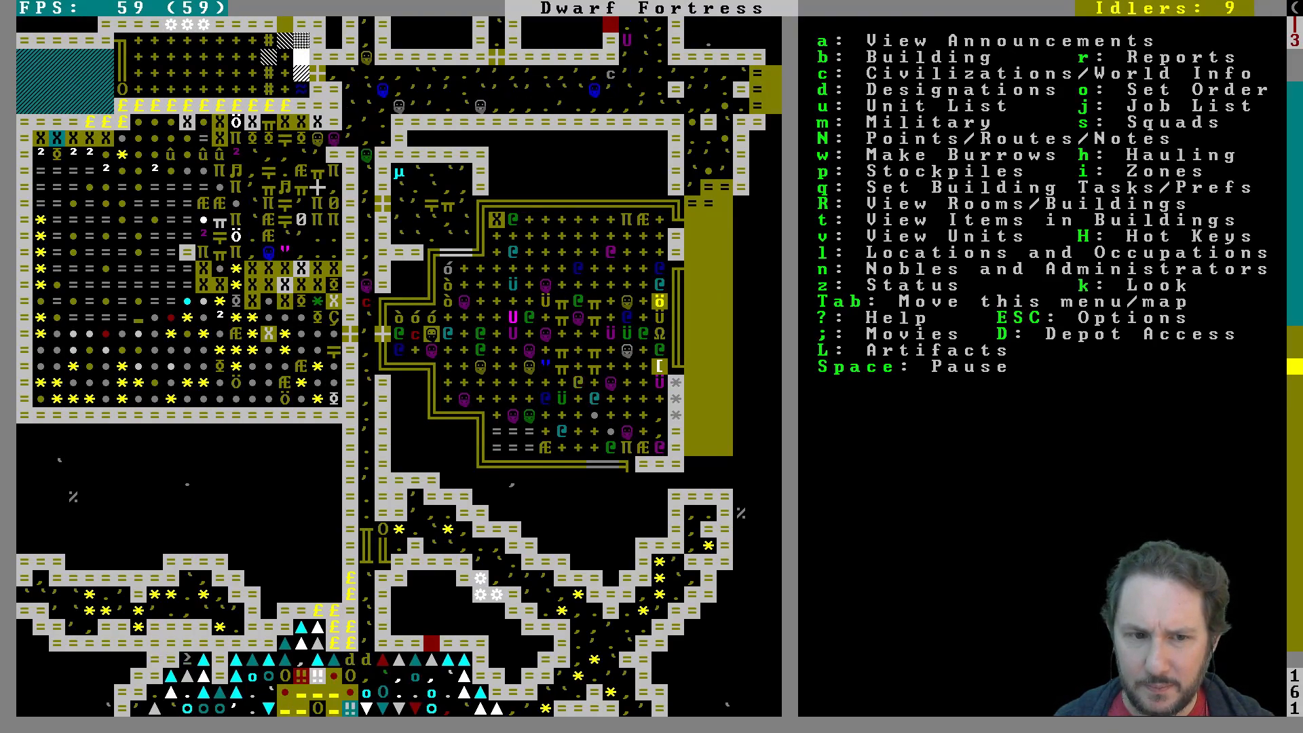
Step: Scroll to the lower level with workshops beside the large hall and open stockpile options
scroll("up", 3)
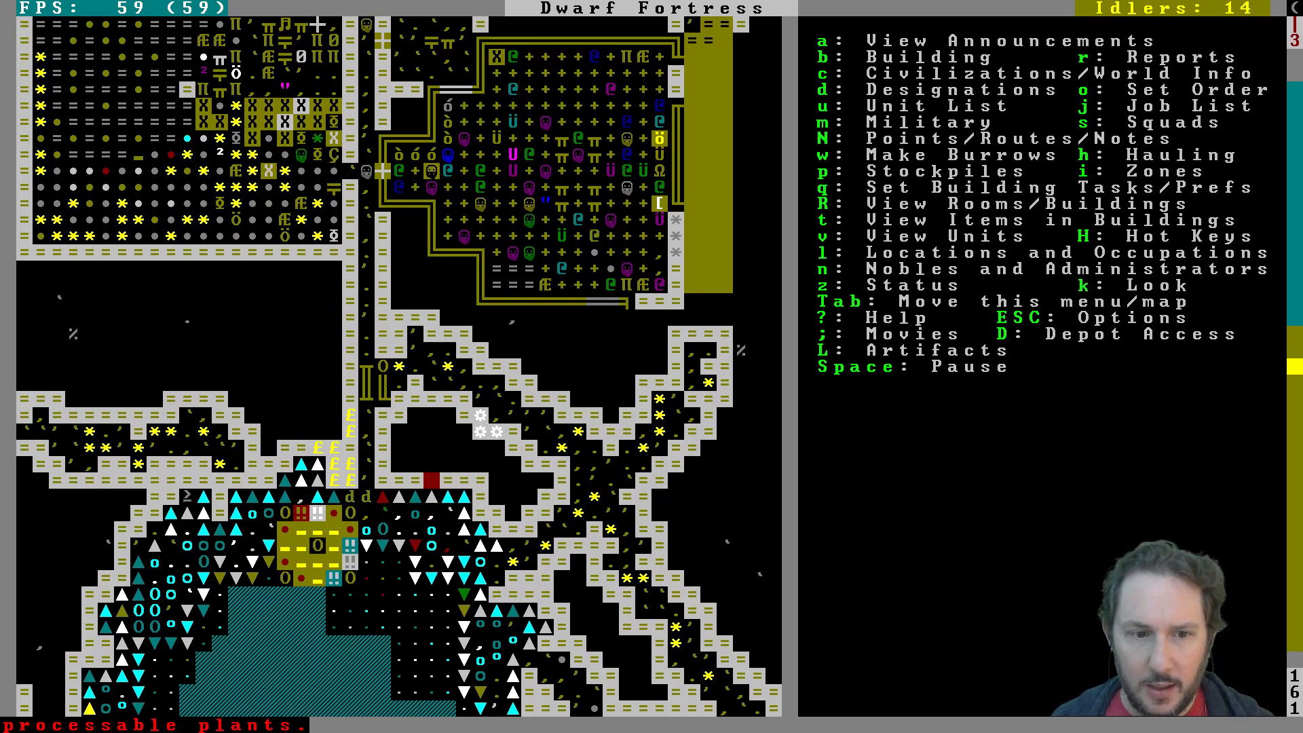
scroll("up", 3)
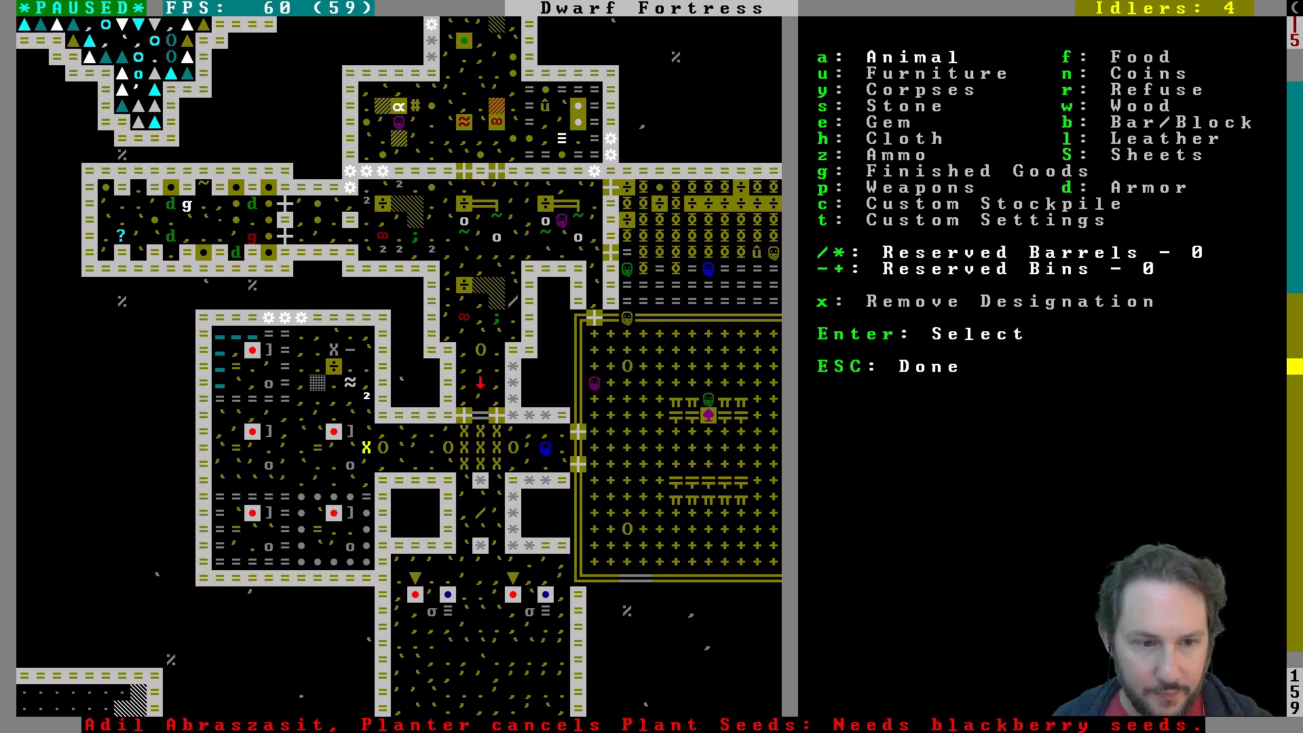
Step: In Bars/Blocks custom settings, disable other-material bars and blocks, and browse the metal list
key("Escape")
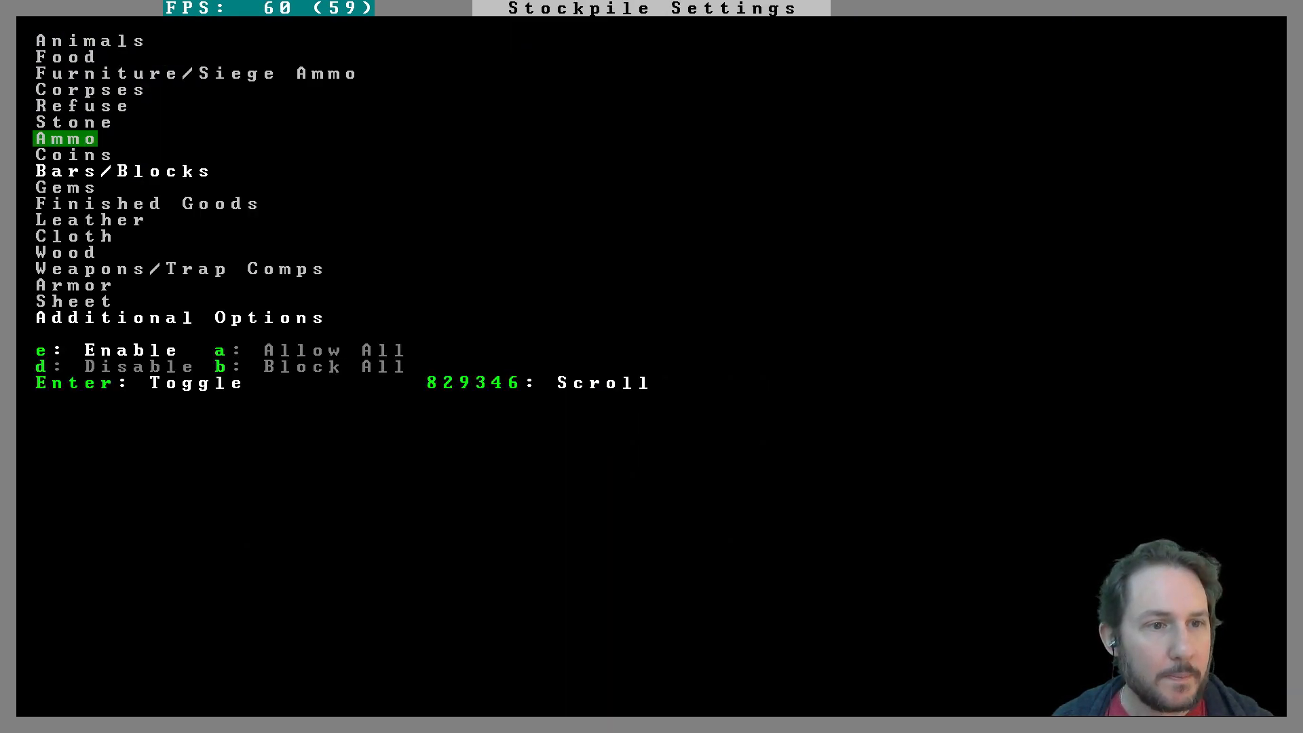
left_click(123, 171)
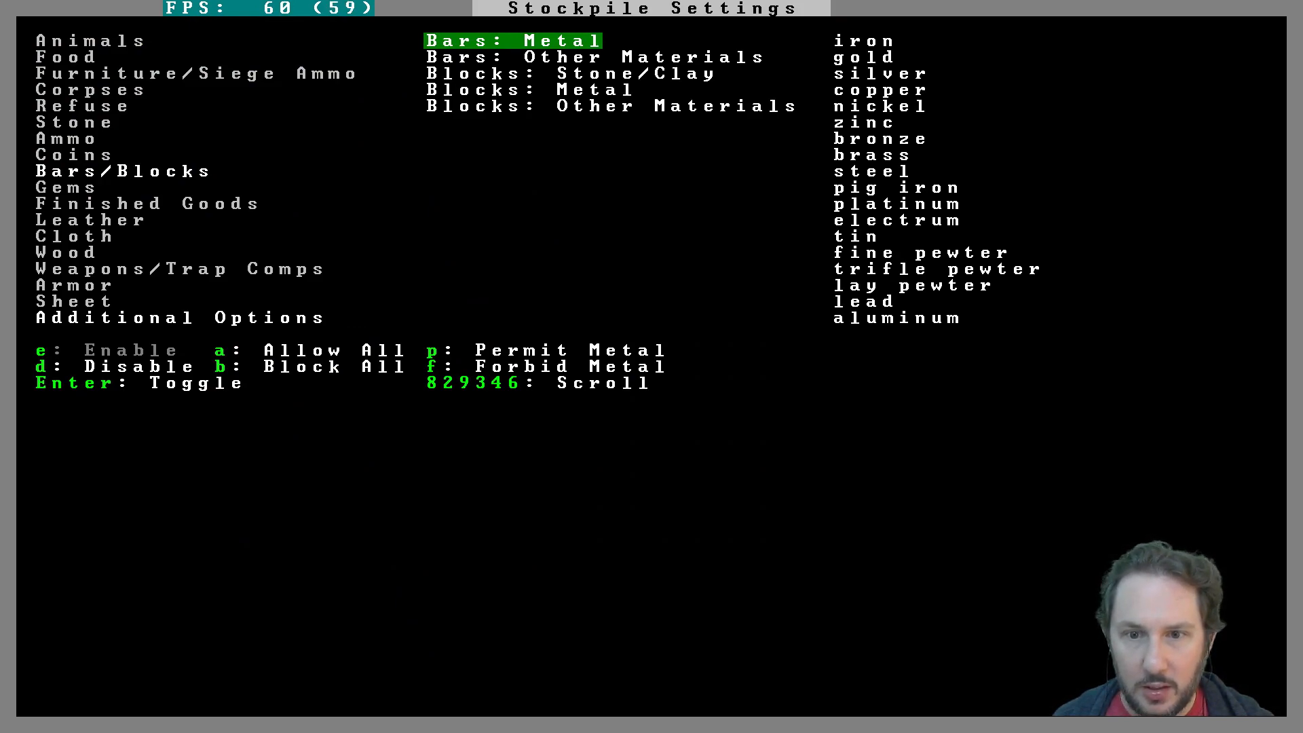
key("down")
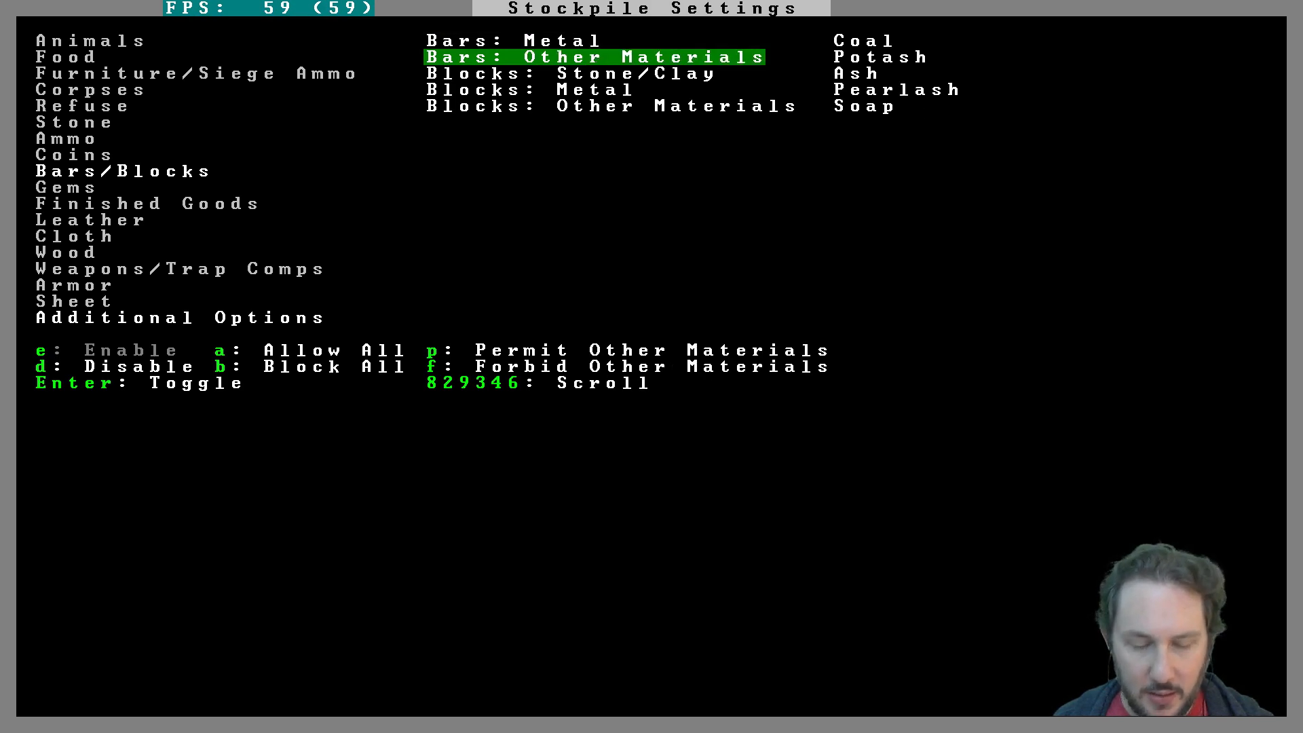
key("up")
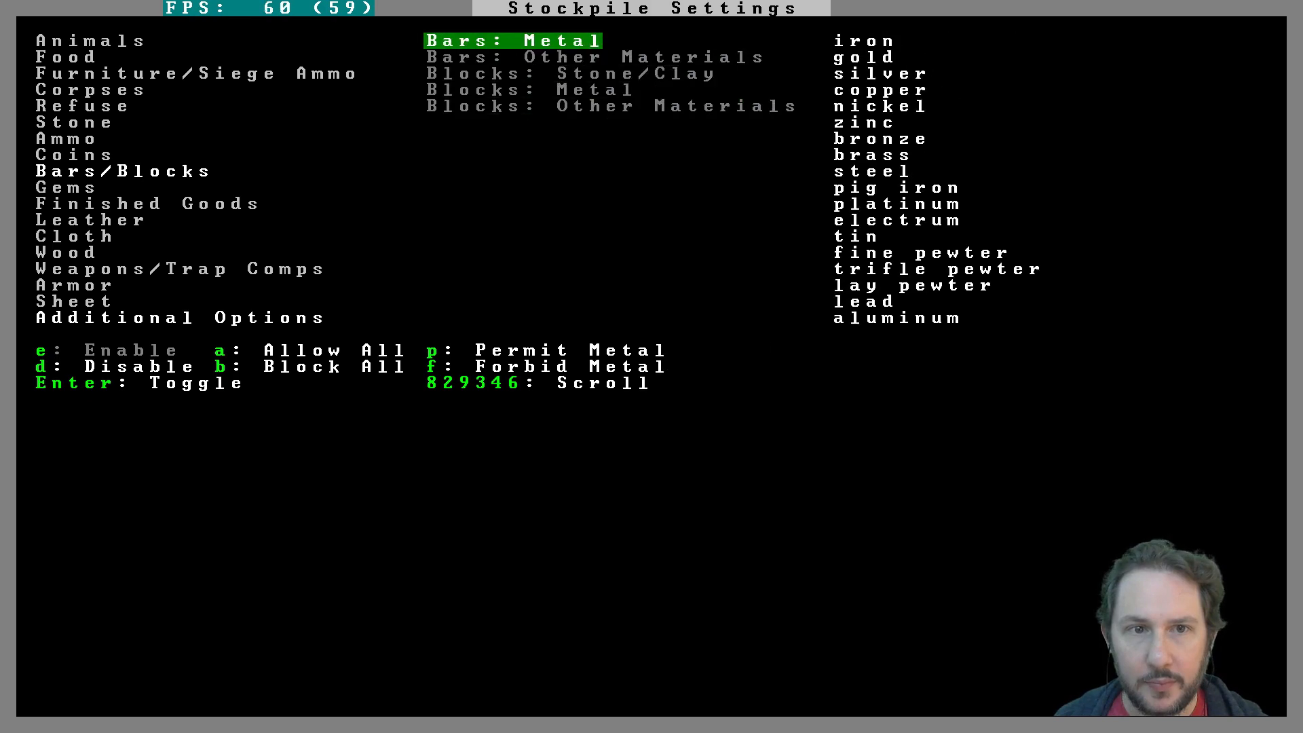
key("Right")
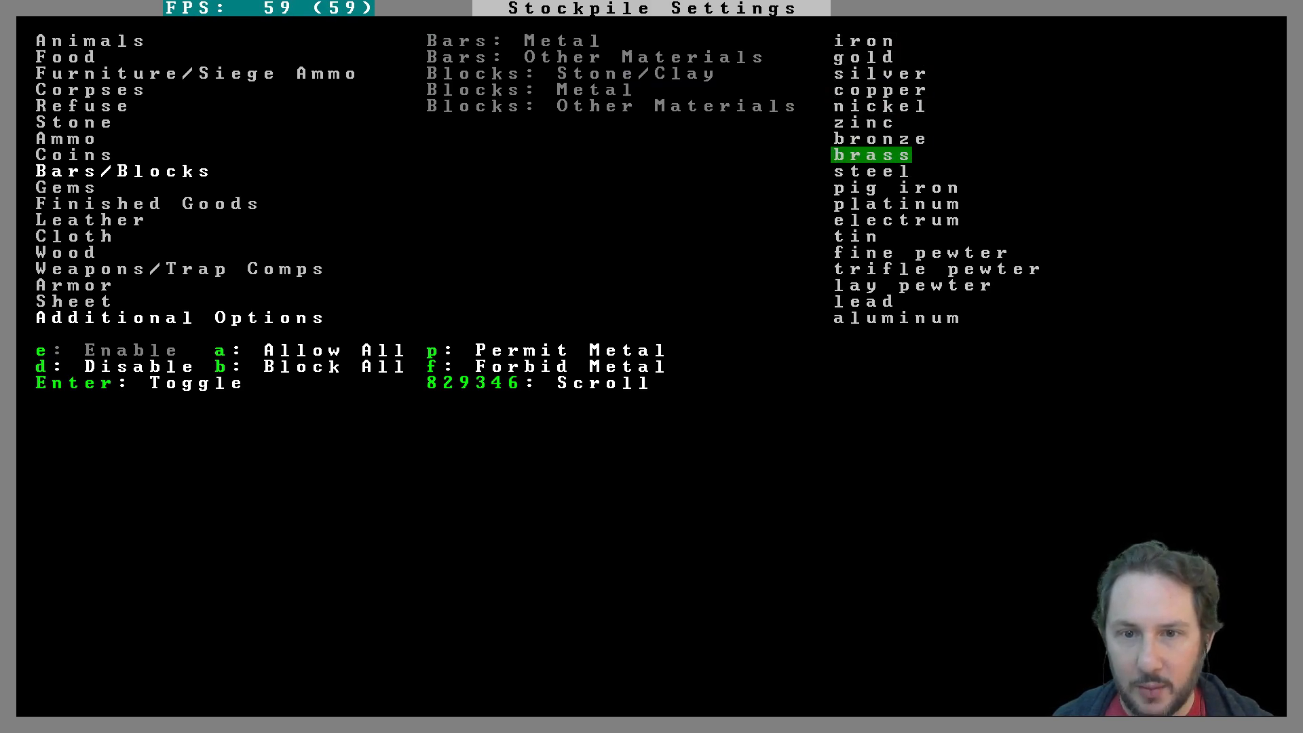
key("Down")
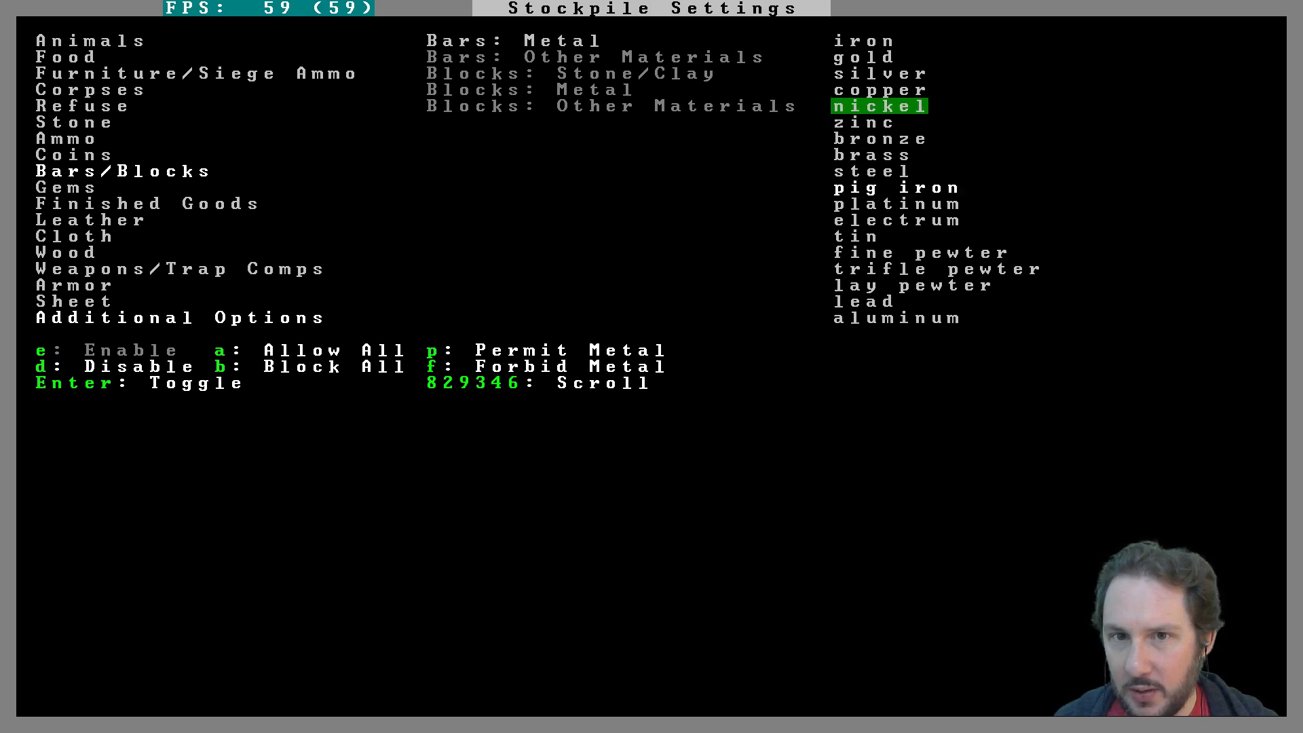
key("down")
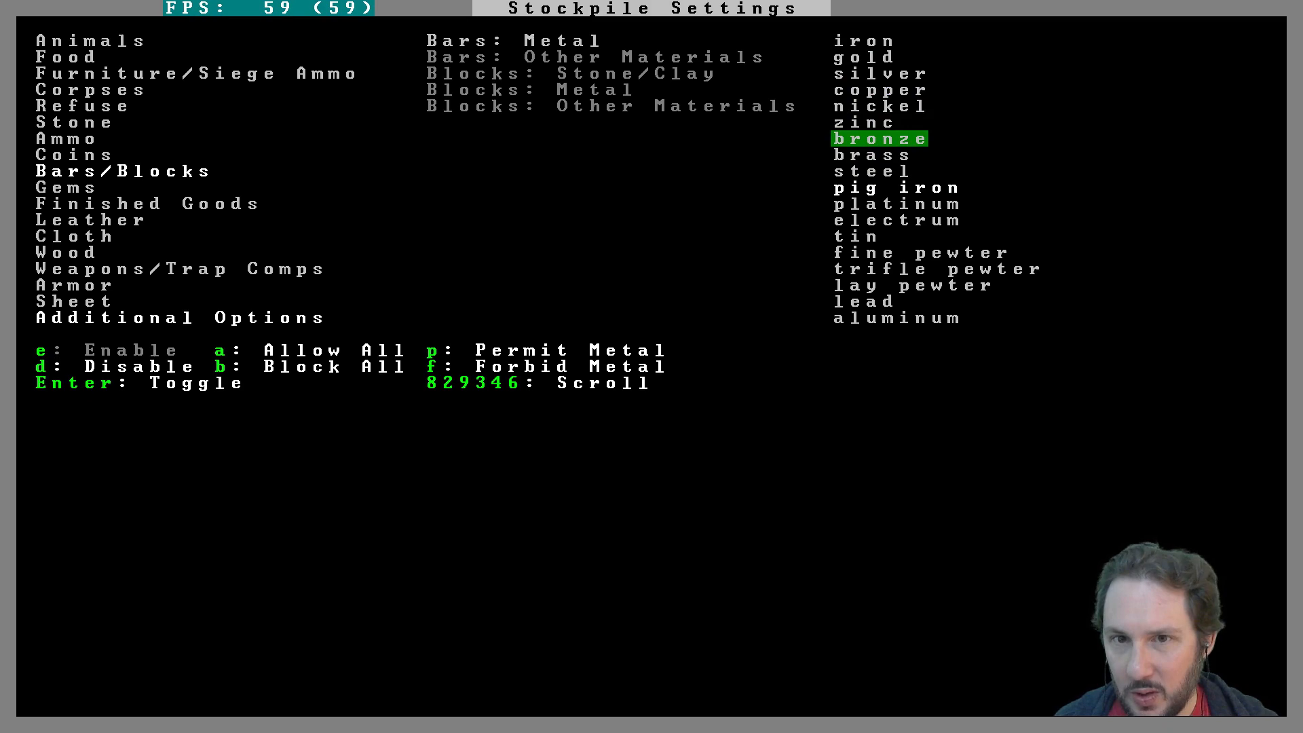
key("down")
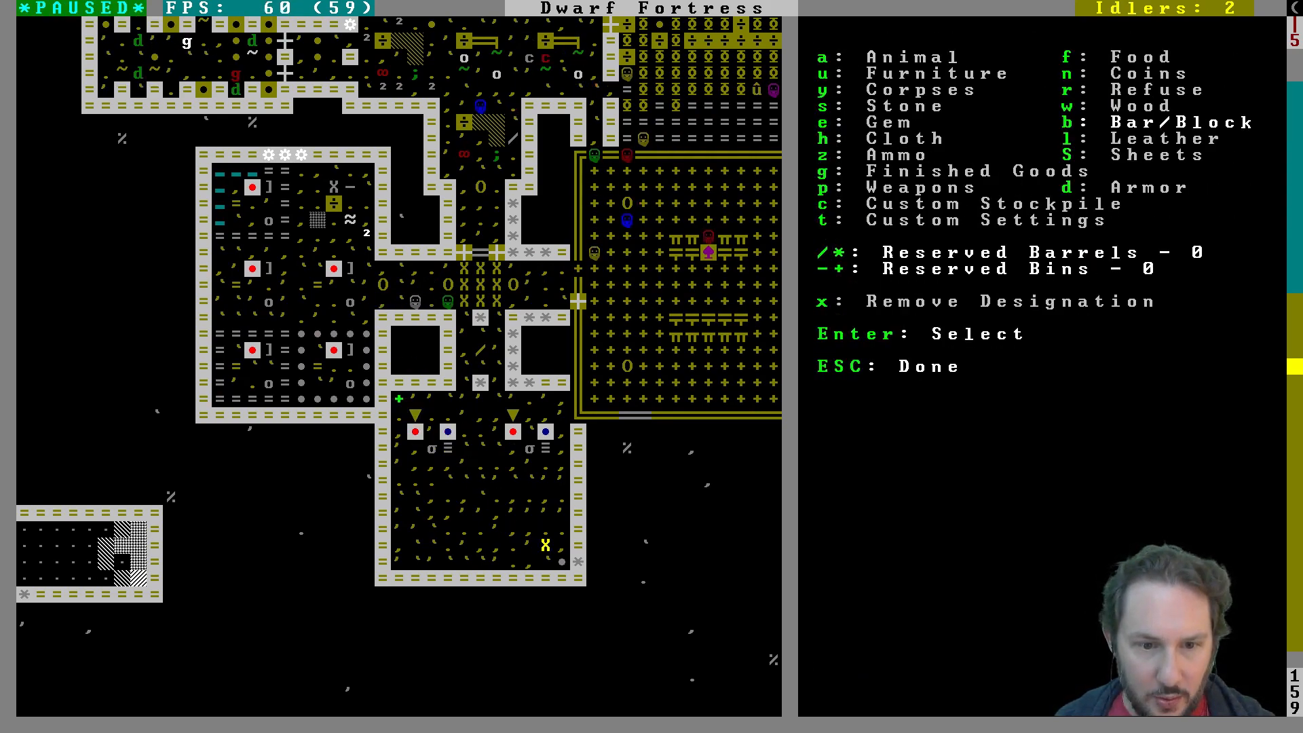
Step: Enable metal bars and lay Bar/Block Stockpile #15 over the large room beside the workshops
key("Escape")
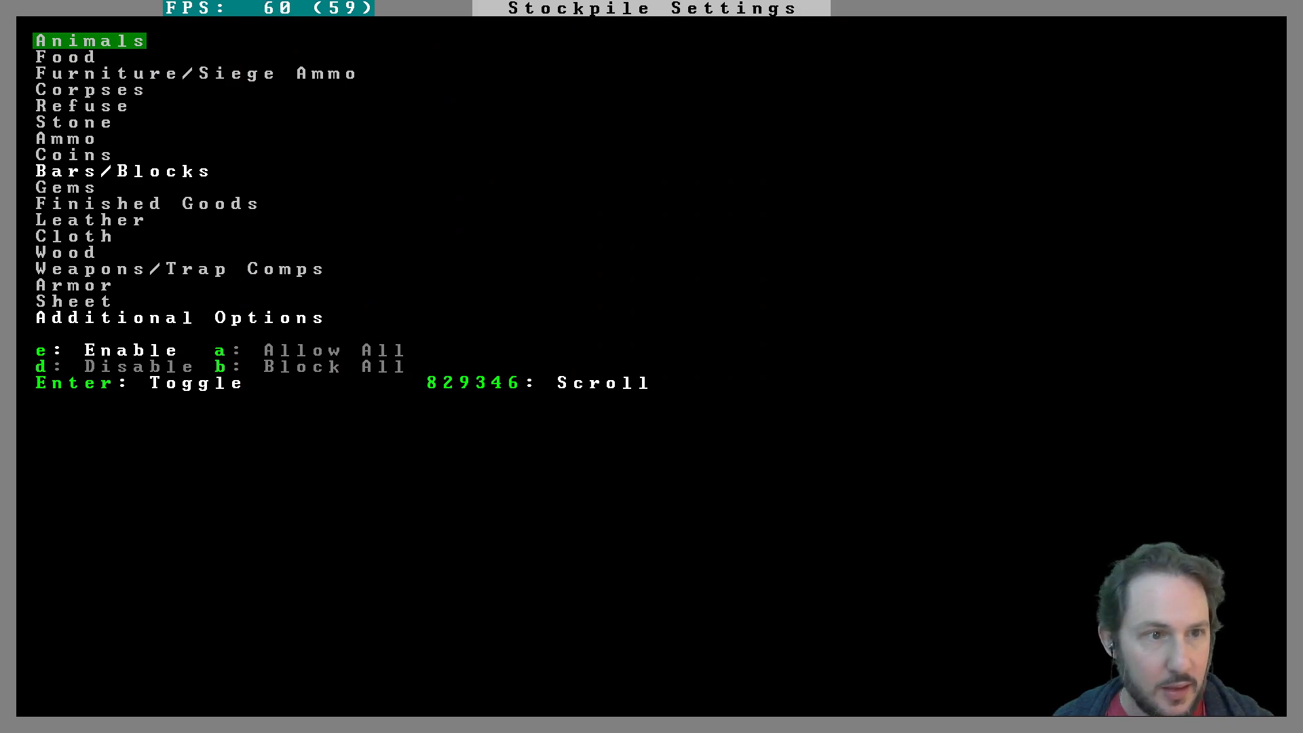
left_click(122, 170)
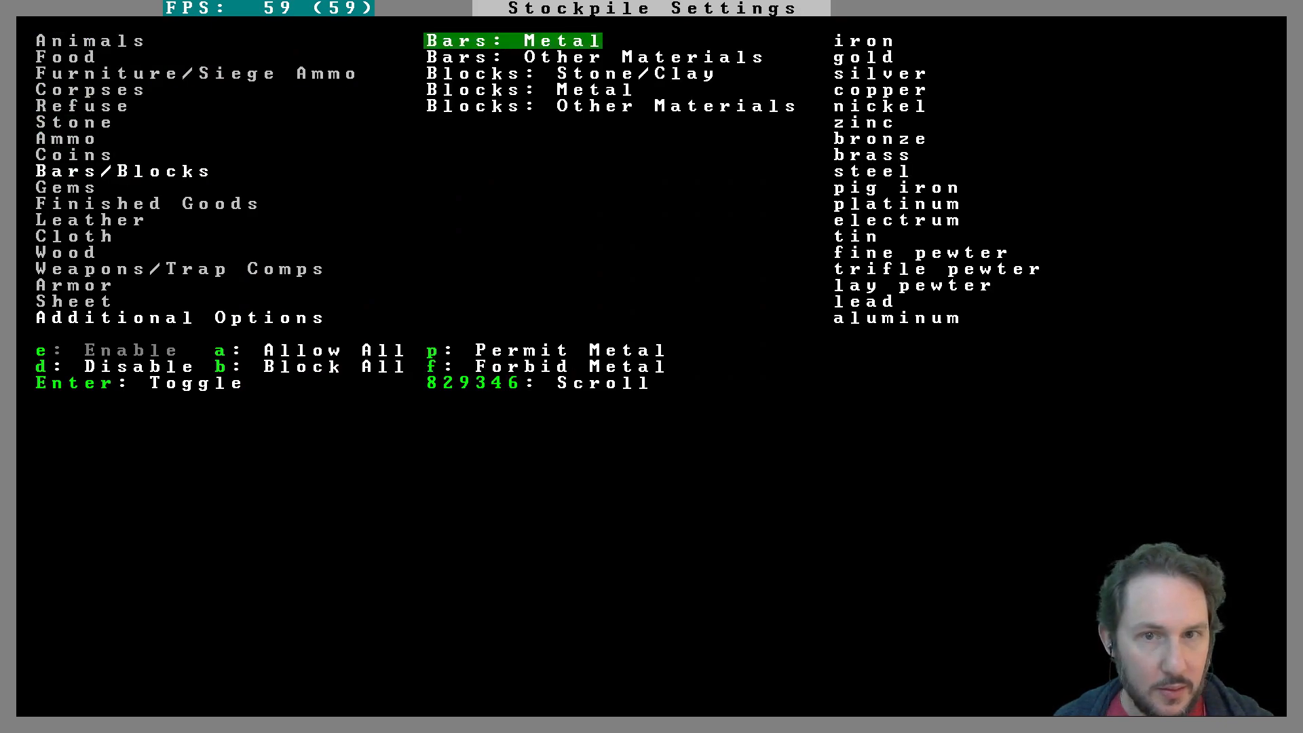
key("down")
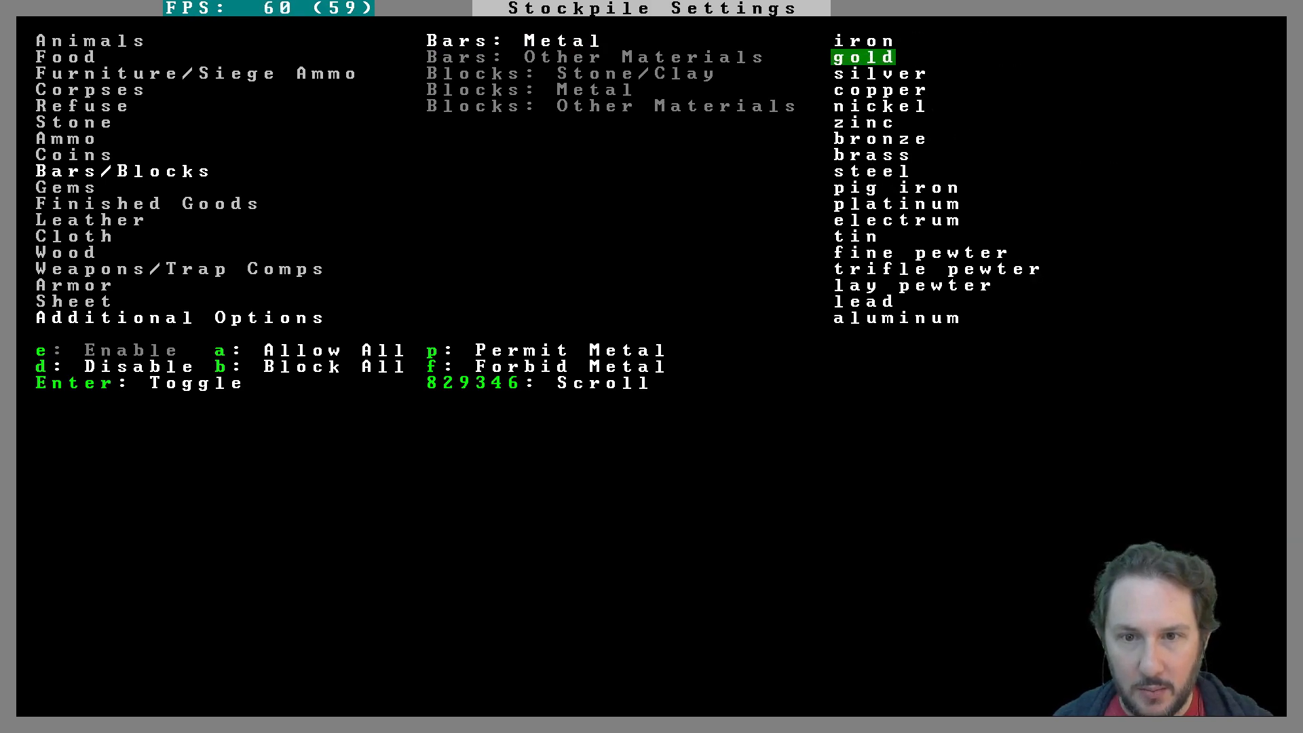
scroll("down", 3)
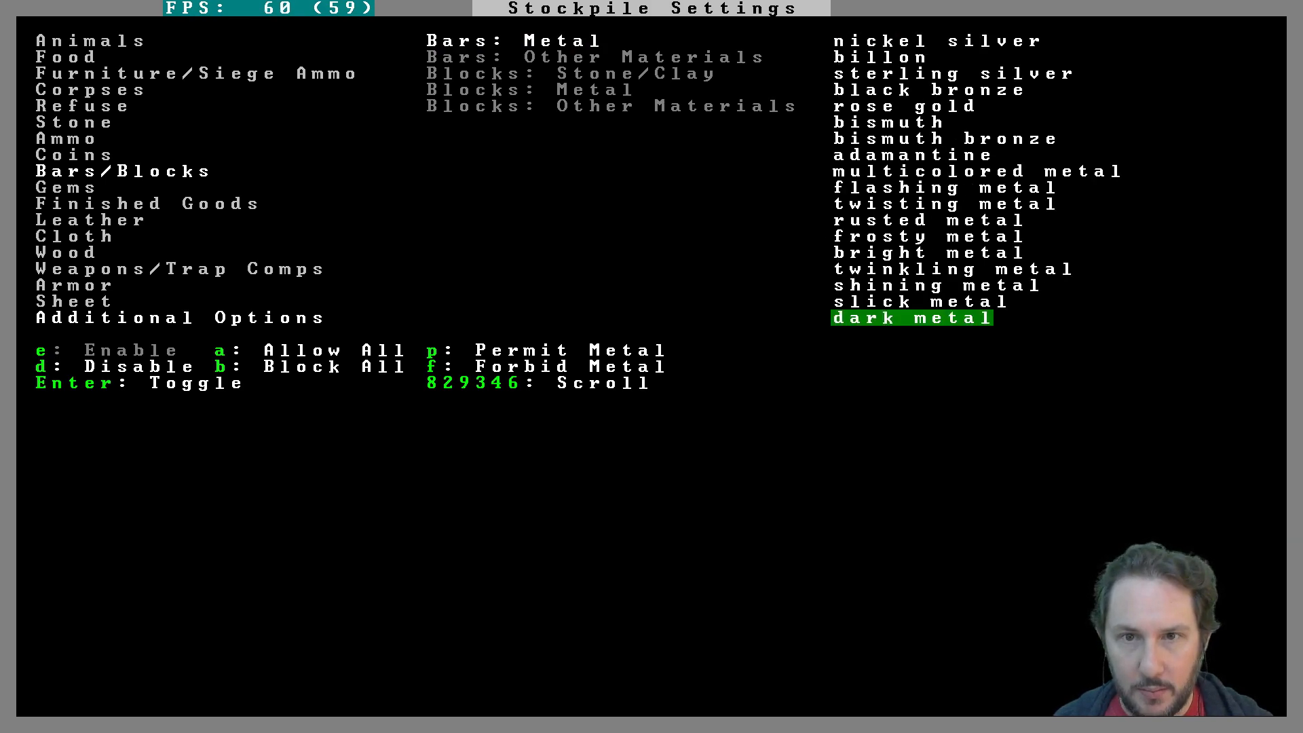
scroll("up", 3)
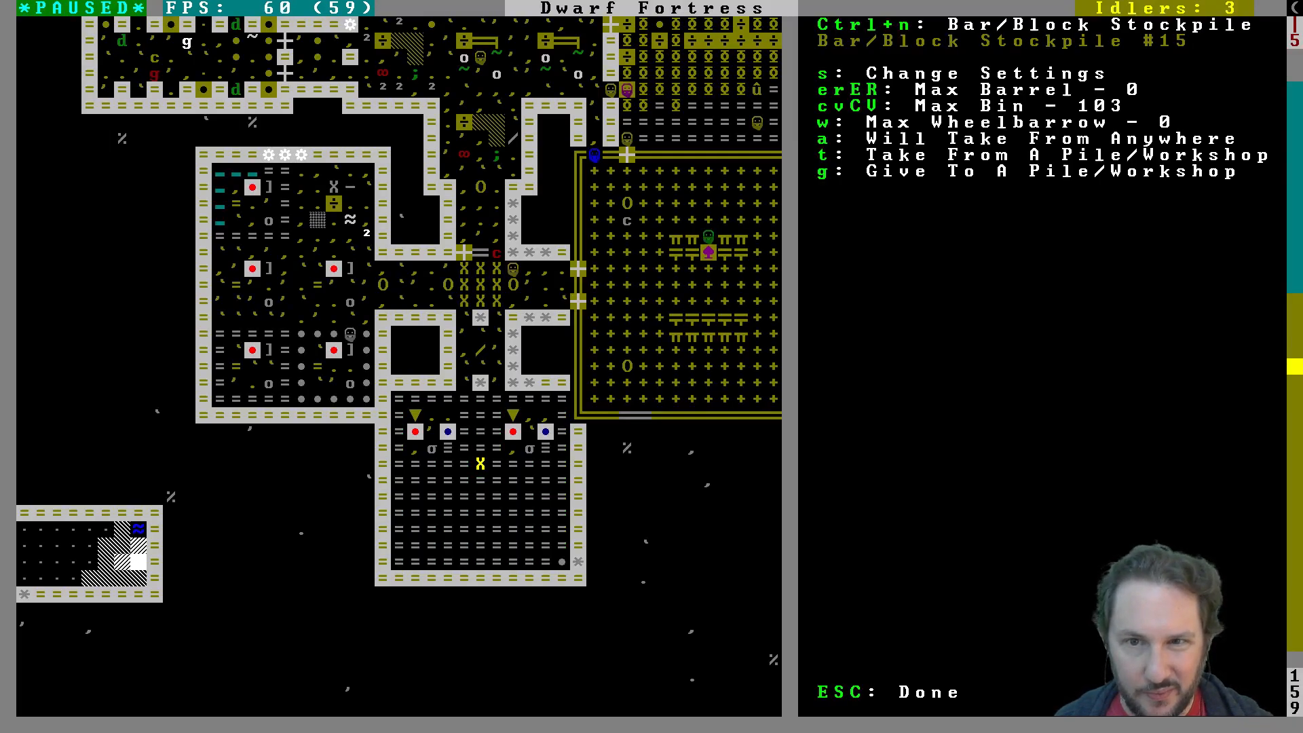
key("Escape")
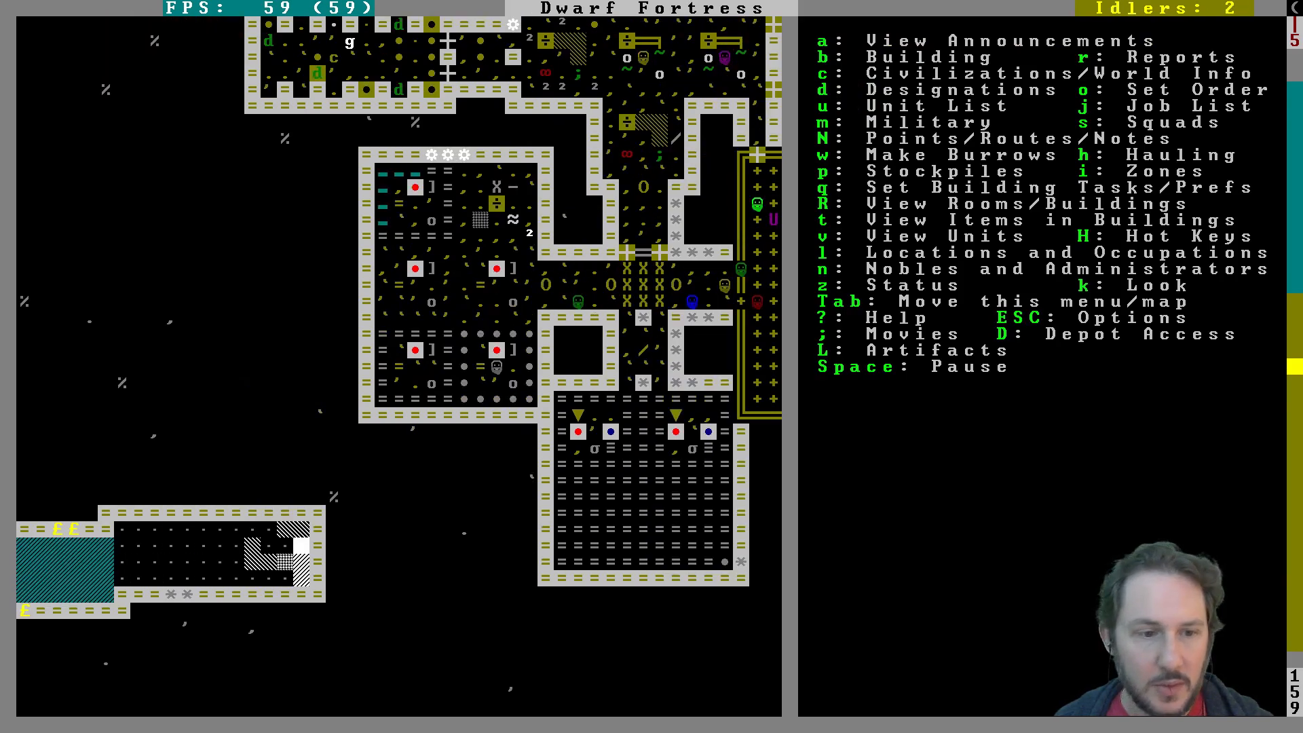
scroll("up", 3)
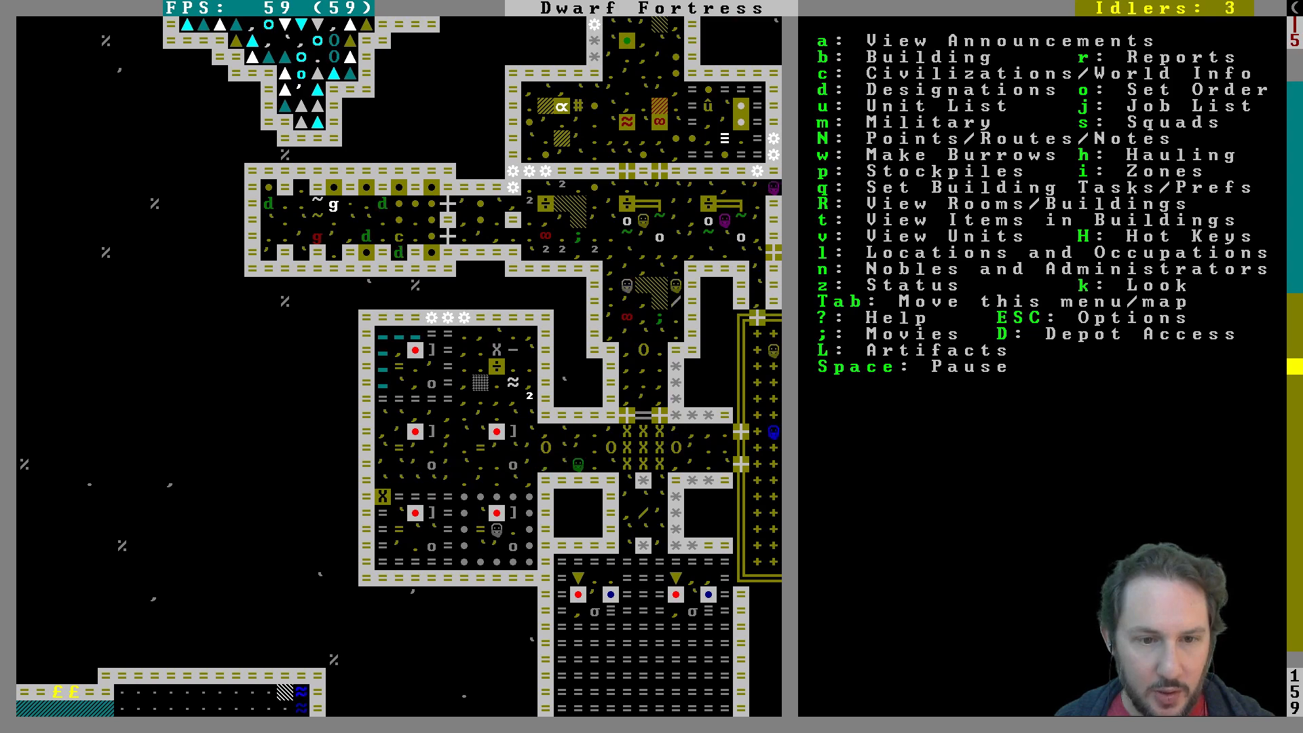
scroll("down", 3)
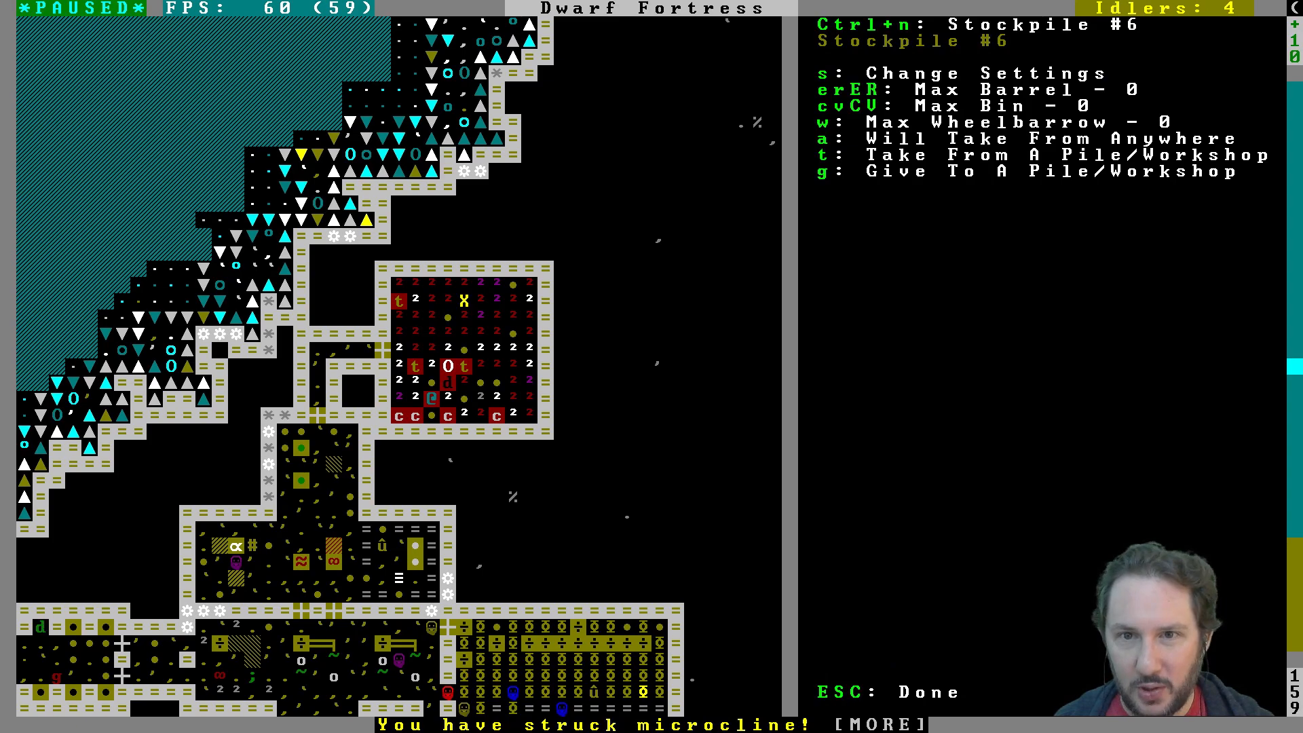
key("space")
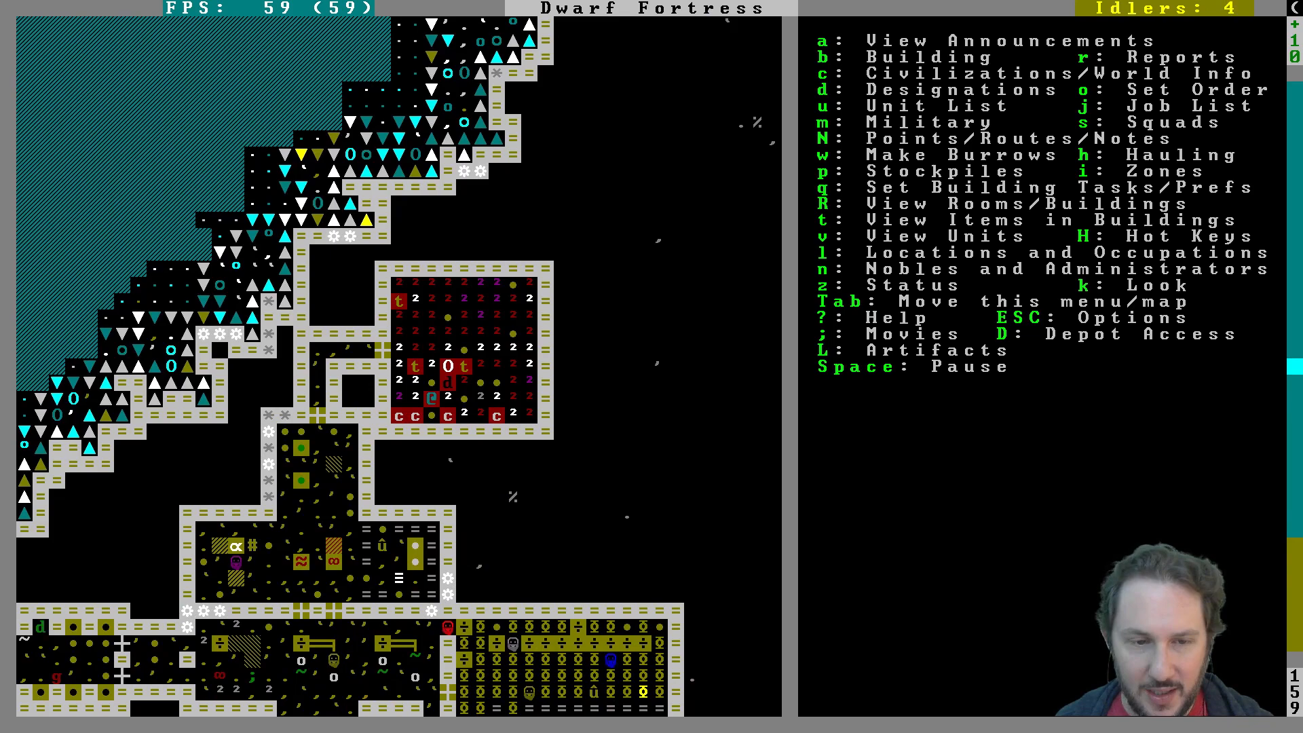
scroll("down", 3)
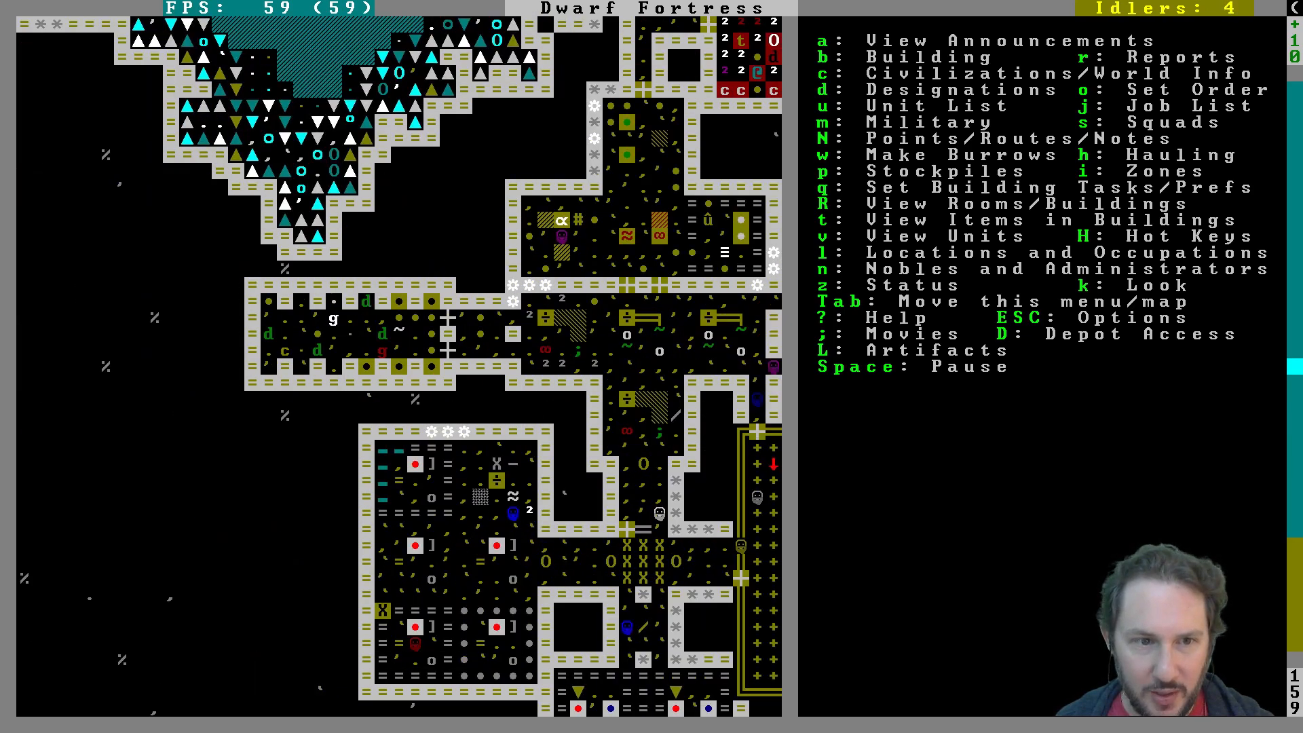
scroll("down", 3)
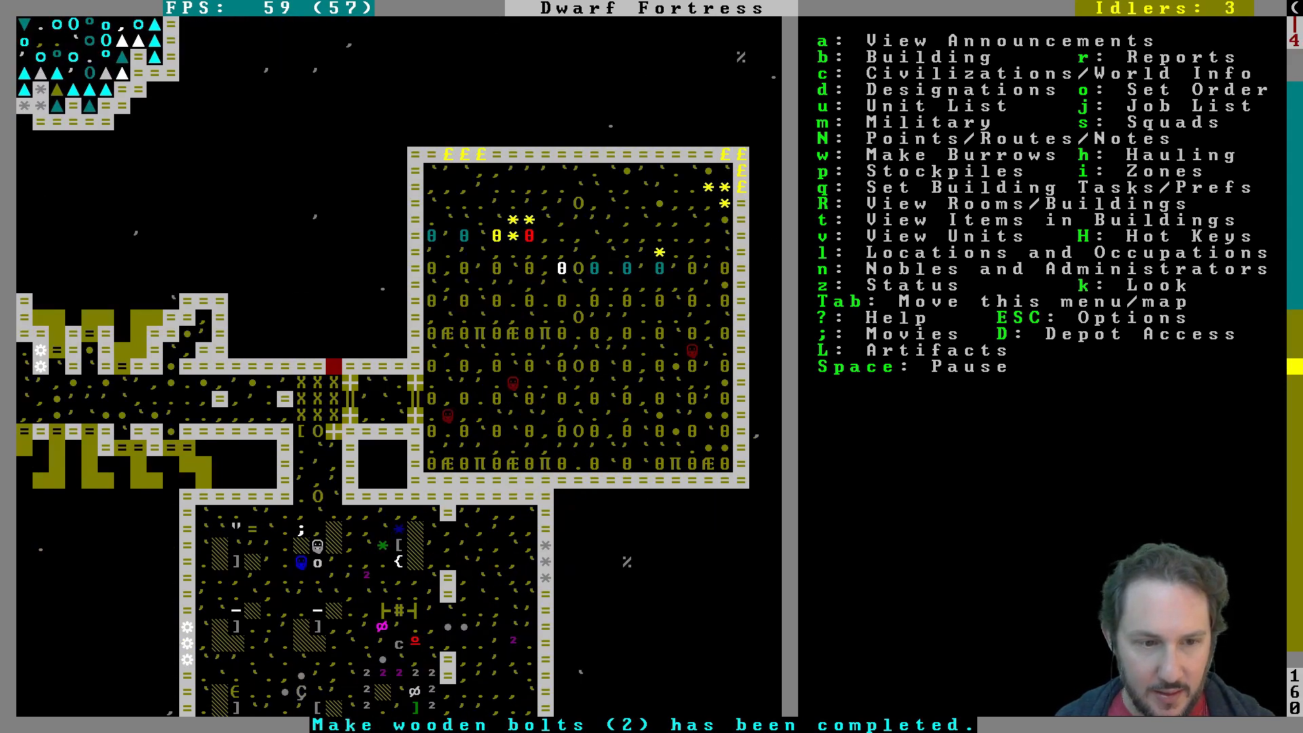
Step: Designate a dig area on another level and inspect the throne room's owner as the mood ends
key("n")
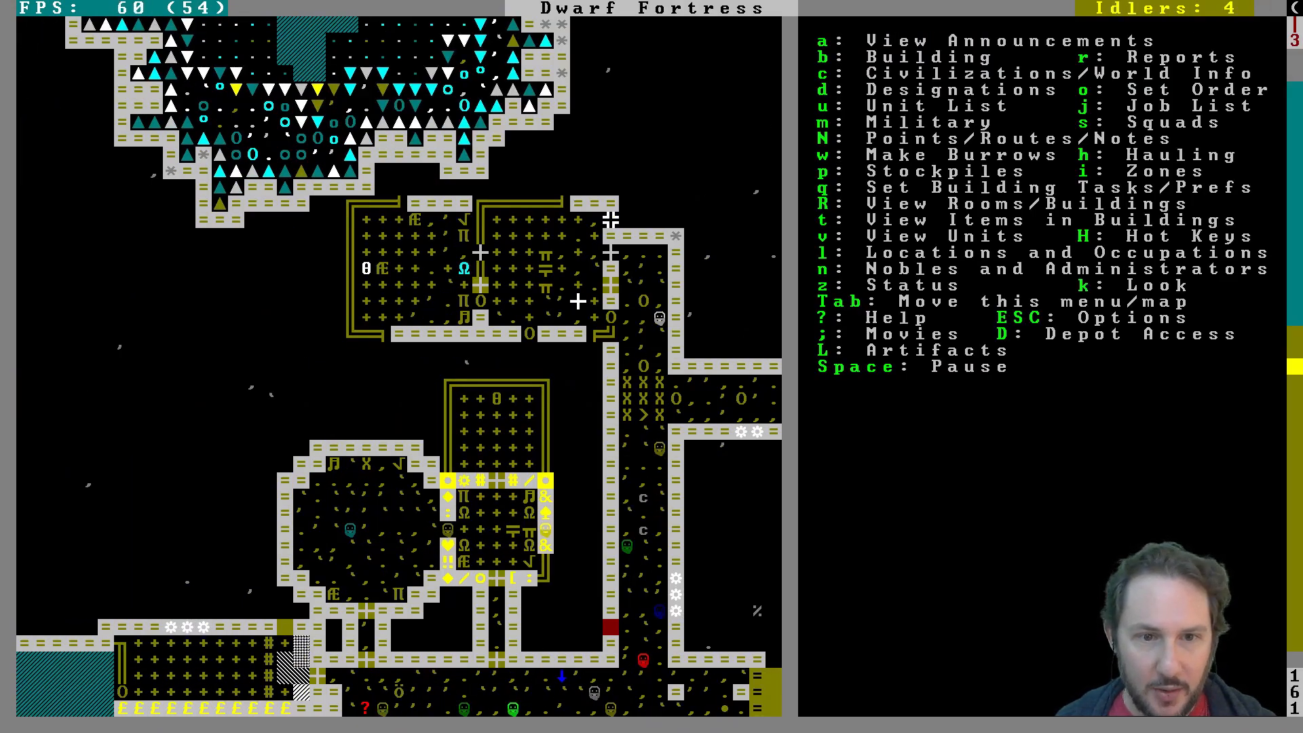
scroll("down", 3)
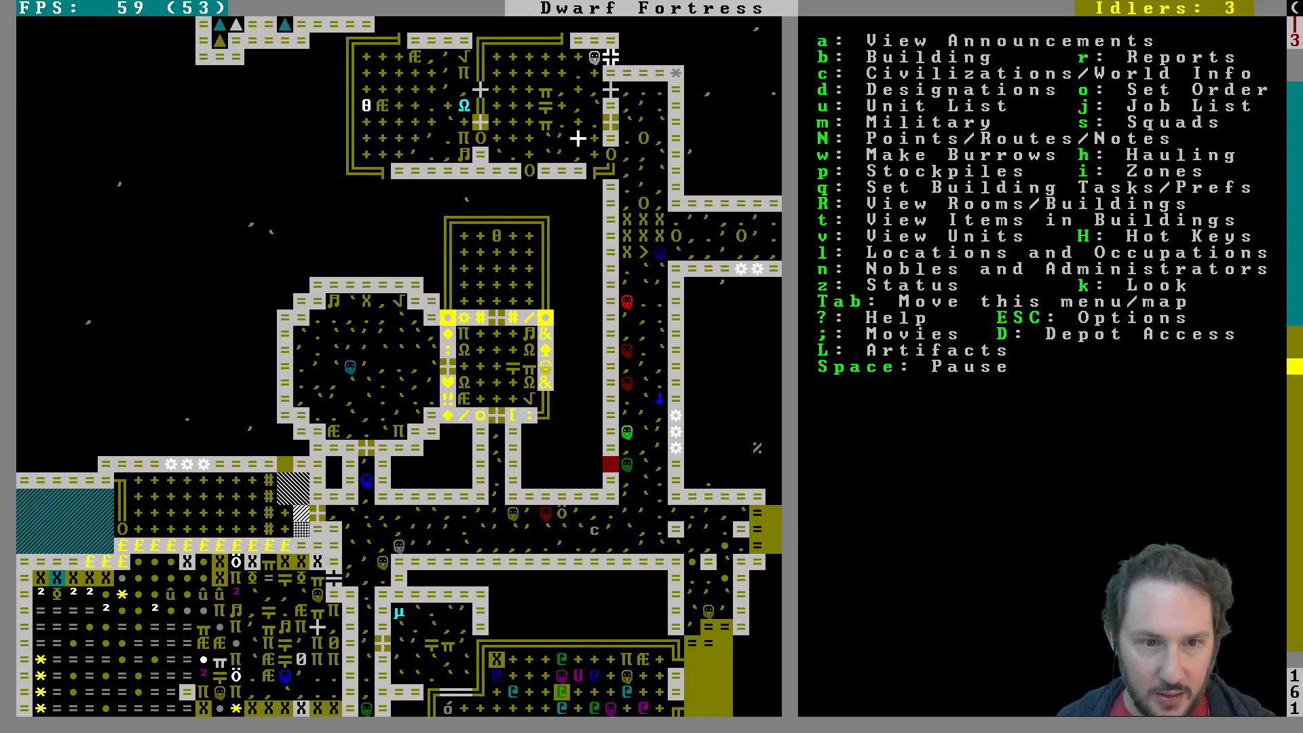
key("d")
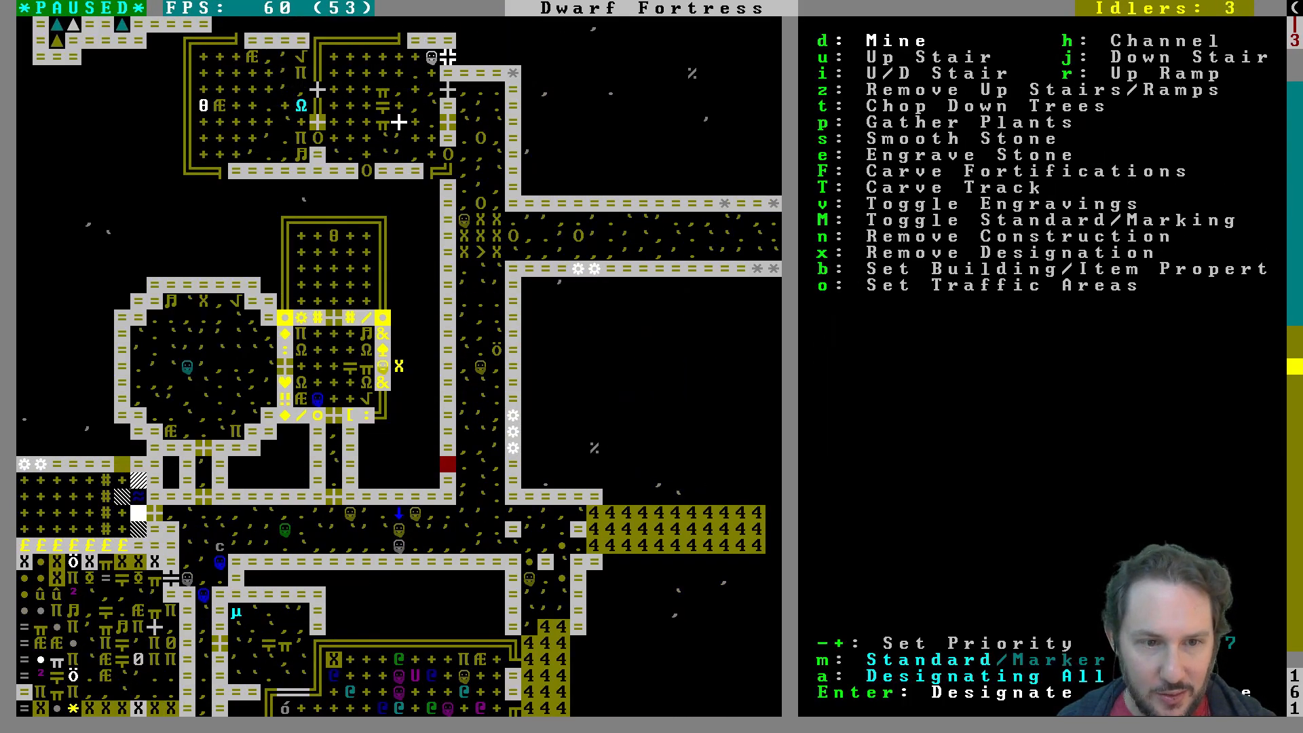
key("Escape")
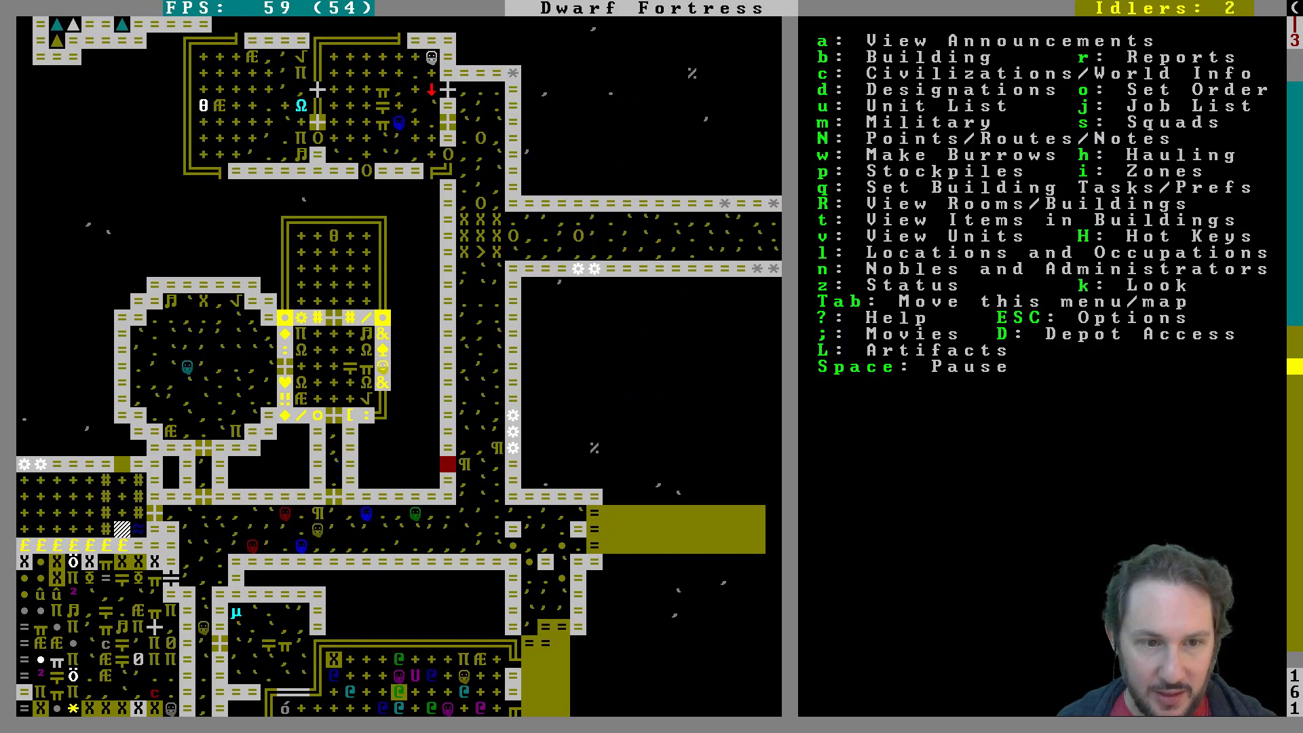
key("d")
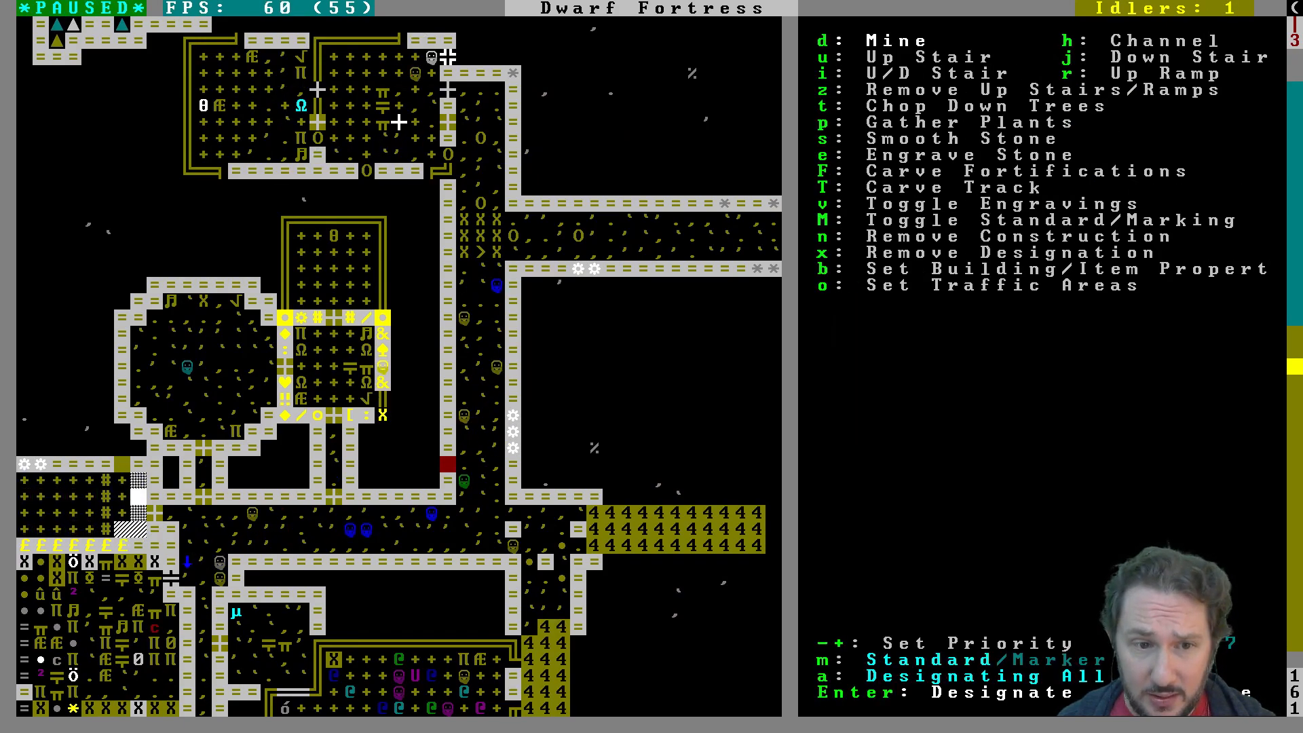
key("e")
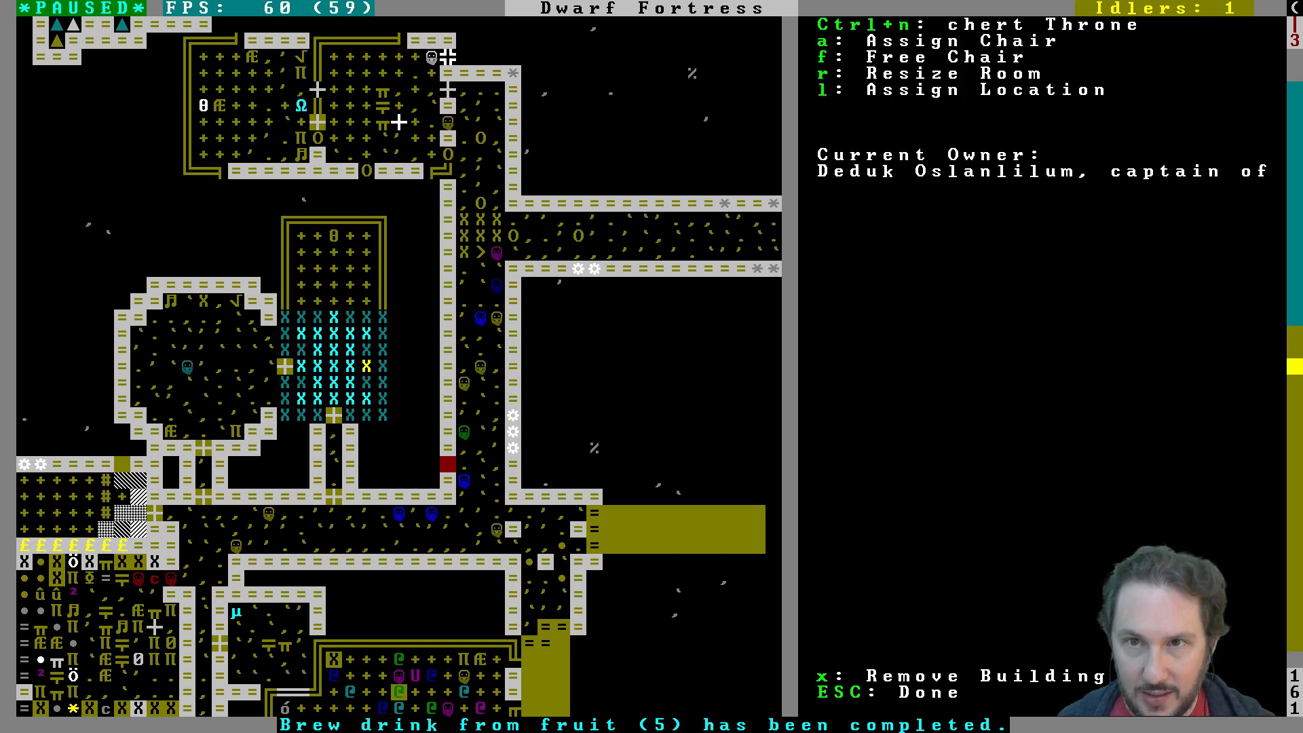
key("Escape")
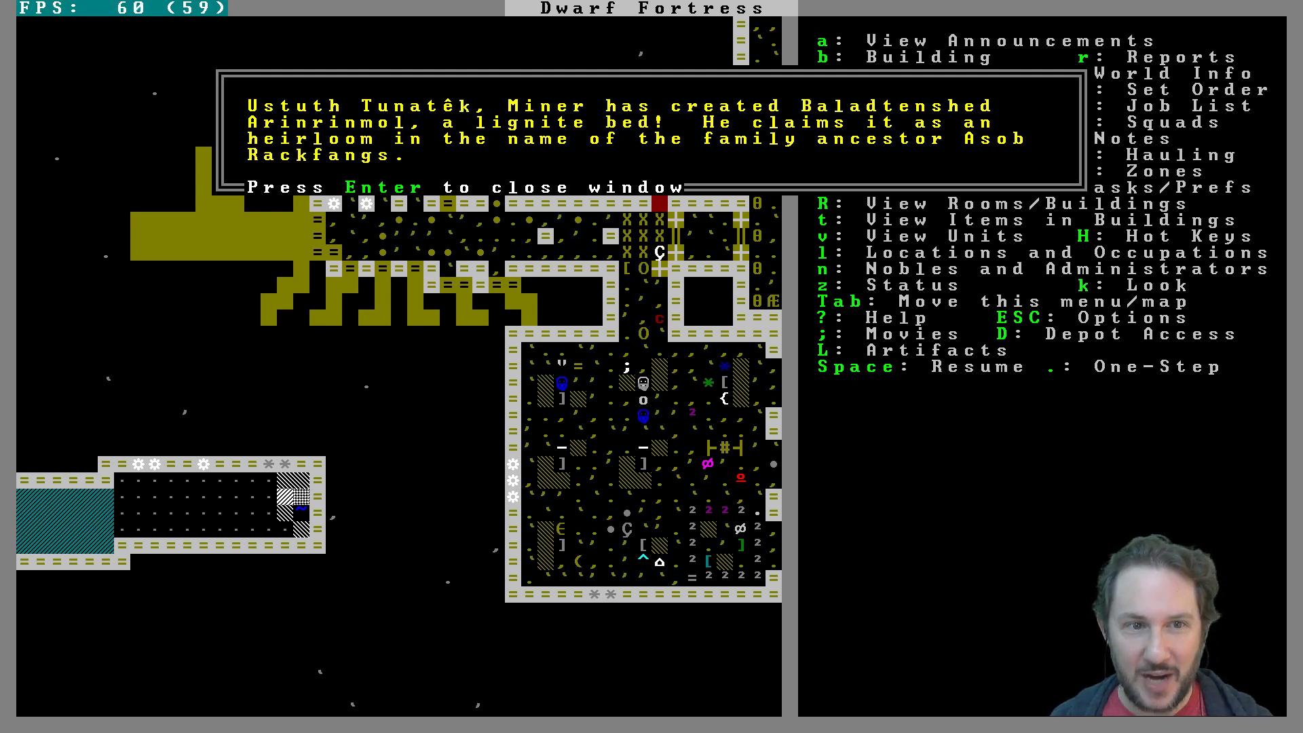
Step: Dismiss the artifact bed announcement and inspect the chert coffer near the noble quarters
key("Return")
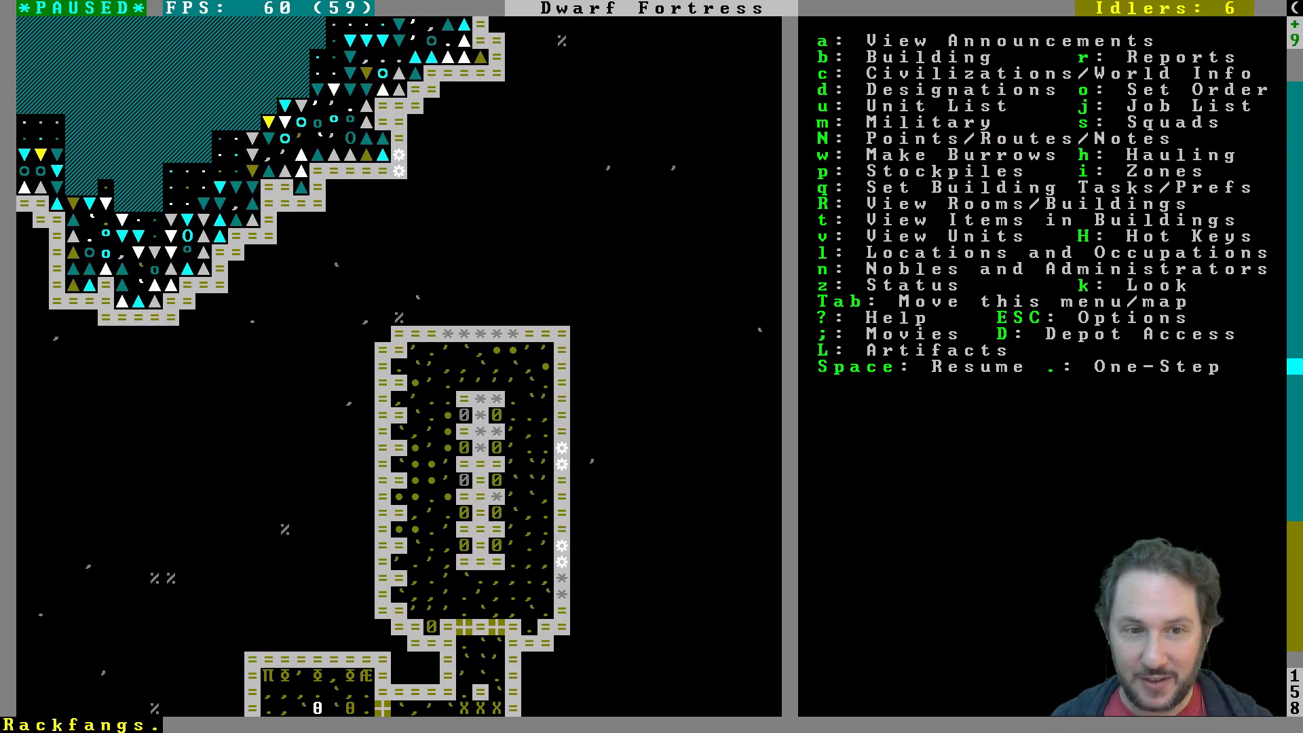
scroll("down", 3)
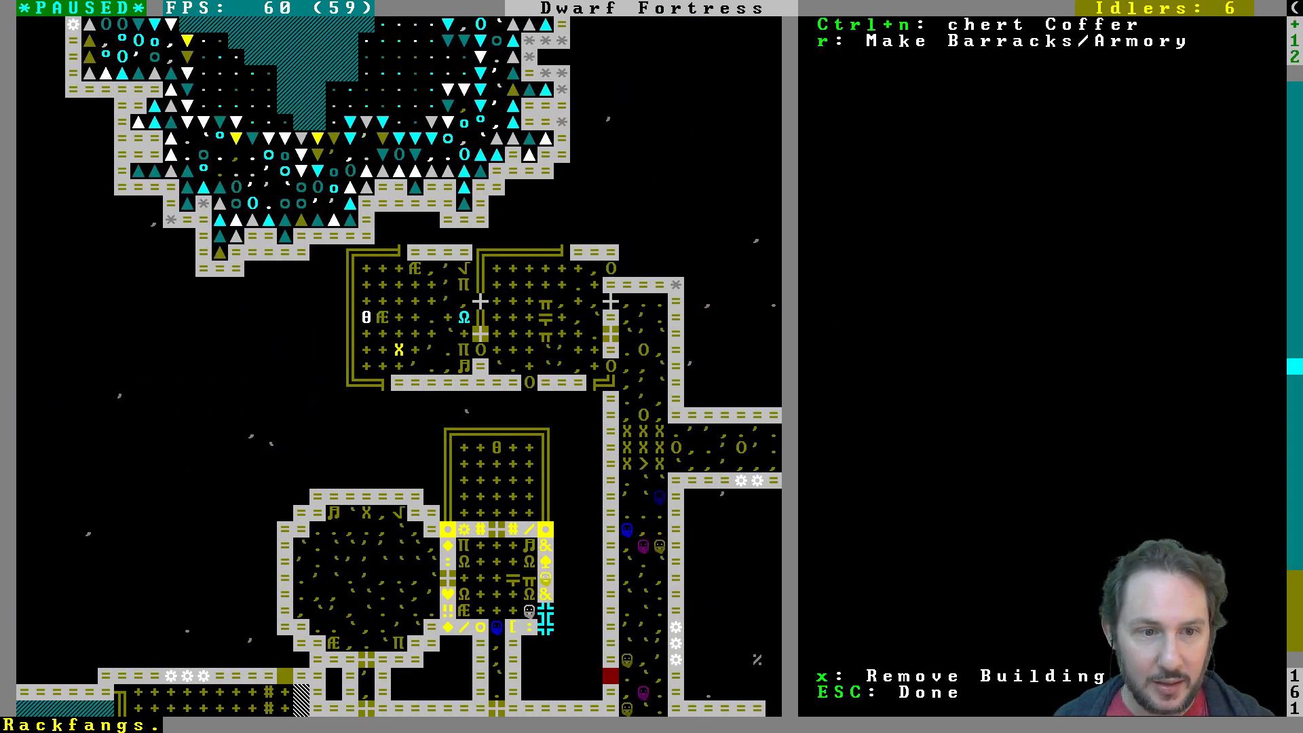
left_click(363, 318)
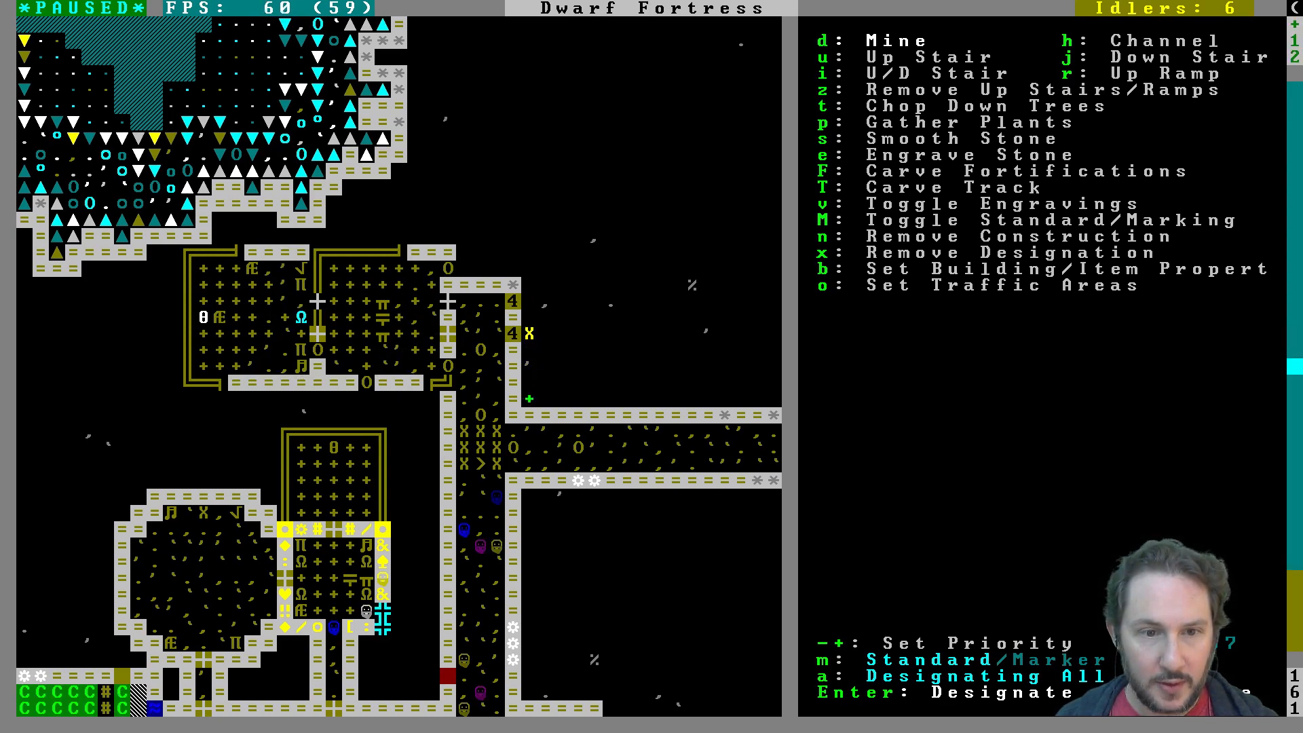
Step: Designate a narrow northward passage and a large rectangular room above the corridor for digging
key("Up")
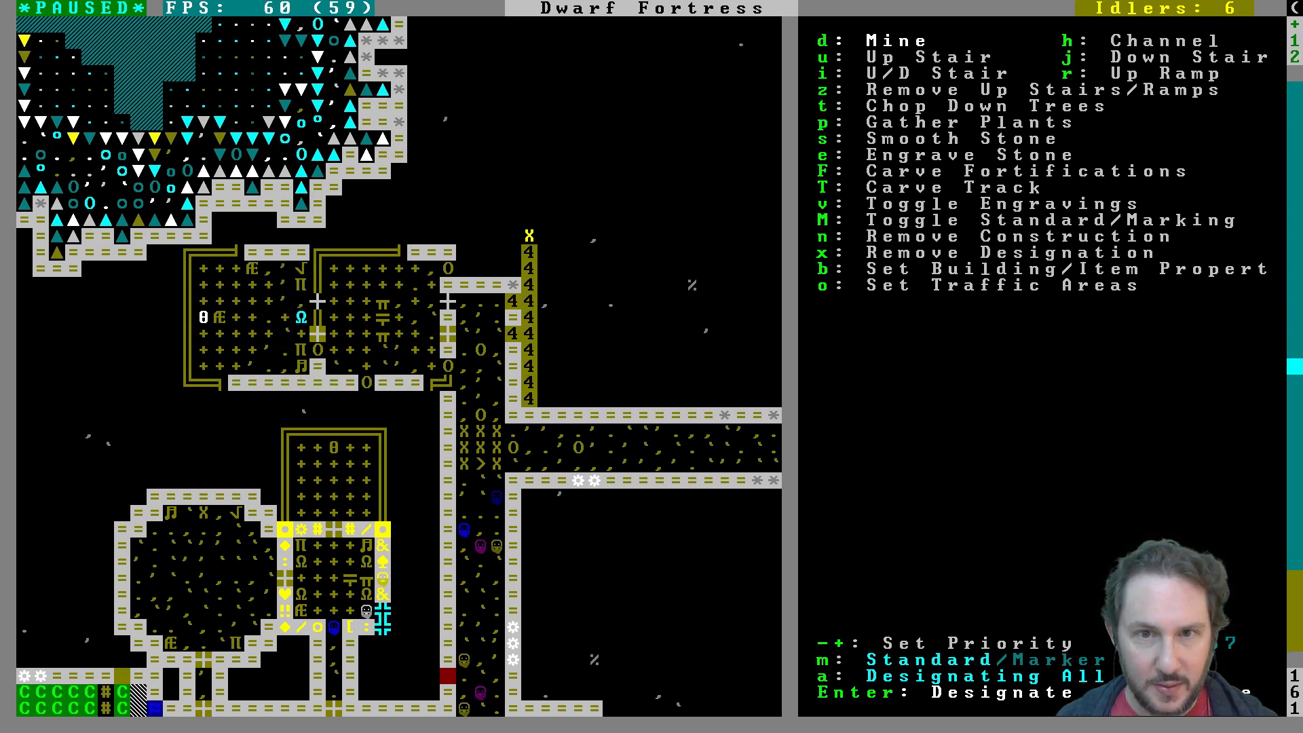
key("down")
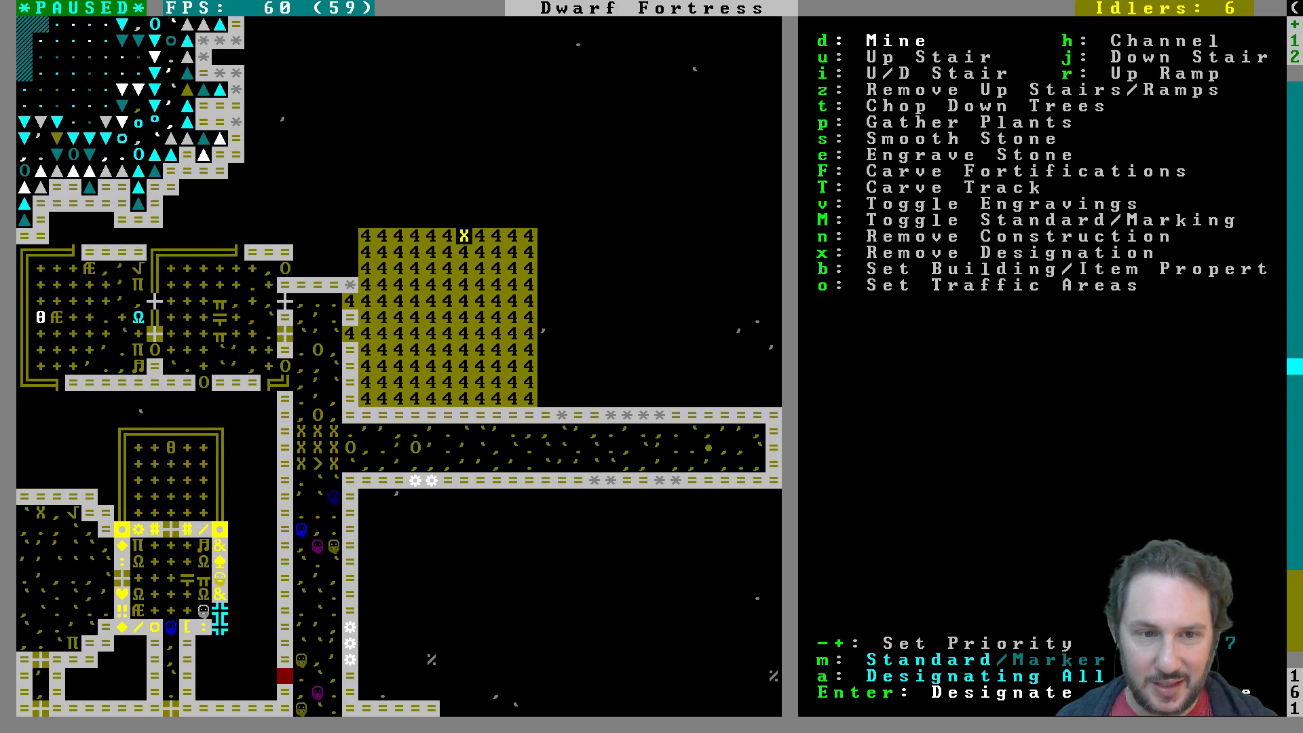
mouse_move(576, 237)
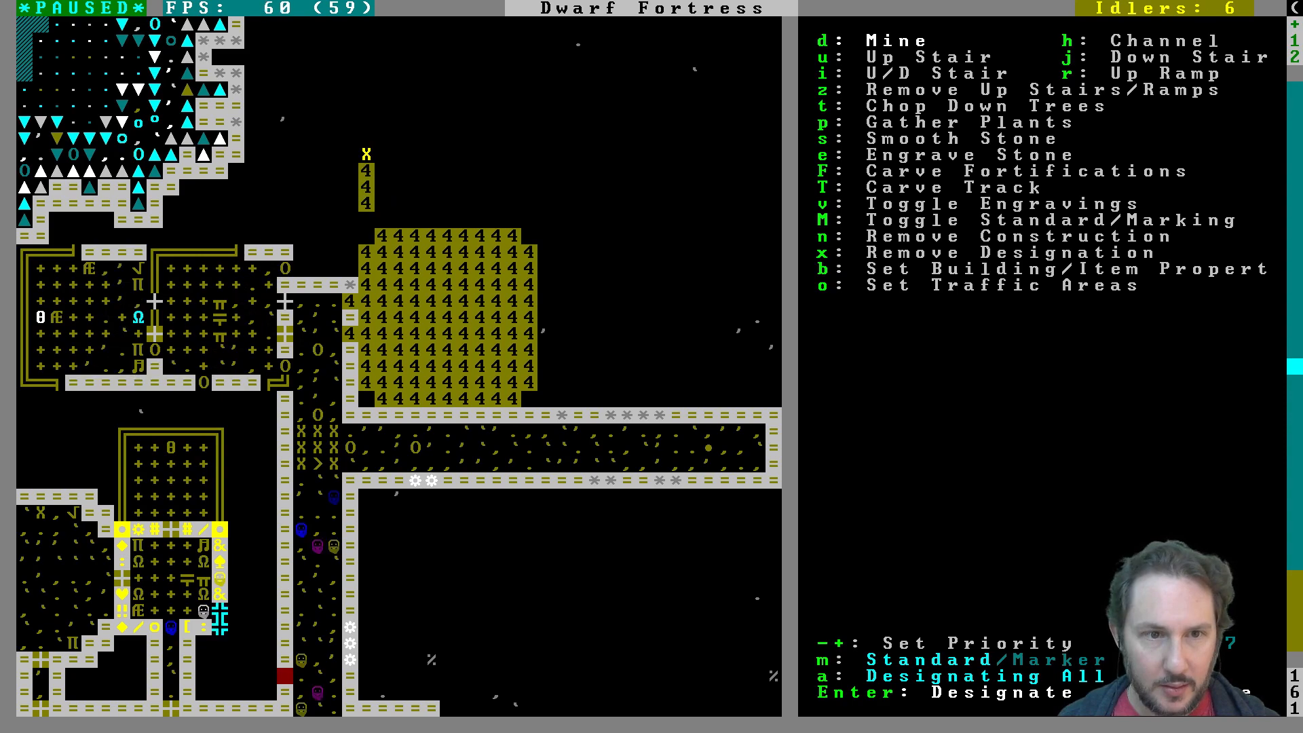
Step: Extend the dig area with an upper hall, a right-side strip and an upper right room
key("down")
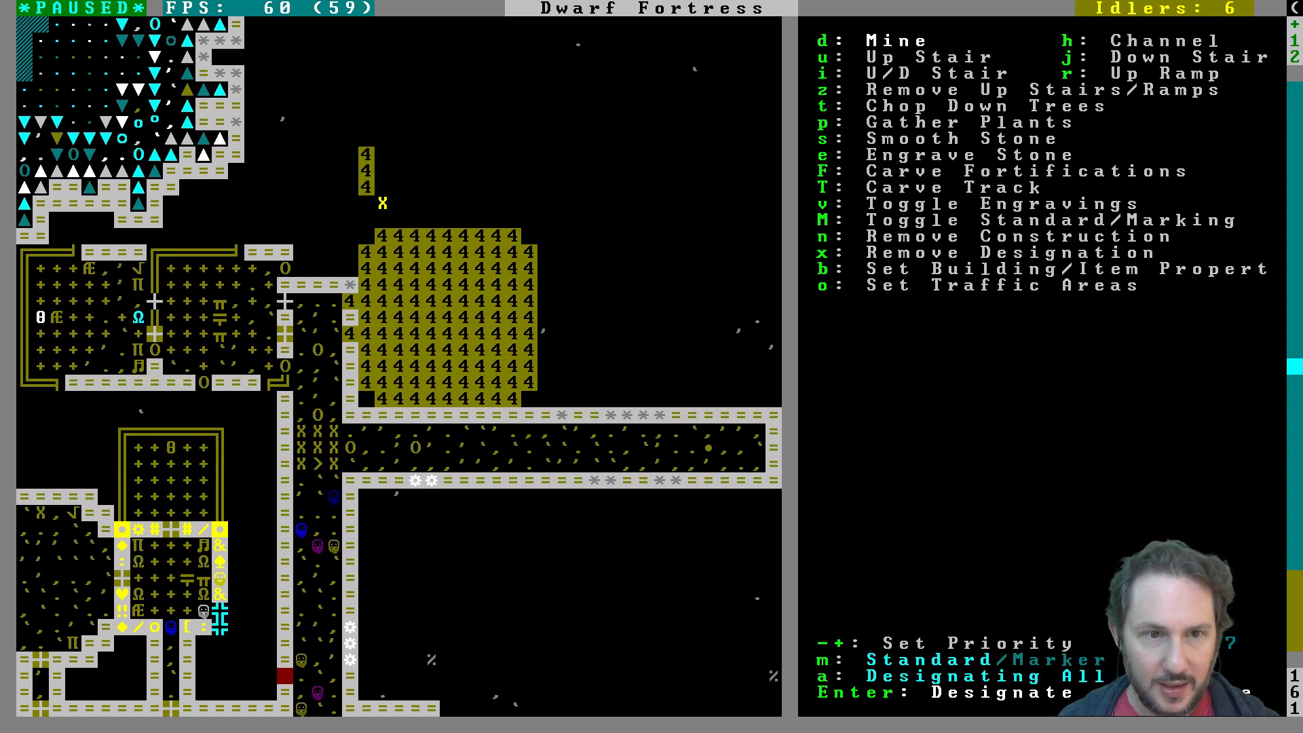
mouse_move(529, 137)
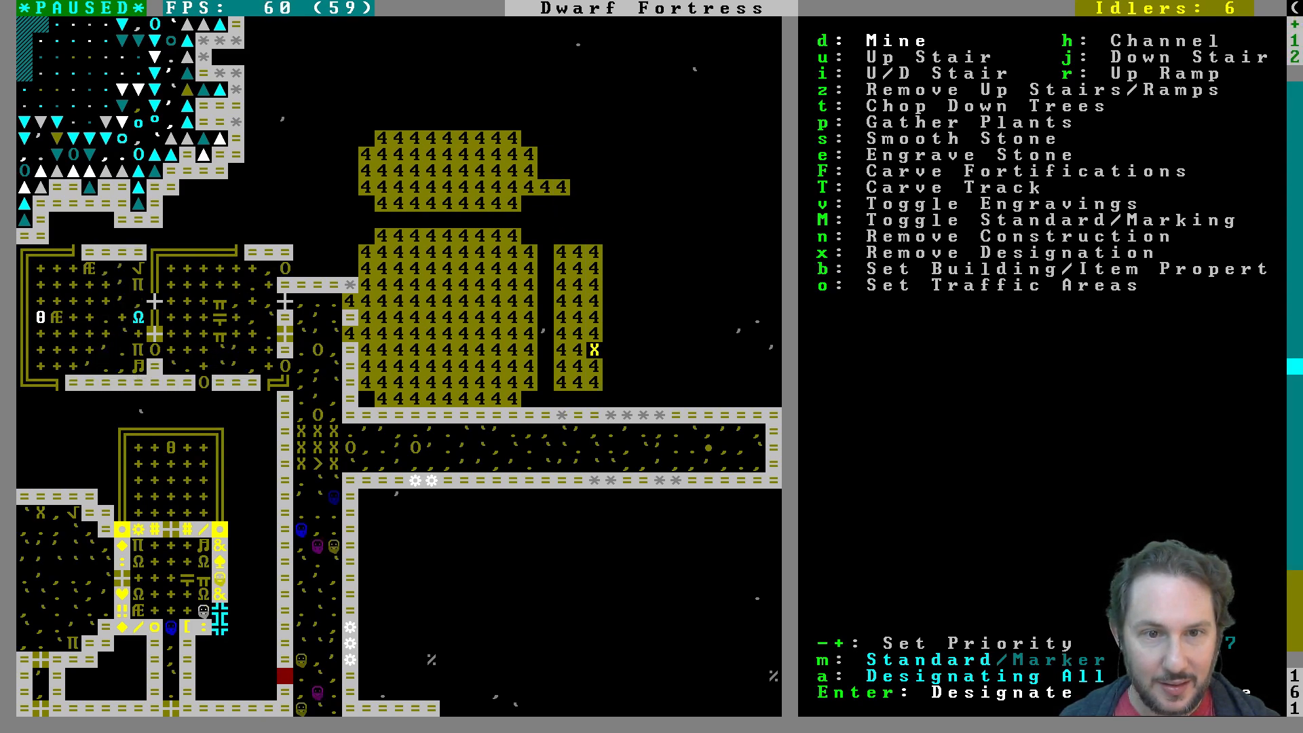
key("up")
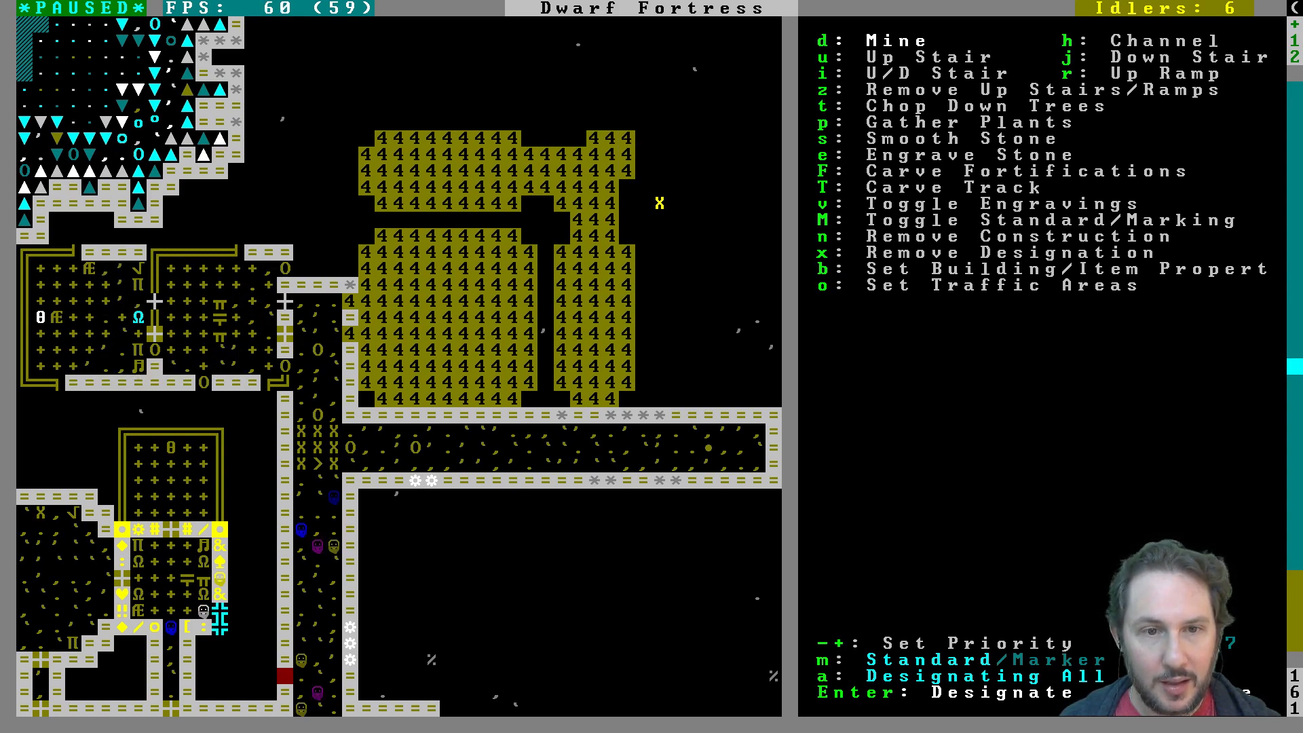
mouse_move(513, 220)
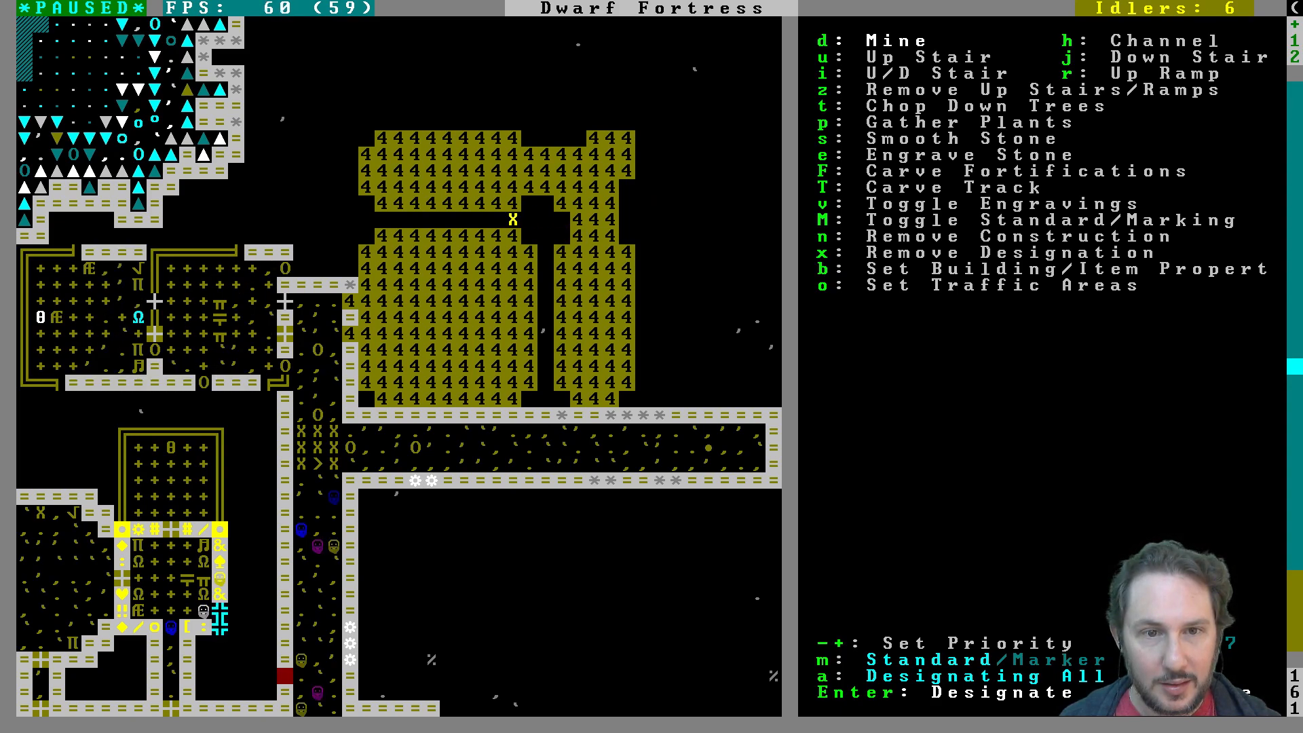
key("up")
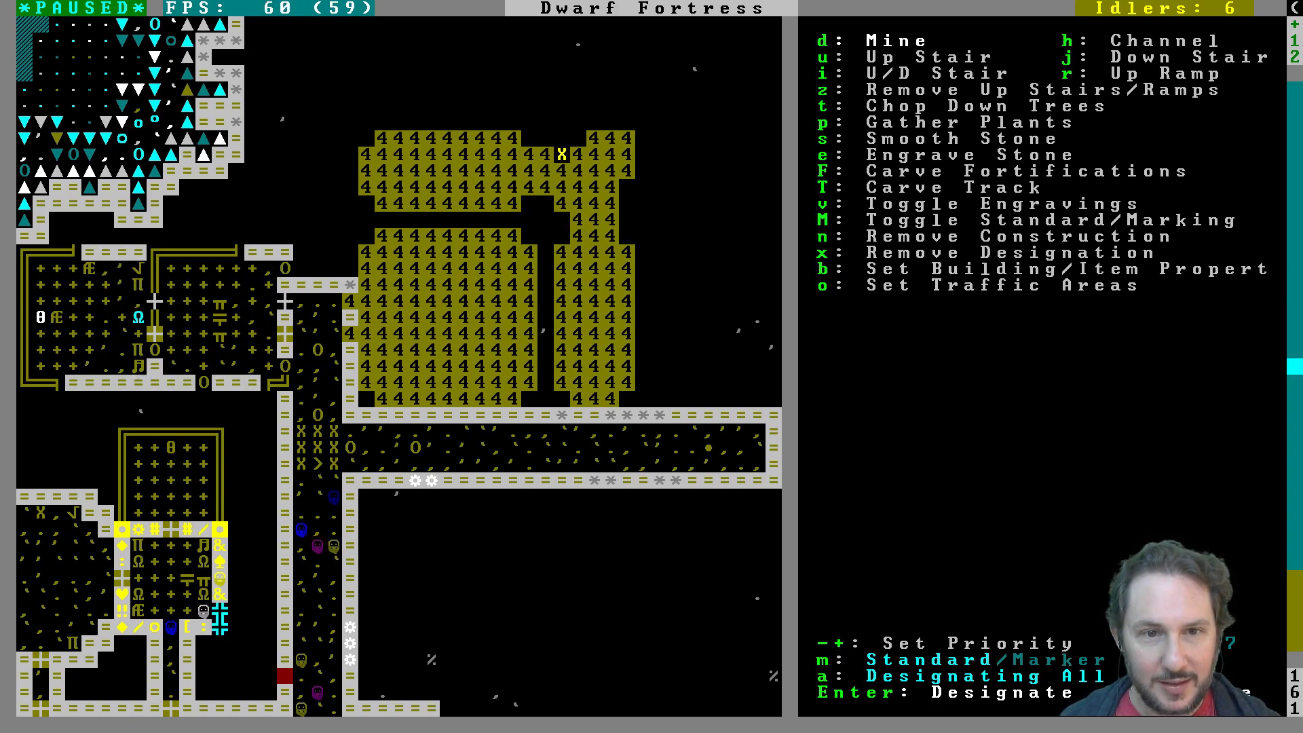
key("Down")
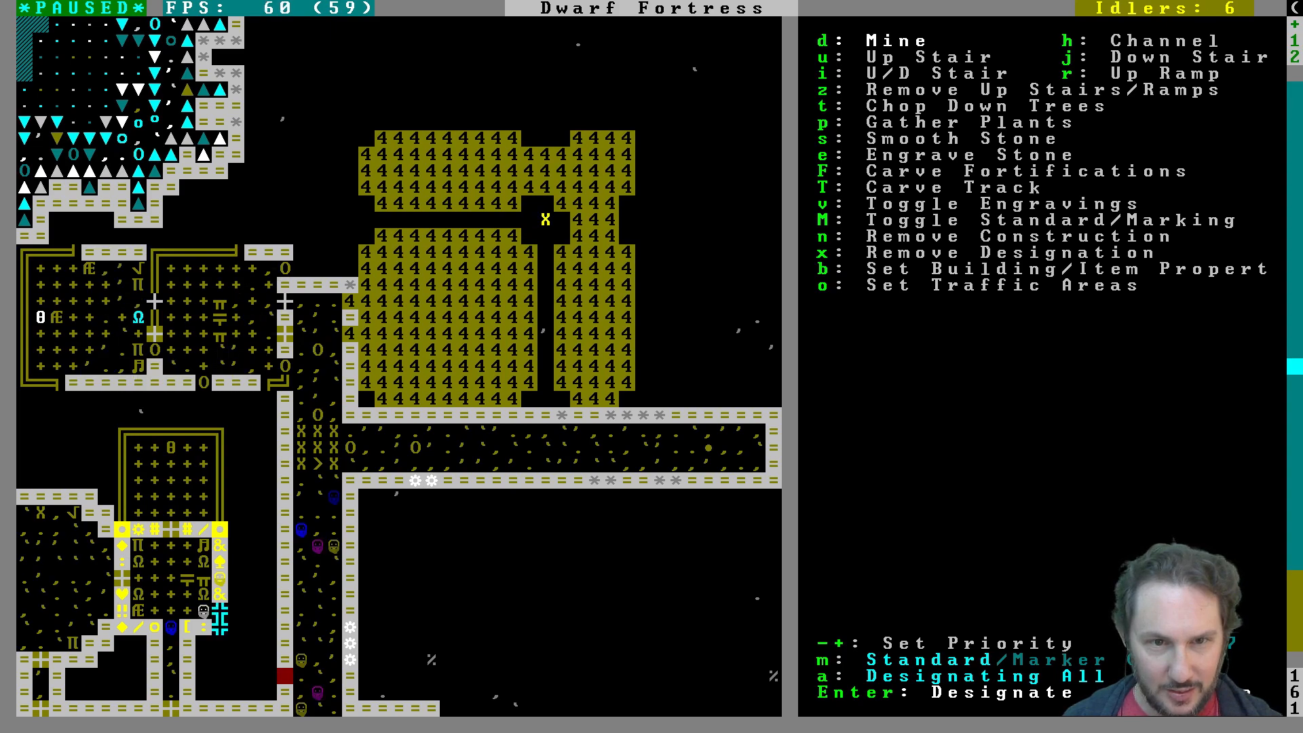
key("Up")
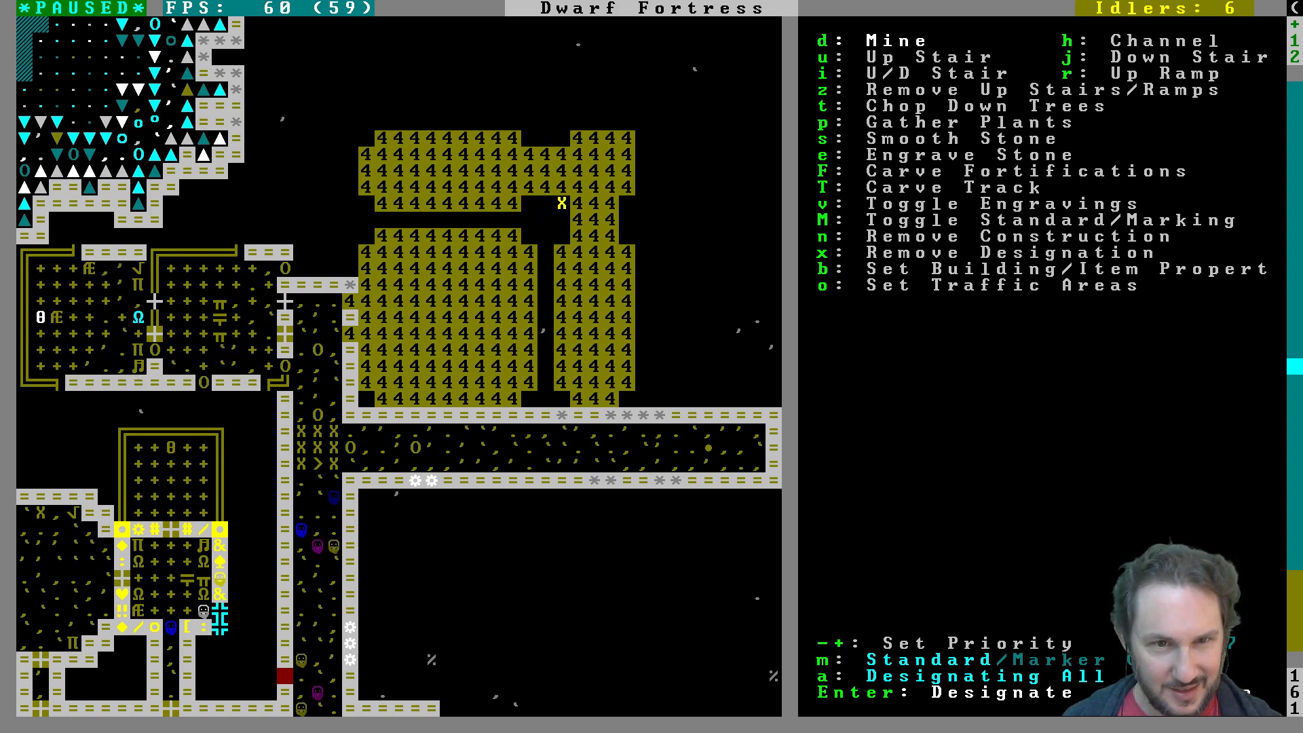
Step: Leave undug dividing walls with single-tile doorways, including openings through the corridor wall
key("Down")
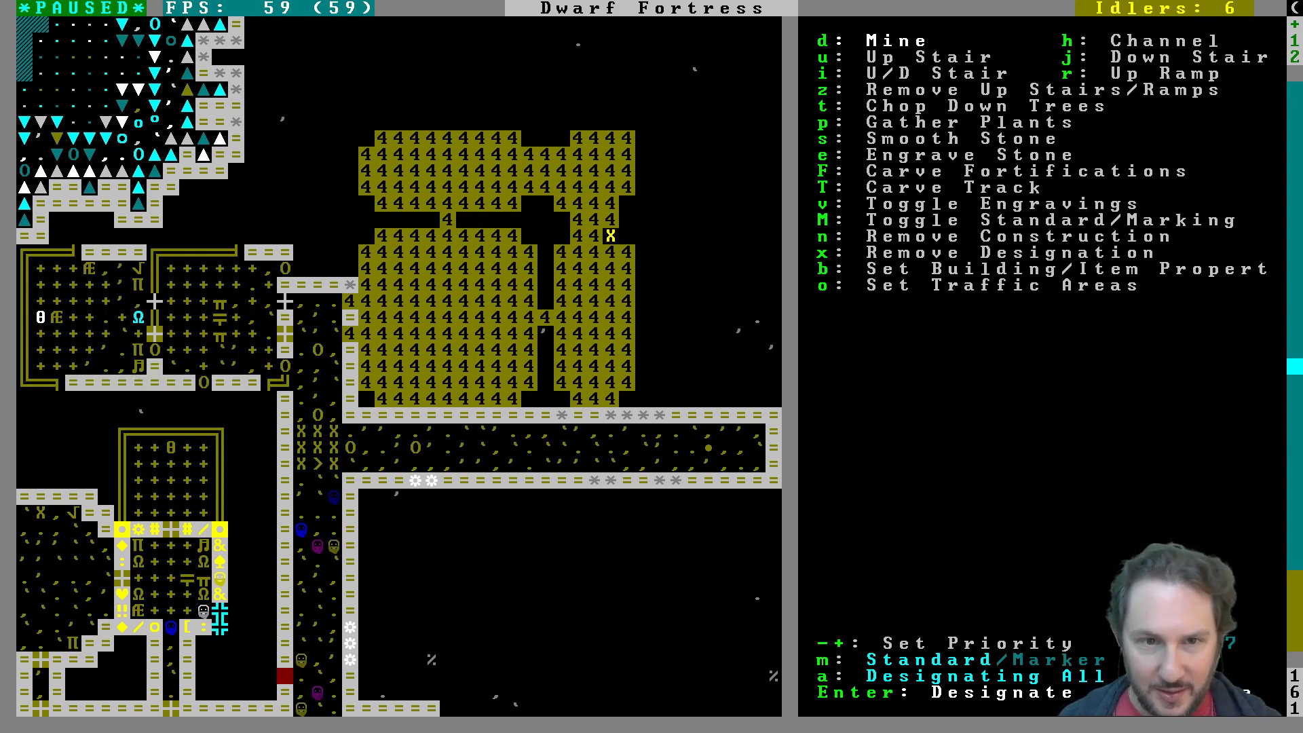
key("up")
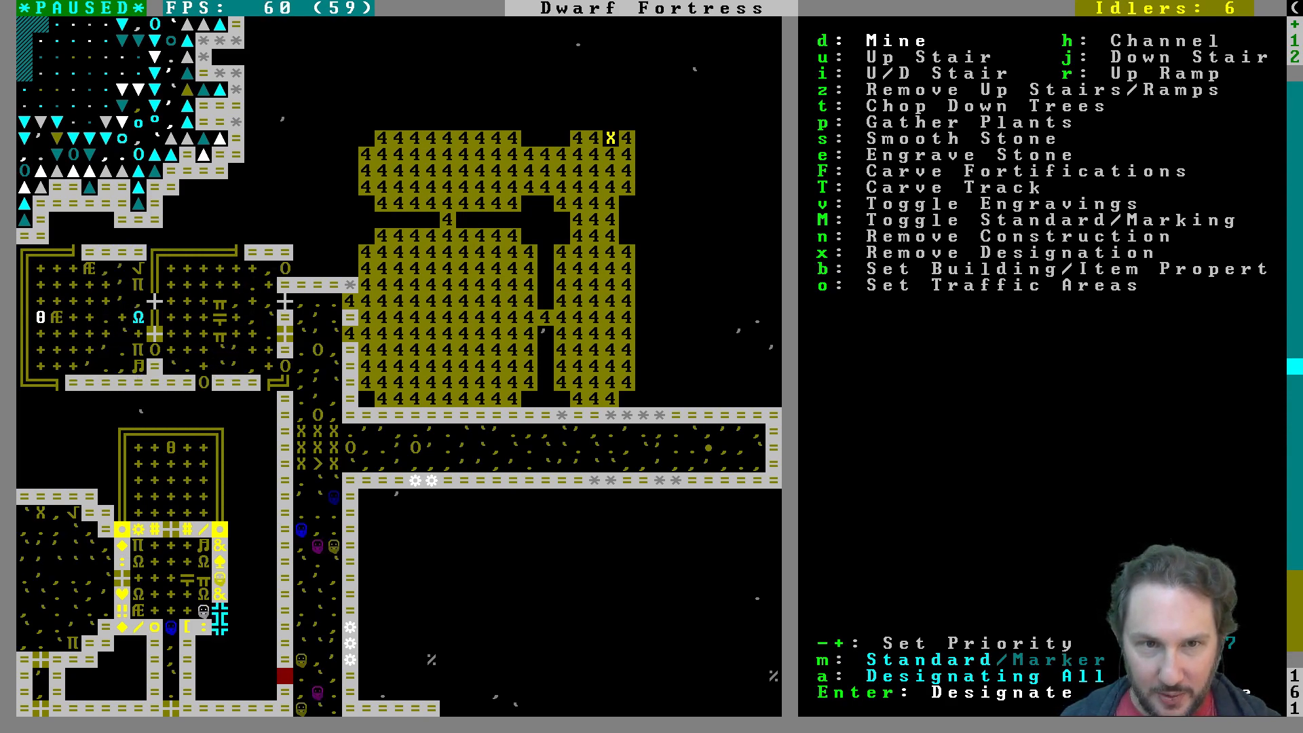
key("Down")
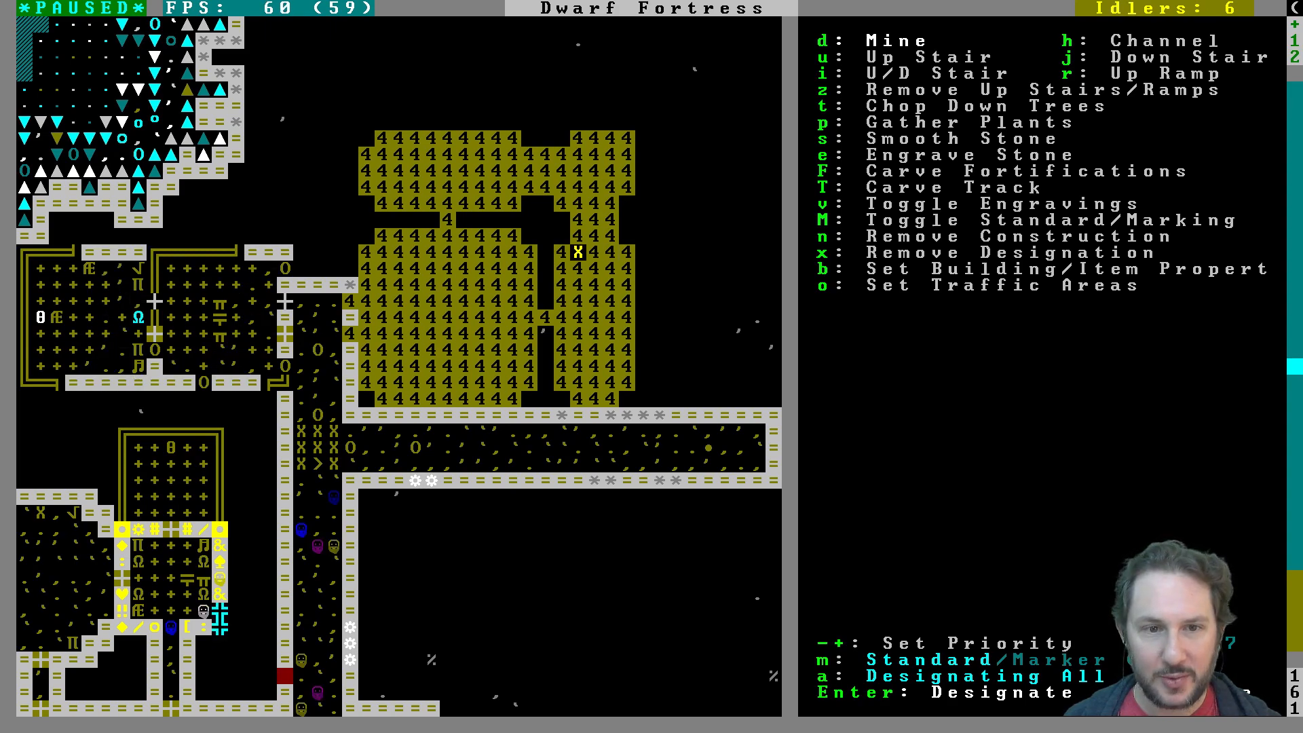
key("down")
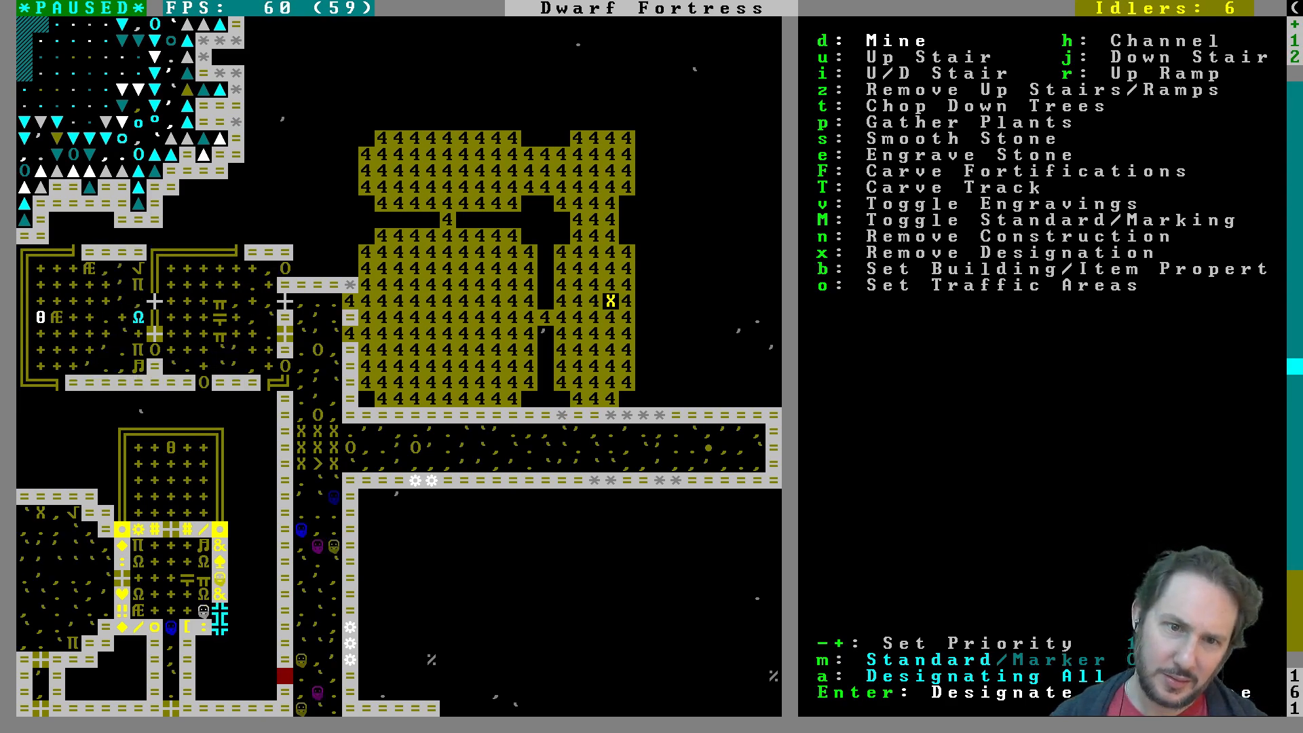
key("Down")
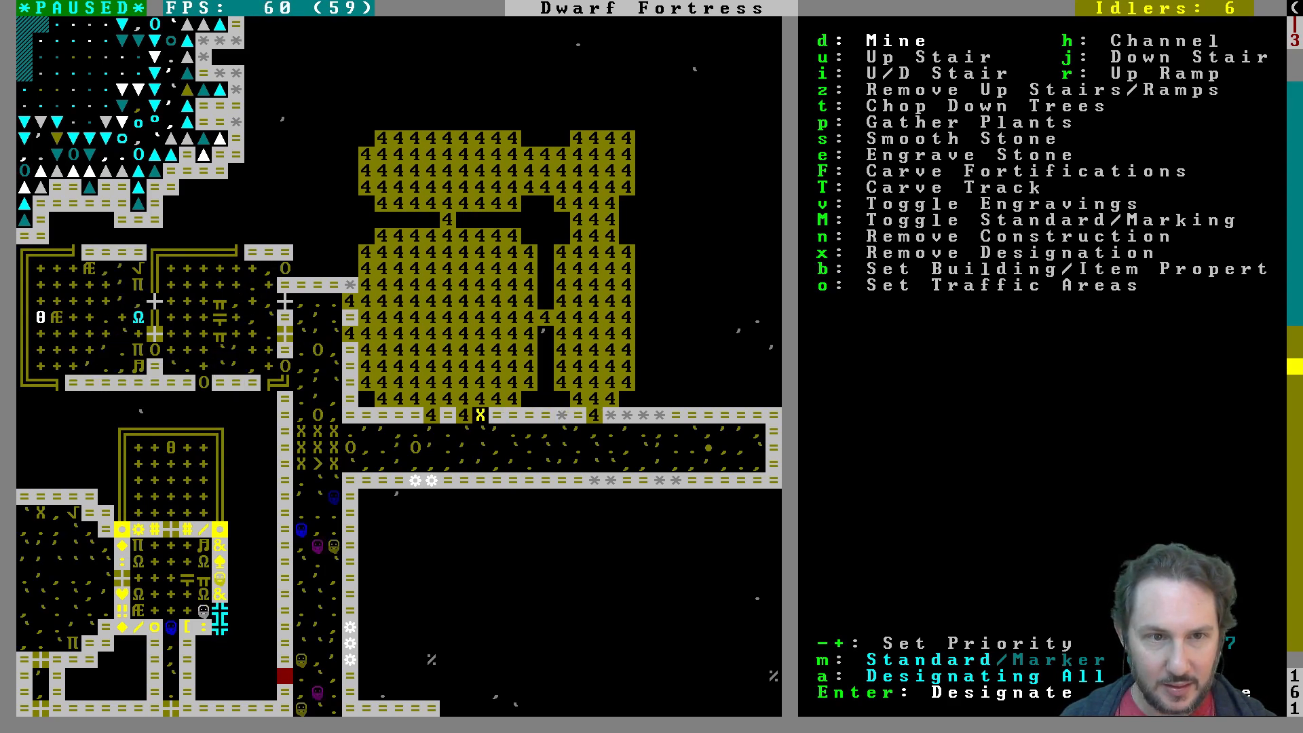
Step: Exit designation mode and unpause so dwarves start digging the suite
key("Escape")
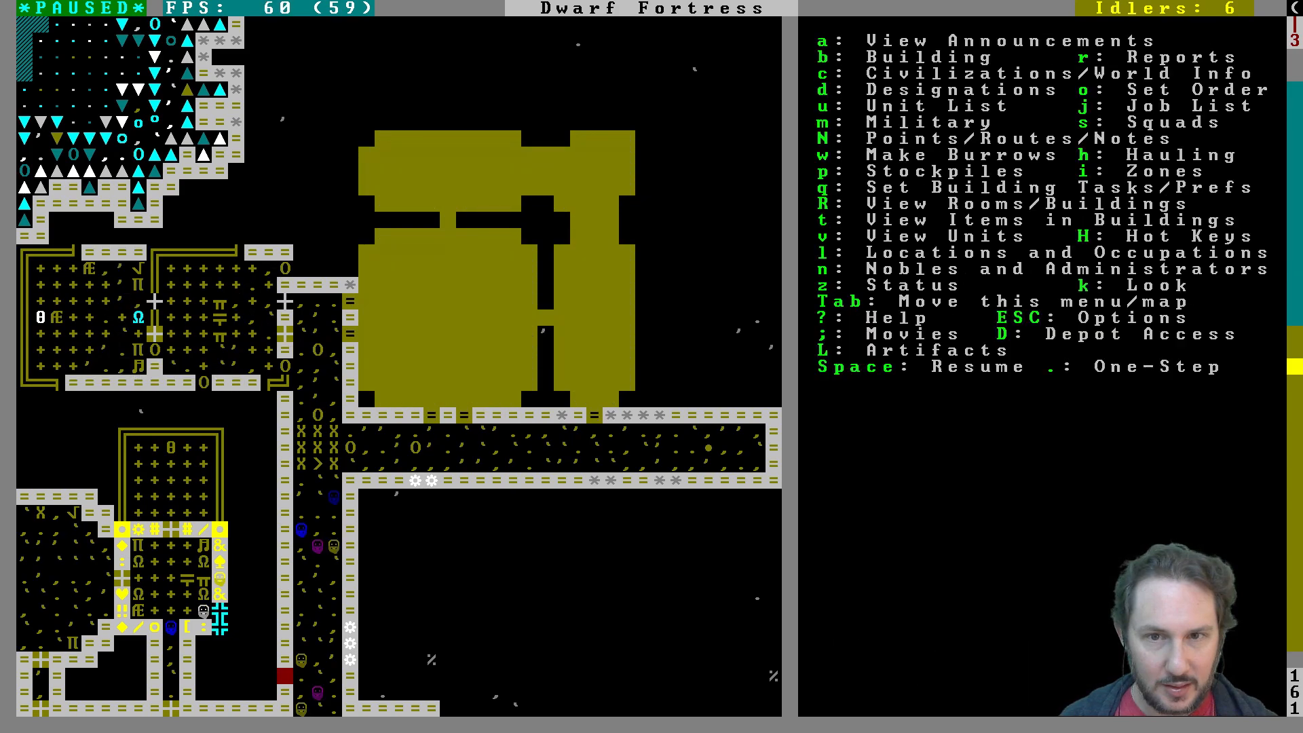
key("Space")
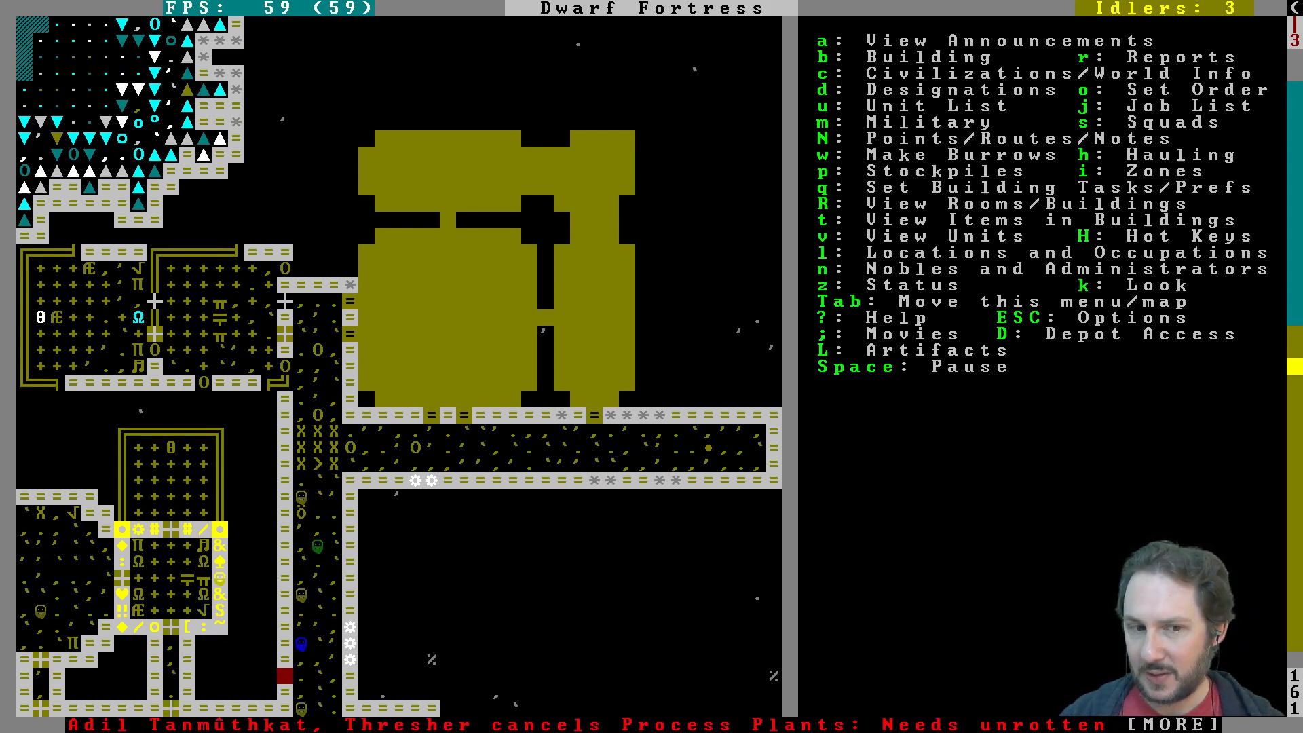
key("space")
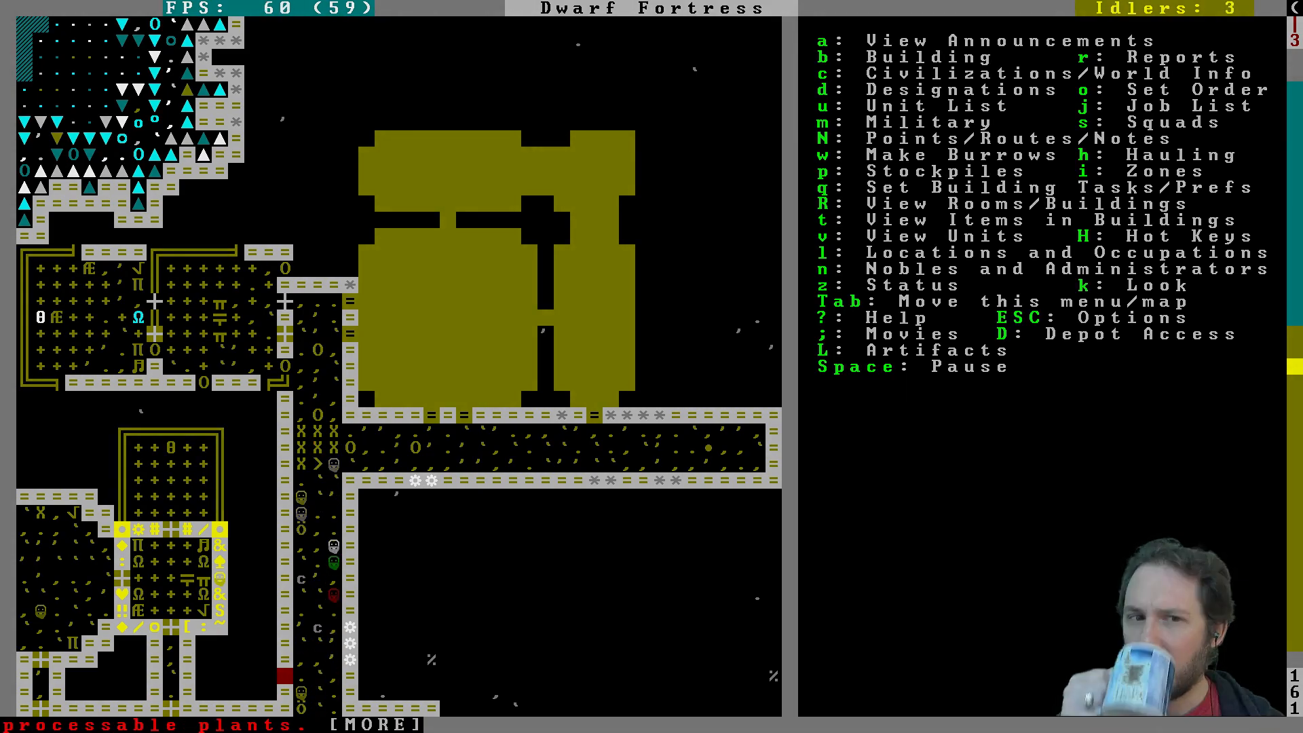